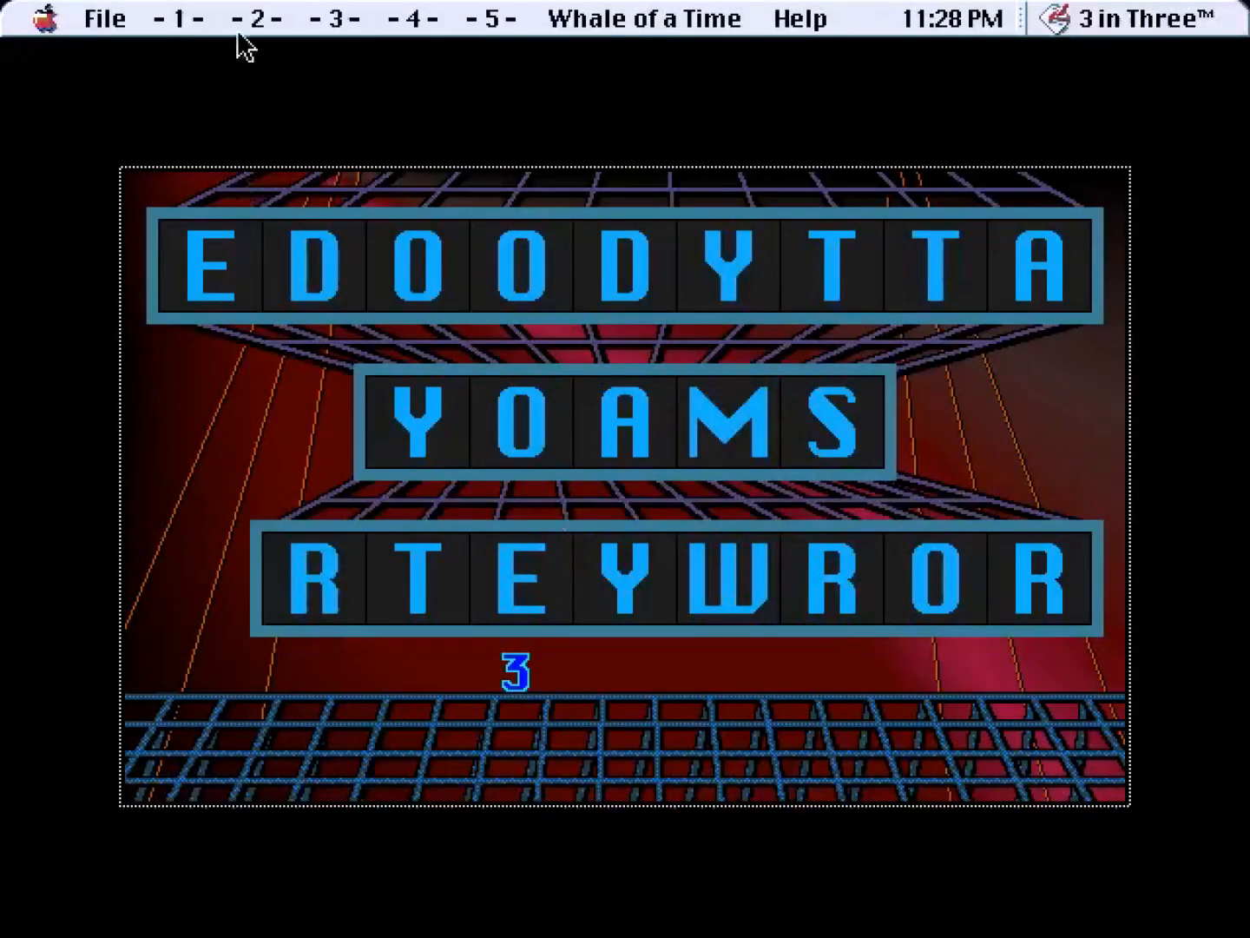
Review the puzzle title lists for the first three chapter groups in the menu bar.
{"action": "left_click", "coordinate": [172, 17]}
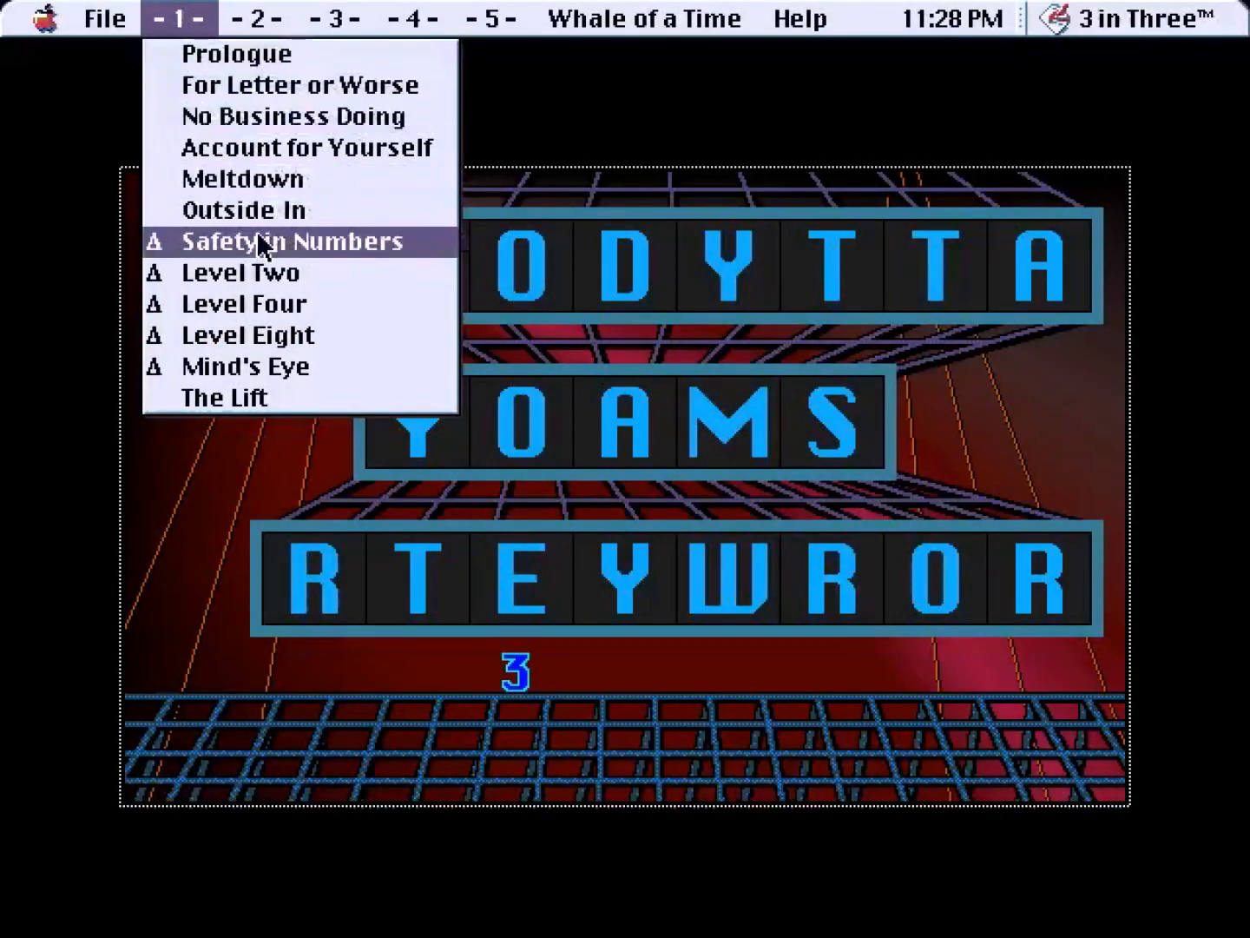
{"action": "left_click", "coordinate": [257, 19]}
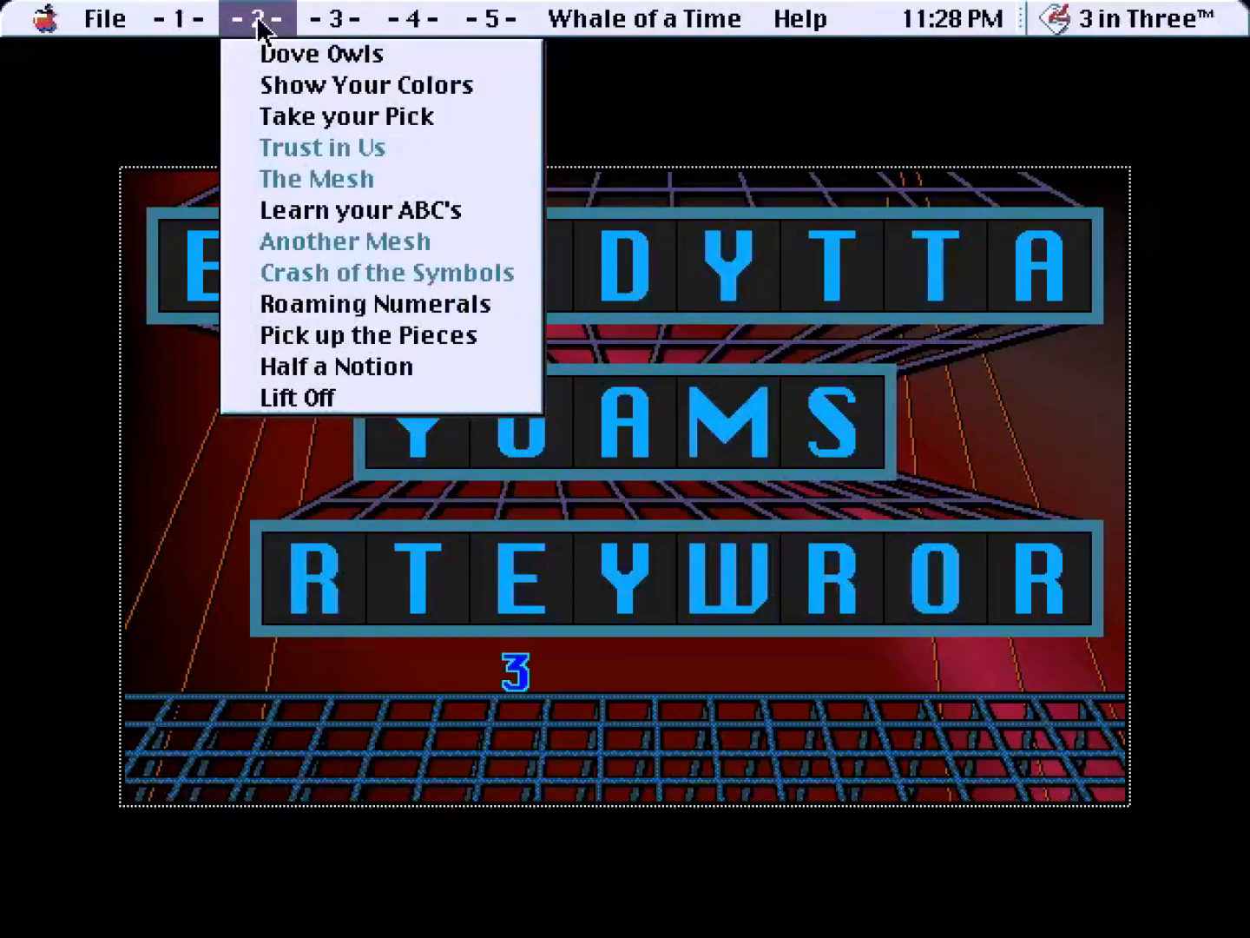
{"action": "left_click", "coordinate": [337, 17]}
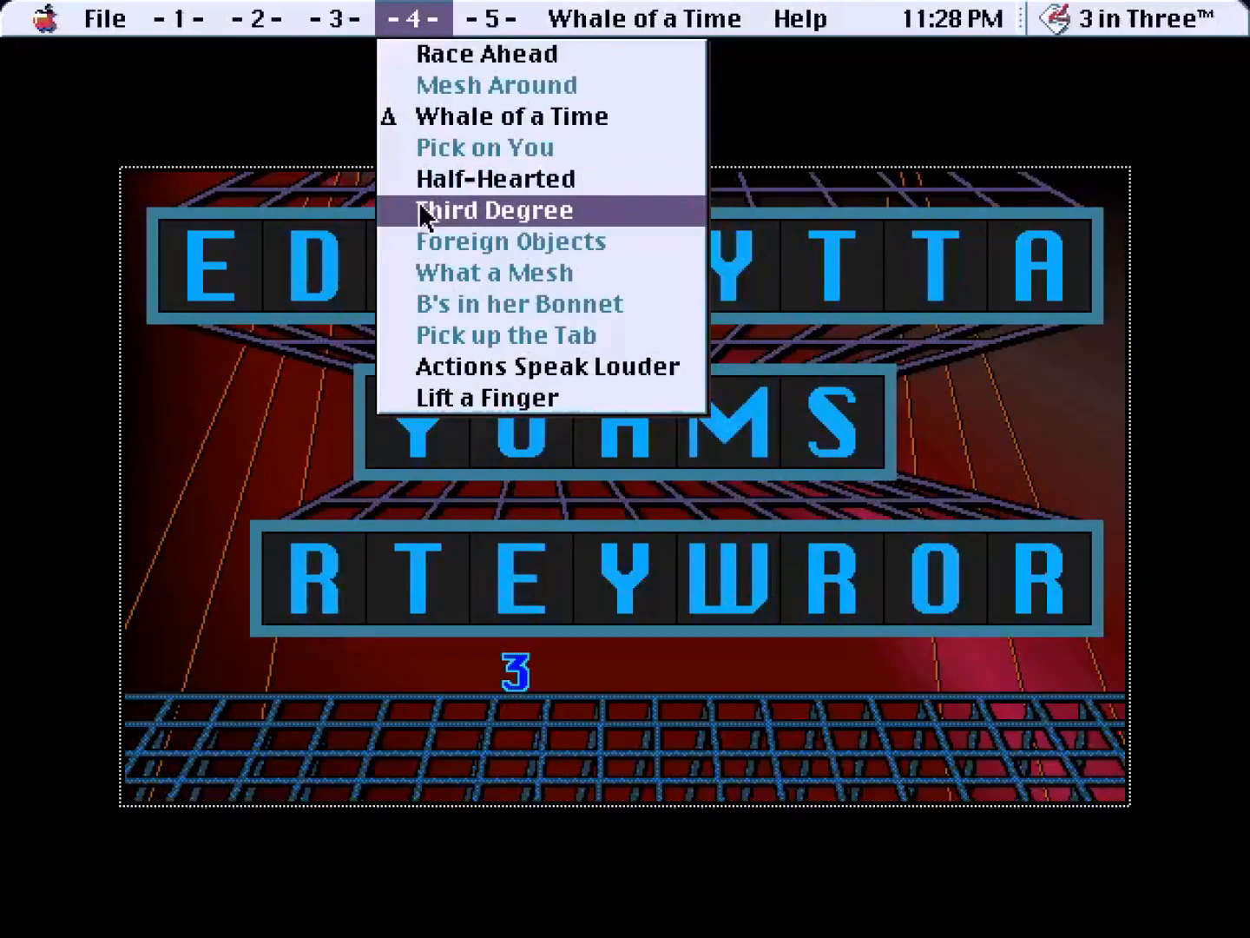
{"action": "left_click", "coordinate": [169, 17]}
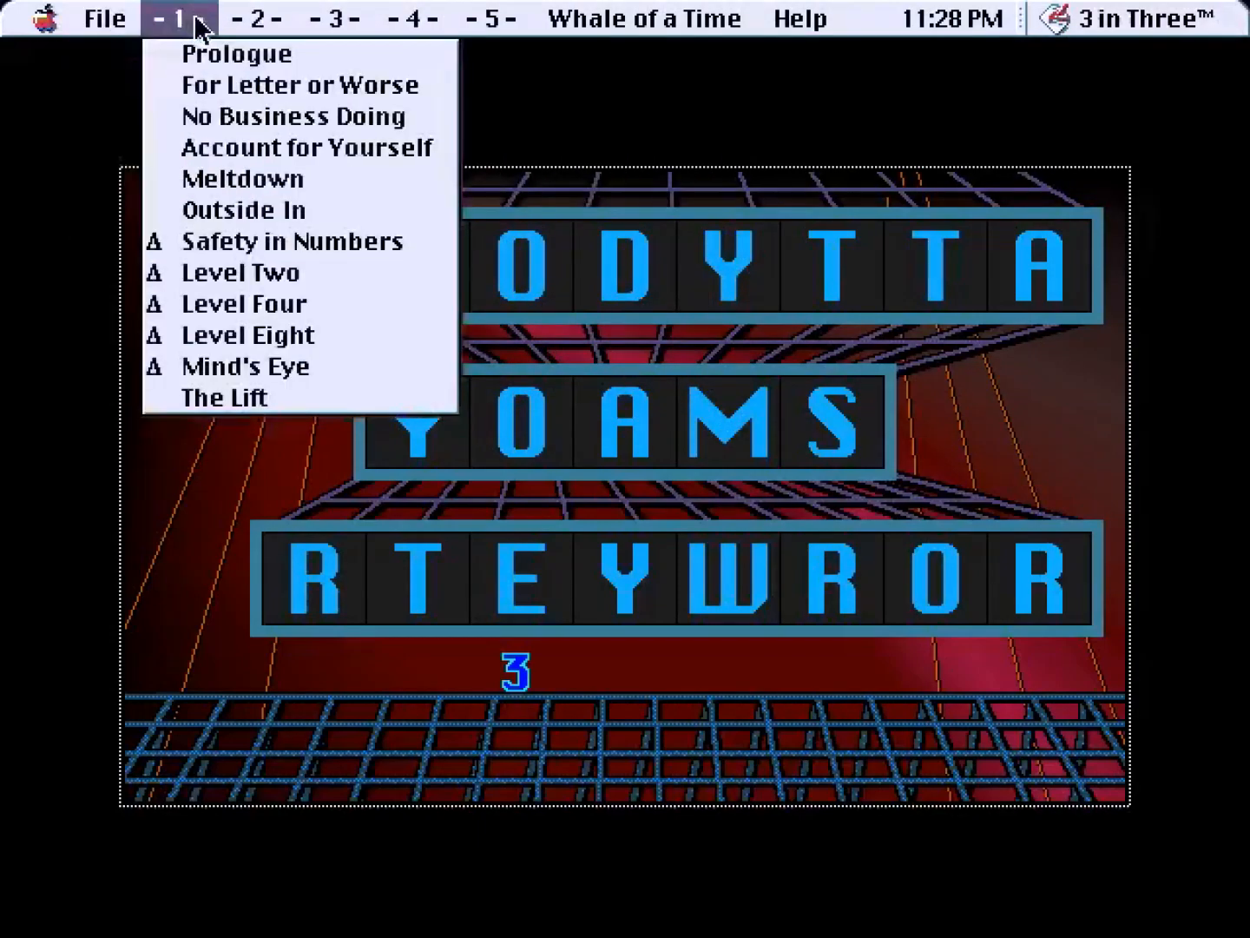
Review the fourth and fifth chapter puzzle lists, then return to the current puzzle's menu.
{"action": "left_click", "coordinate": [488, 17]}
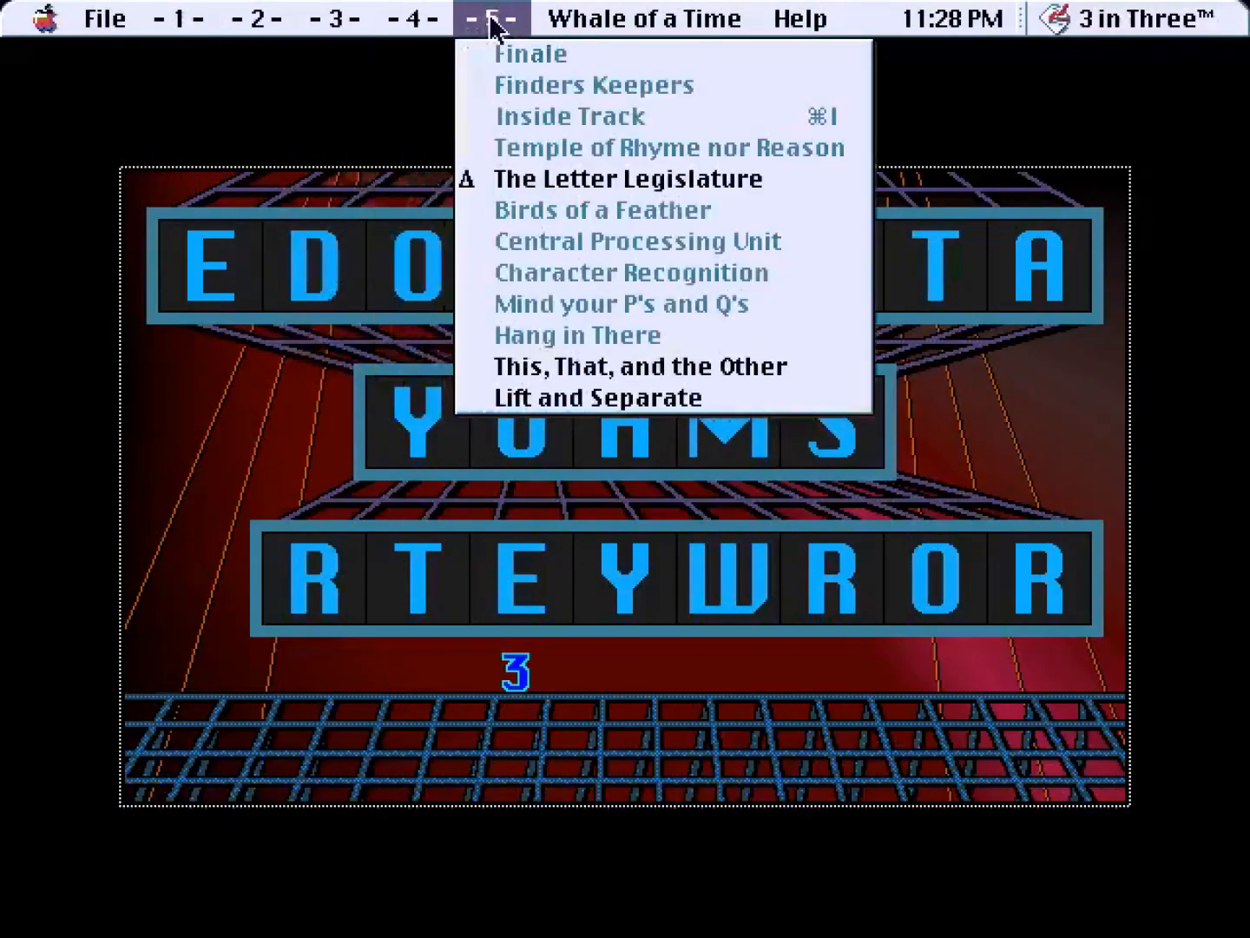
{"action": "left_click", "coordinate": [403, 17]}
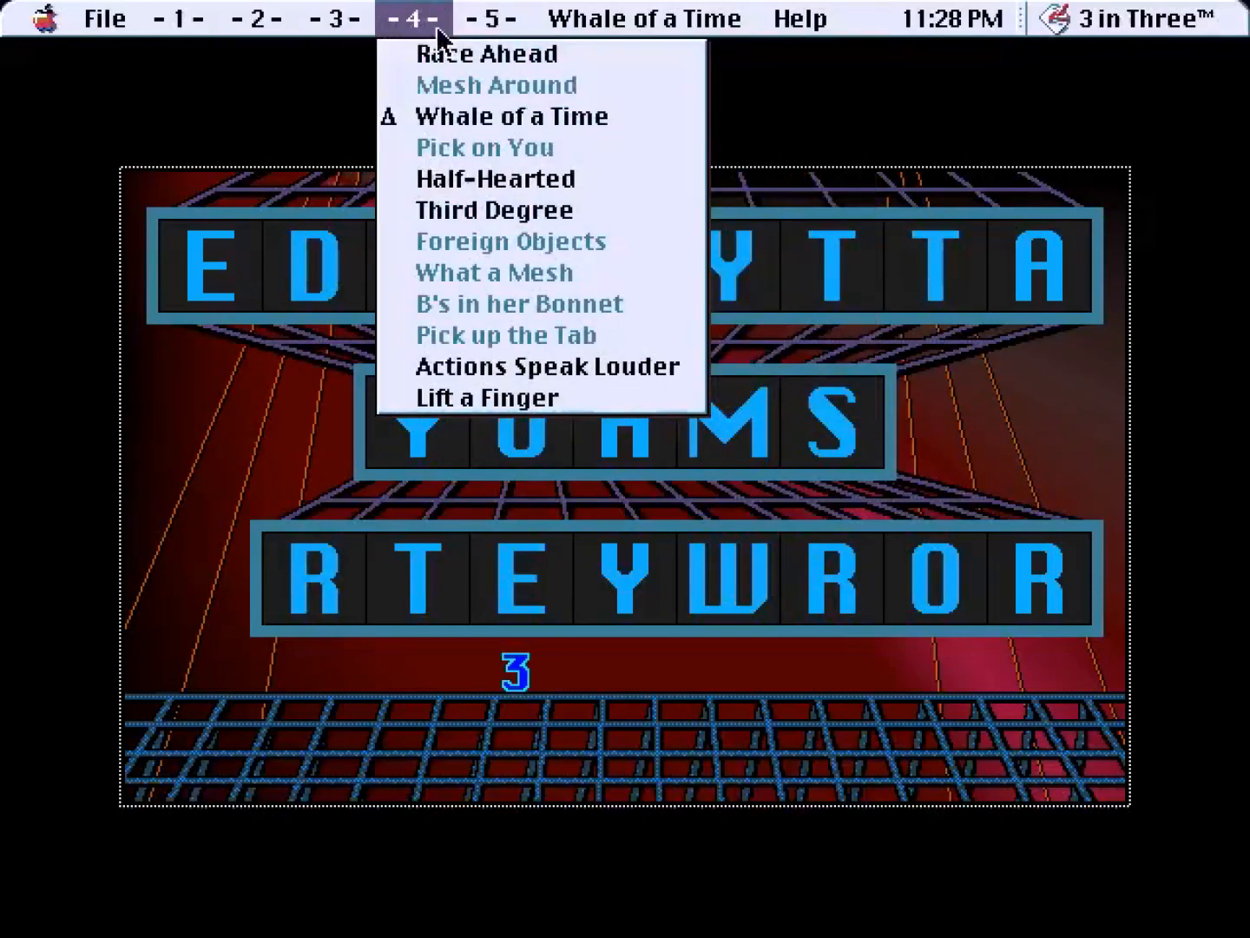
{"action": "left_click", "coordinate": [511, 115]}
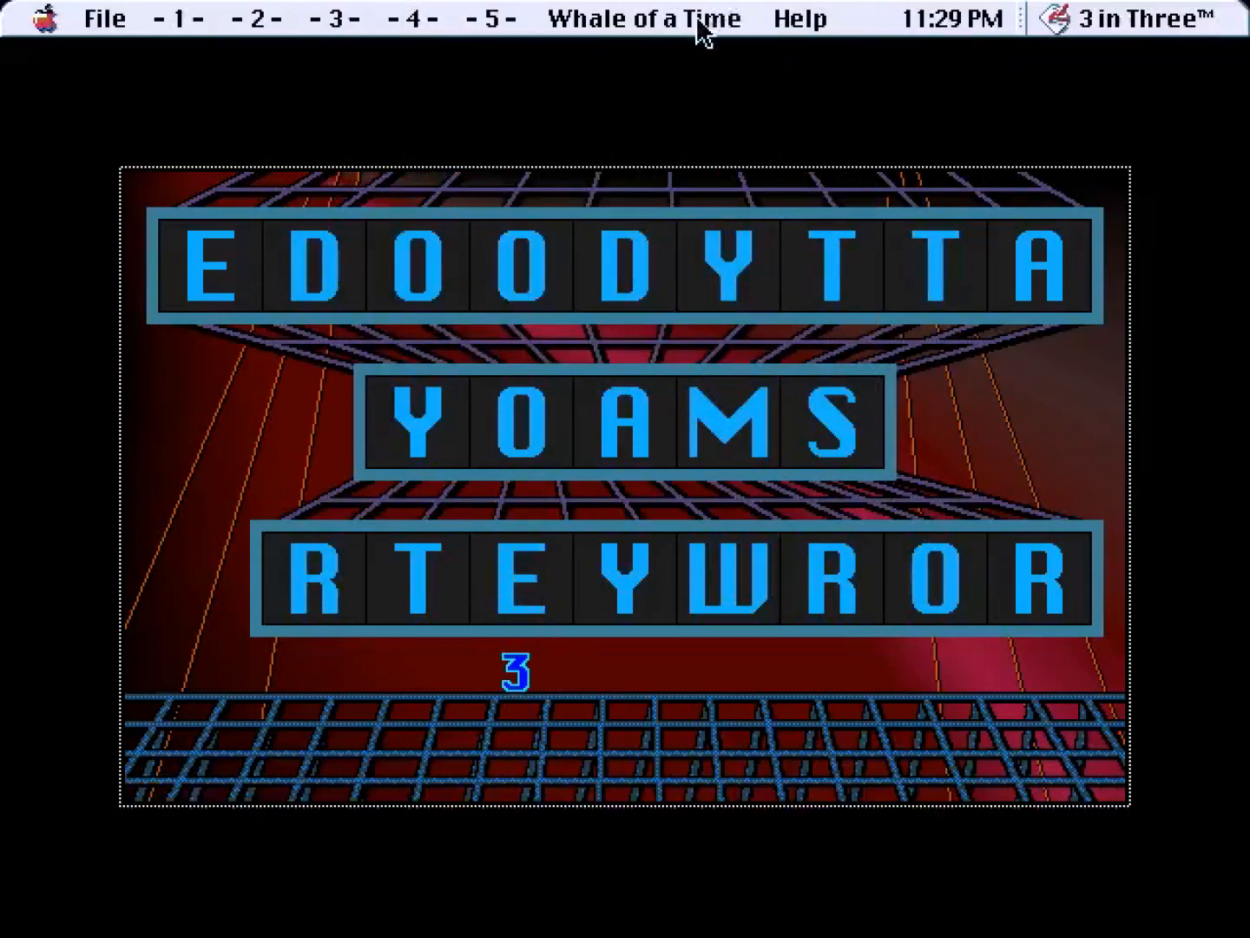
{"action": "left_click", "coordinate": [643, 17]}
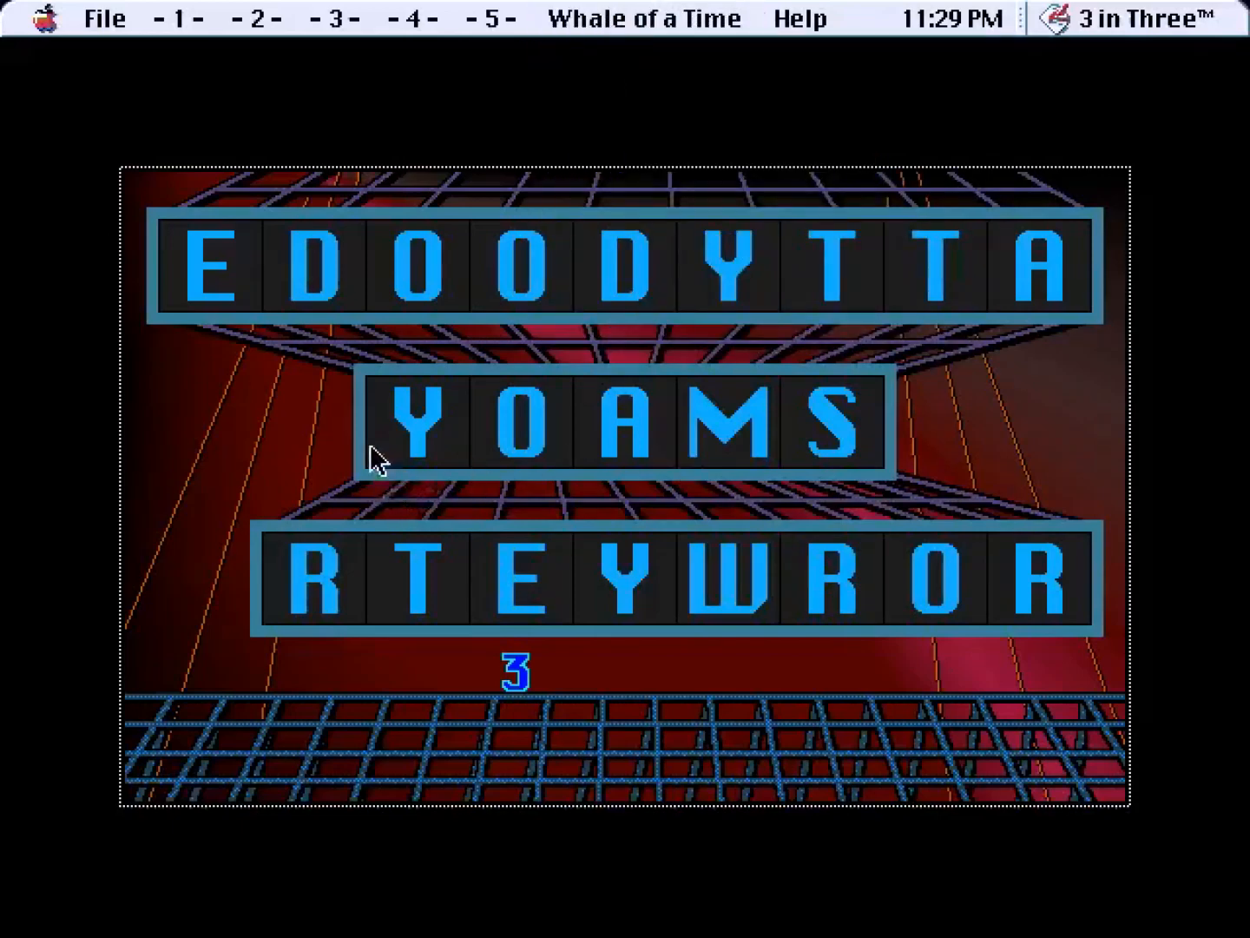
{"action": "mouse_move", "coordinate": [547, 703]}
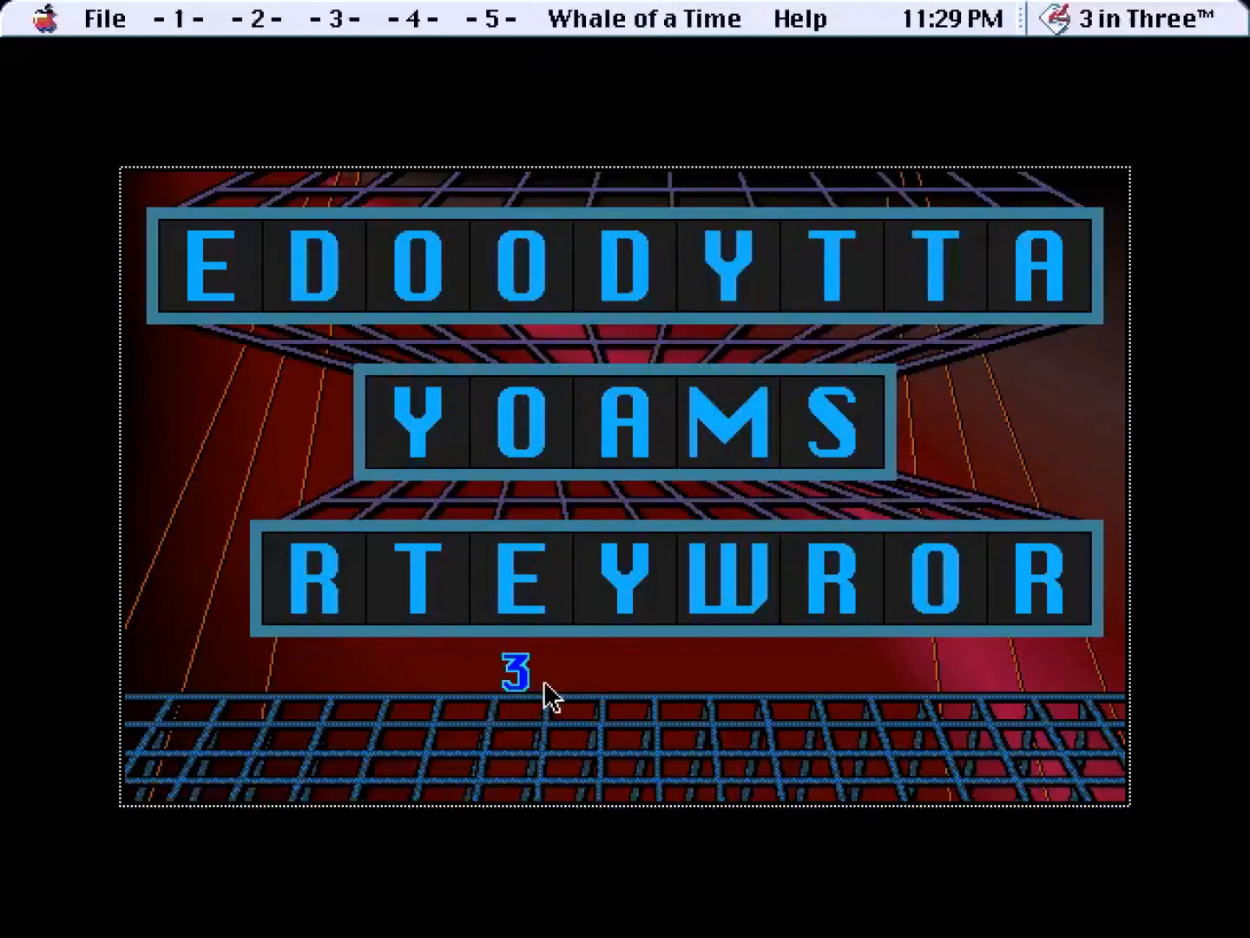
{"action": "mouse_move", "coordinate": [648, 52]}
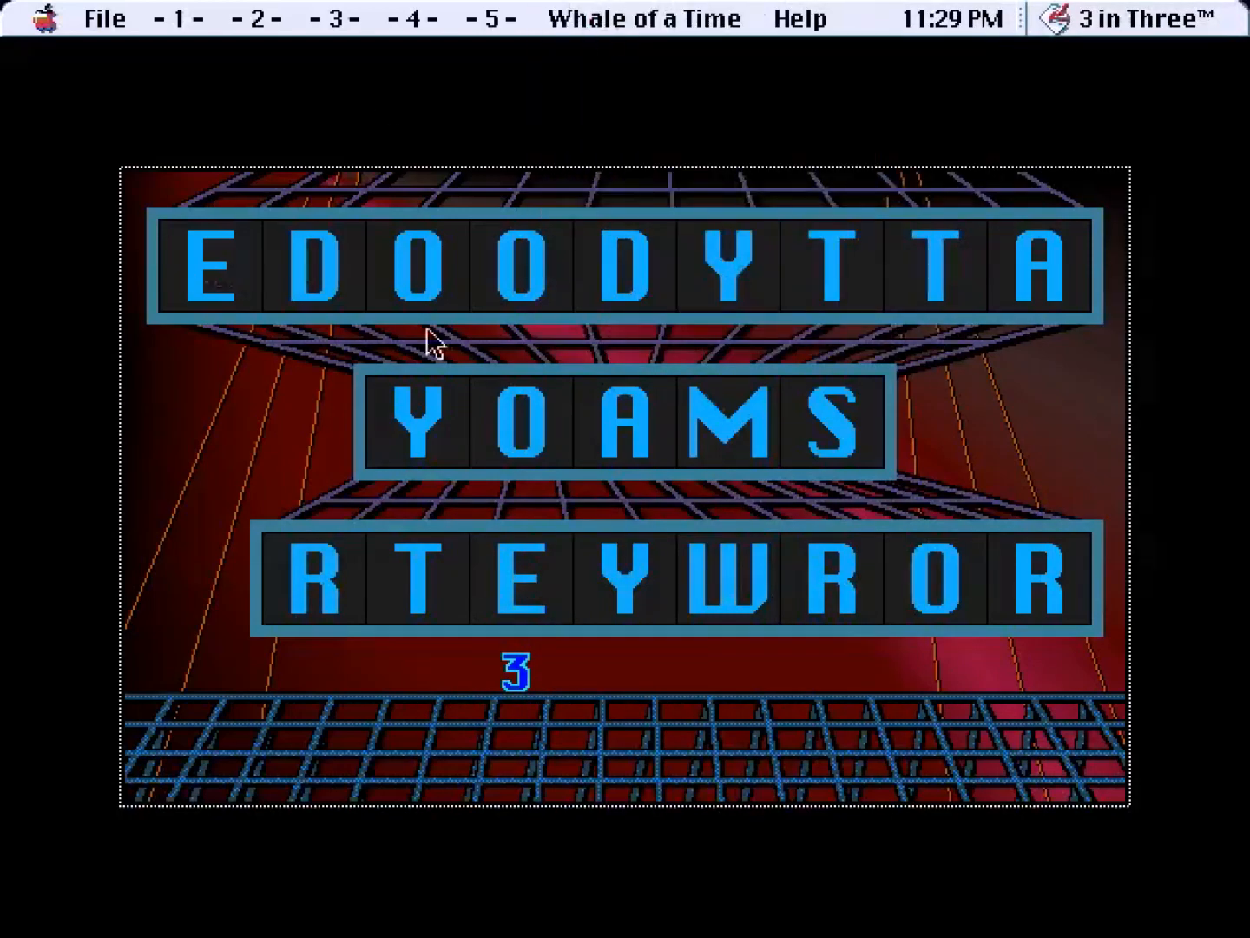
{"action": "mouse_move", "coordinate": [573, 617]}
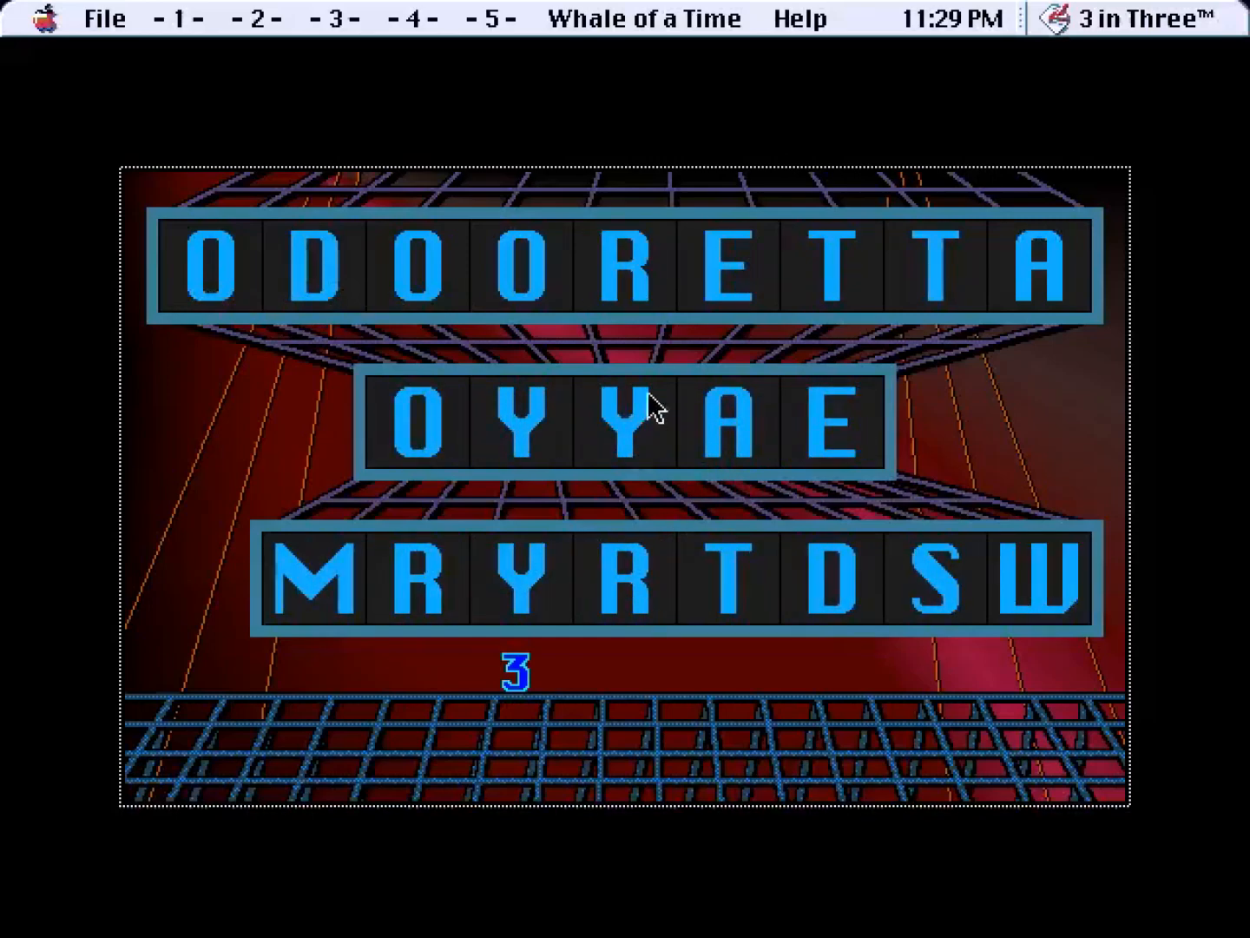
{"action": "mouse_move", "coordinate": [582, 448]}
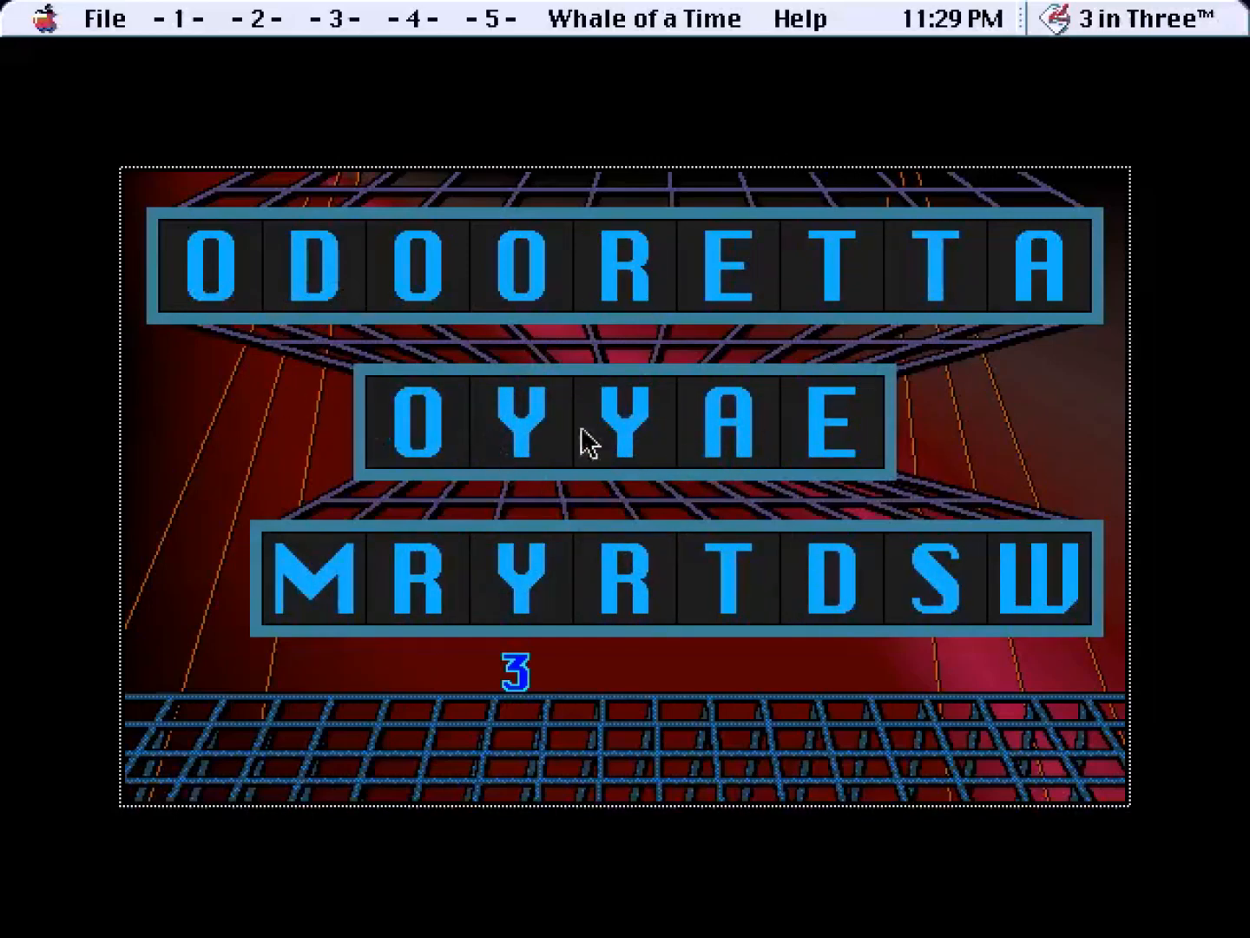
{"action": "mouse_move", "coordinate": [699, 287]}
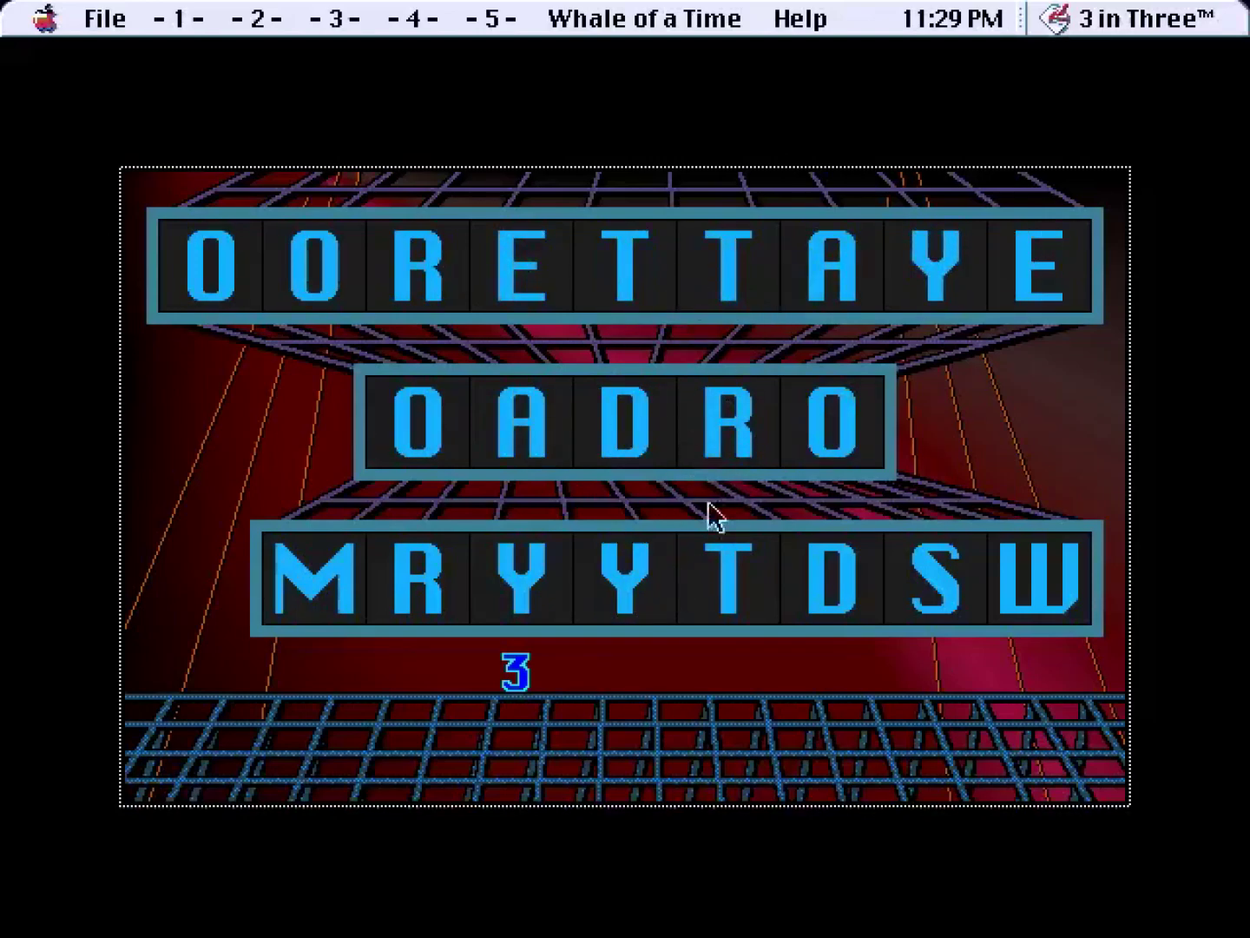
{"action": "mouse_move", "coordinate": [721, 591]}
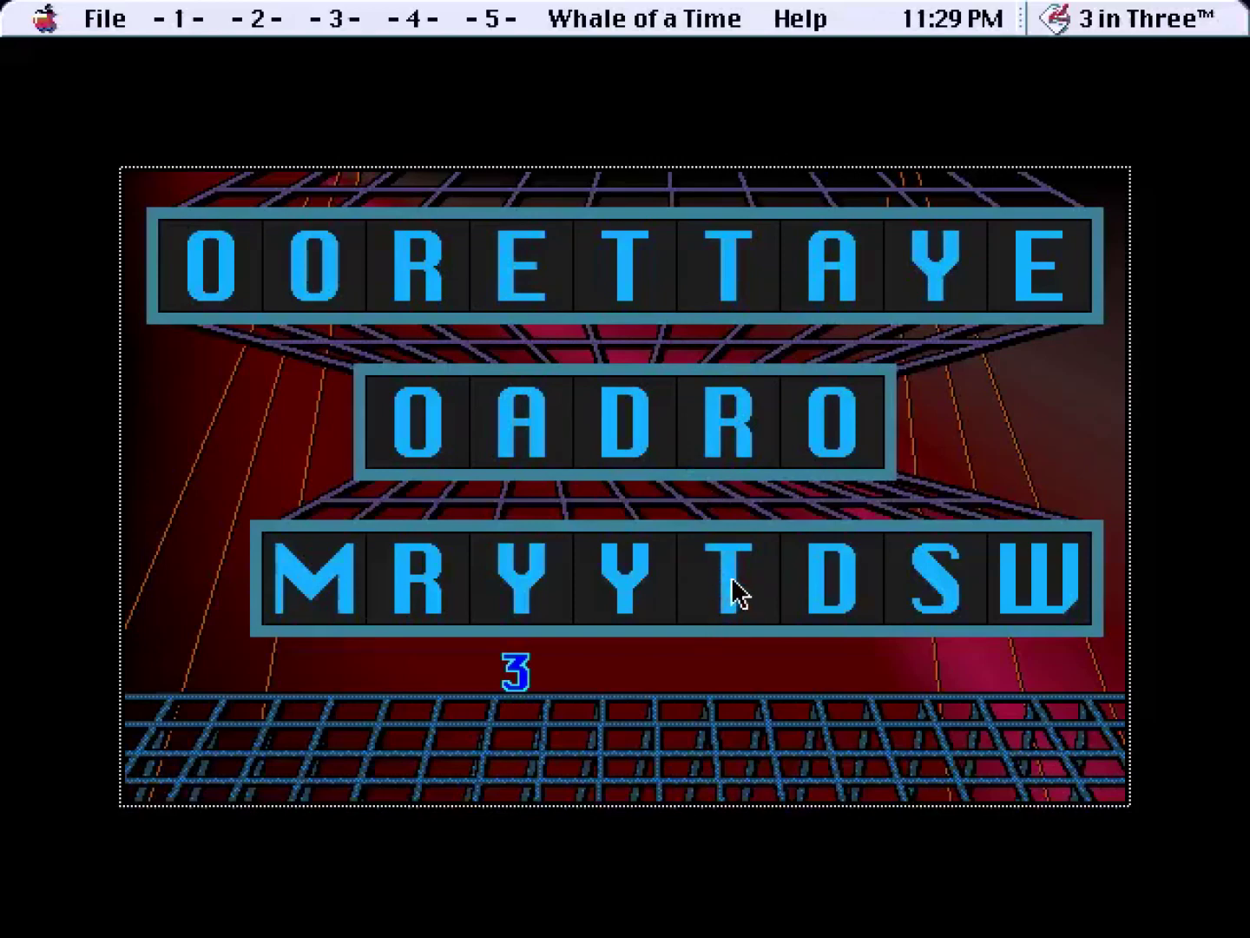
{"action": "mouse_move", "coordinate": [781, 356]}
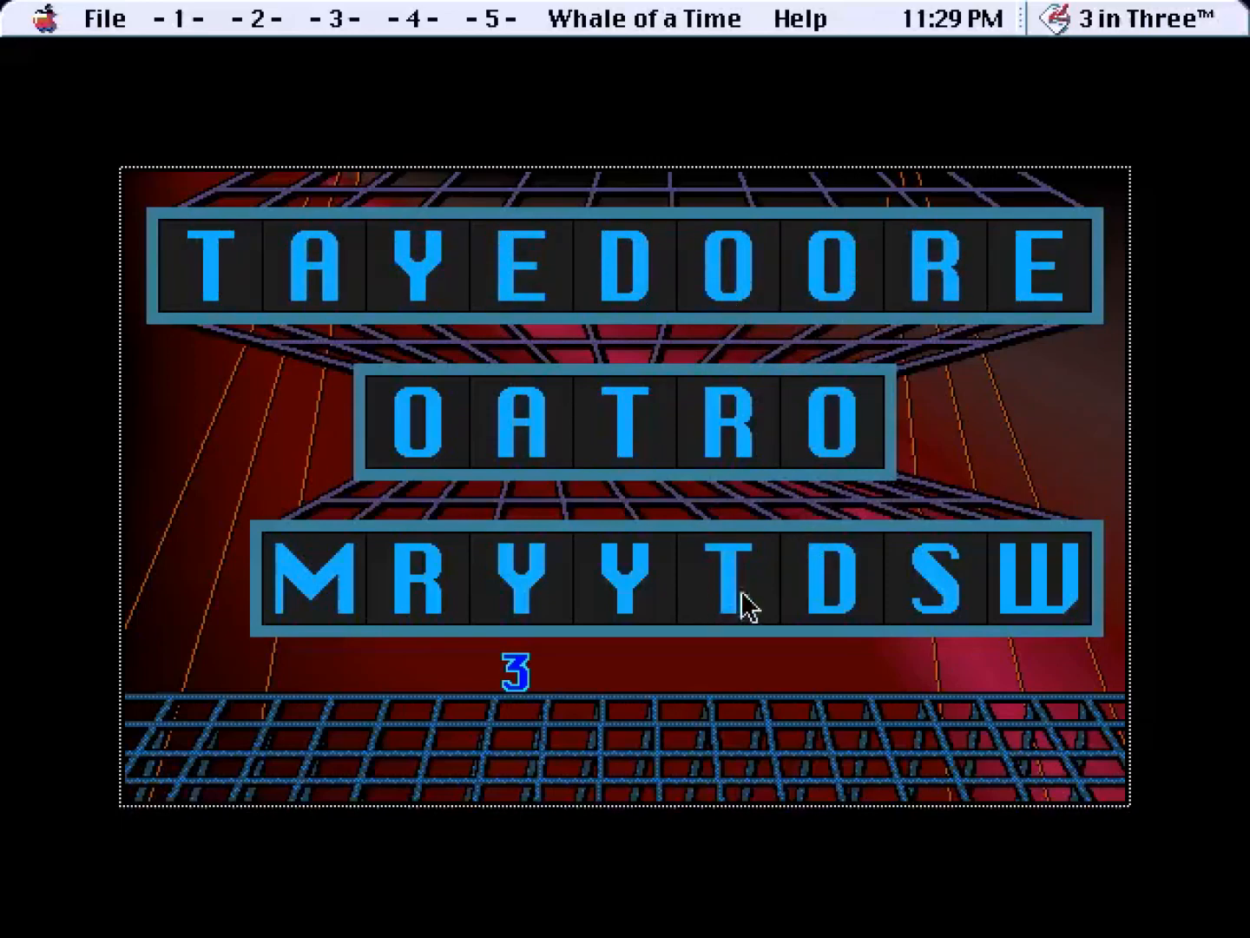
{"action": "mouse_move", "coordinate": [768, 606]}
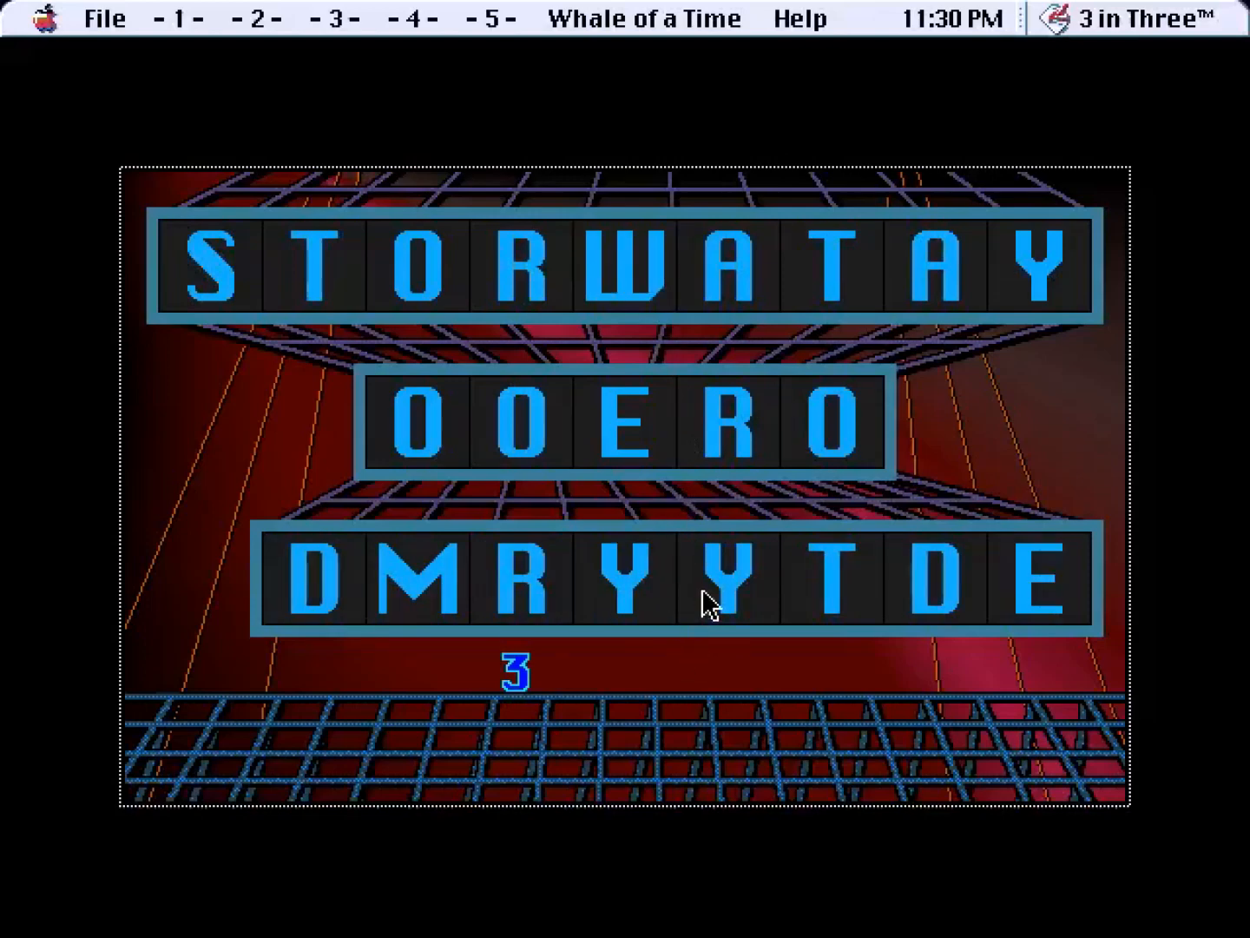
{"action": "mouse_move", "coordinate": [964, 626]}
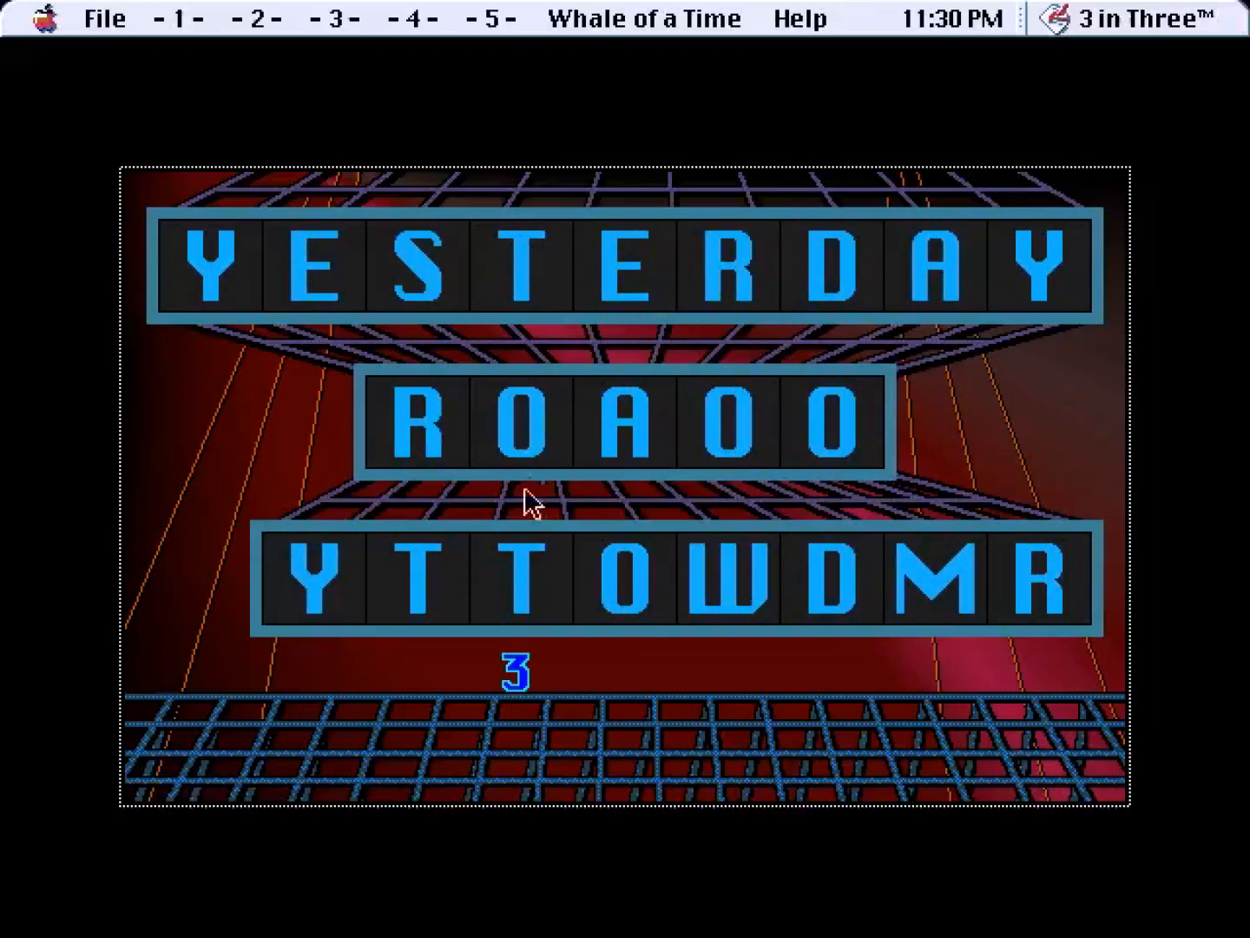
{"action": "mouse_move", "coordinate": [626, 469]}
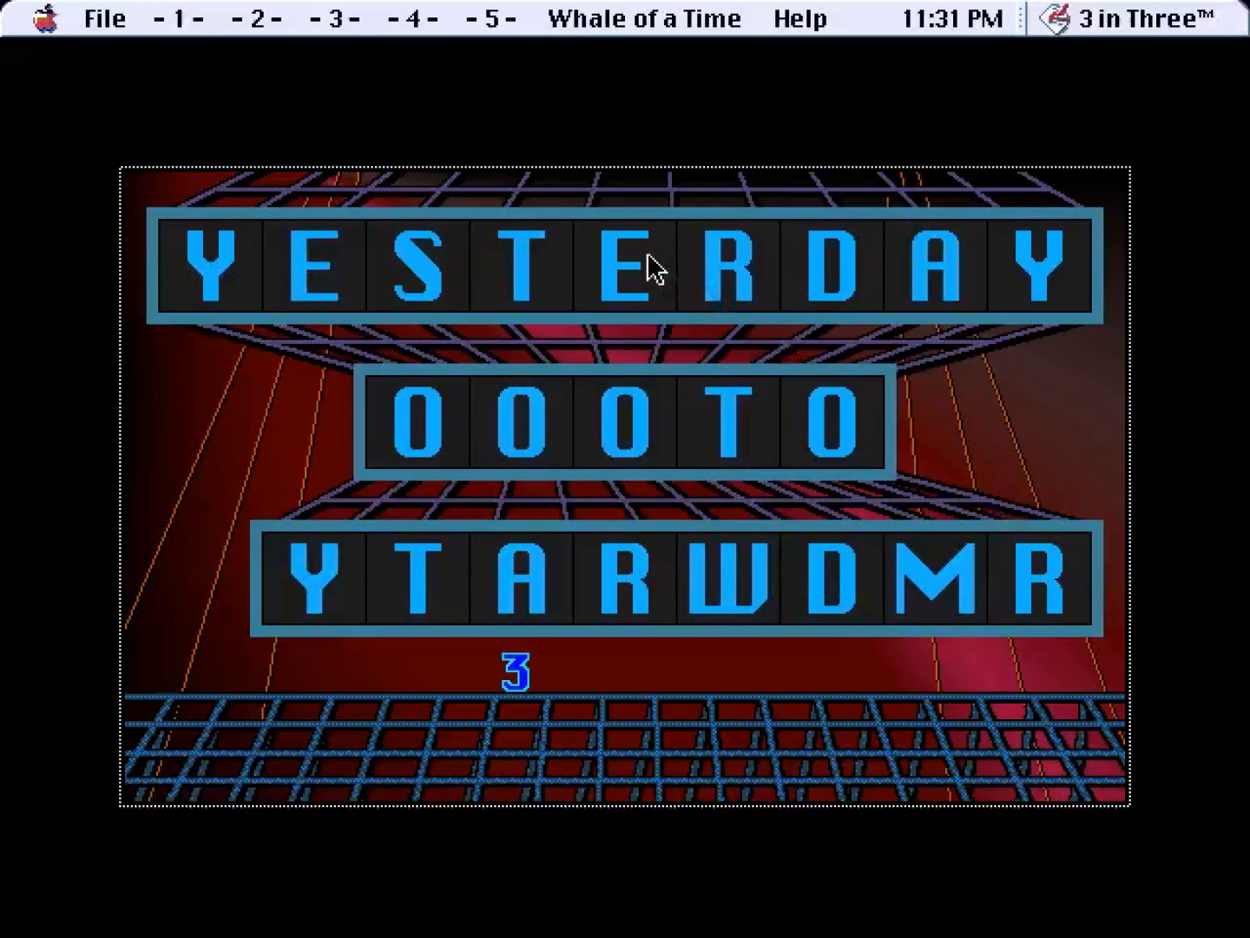
{"action": "mouse_move", "coordinate": [778, 573]}
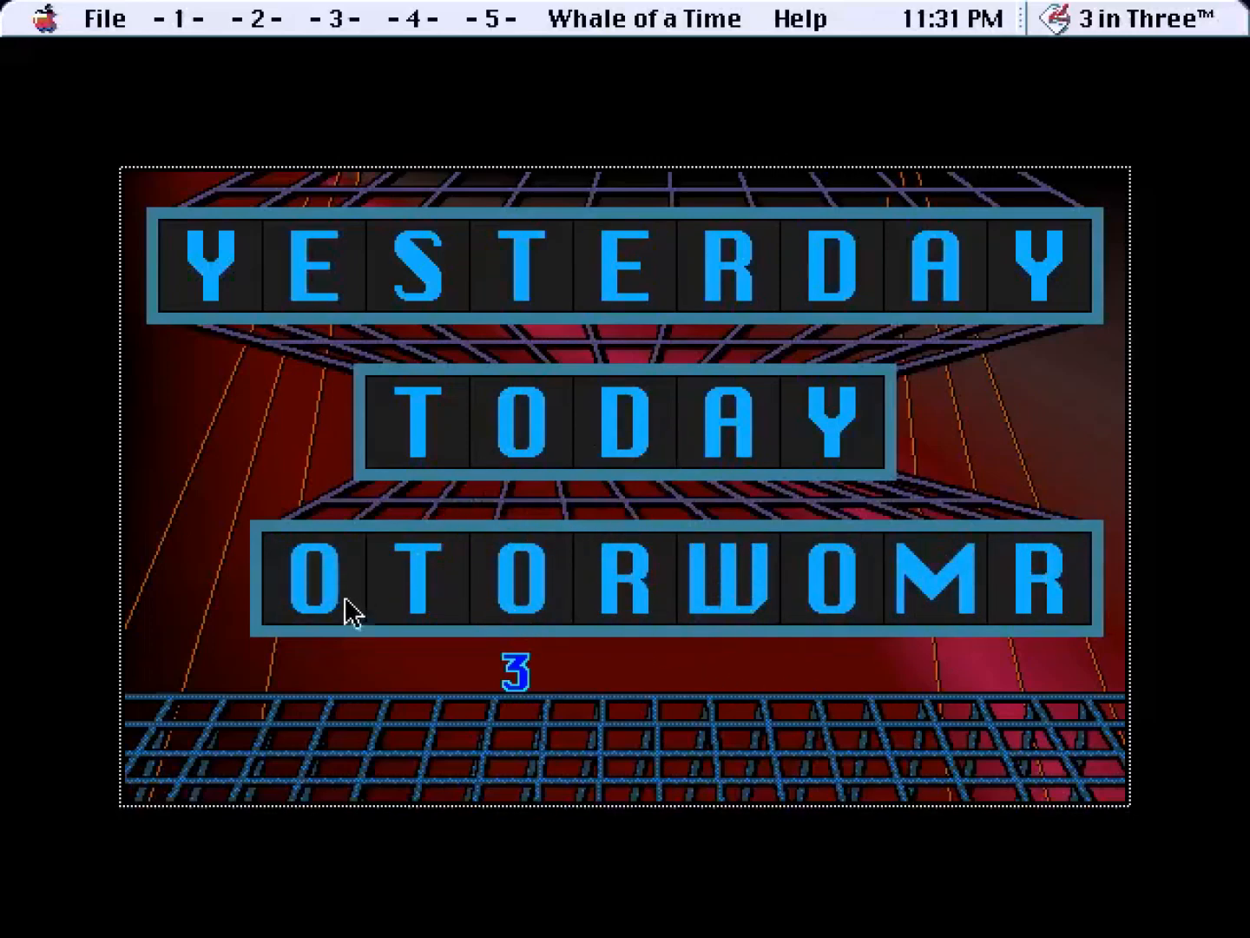
{"action": "mouse_move", "coordinate": [677, 599]}
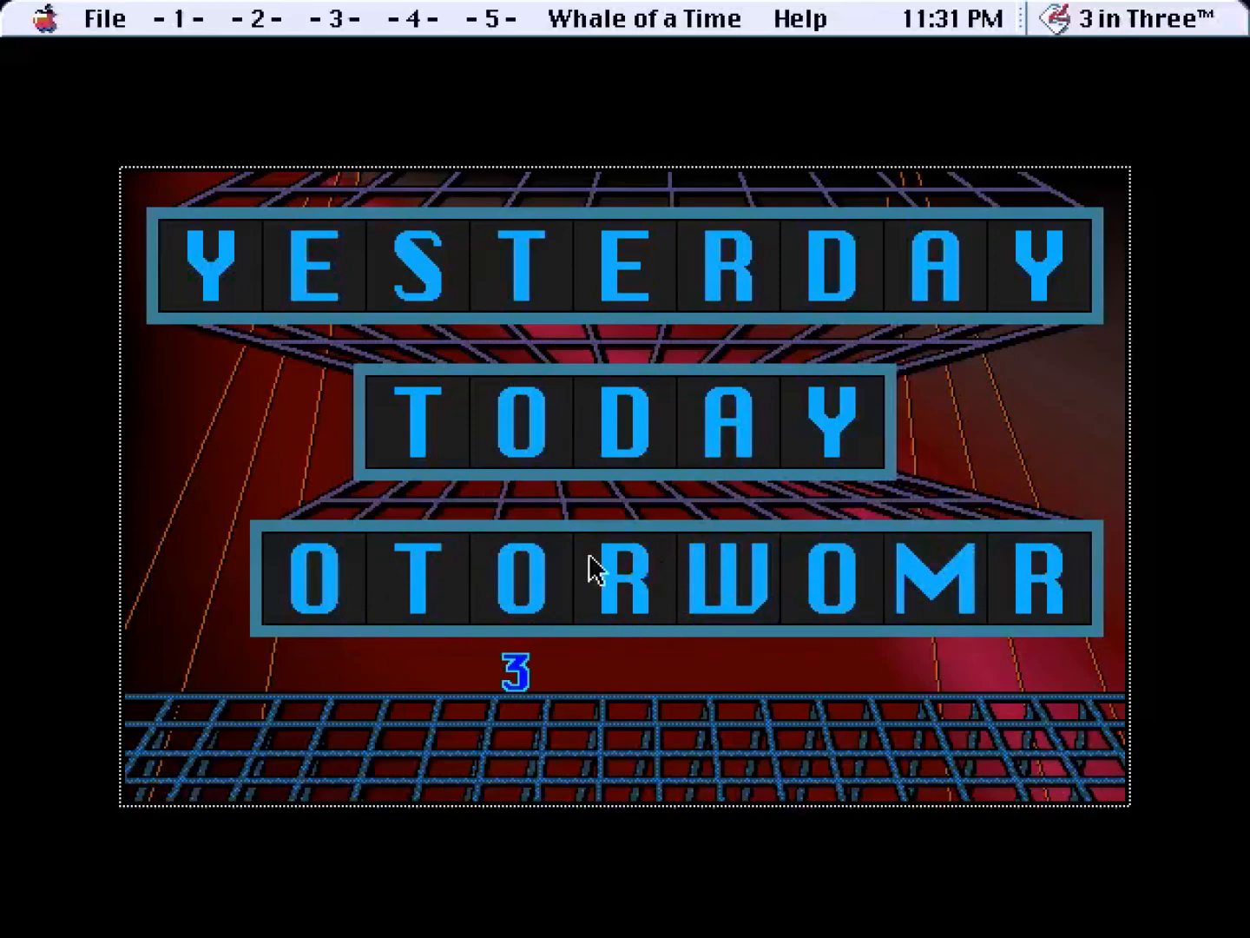
{"action": "mouse_move", "coordinate": [626, 523]}
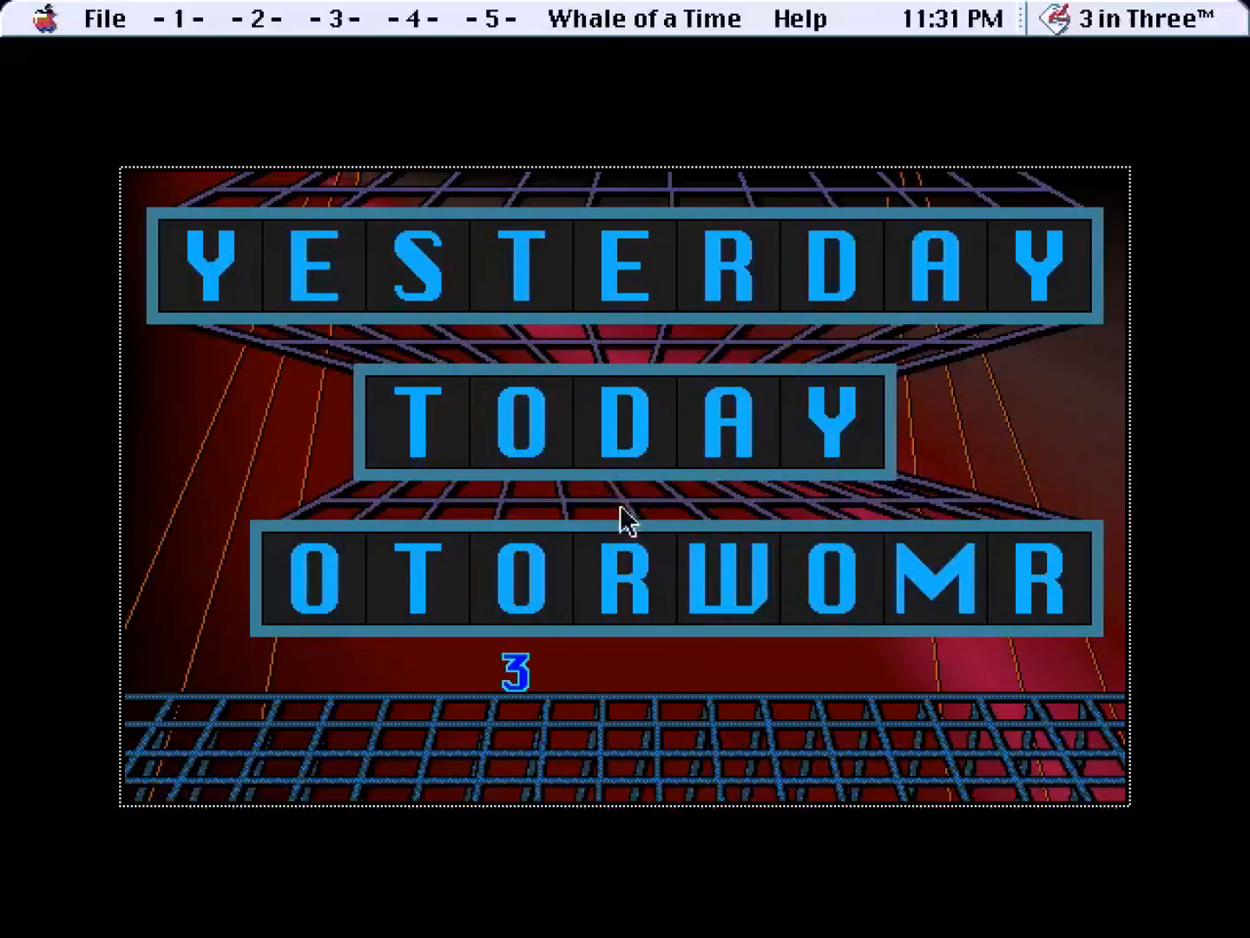
{"action": "mouse_move", "coordinate": [716, 587]}
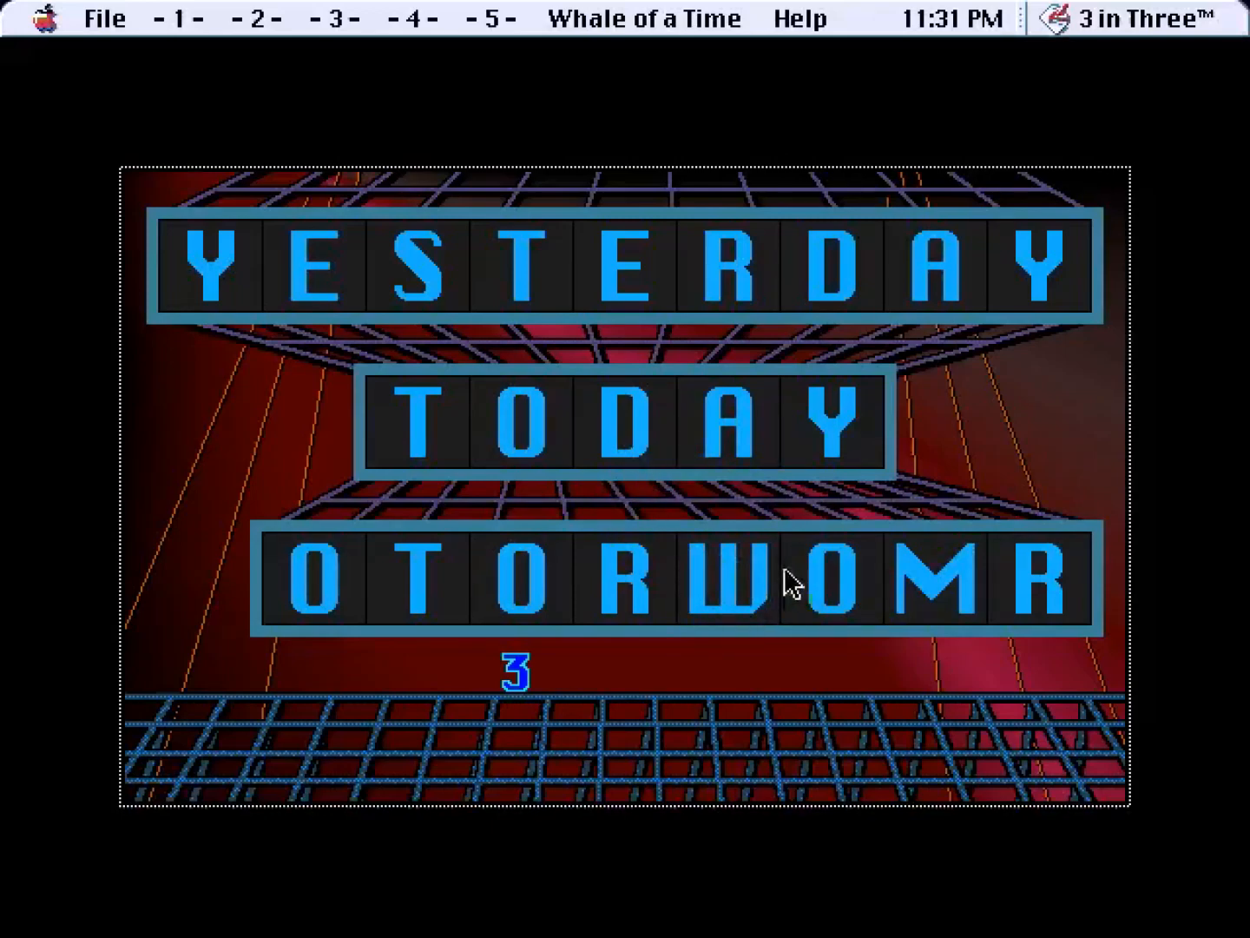
{"action": "mouse_move", "coordinate": [696, 623]}
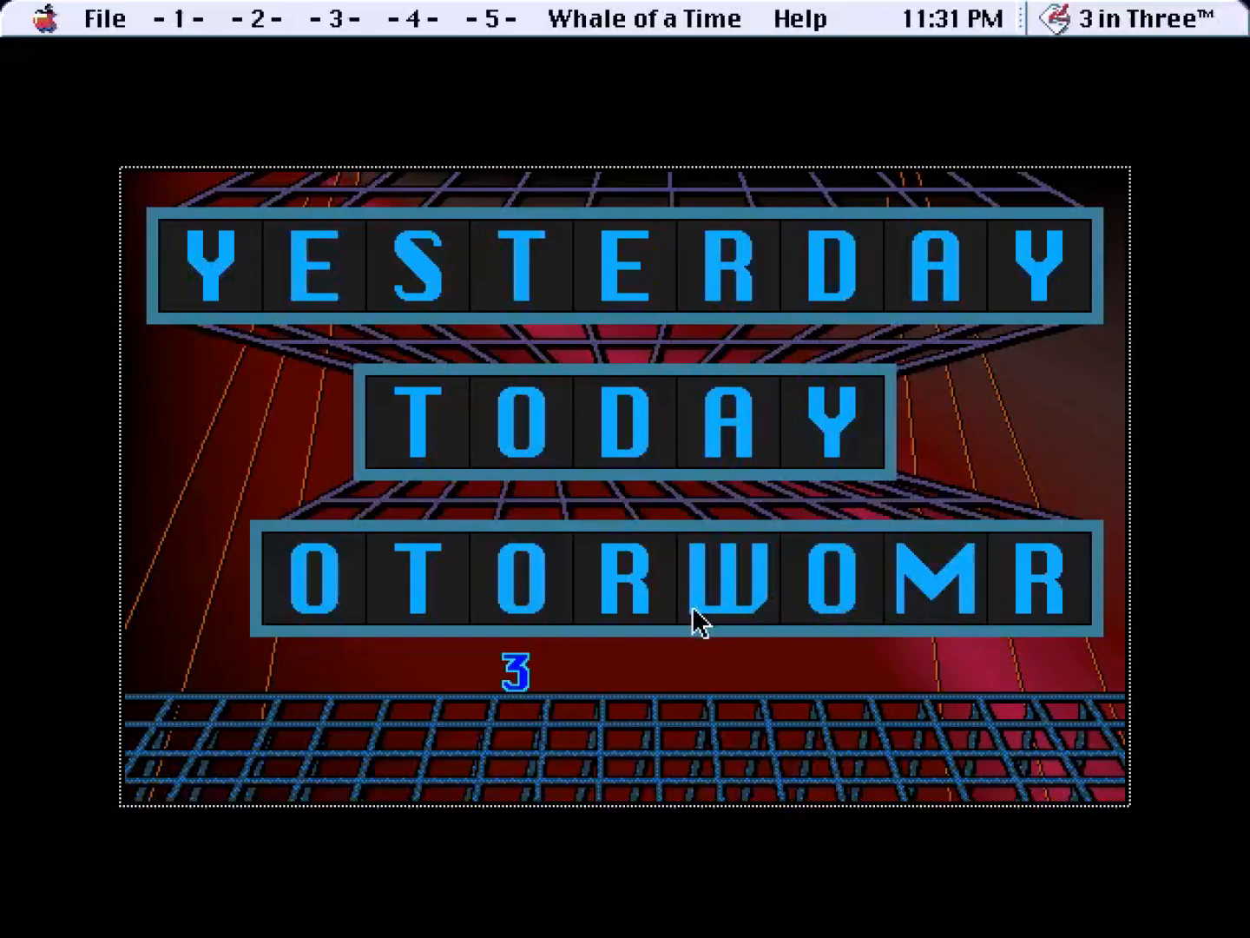
{"action": "mouse_move", "coordinate": [656, 646]}
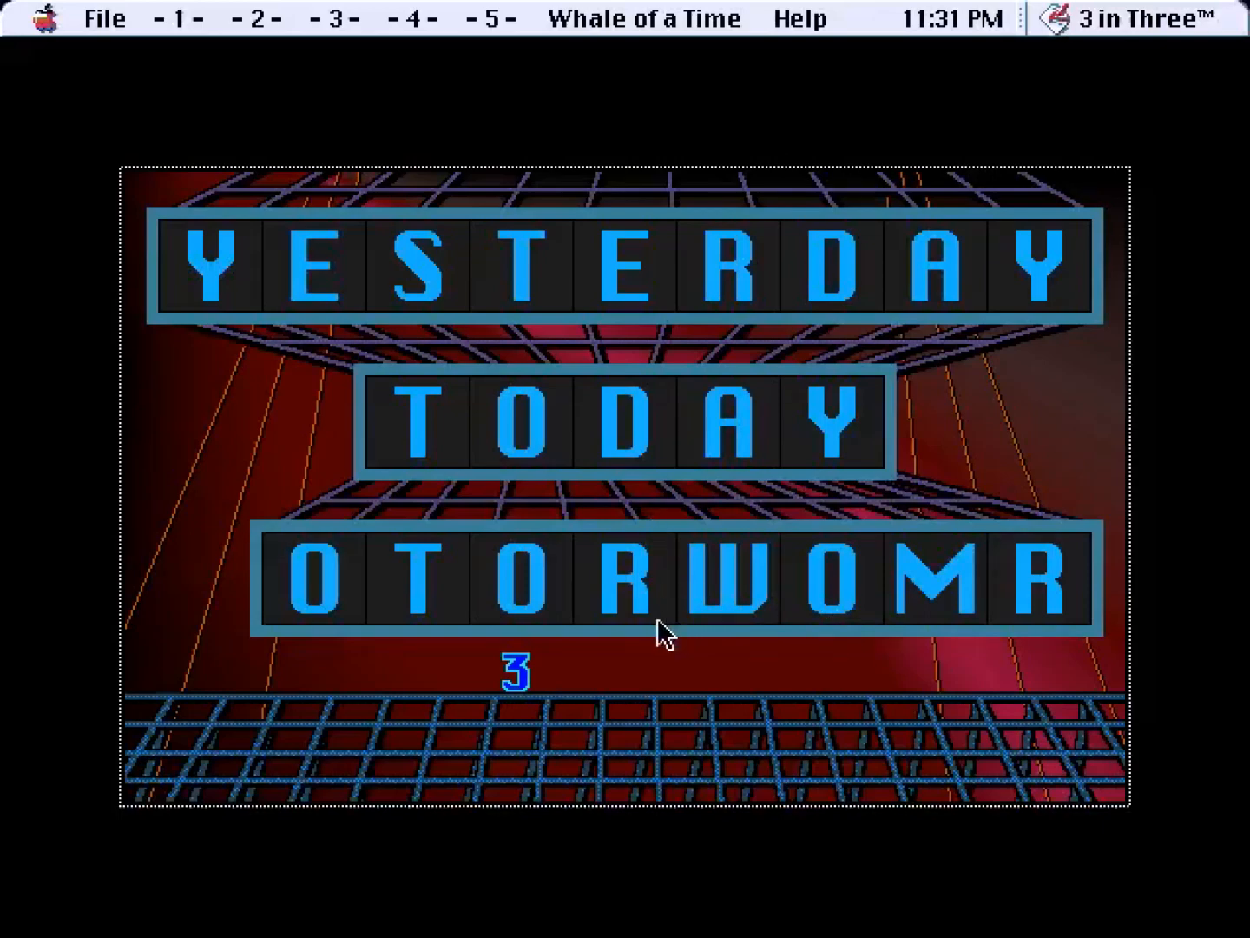
{"action": "mouse_move", "coordinate": [591, 596]}
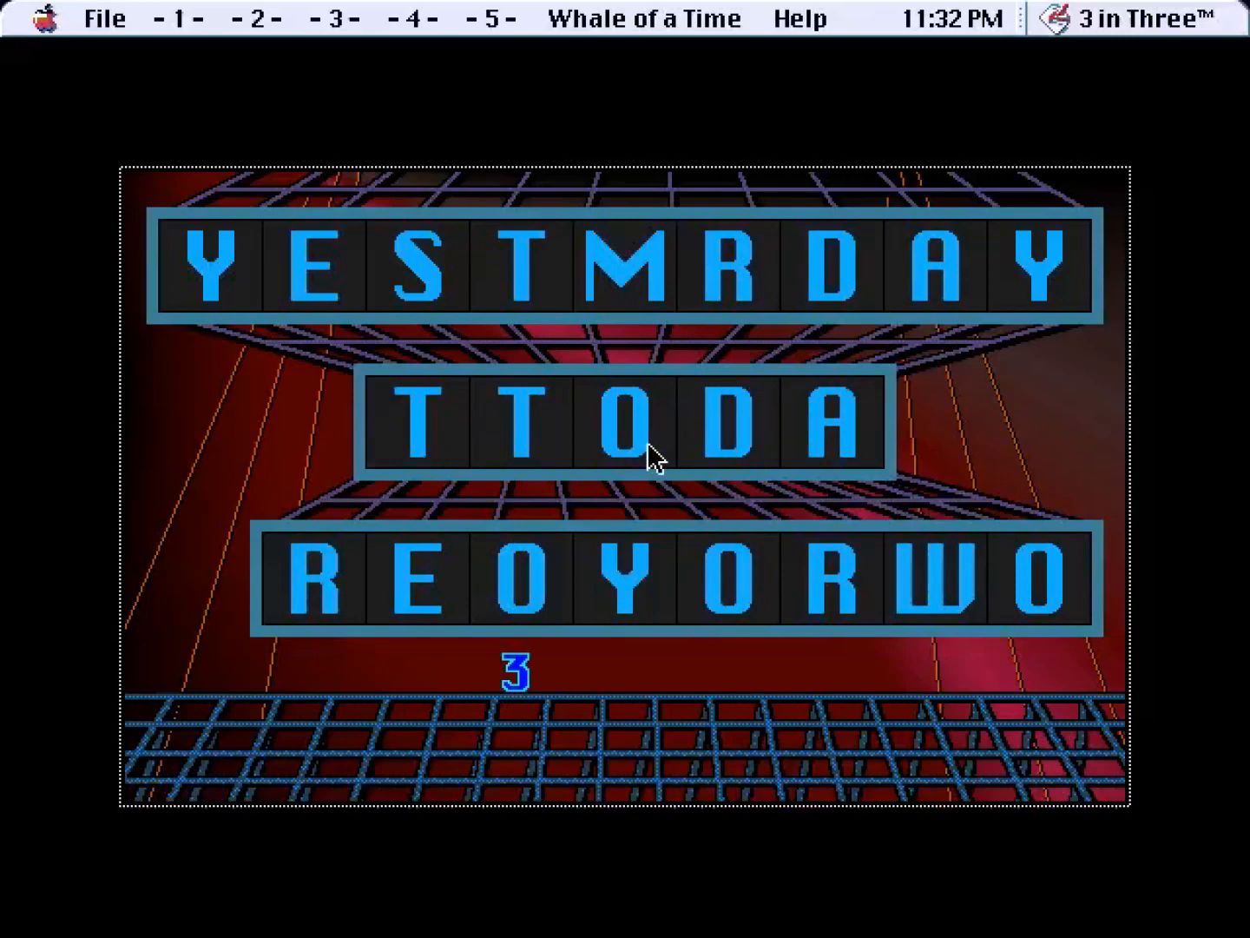
{"action": "mouse_move", "coordinate": [678, 587]}
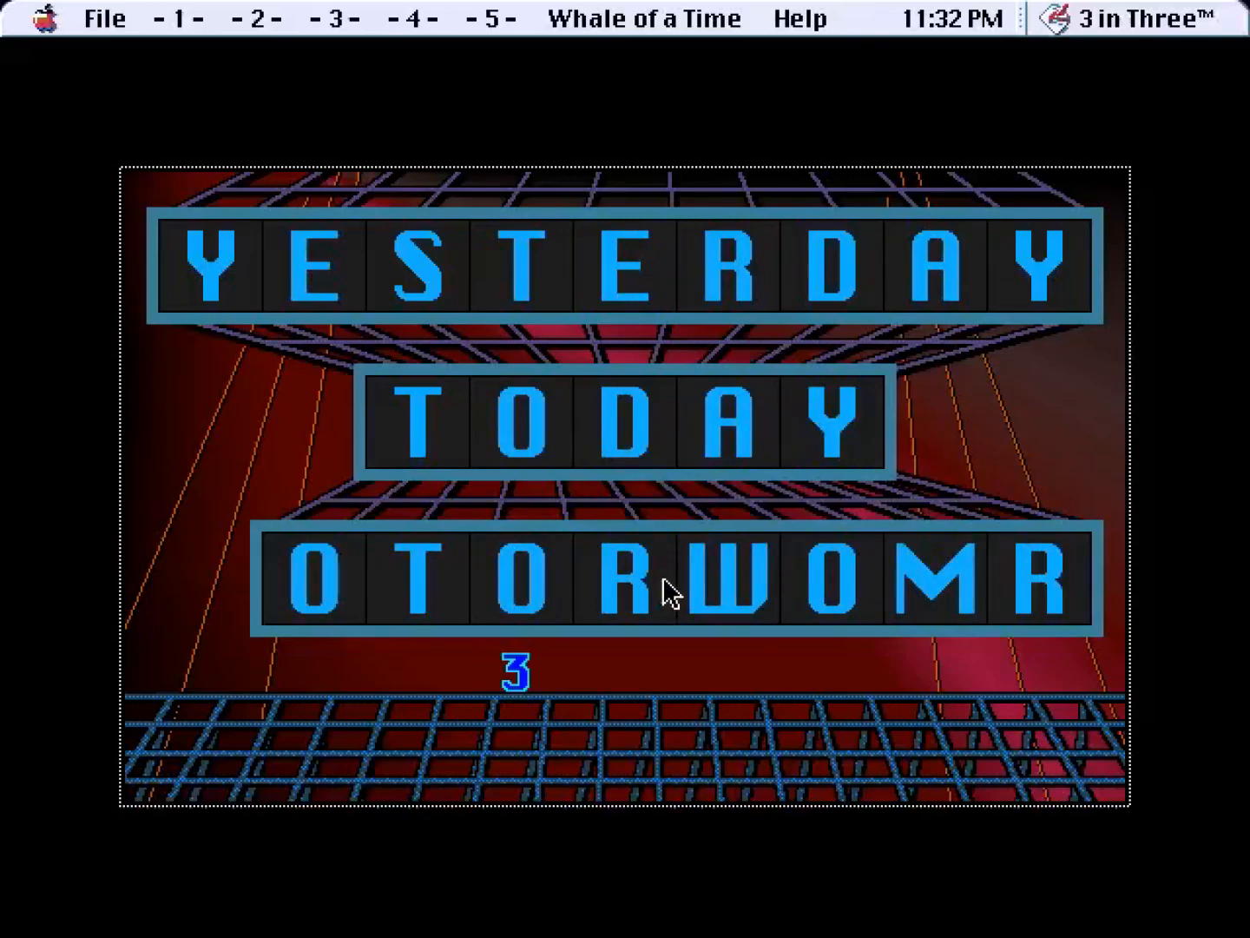
{"action": "mouse_move", "coordinate": [344, 573]}
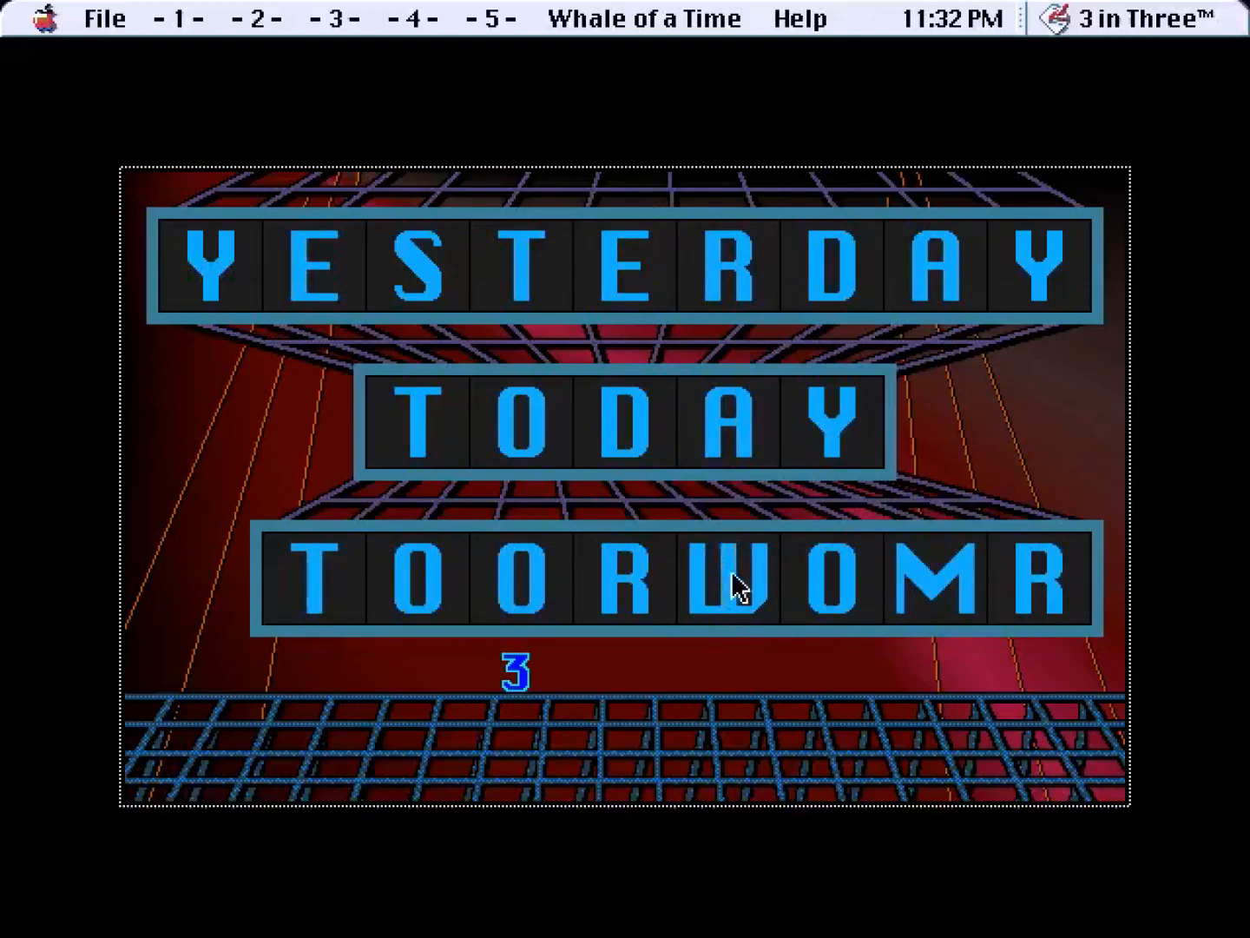
{"action": "mouse_move", "coordinate": [721, 606]}
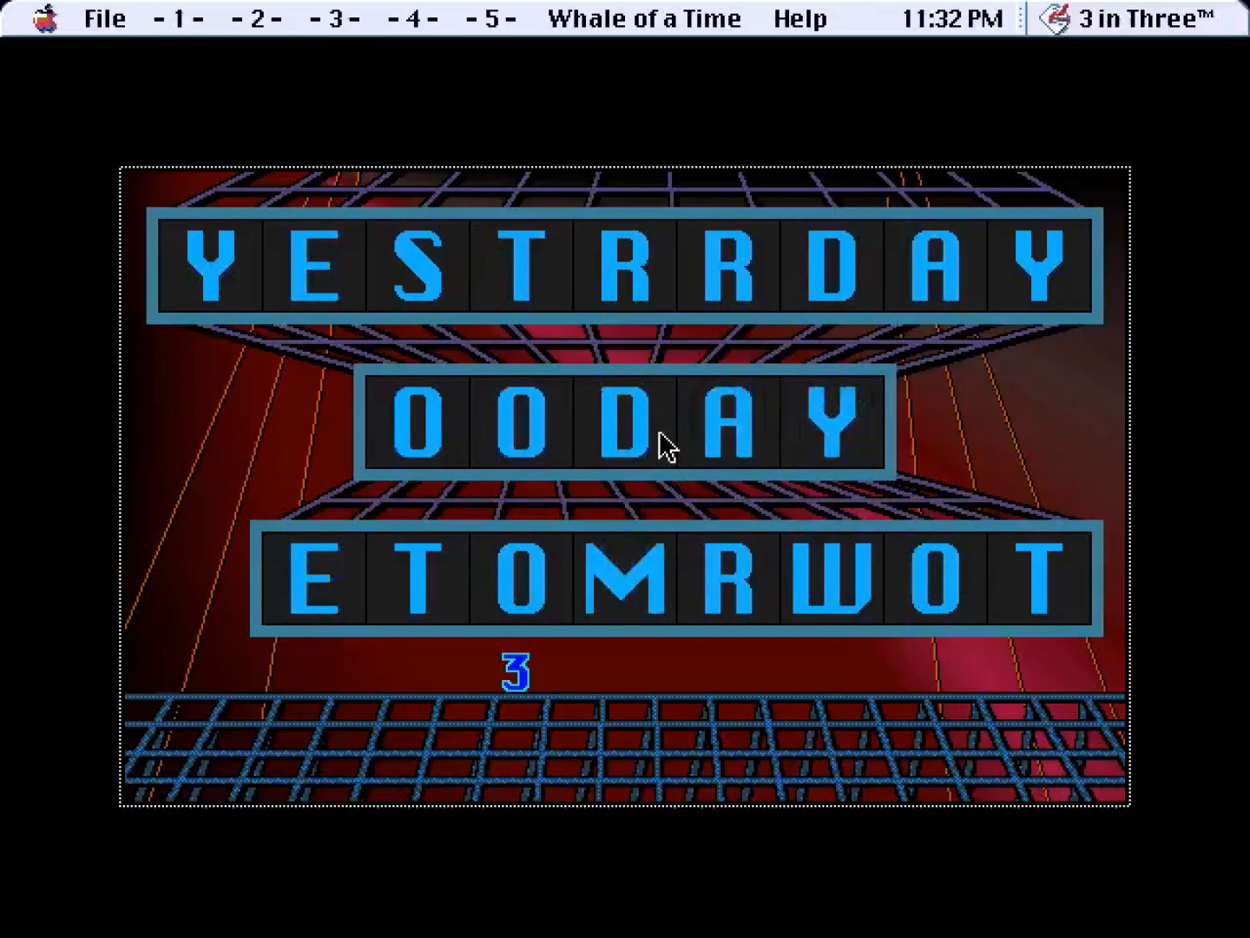
{"action": "mouse_move", "coordinate": [730, 608]}
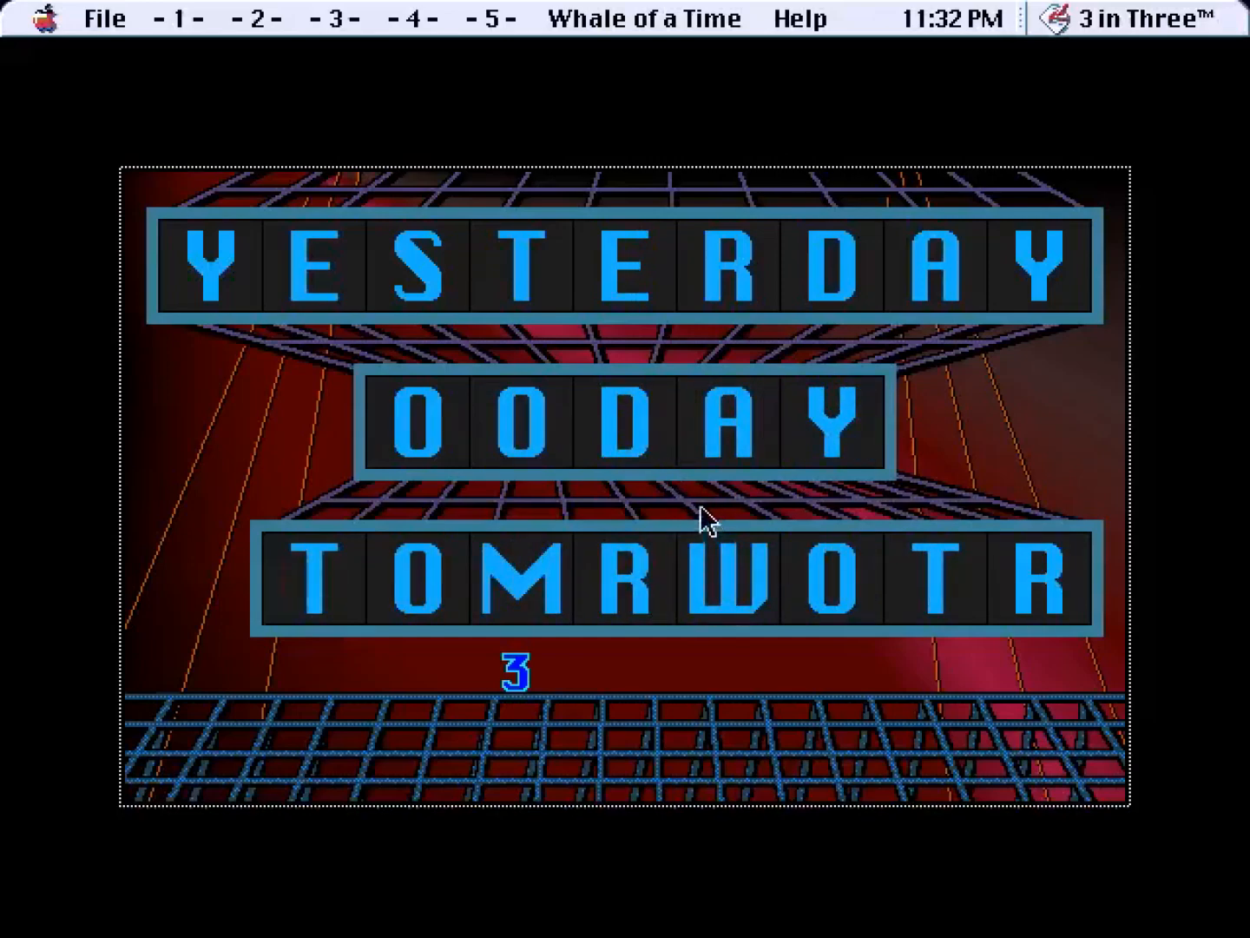
{"action": "mouse_move", "coordinate": [417, 467]}
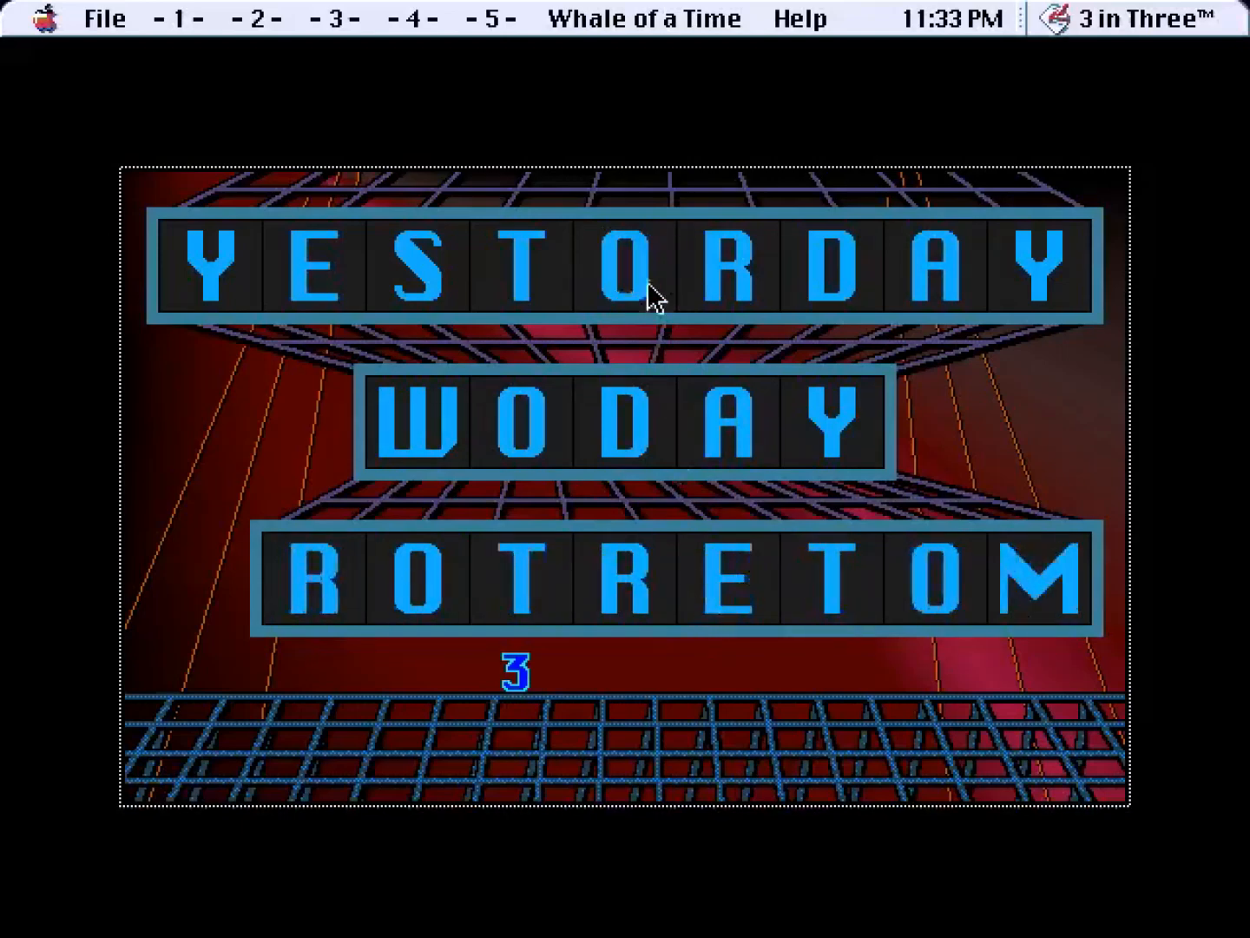
{"action": "mouse_move", "coordinate": [656, 438]}
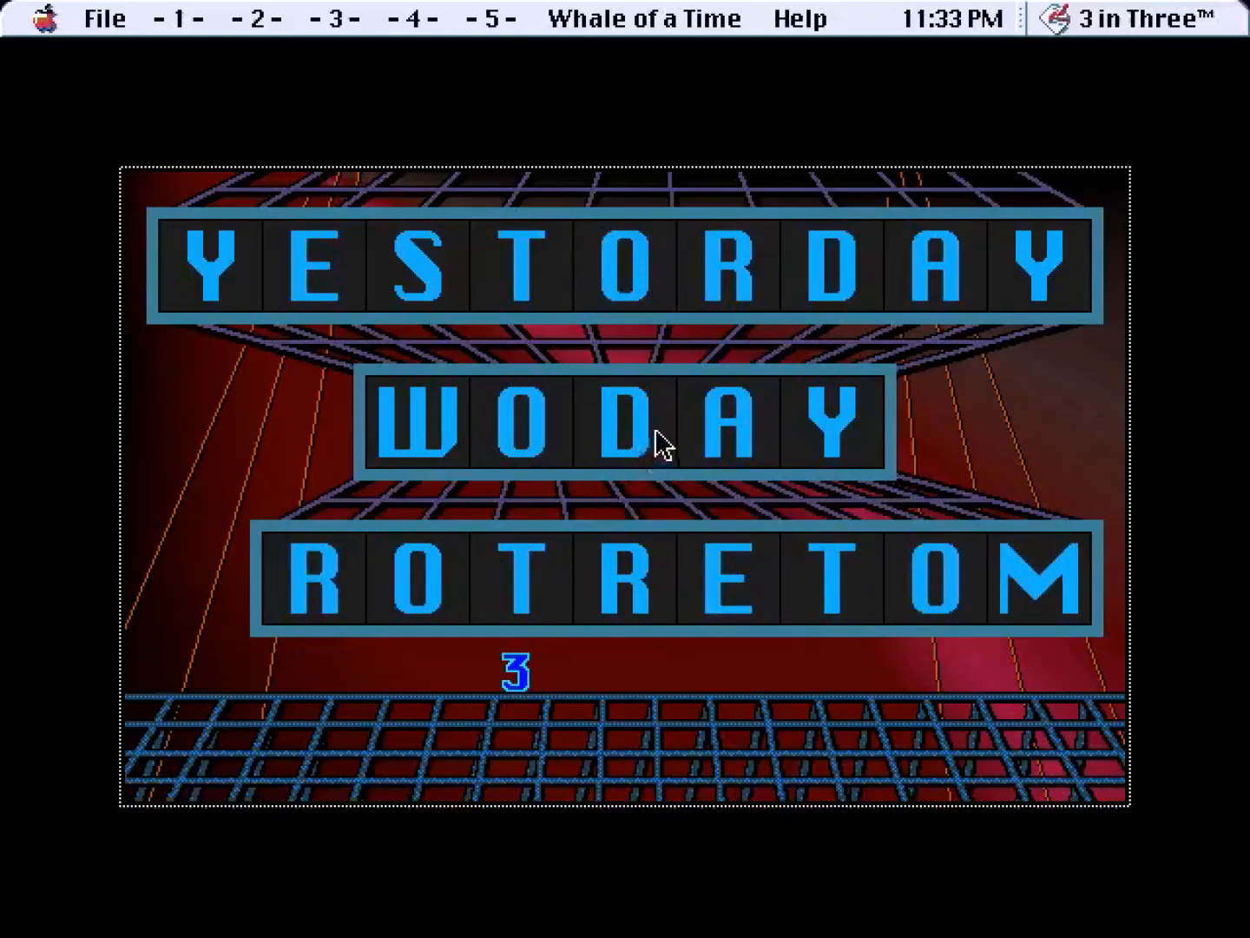
{"action": "mouse_move", "coordinate": [710, 485]}
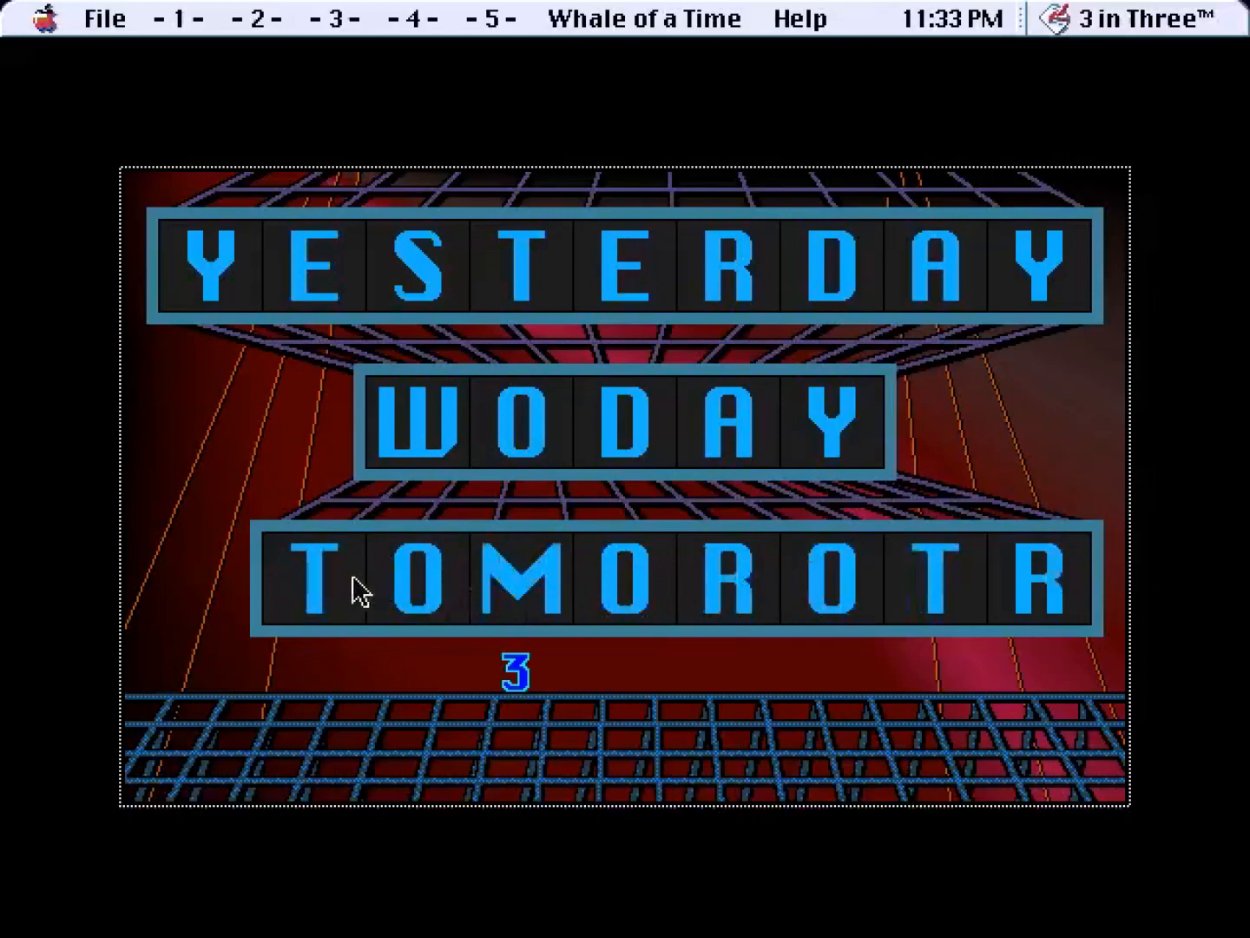
{"action": "mouse_move", "coordinate": [813, 598]}
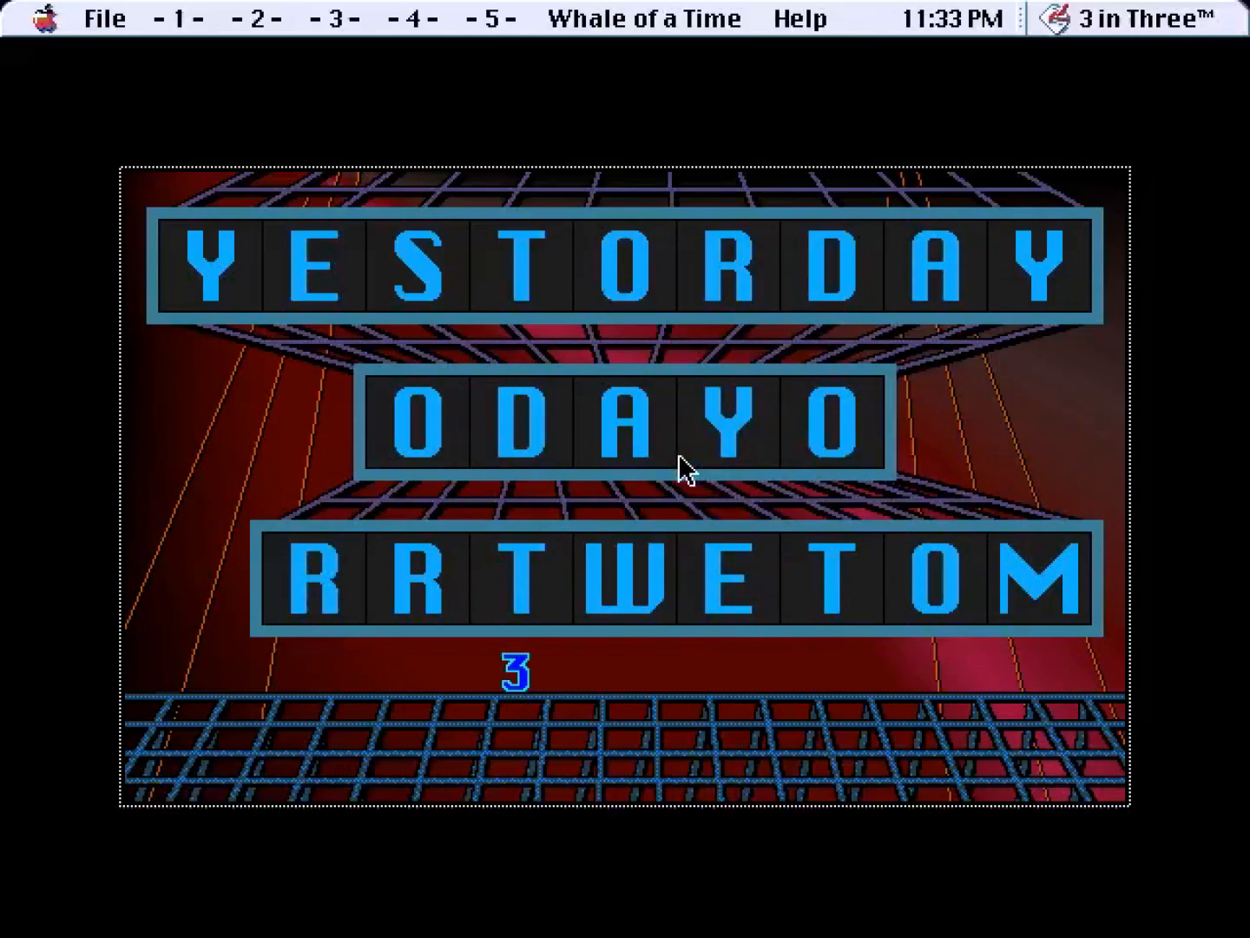
{"action": "mouse_move", "coordinate": [643, 617]}
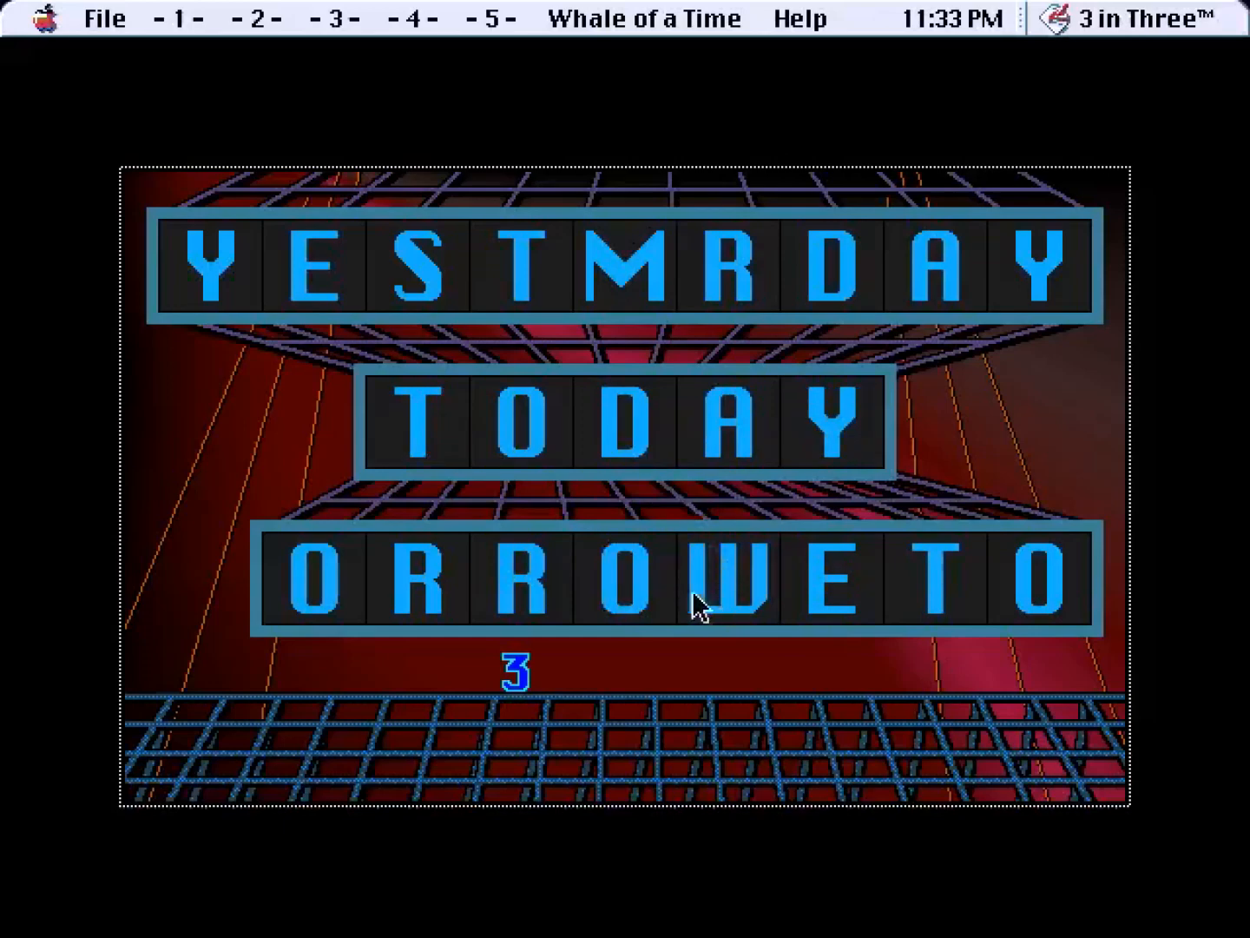
{"action": "mouse_move", "coordinate": [656, 611]}
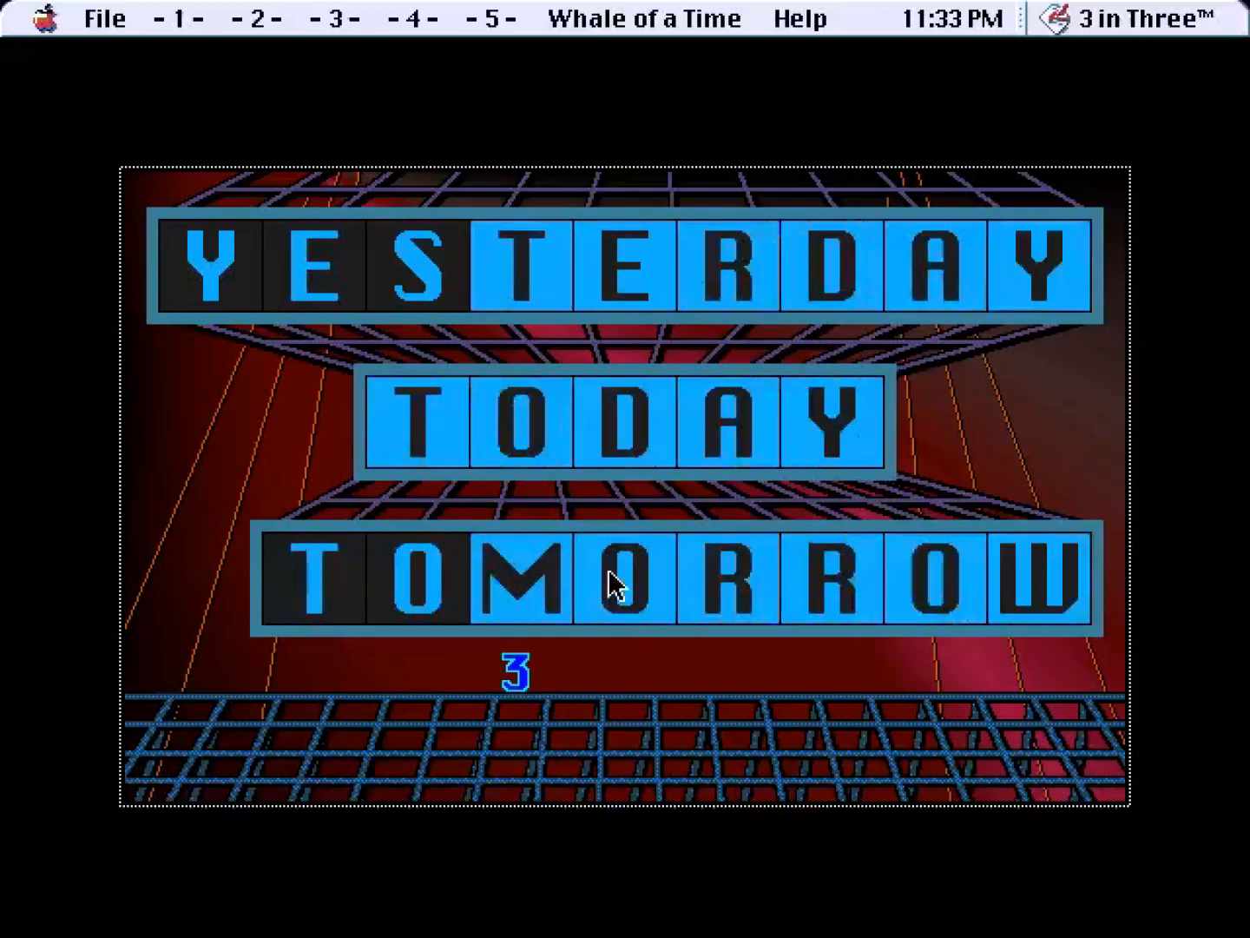
Continue the post-puzzle dialogue over the solved YESTERDAY TODAY TOMORROW board into the next scene.
{"action": "left_click", "coordinate": [612, 587]}
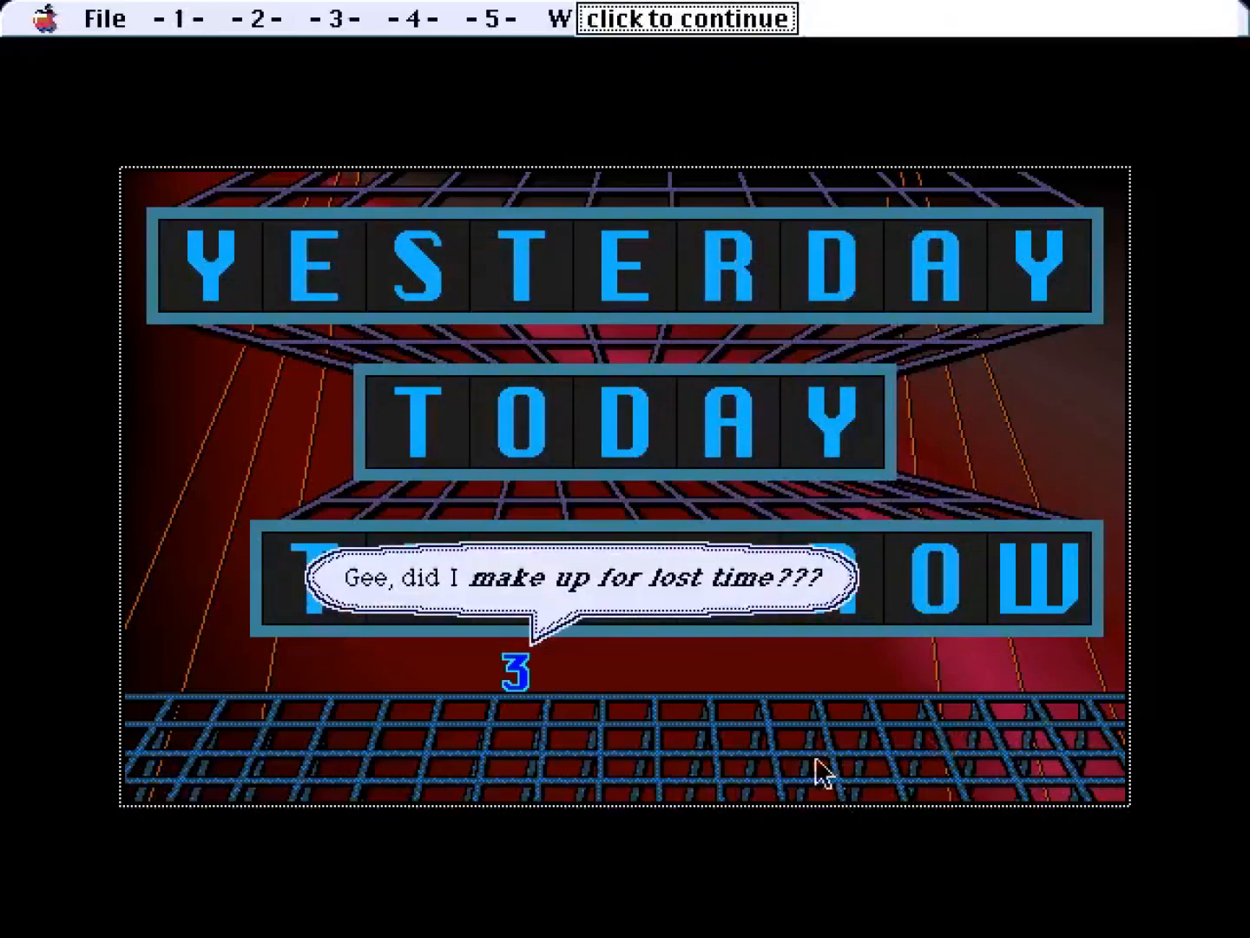
{"action": "mouse_move", "coordinate": [724, 733]}
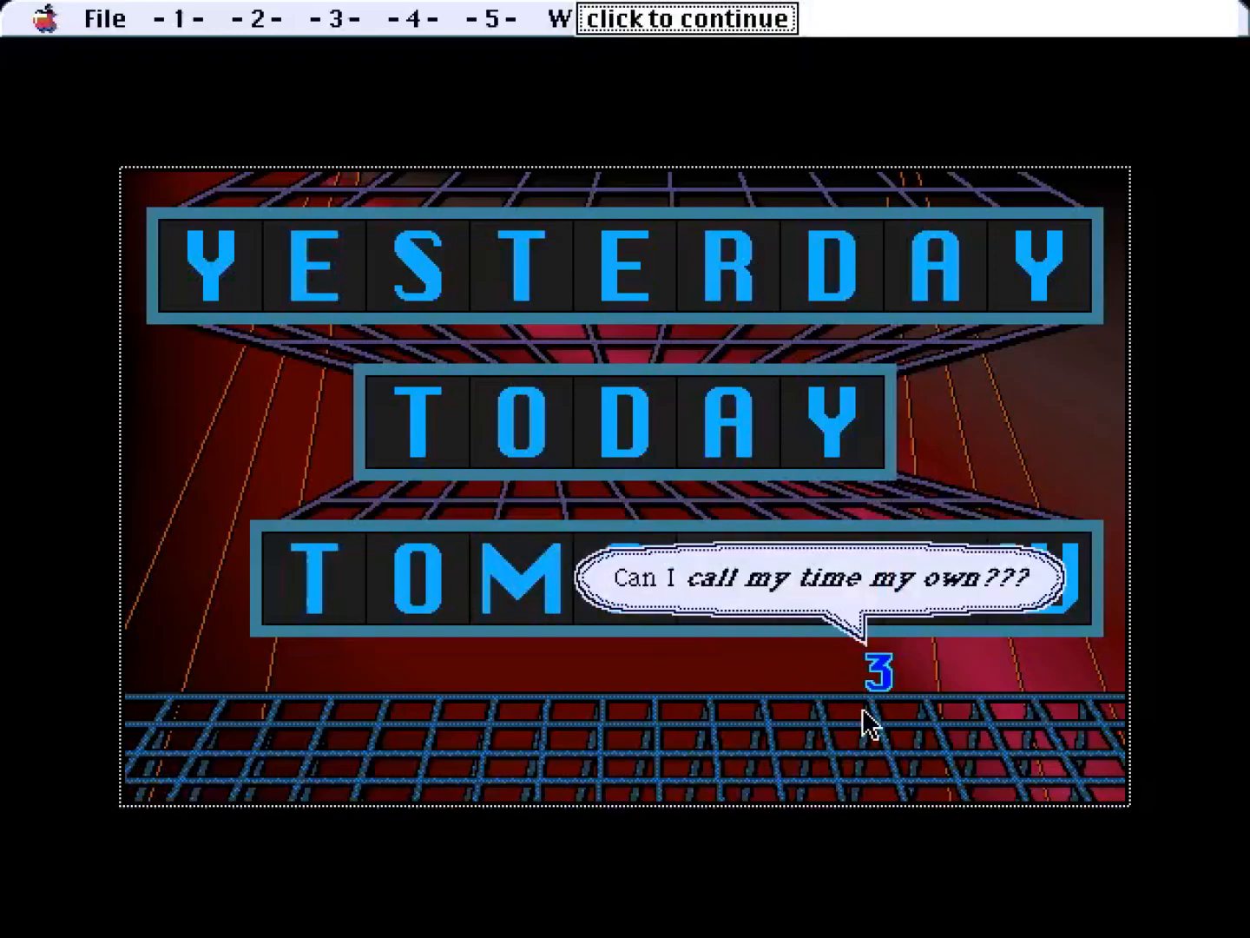
{"action": "mouse_move", "coordinate": [966, 737]}
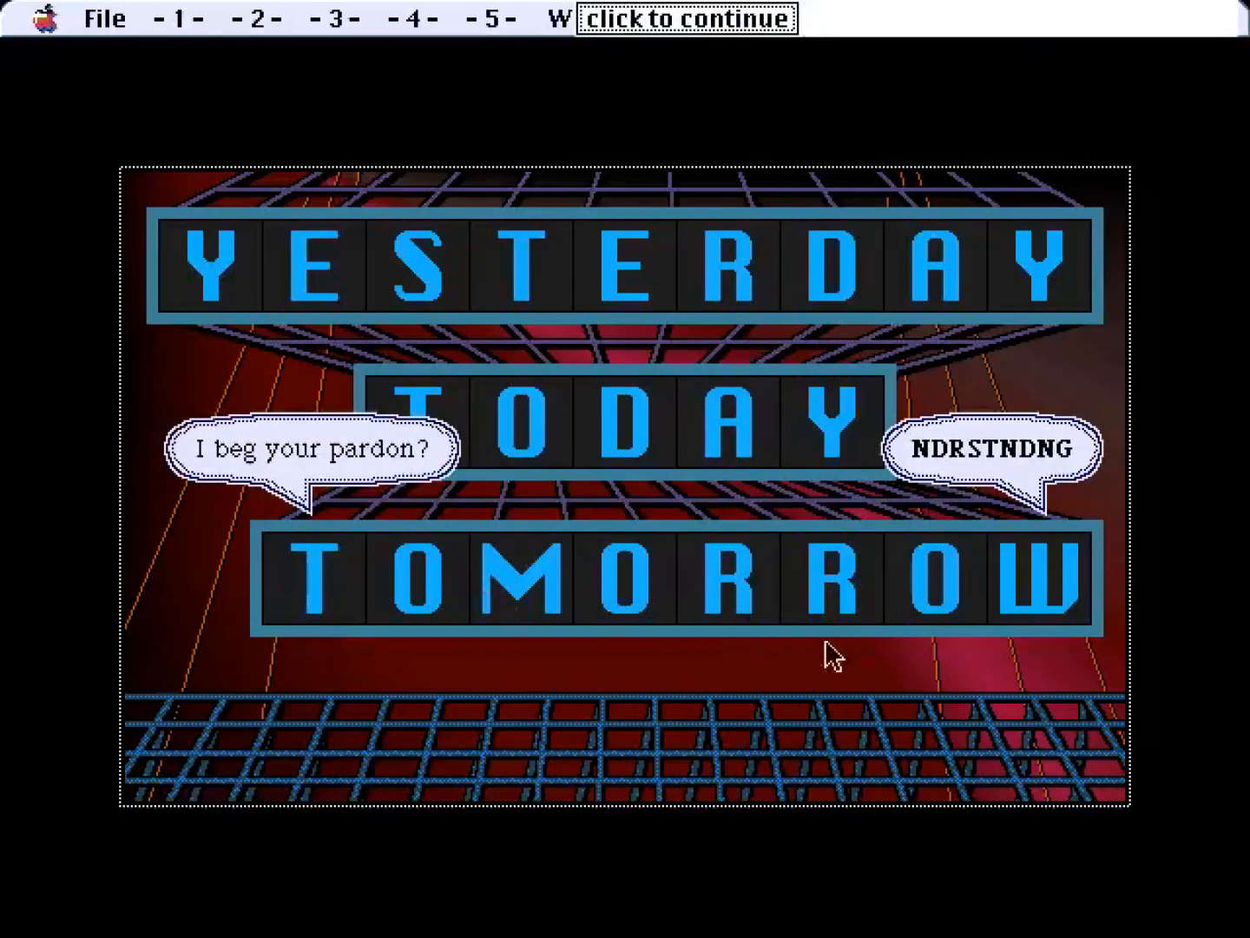
{"action": "left_click", "coordinate": [686, 18]}
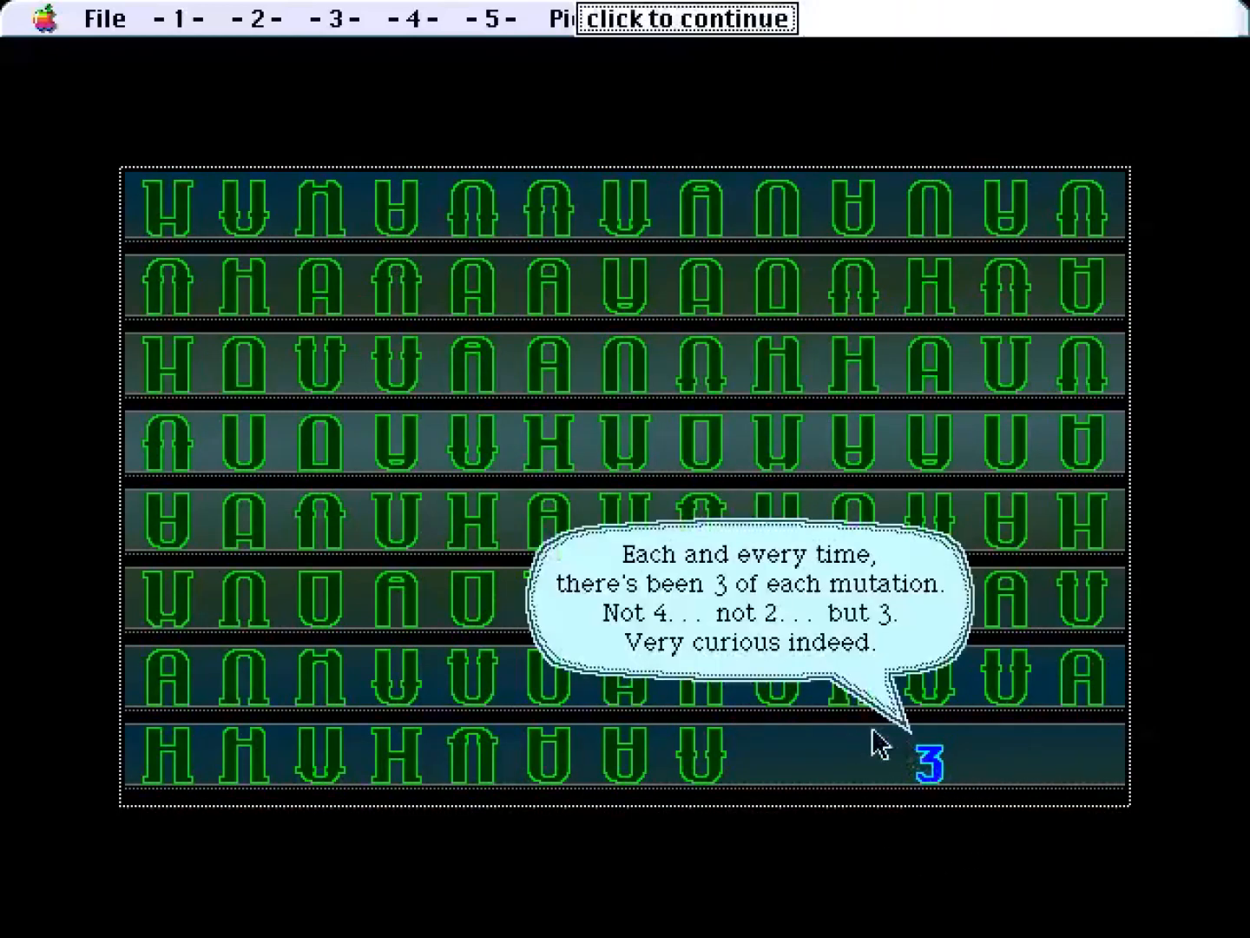
{"action": "mouse_move", "coordinate": [679, 608]}
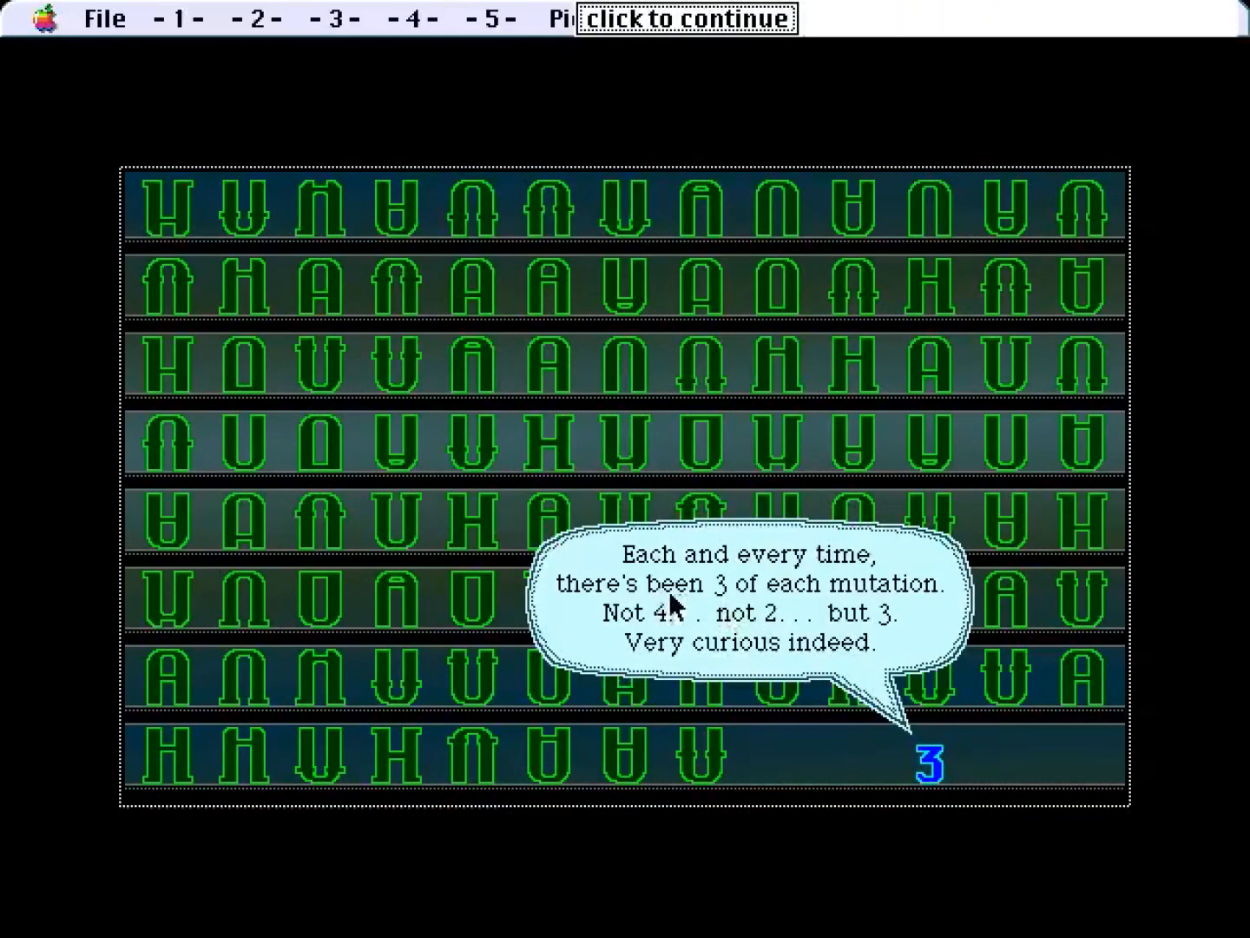
{"action": "mouse_move", "coordinate": [781, 644]}
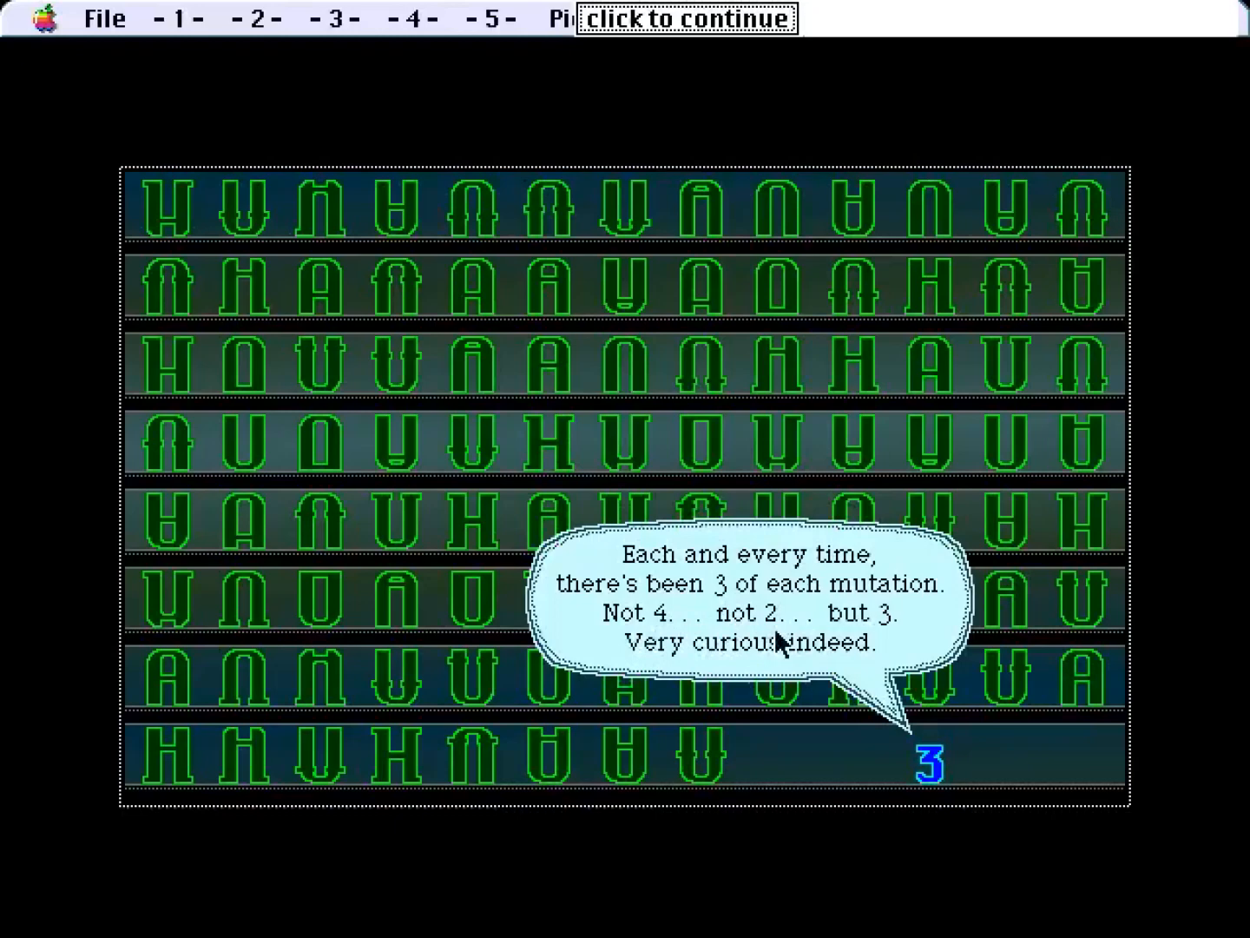
{"action": "mouse_move", "coordinate": [850, 688]}
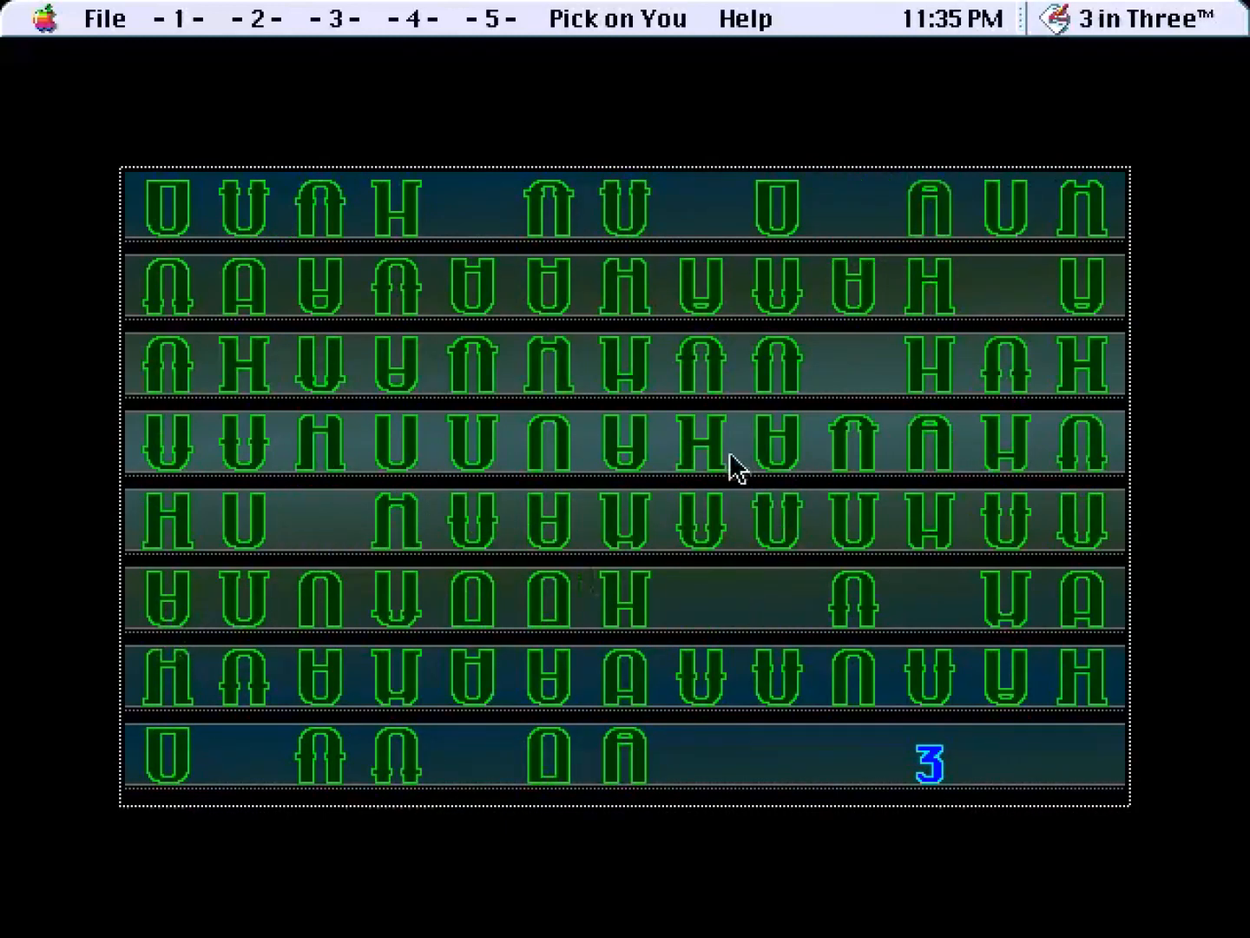
Pick a mutated letter out of the Pick on You grid.
{"action": "left_click", "coordinate": [928, 210]}
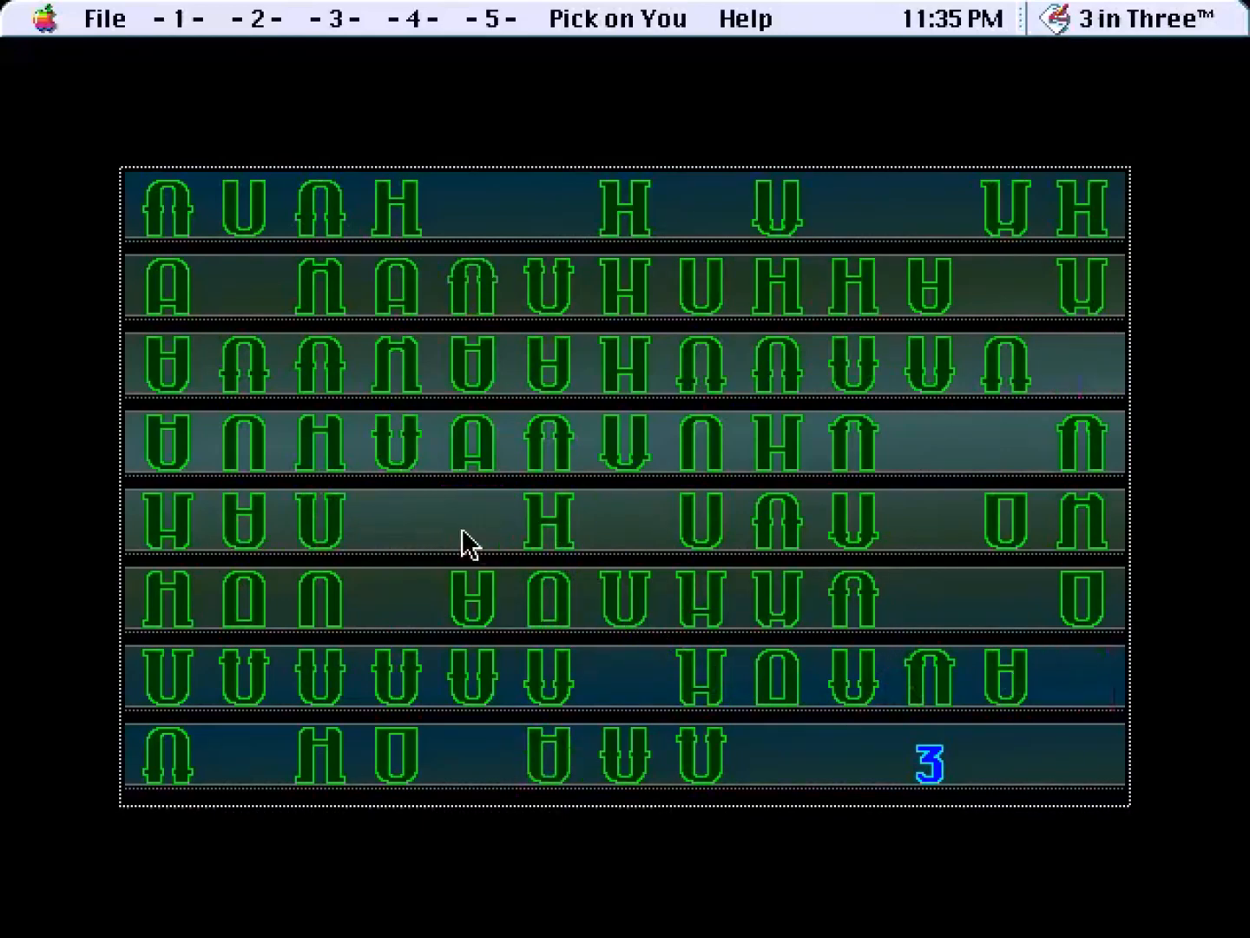
Remove another mutated letter from the Pick on You grid.
{"action": "left_click", "coordinate": [396, 288]}
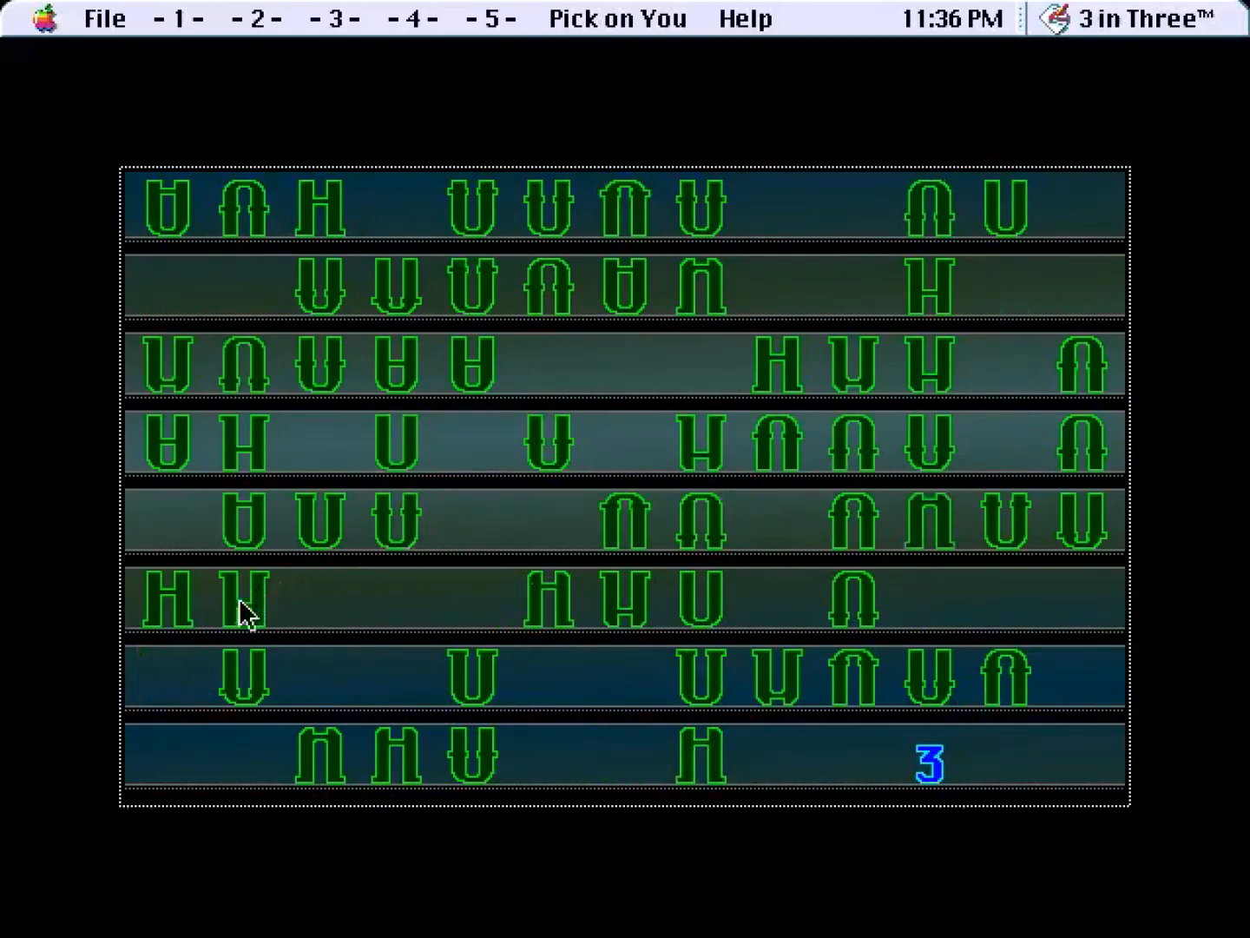
Clear two more mutated letters from the grid, thinning the rows further.
{"action": "left_click", "coordinate": [320, 208]}
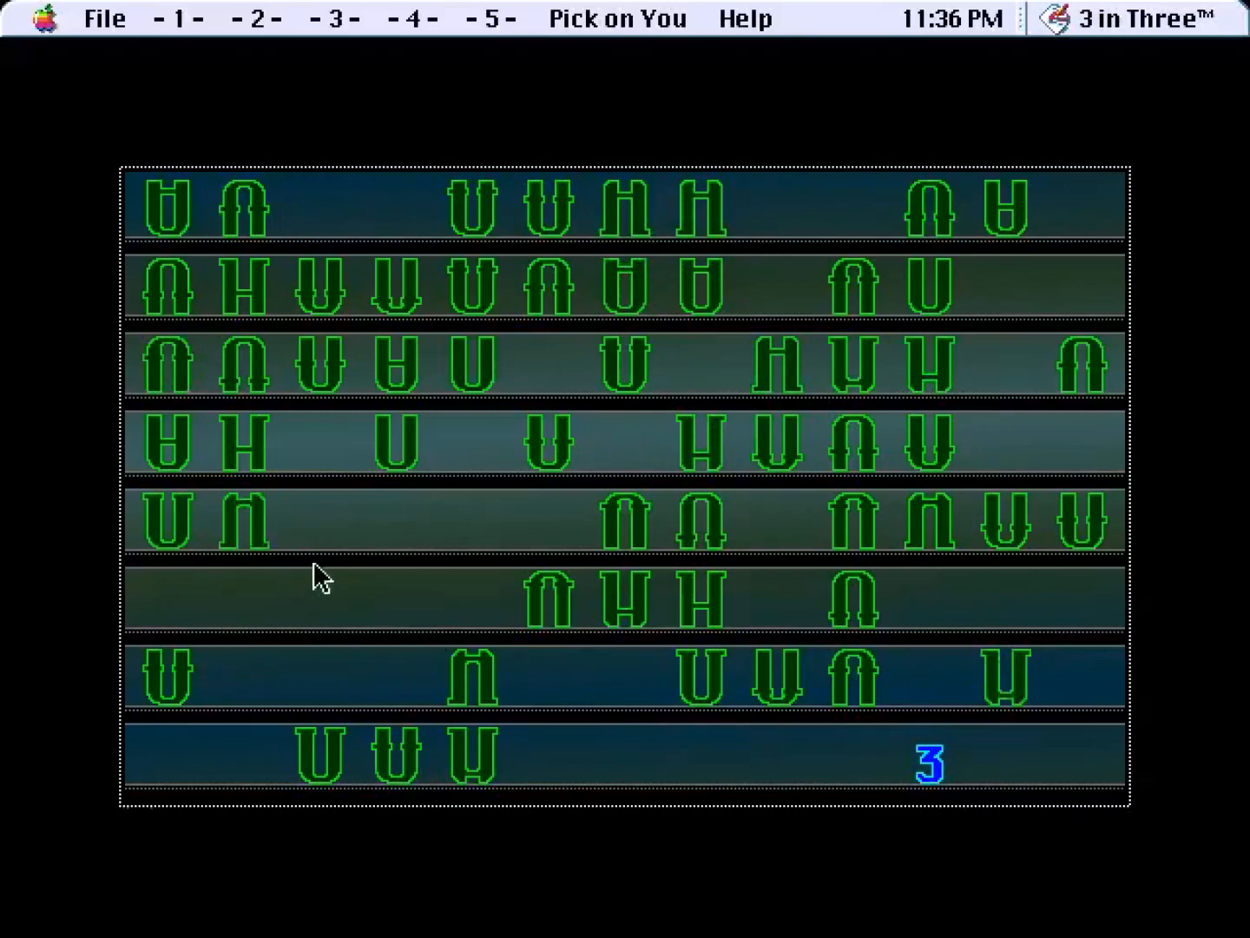
{"action": "left_click", "coordinate": [243, 443]}
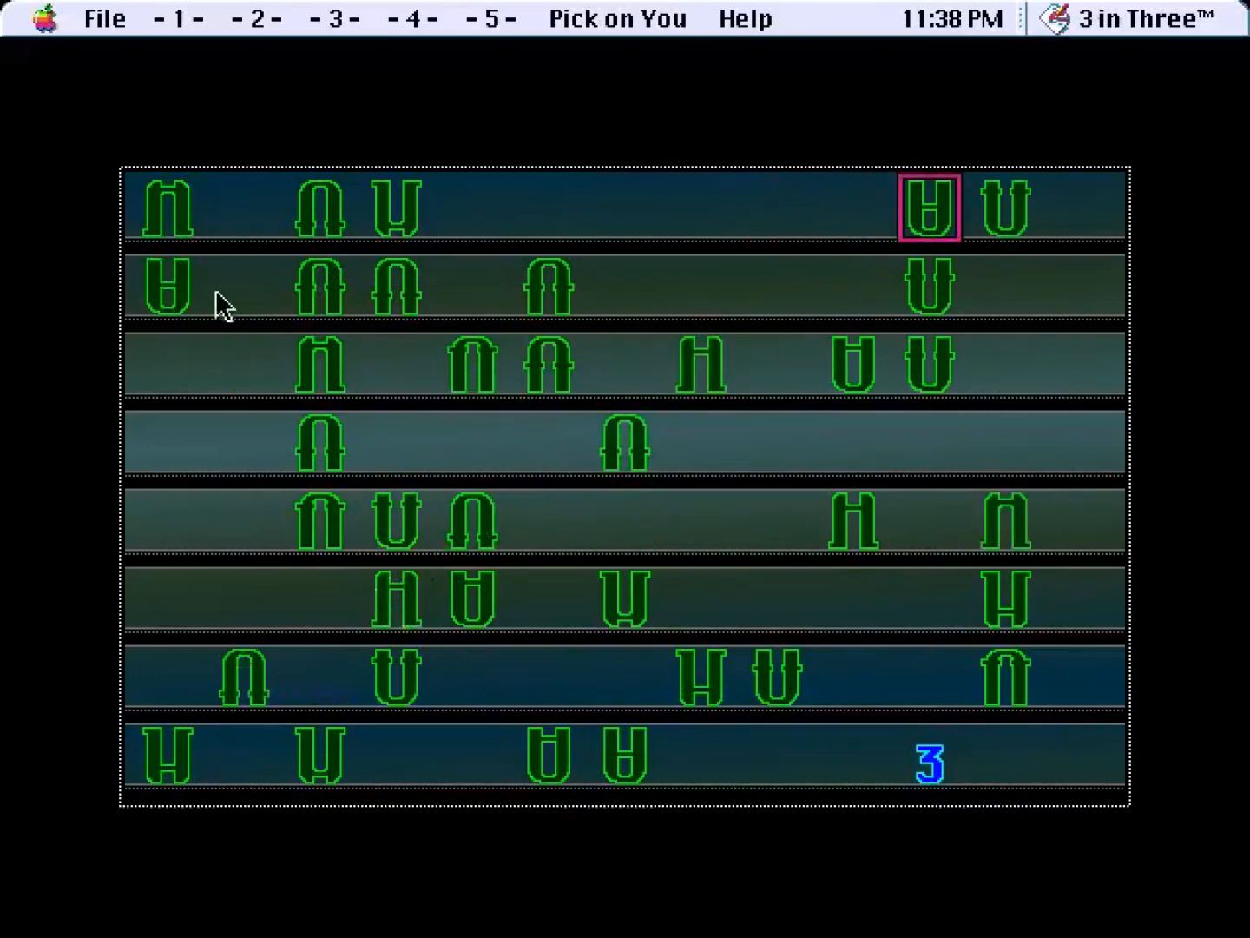
Pick one of the last remaining mutated letters from the grid.
{"action": "left_click", "coordinate": [545, 772]}
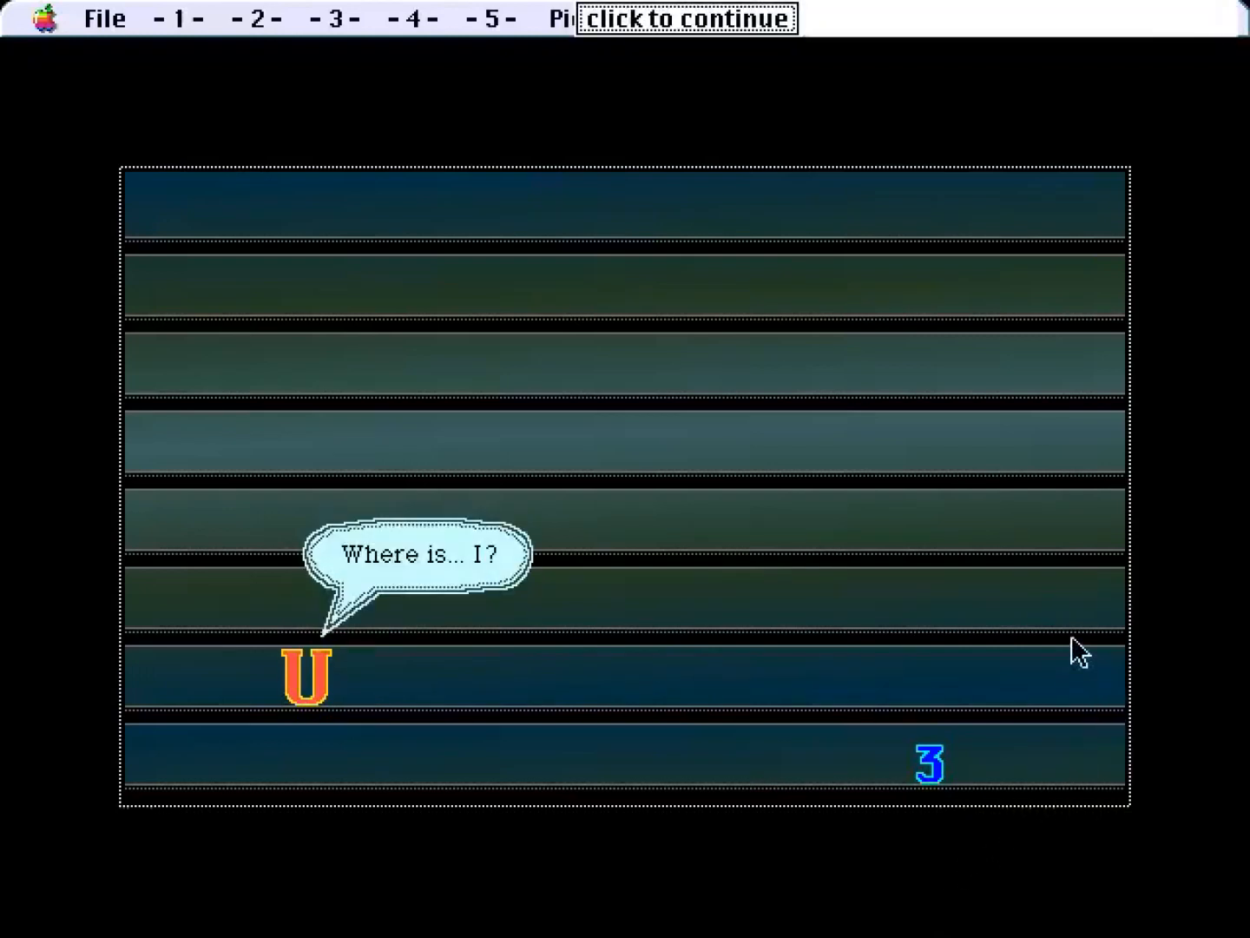
Advance the cutscene where the U realises she is a J and the 3 replies.
{"action": "left_click", "coordinate": [682, 21]}
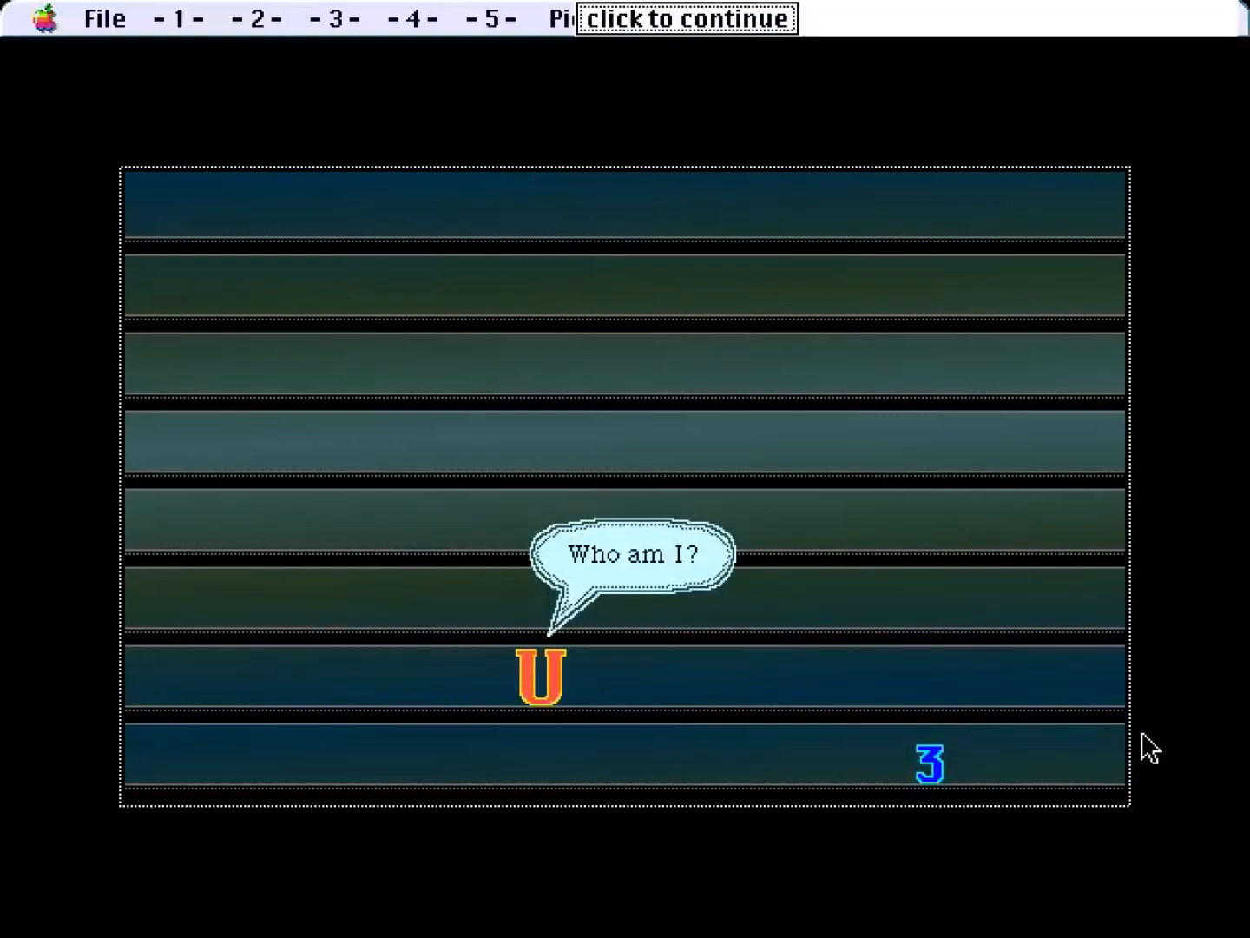
{"action": "left_click", "coordinate": [683, 19]}
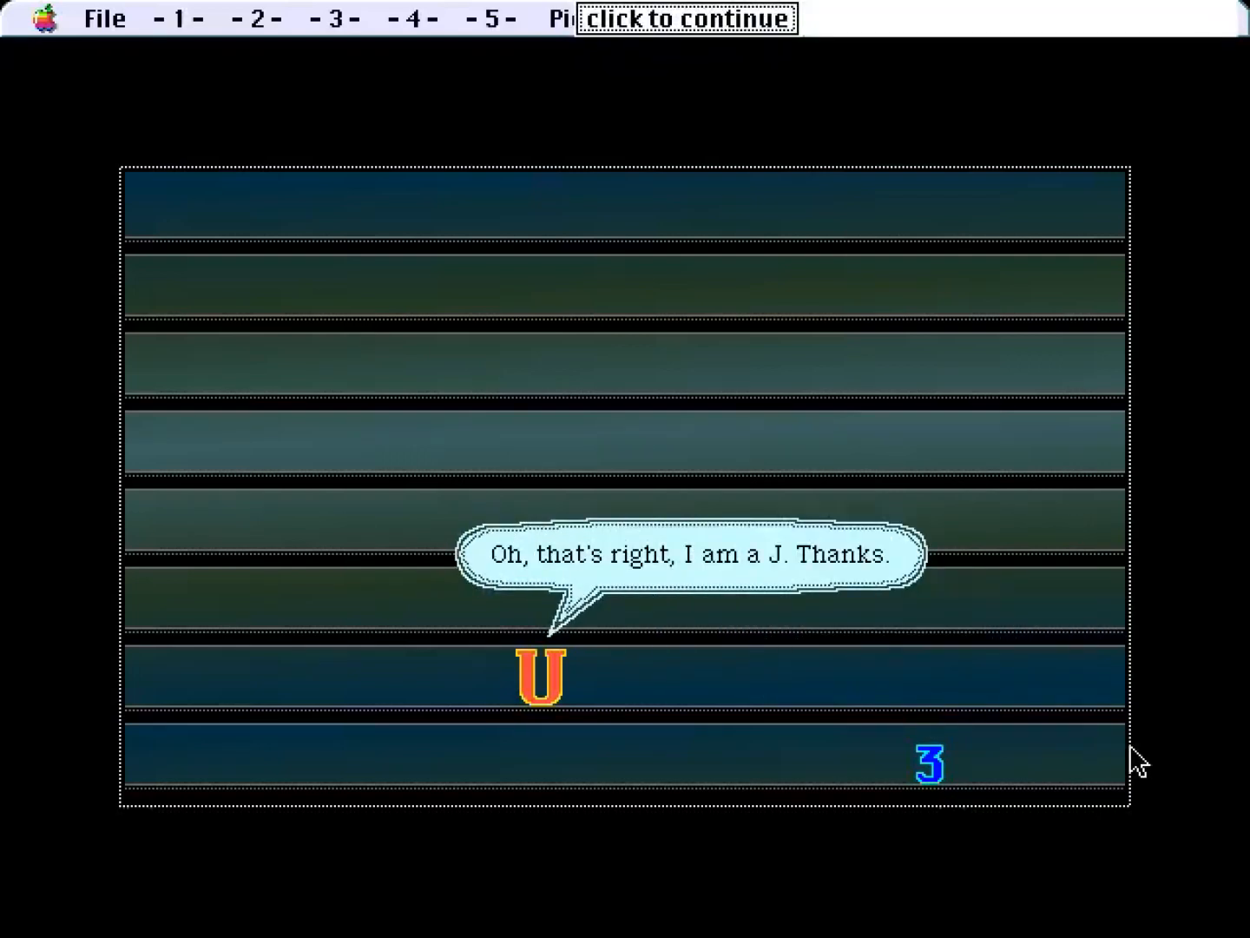
{"action": "left_click", "coordinate": [680, 18]}
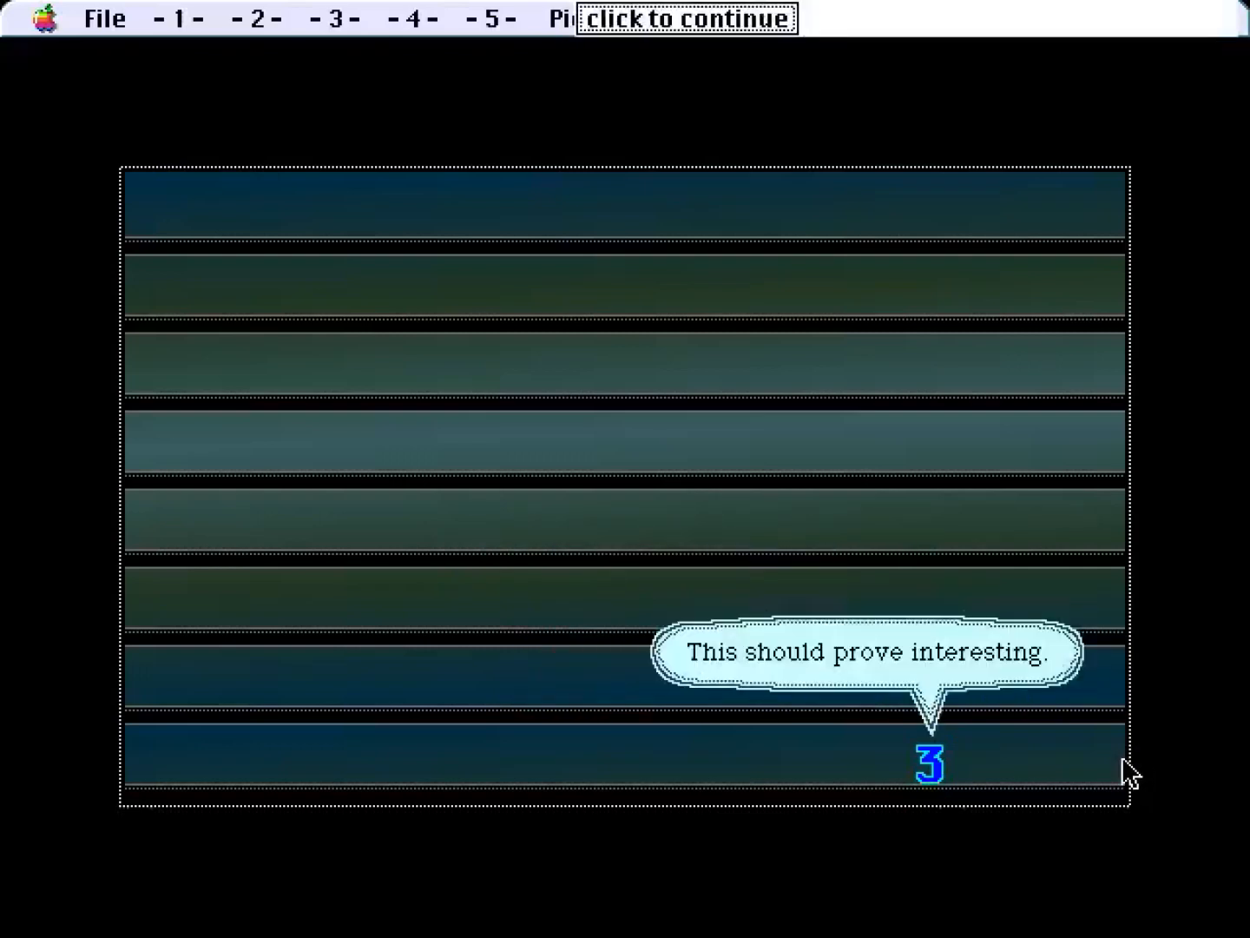
{"action": "left_click", "coordinate": [684, 18]}
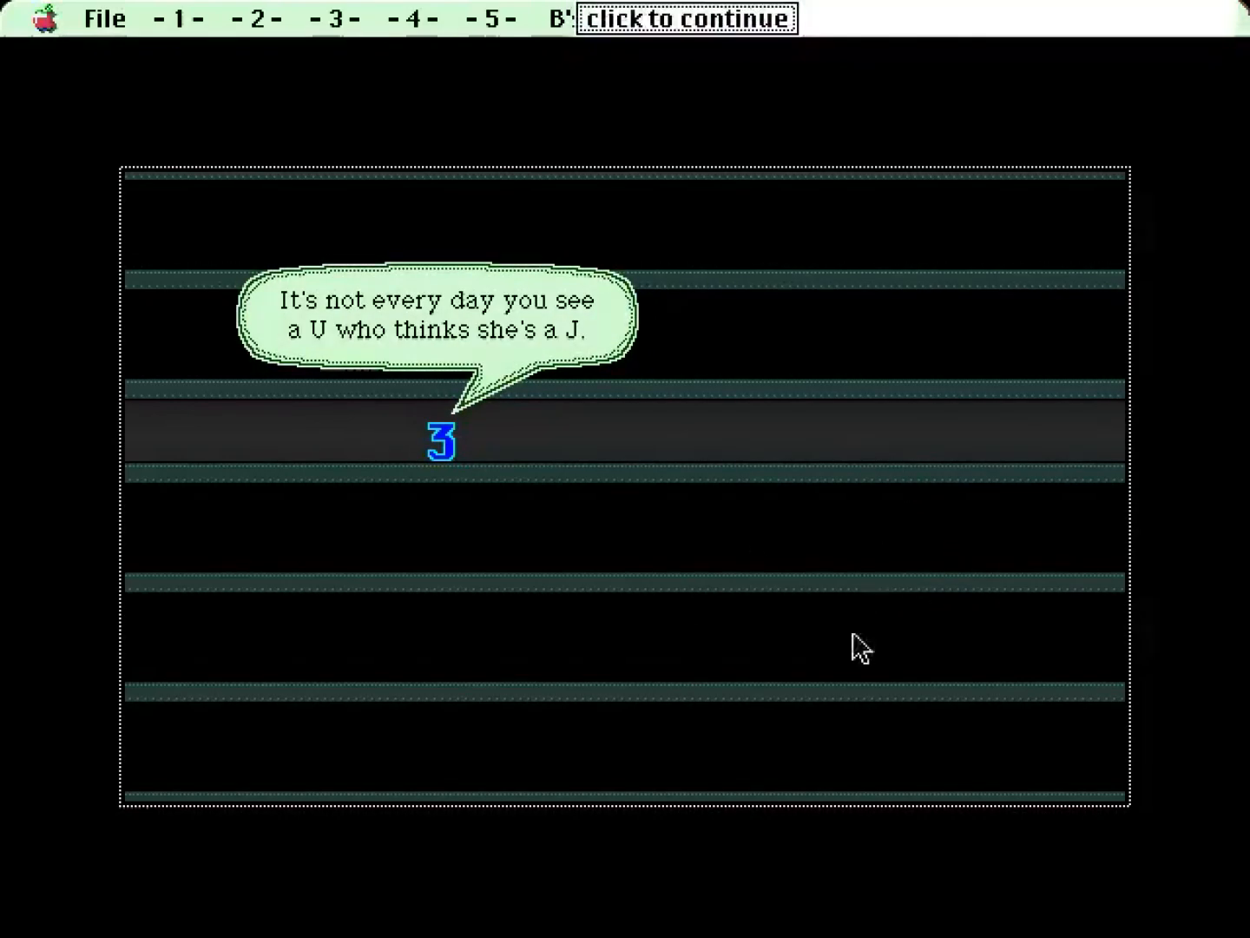
{"action": "mouse_move", "coordinate": [797, 610]}
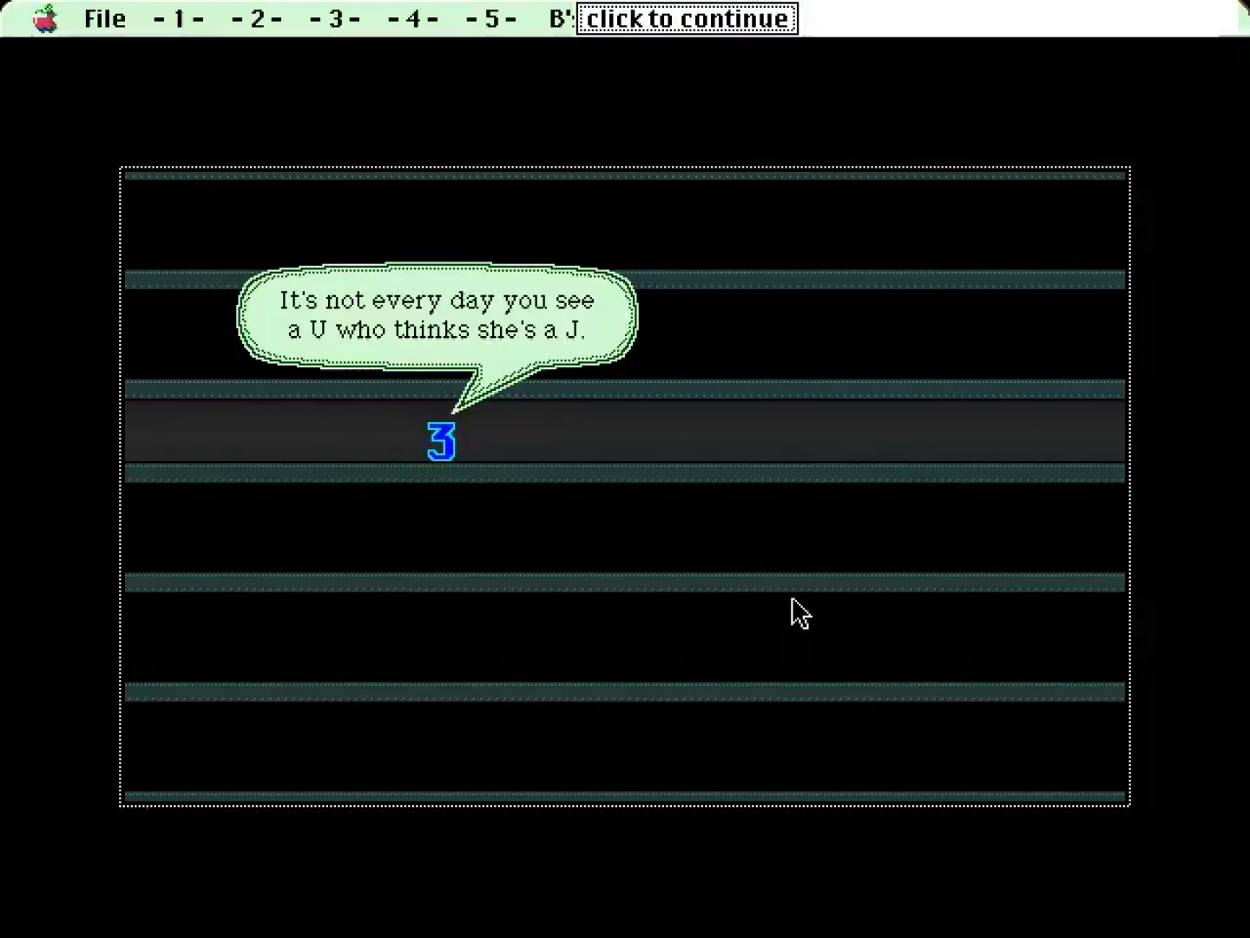
Finish the jammed-doors dialogue so the B's in her Bonnet door board appears.
{"action": "left_click", "coordinate": [689, 19]}
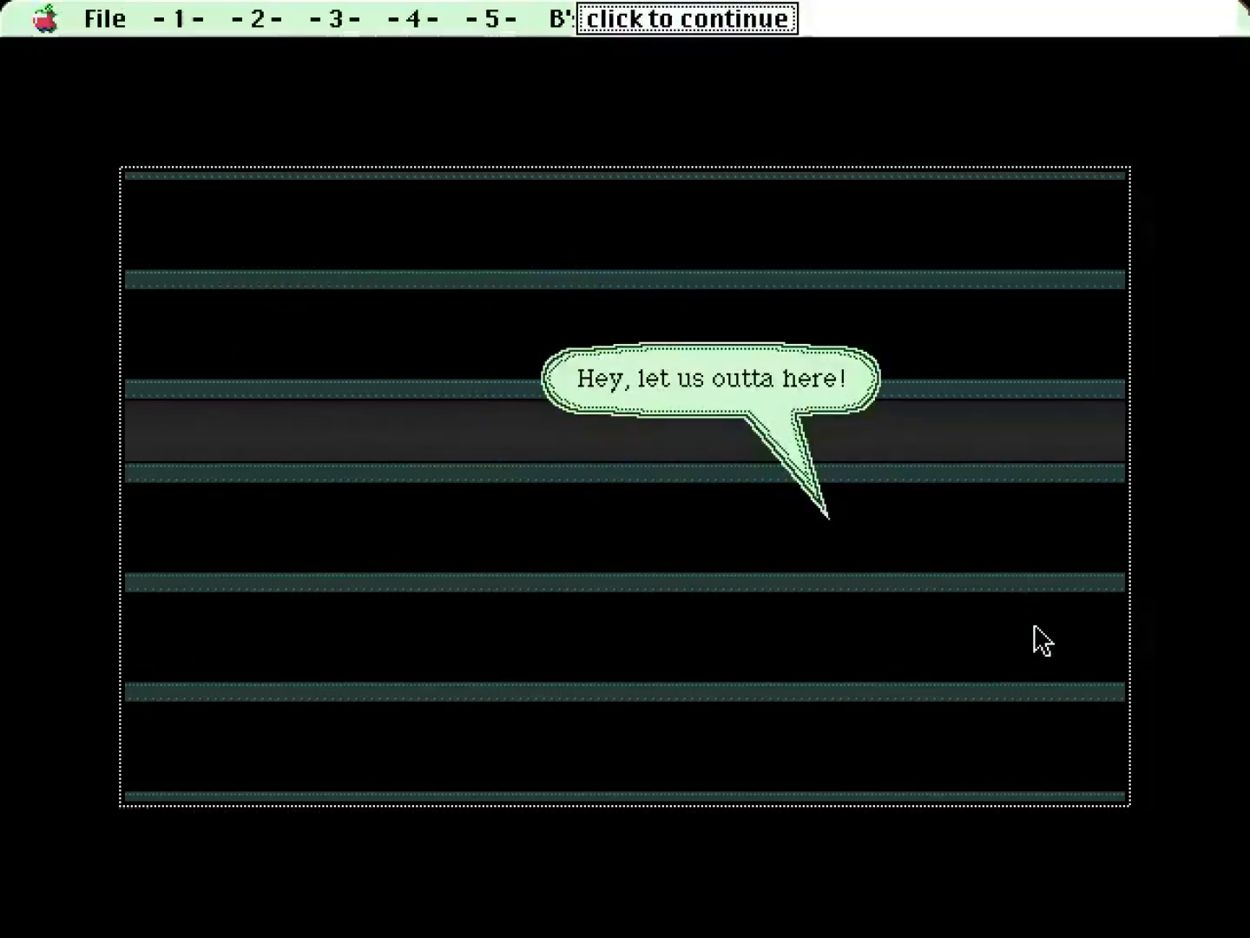
{"action": "left_click", "coordinate": [684, 19]}
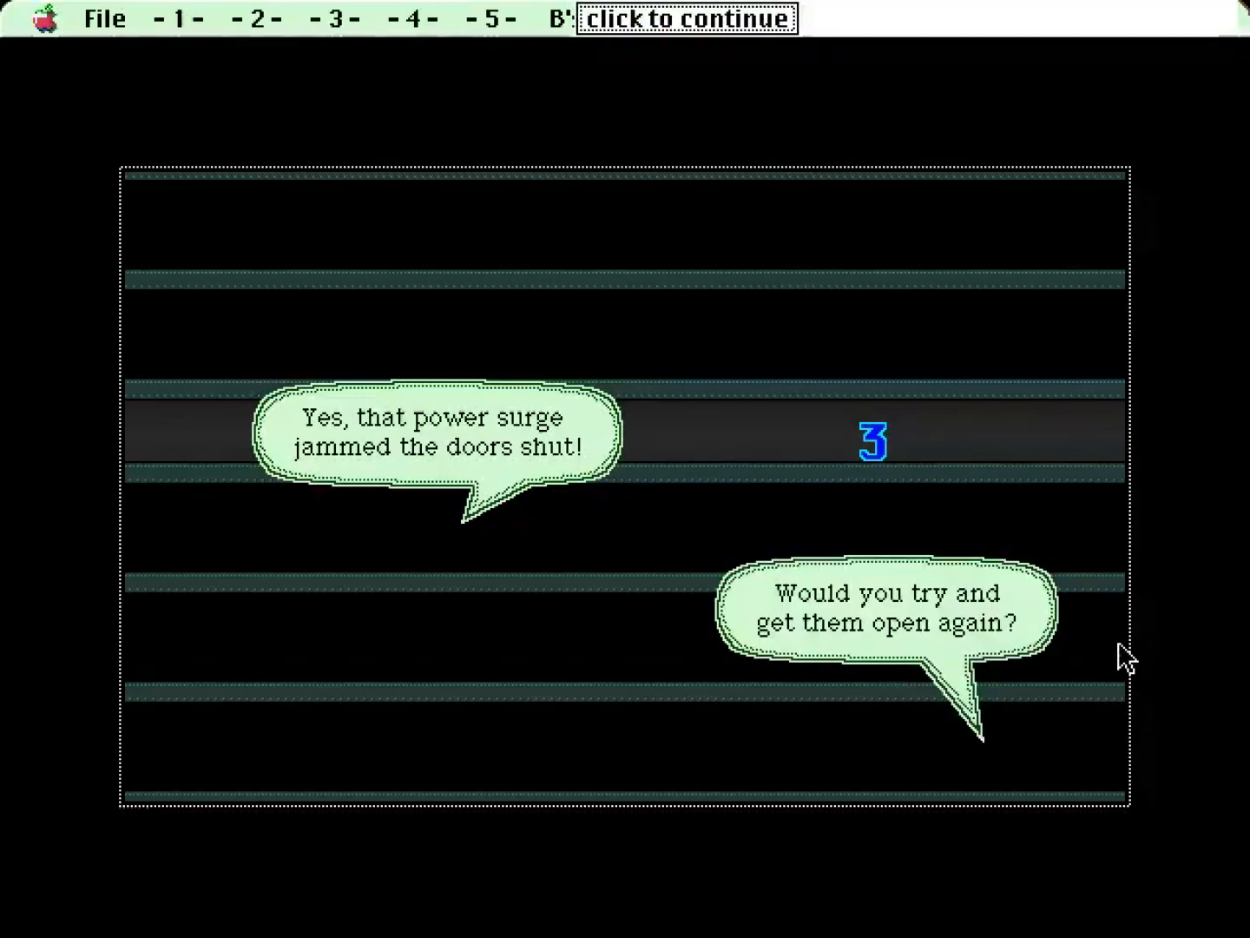
{"action": "left_click", "coordinate": [686, 18]}
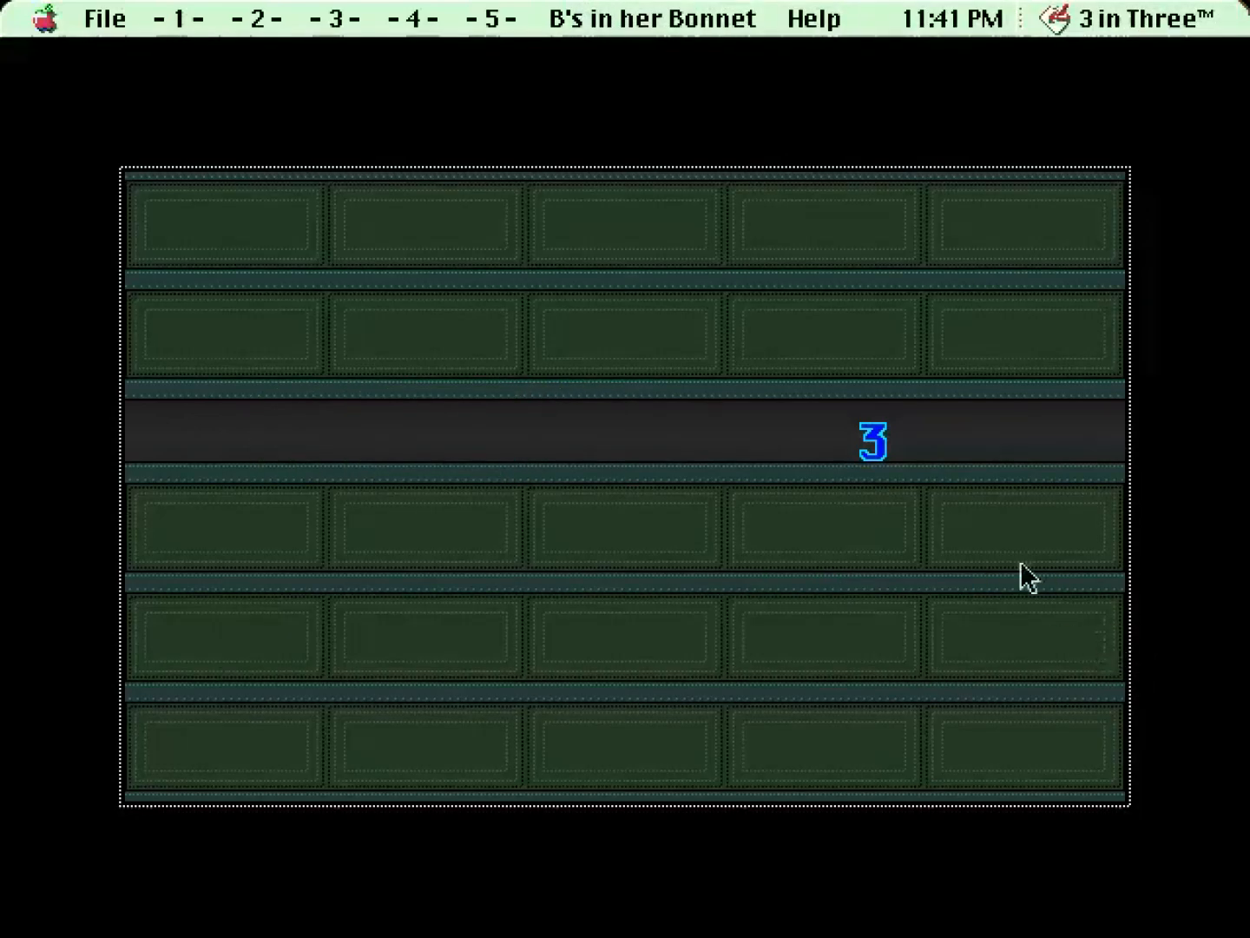
Review the chapter four puzzle list and read the B's in her Bonnet hint text.
{"action": "left_click", "coordinate": [413, 19]}
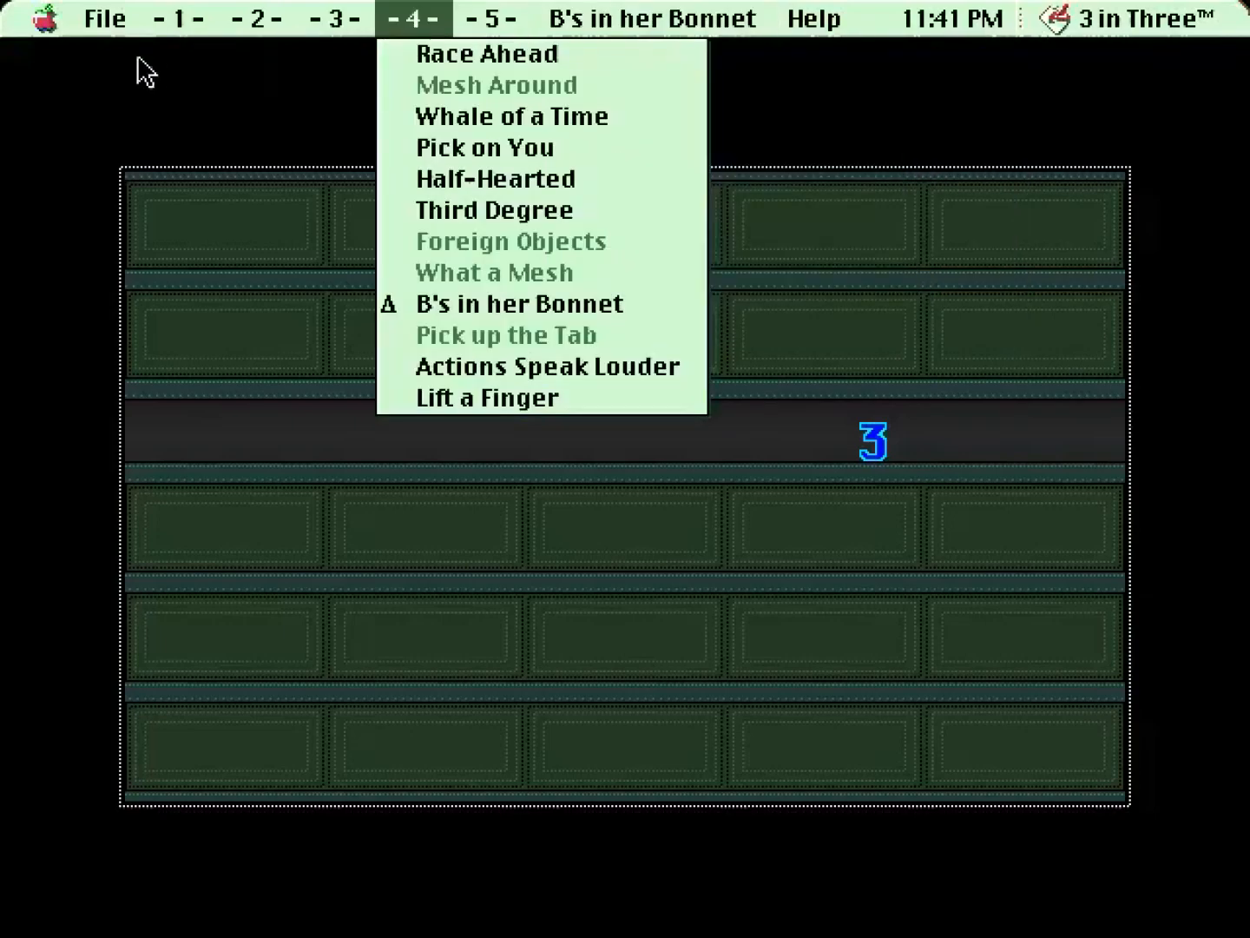
{"action": "left_click", "coordinate": [649, 18]}
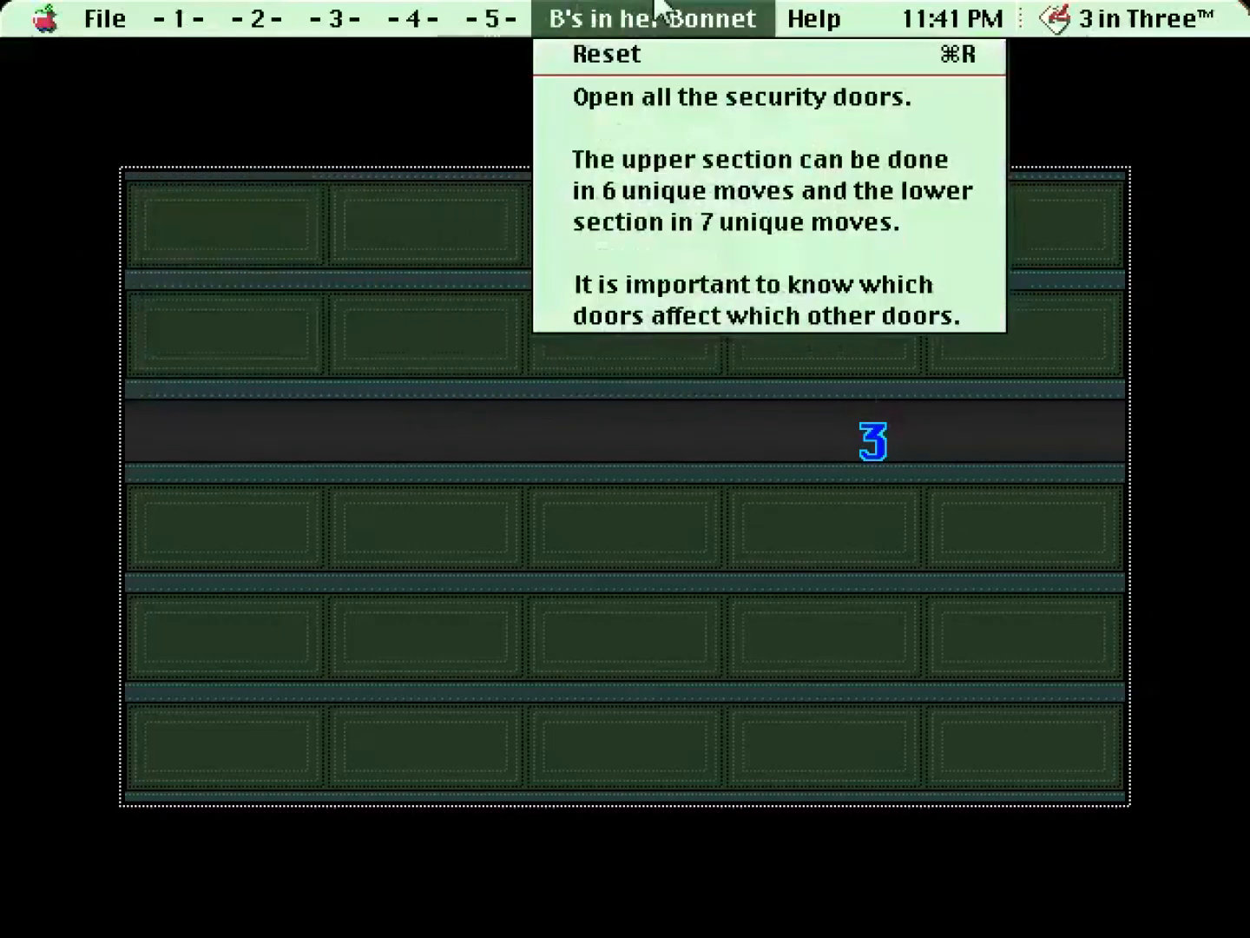
{"action": "mouse_move", "coordinate": [813, 245]}
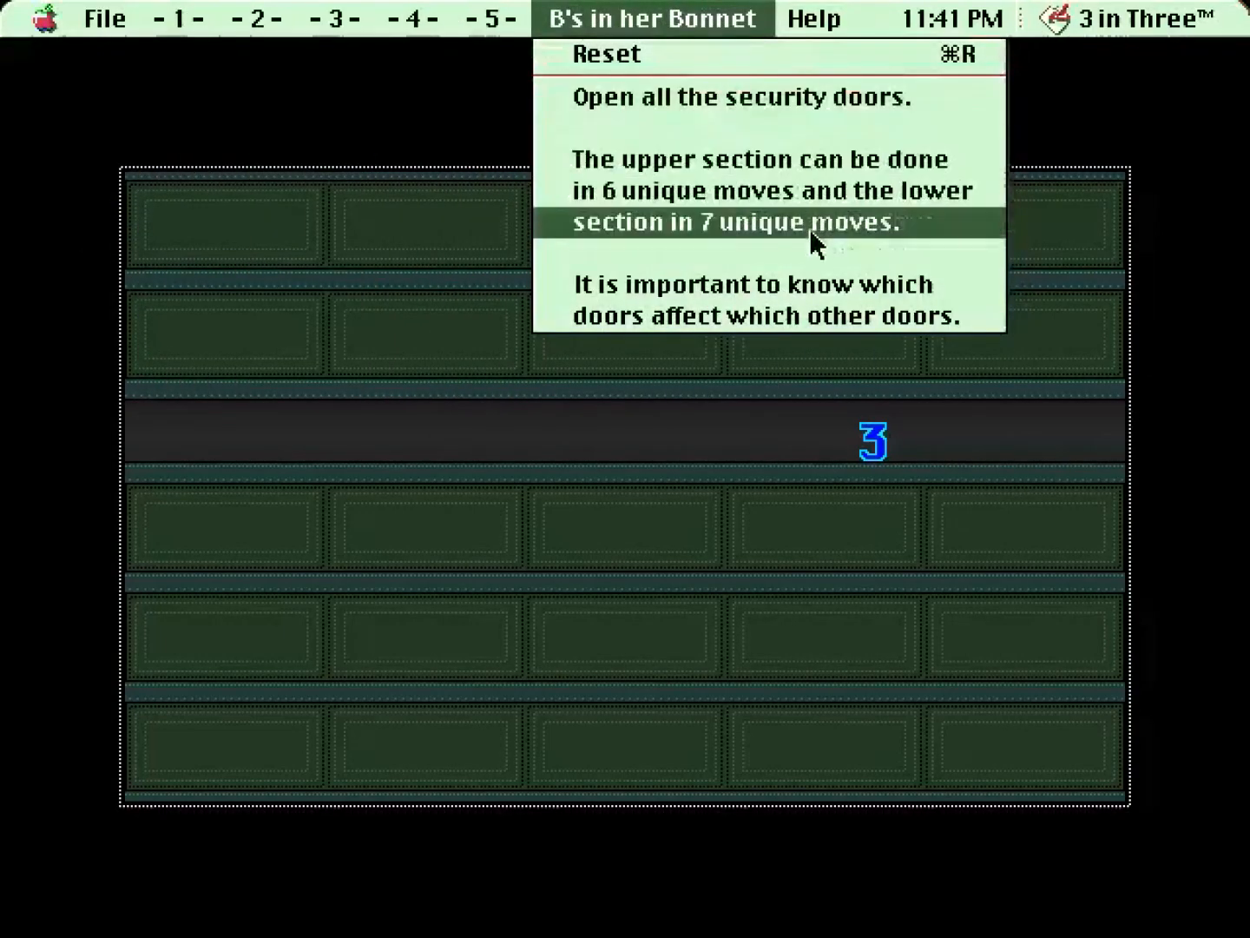
{"action": "mouse_move", "coordinate": [796, 299]}
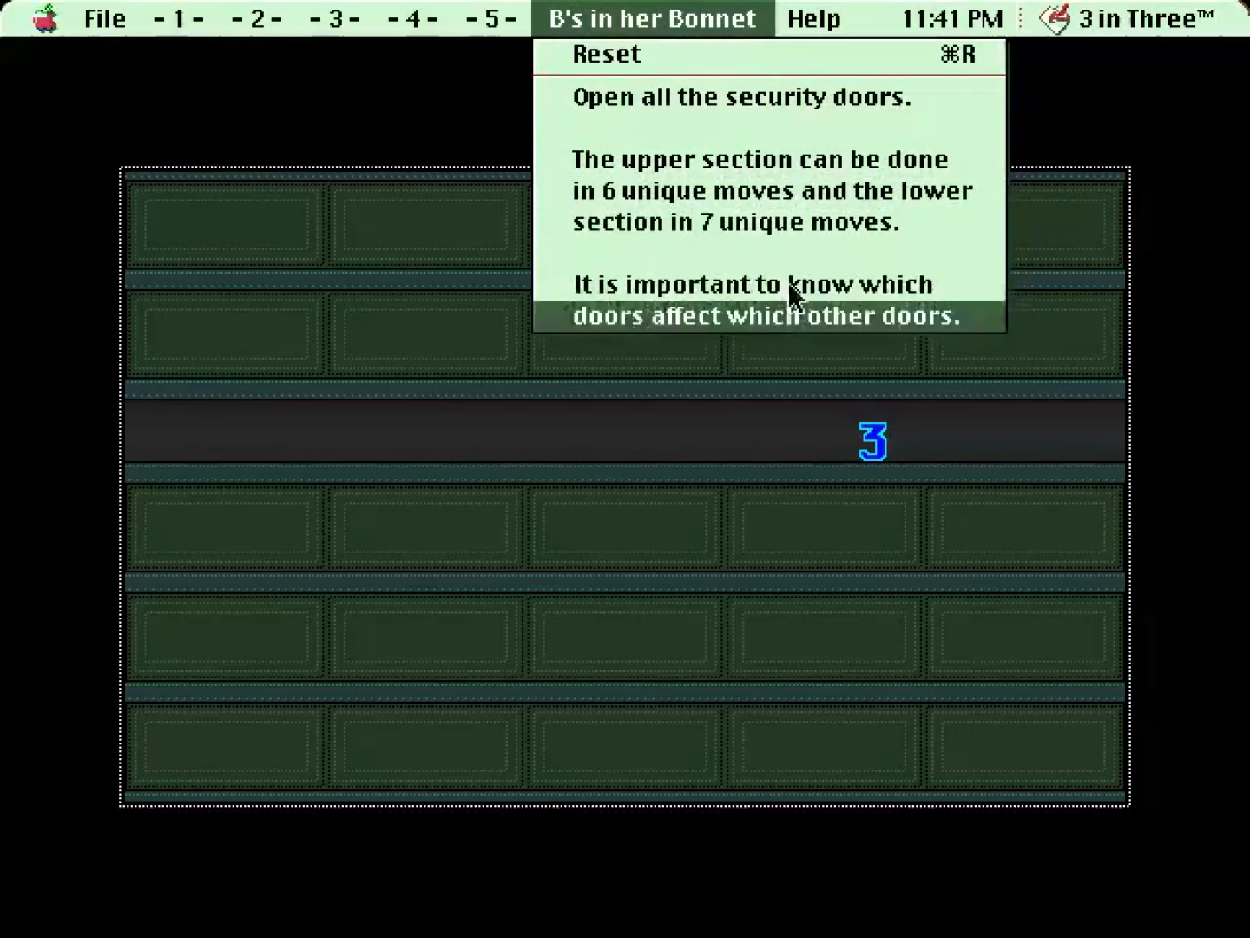
{"action": "mouse_move", "coordinate": [774, 306]}
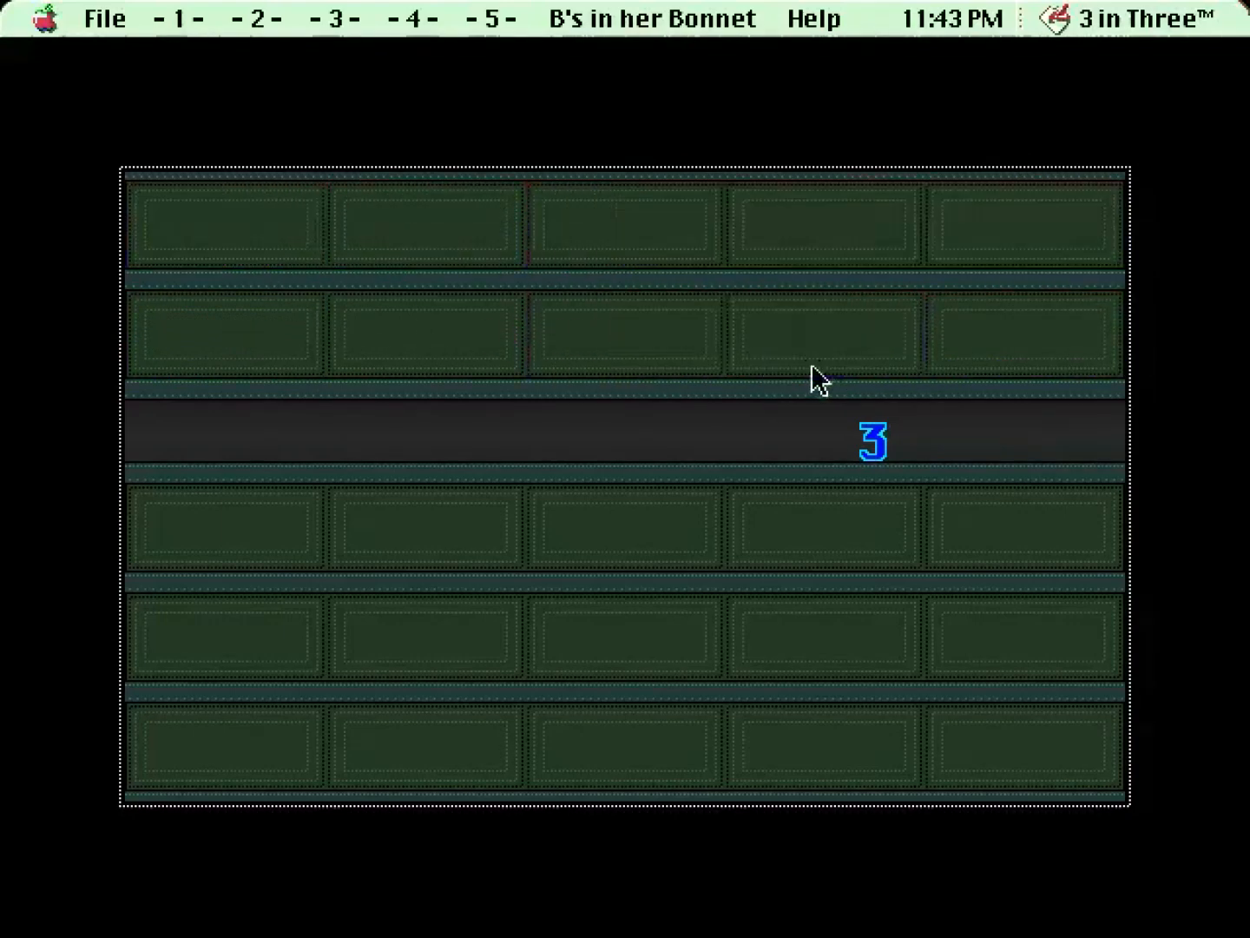
{"action": "mouse_move", "coordinate": [278, 393]}
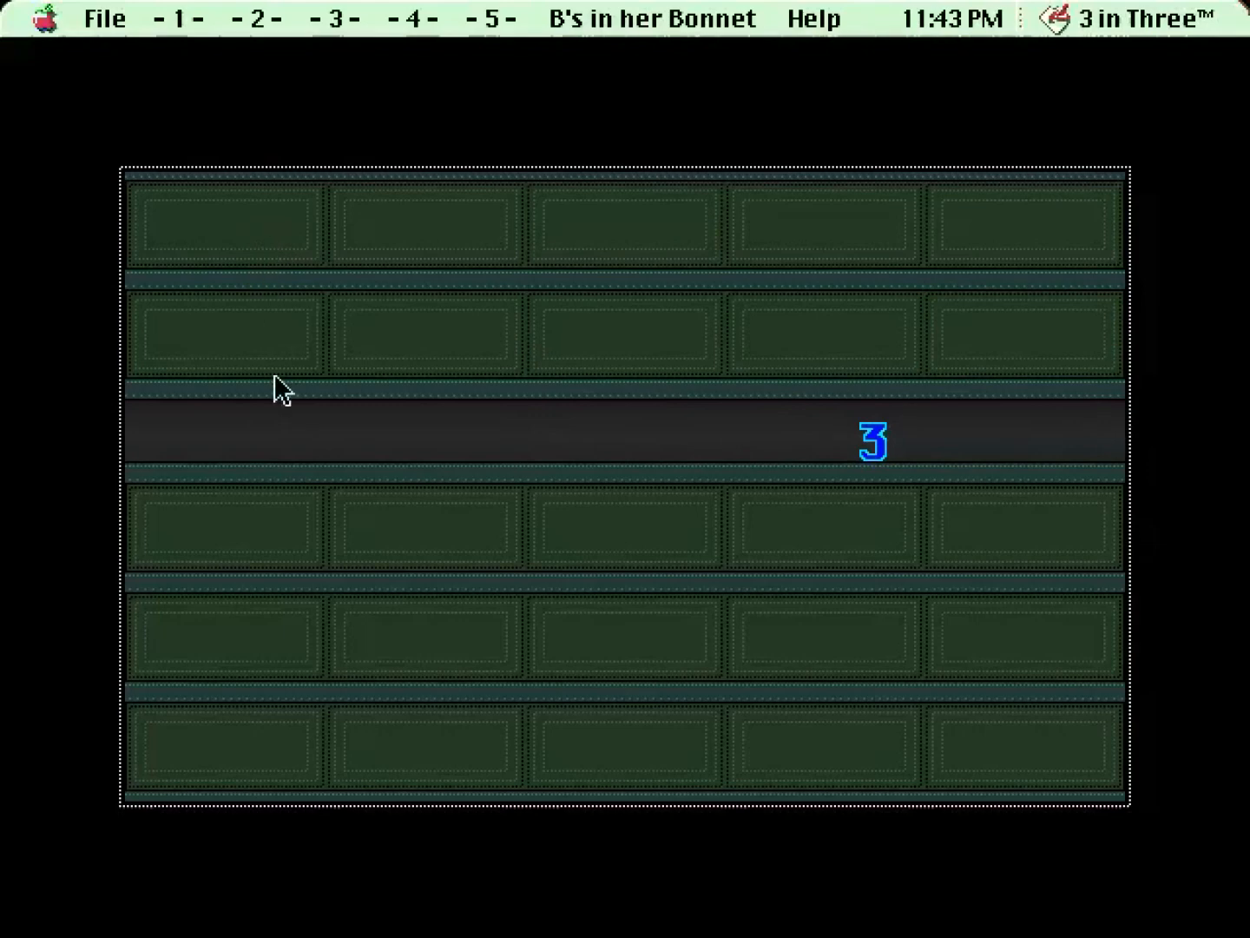
{"action": "left_click", "coordinate": [651, 18]}
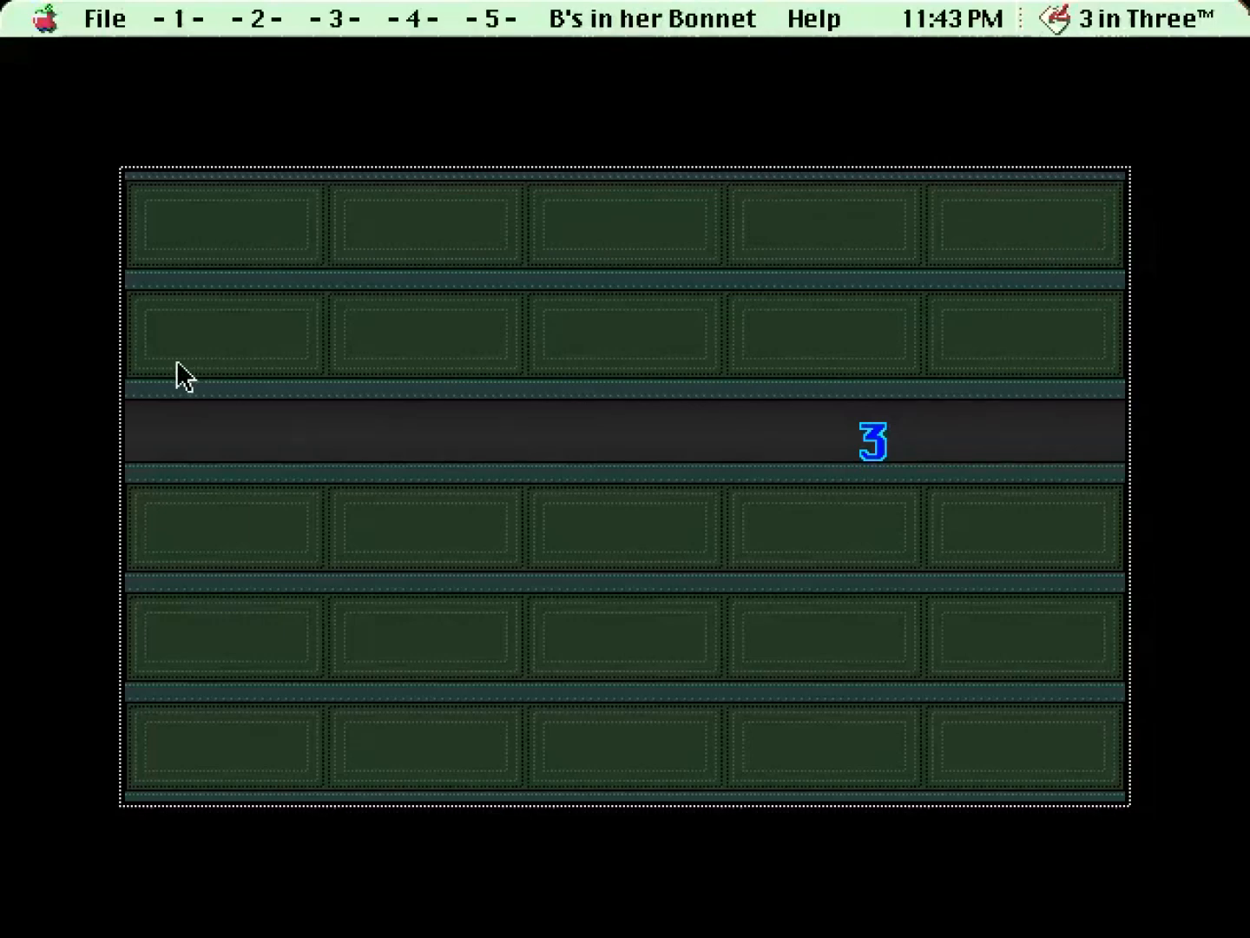
{"action": "mouse_move", "coordinate": [986, 325]}
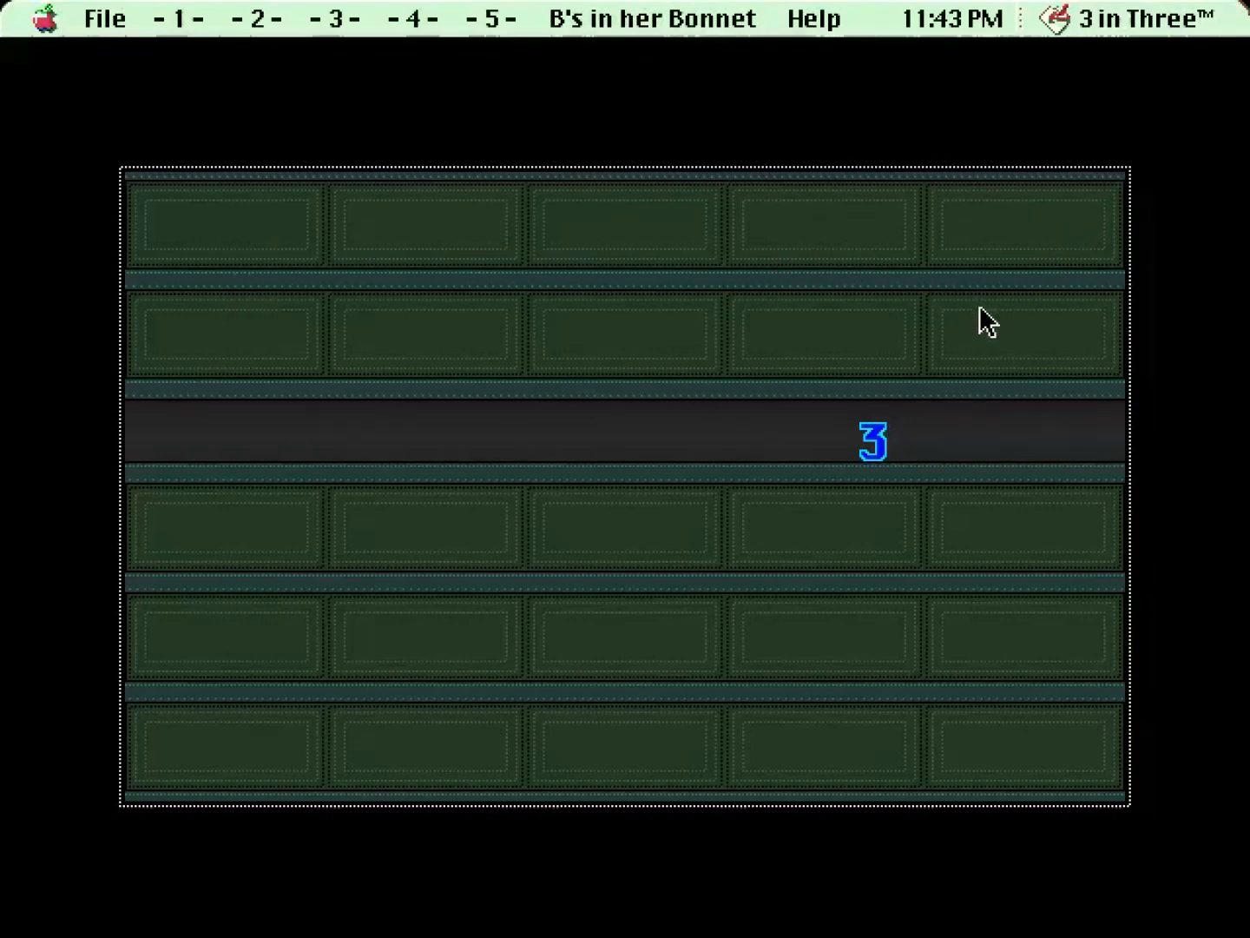
{"action": "mouse_move", "coordinate": [342, 319]}
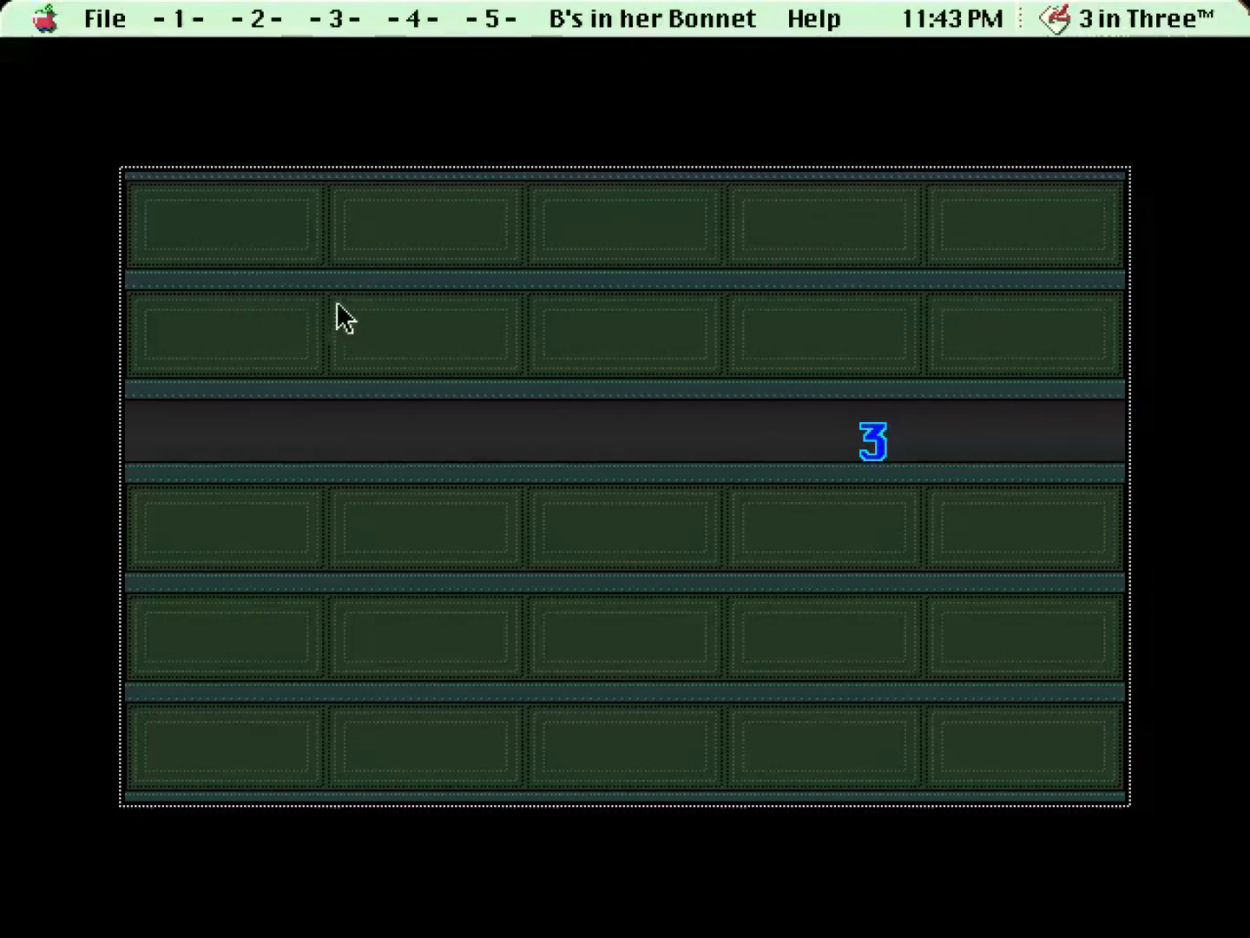
{"action": "mouse_move", "coordinate": [387, 208]}
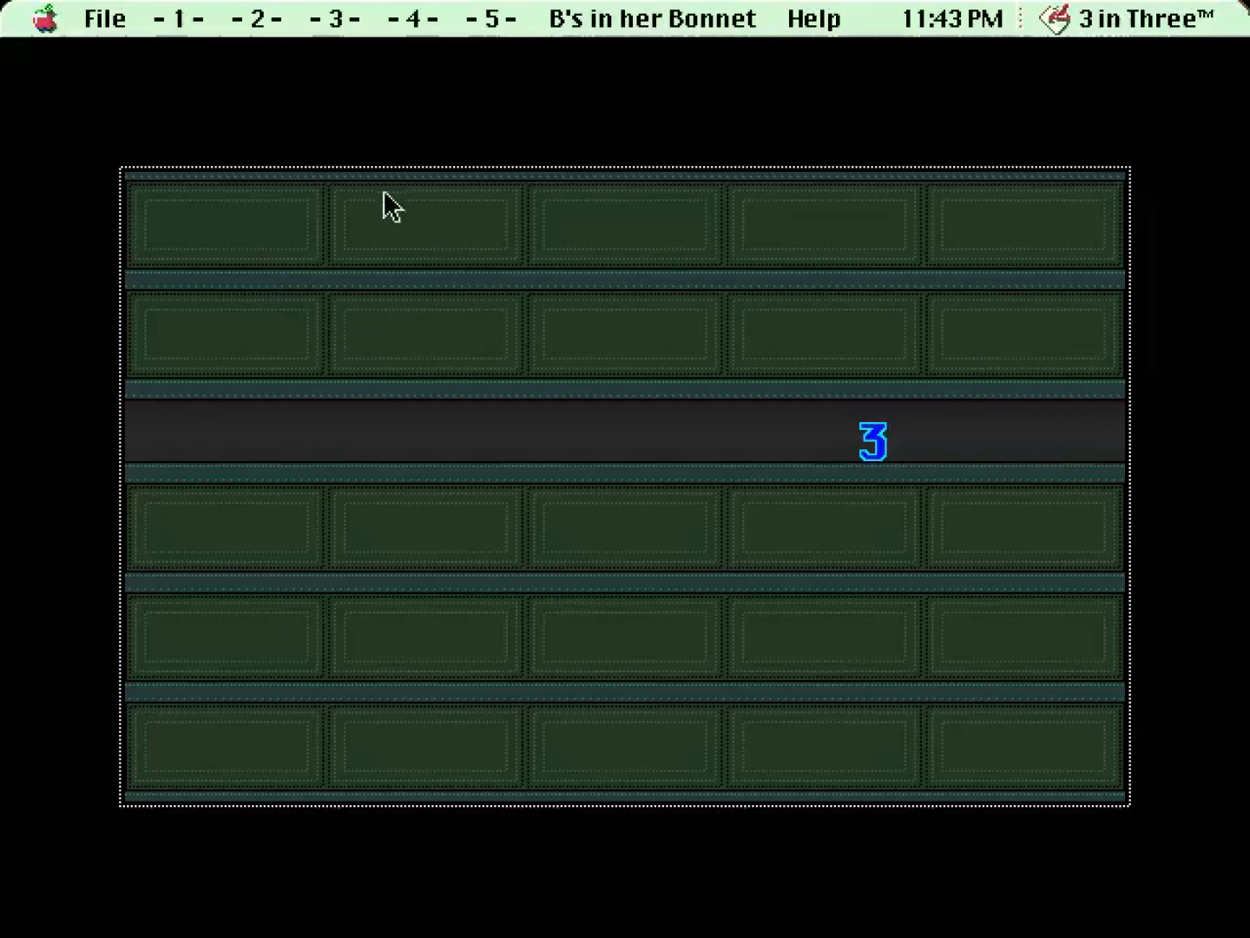
{"action": "mouse_move", "coordinate": [824, 251]}
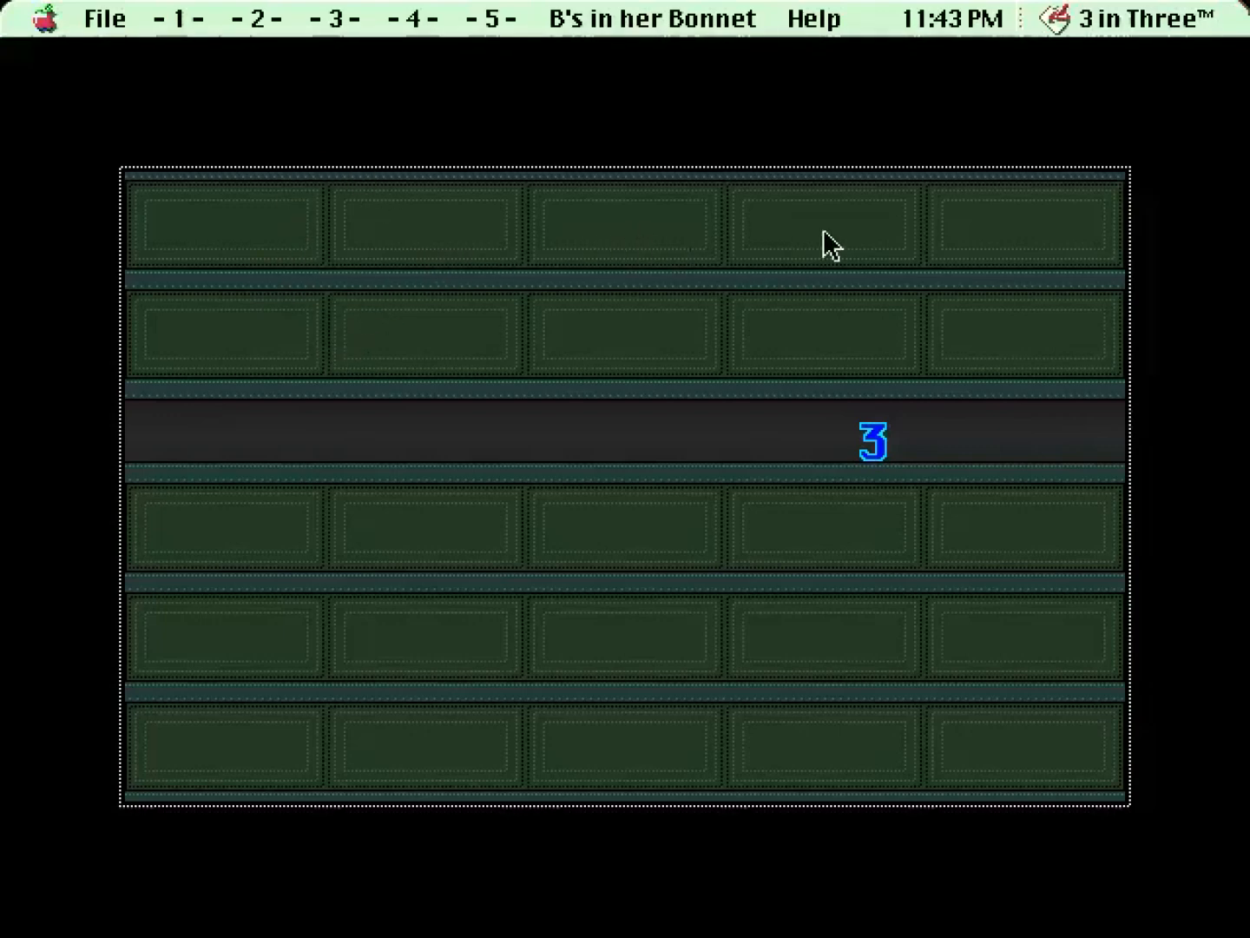
{"action": "mouse_move", "coordinate": [198, 402]}
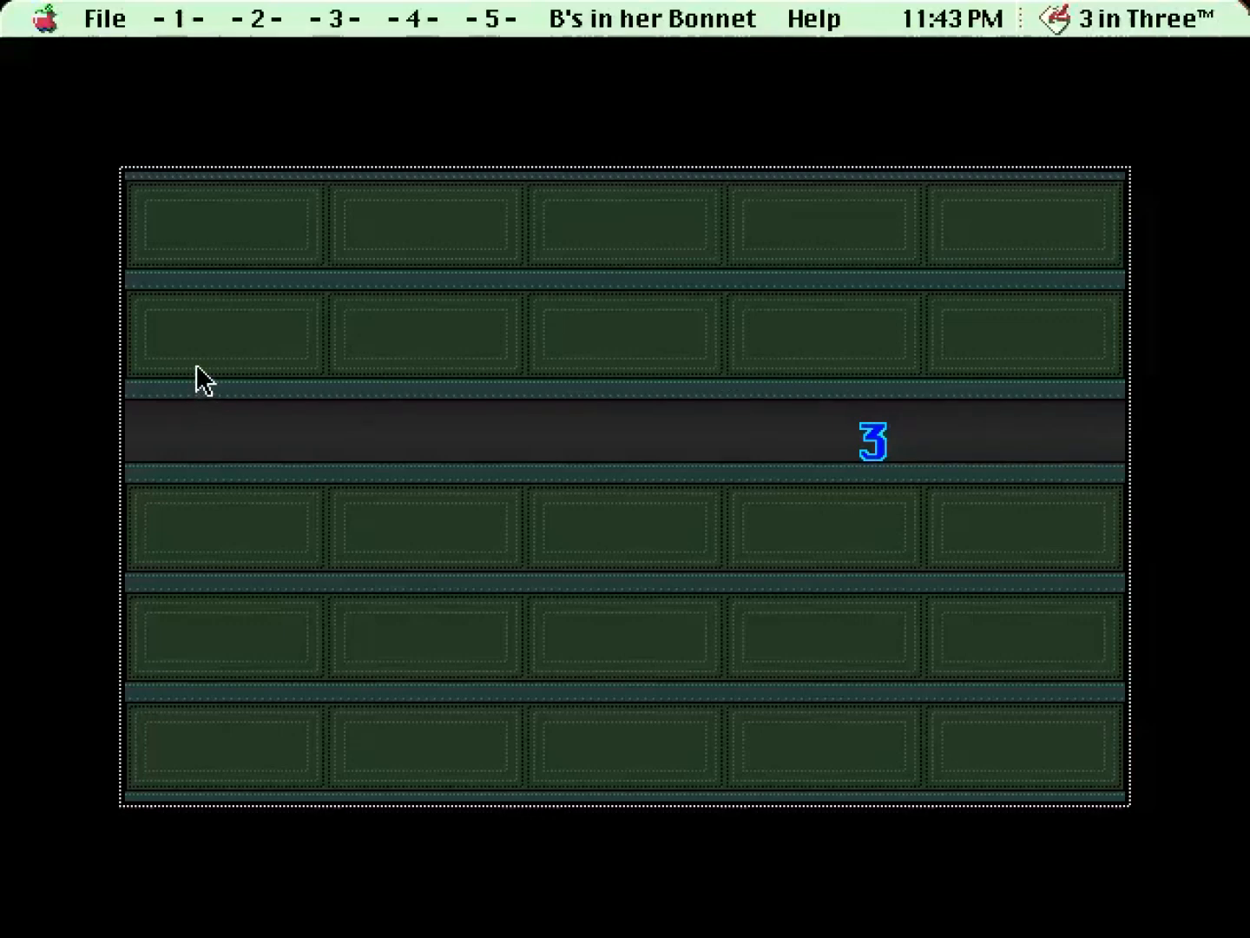
{"action": "mouse_move", "coordinate": [634, 54]}
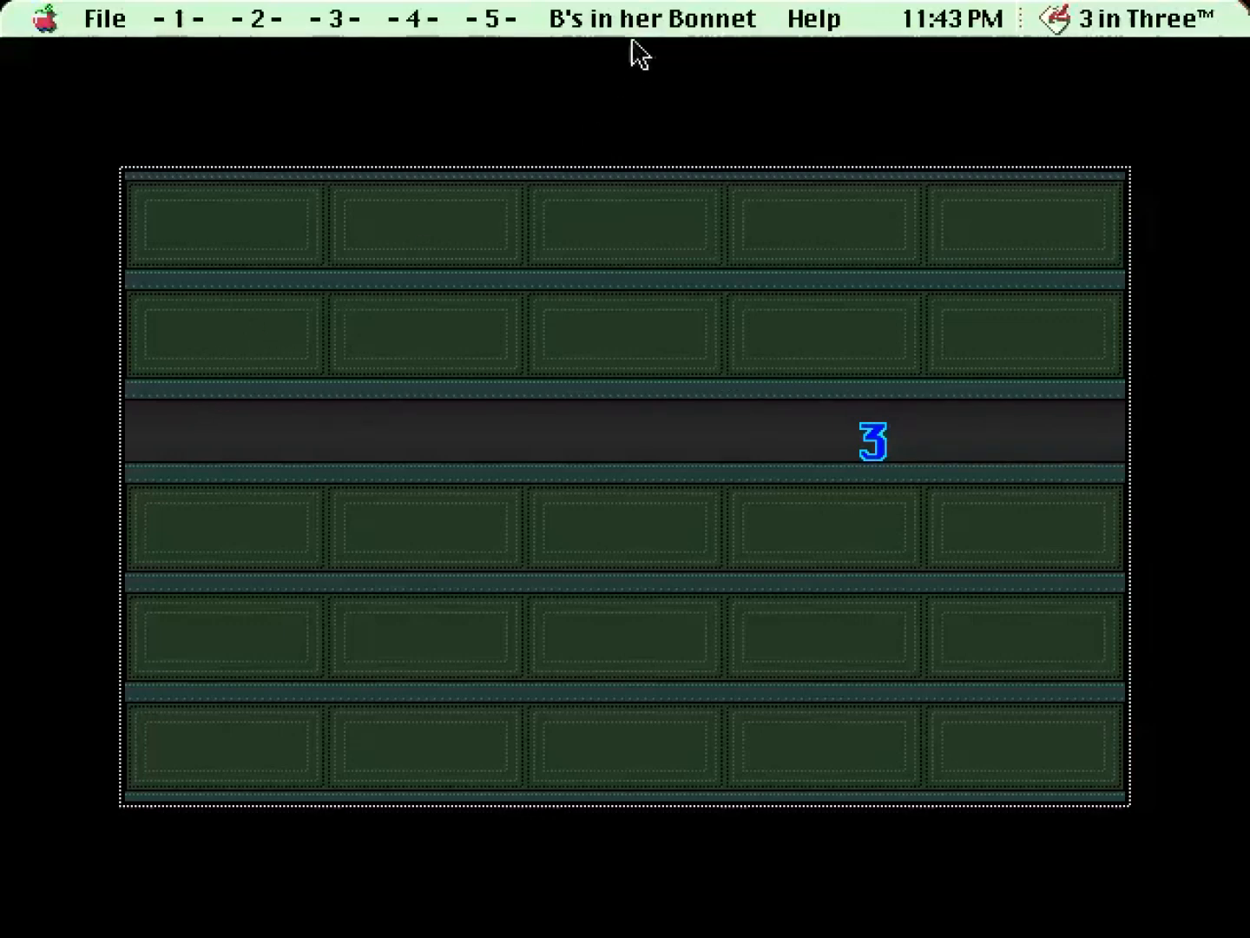
{"action": "mouse_move", "coordinate": [1101, 276]}
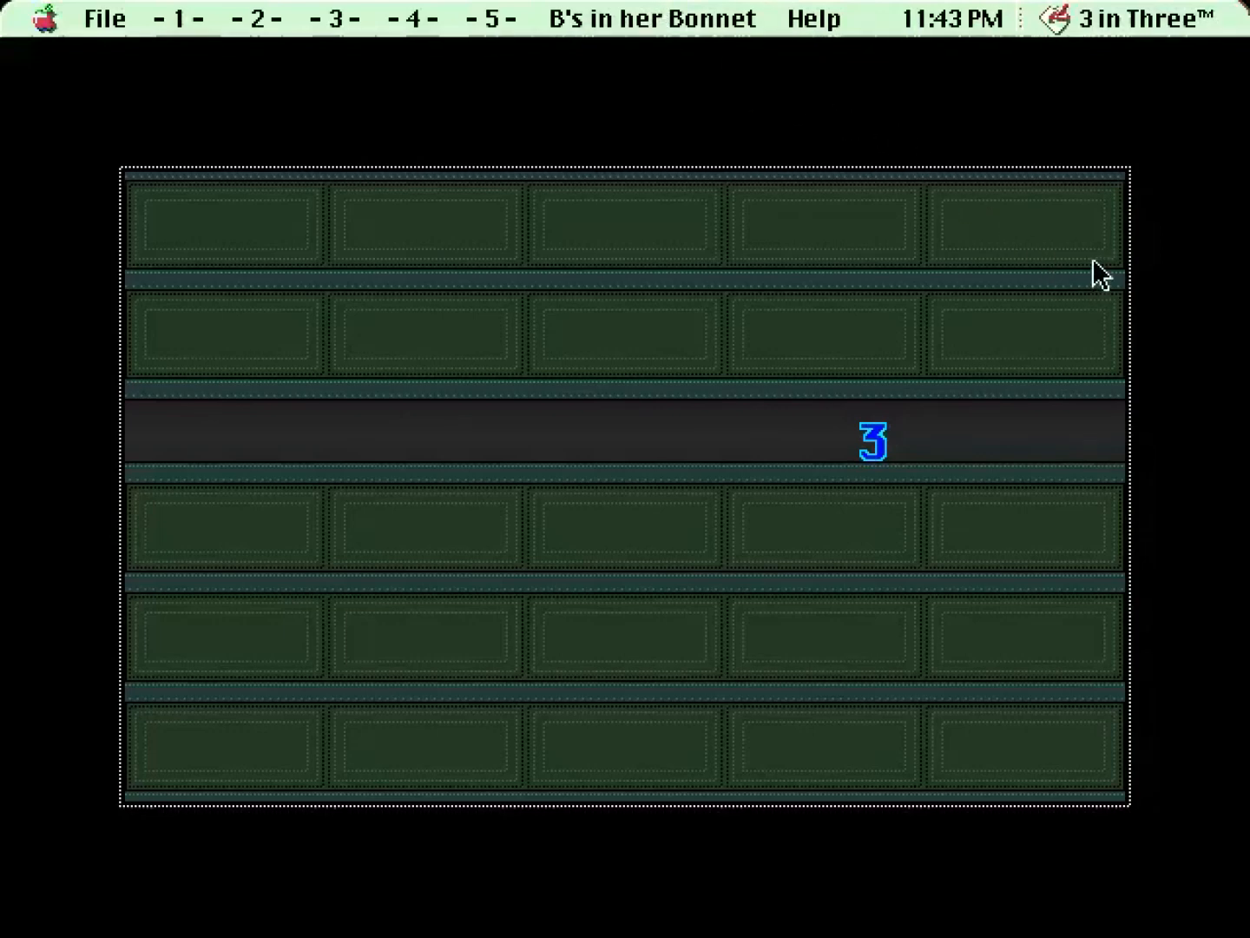
{"action": "mouse_move", "coordinate": [264, 281]}
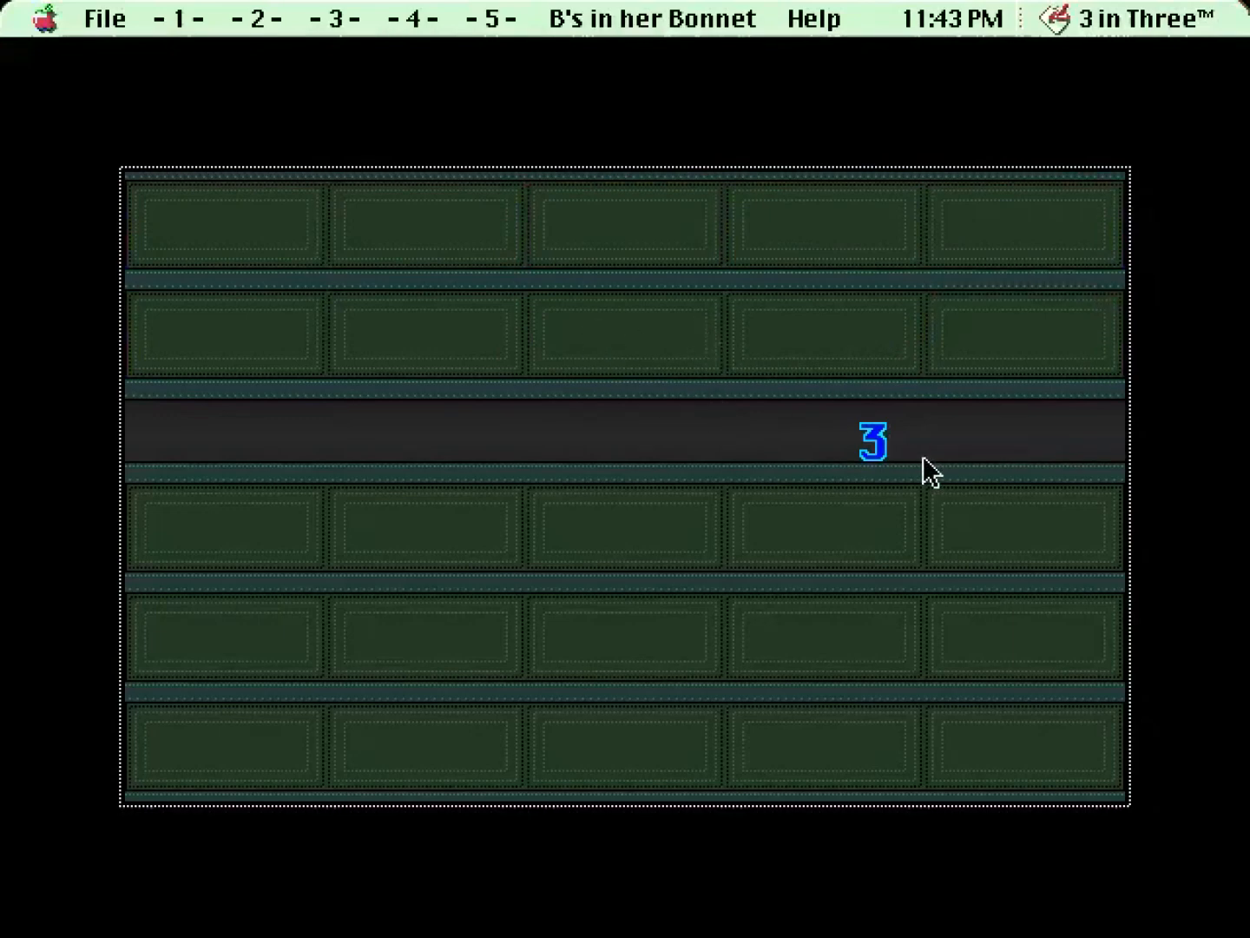
{"action": "mouse_move", "coordinate": [224, 184]}
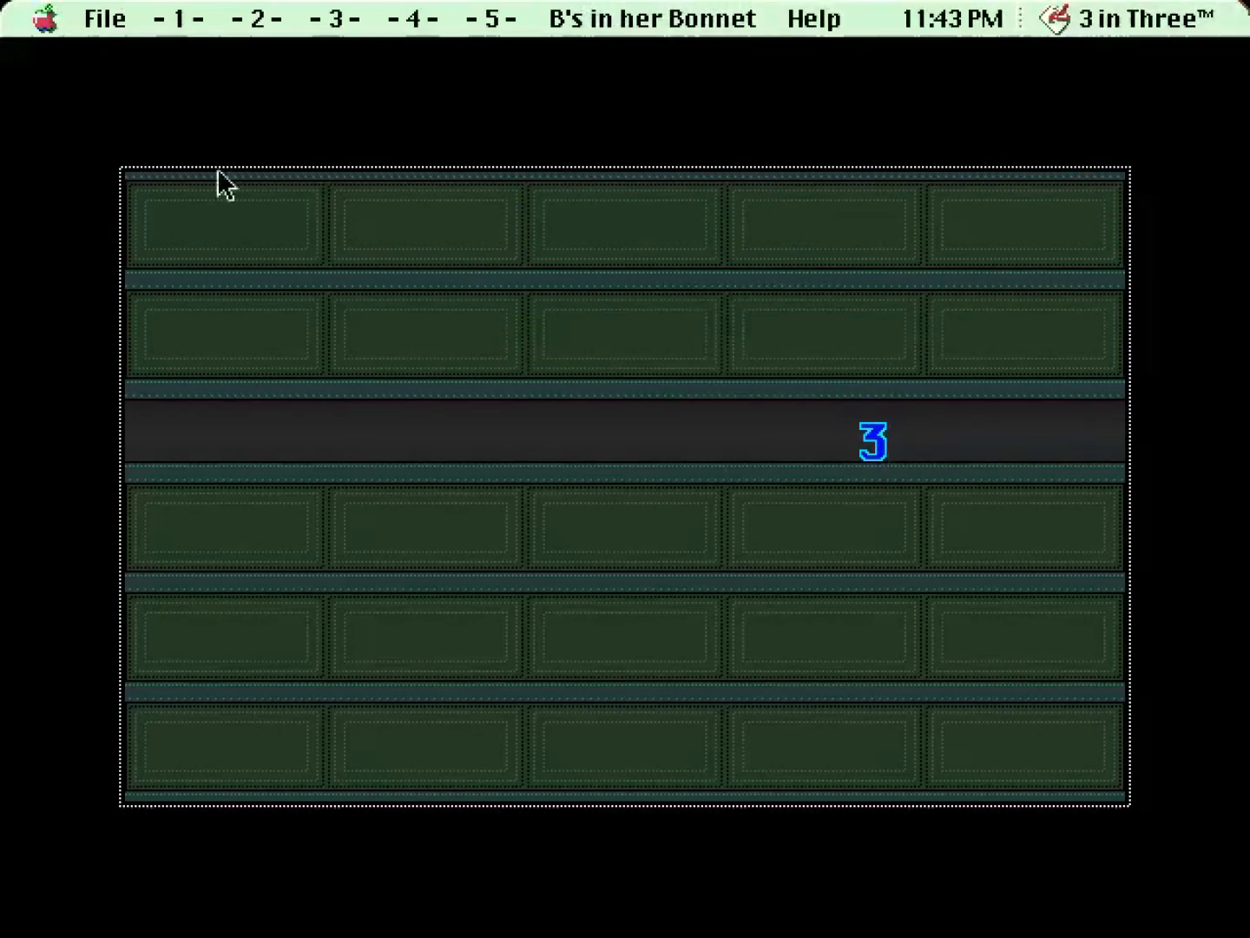
{"action": "mouse_move", "coordinate": [261, 262]}
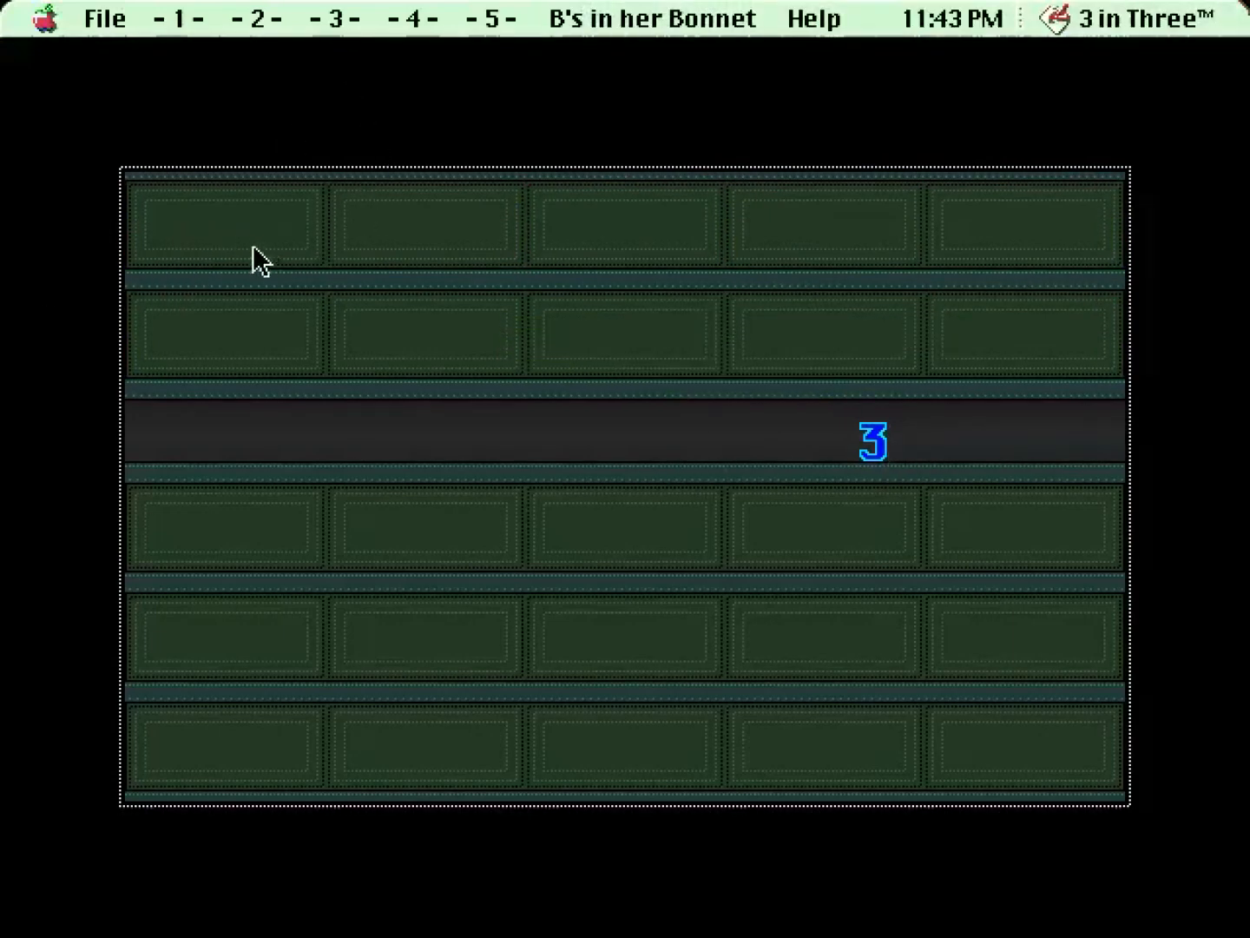
{"action": "left_click", "coordinate": [174, 17]}
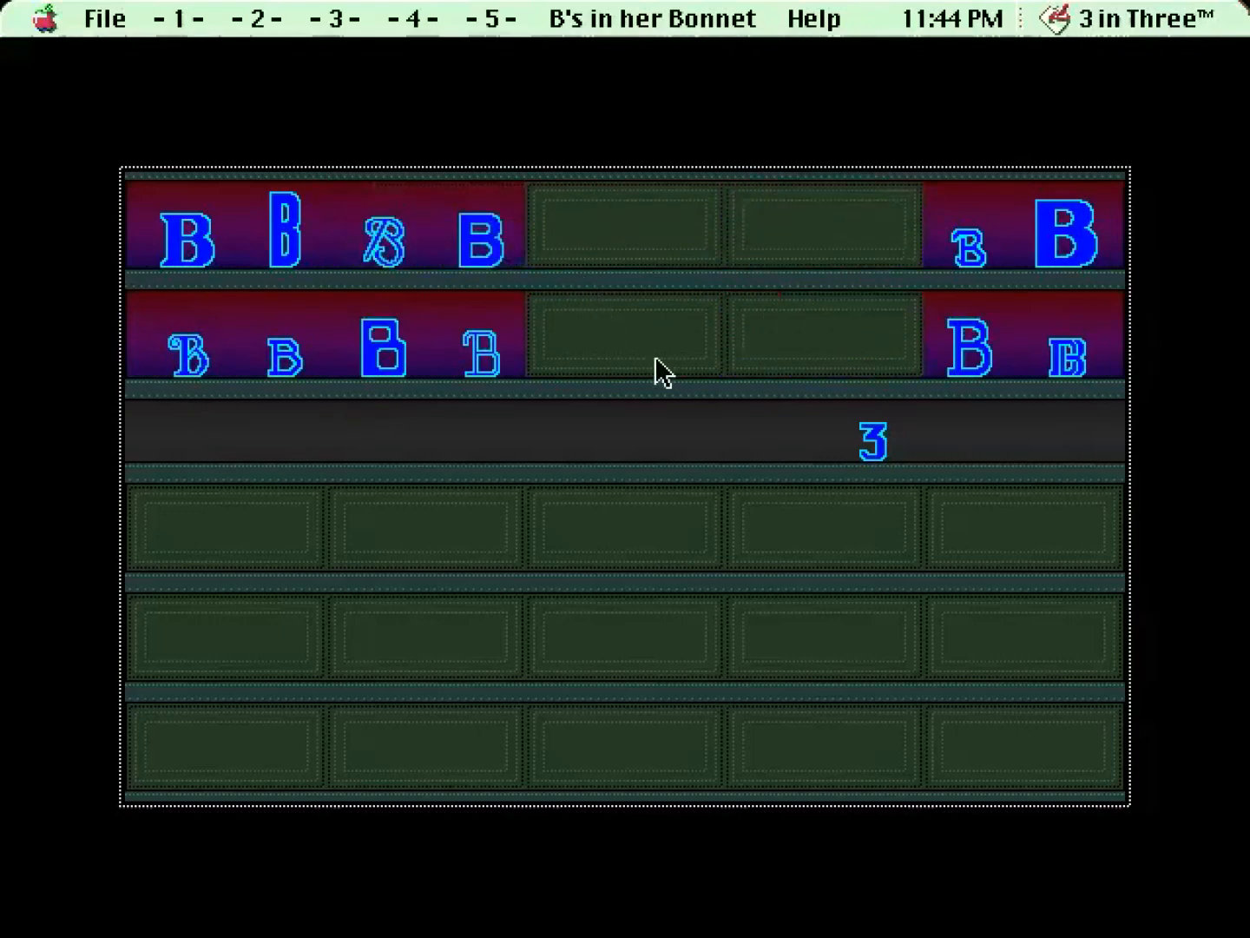
{"action": "left_click", "coordinate": [653, 18]}
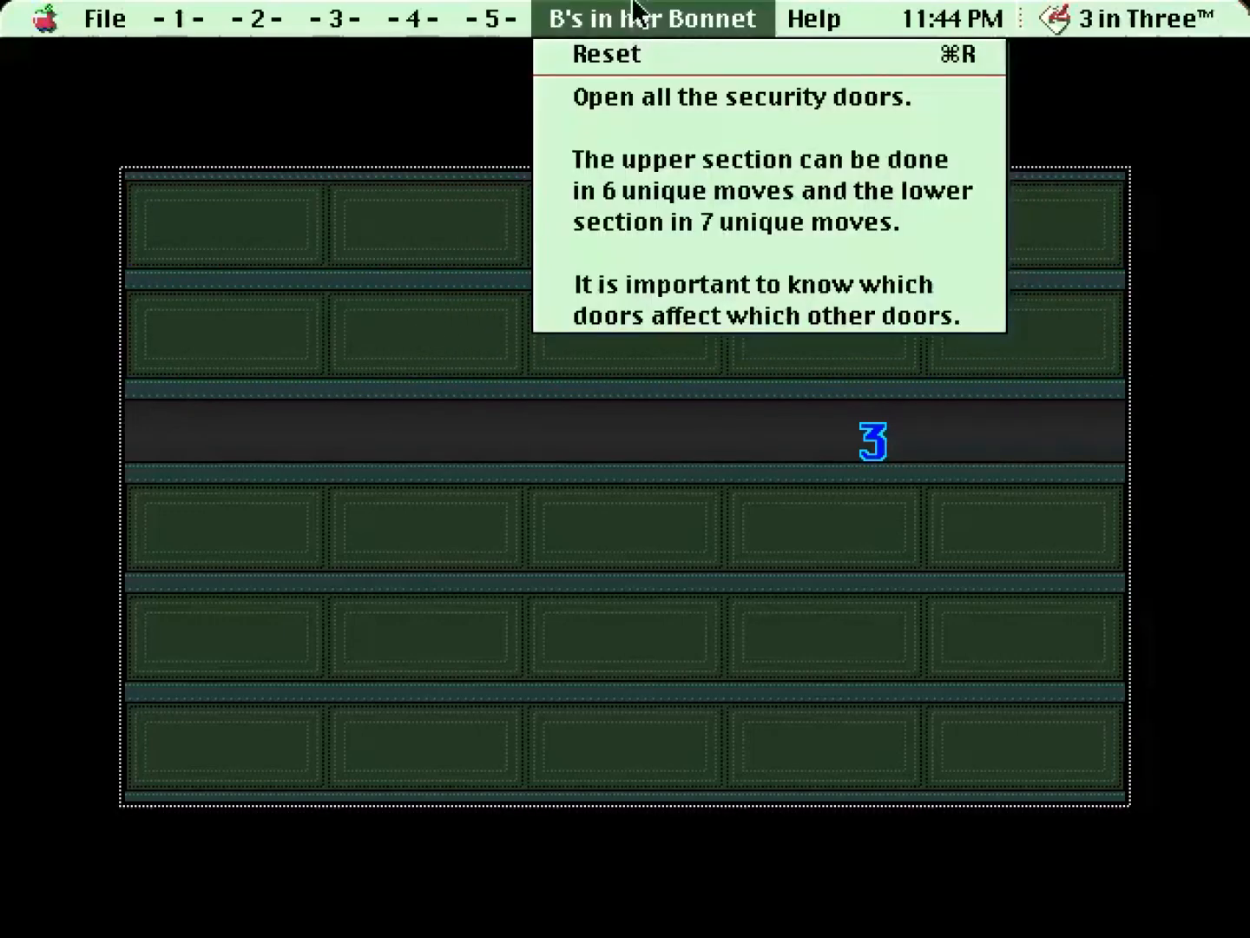
{"action": "left_click", "coordinate": [653, 17]}
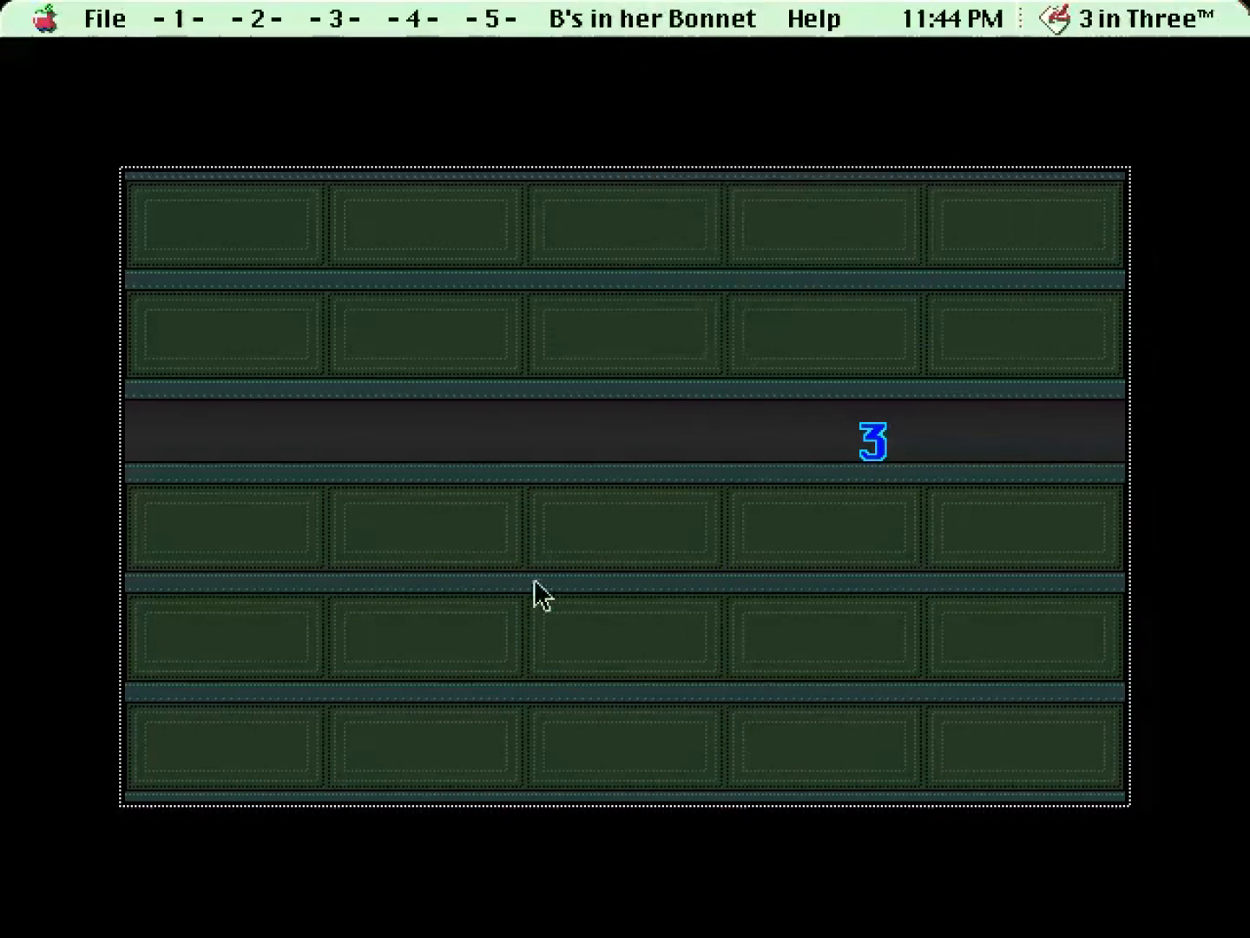
{"action": "mouse_move", "coordinate": [524, 613]}
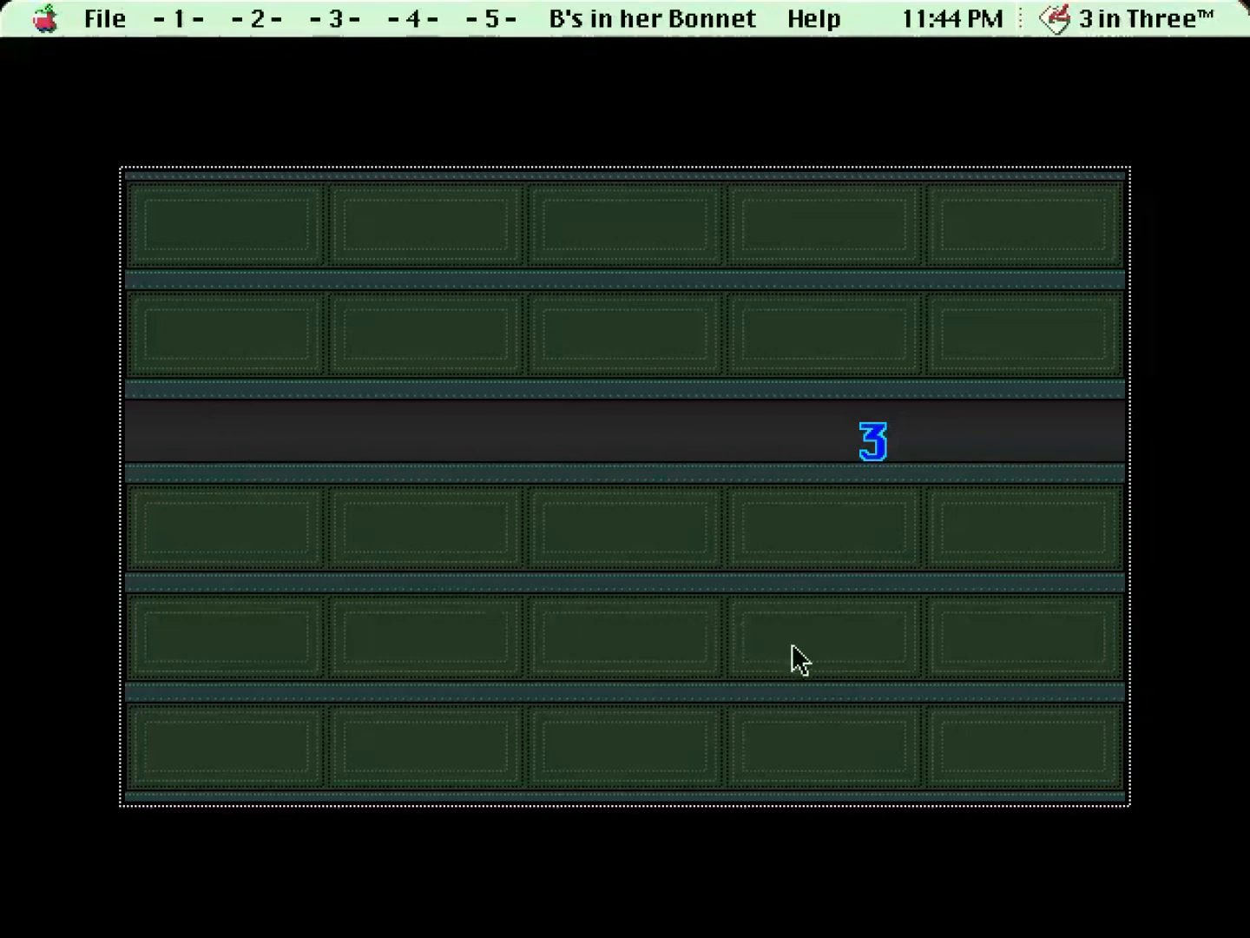
{"action": "mouse_move", "coordinate": [567, 648]}
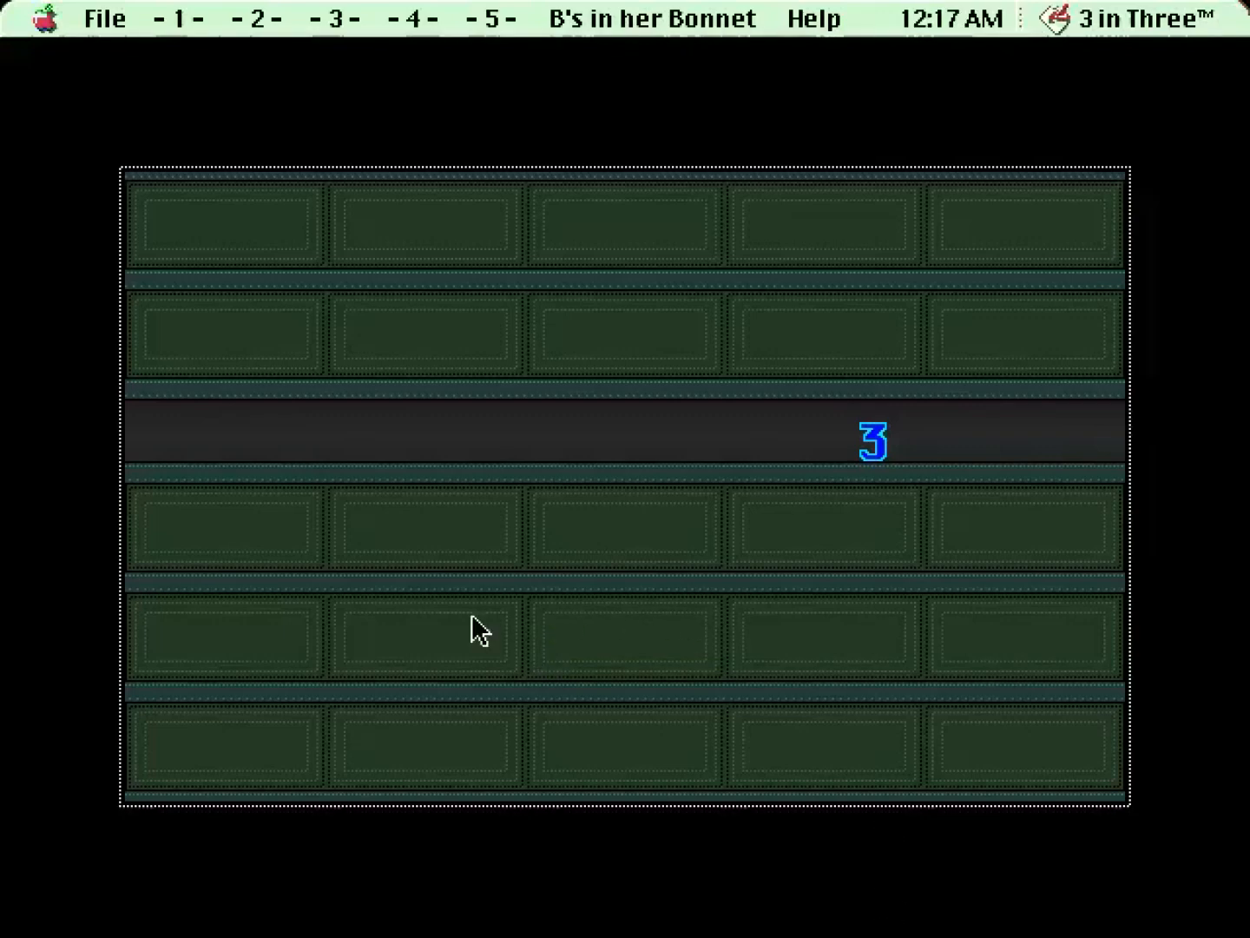
{"action": "mouse_move", "coordinate": [396, 351]}
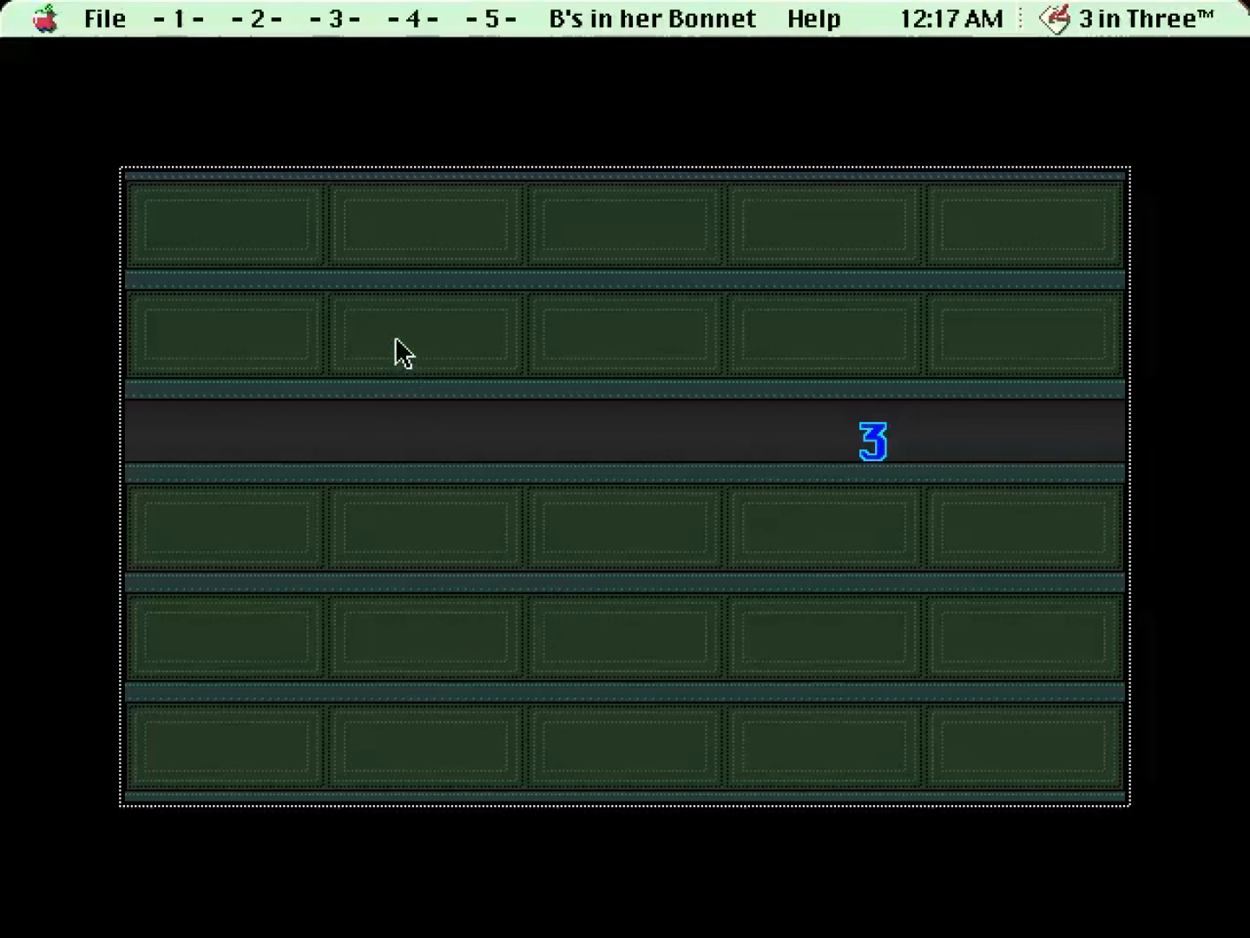
{"action": "mouse_move", "coordinate": [988, 227]}
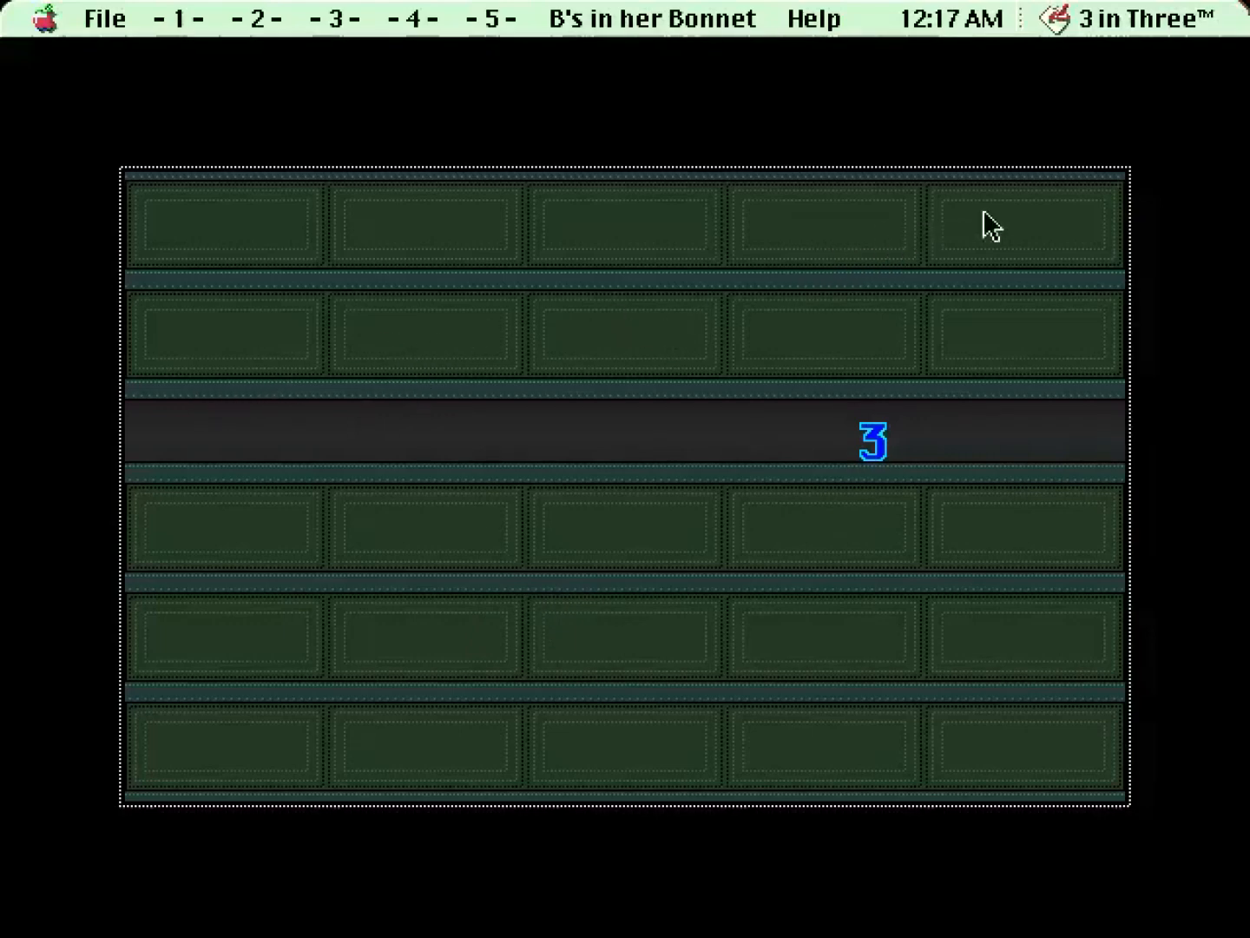
{"action": "mouse_move", "coordinate": [917, 372]}
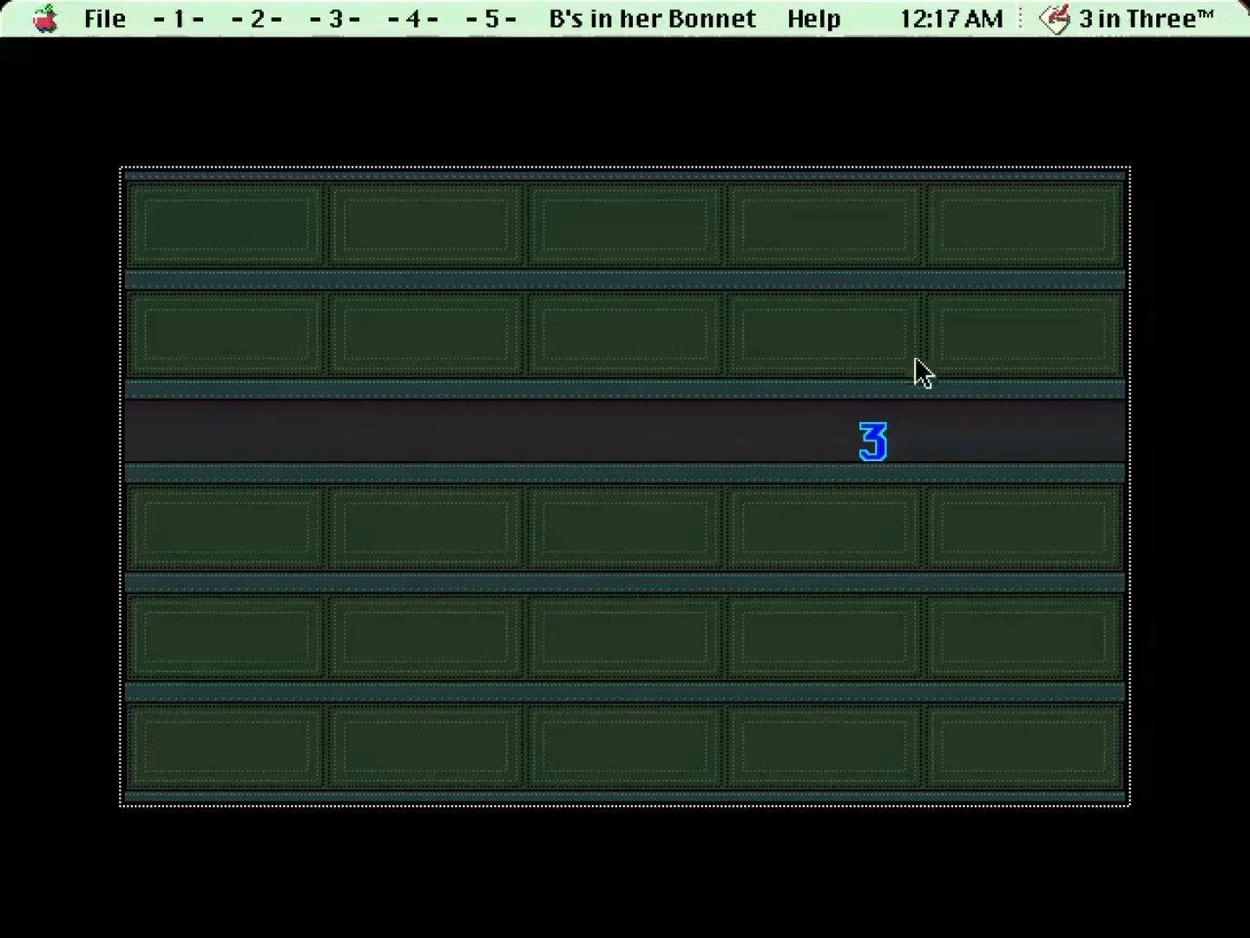
{"action": "mouse_move", "coordinate": [924, 444]}
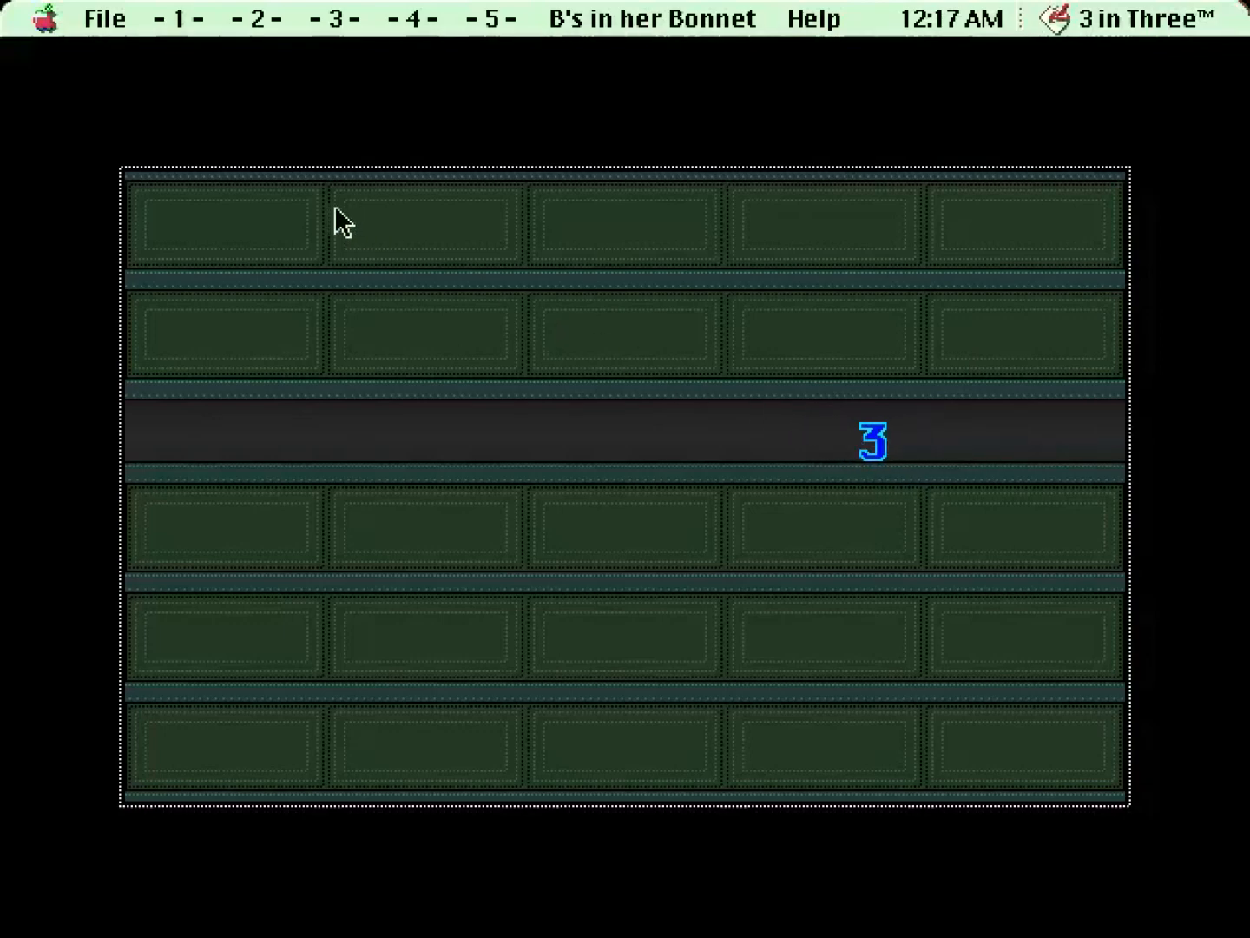
{"action": "mouse_move", "coordinate": [994, 374]}
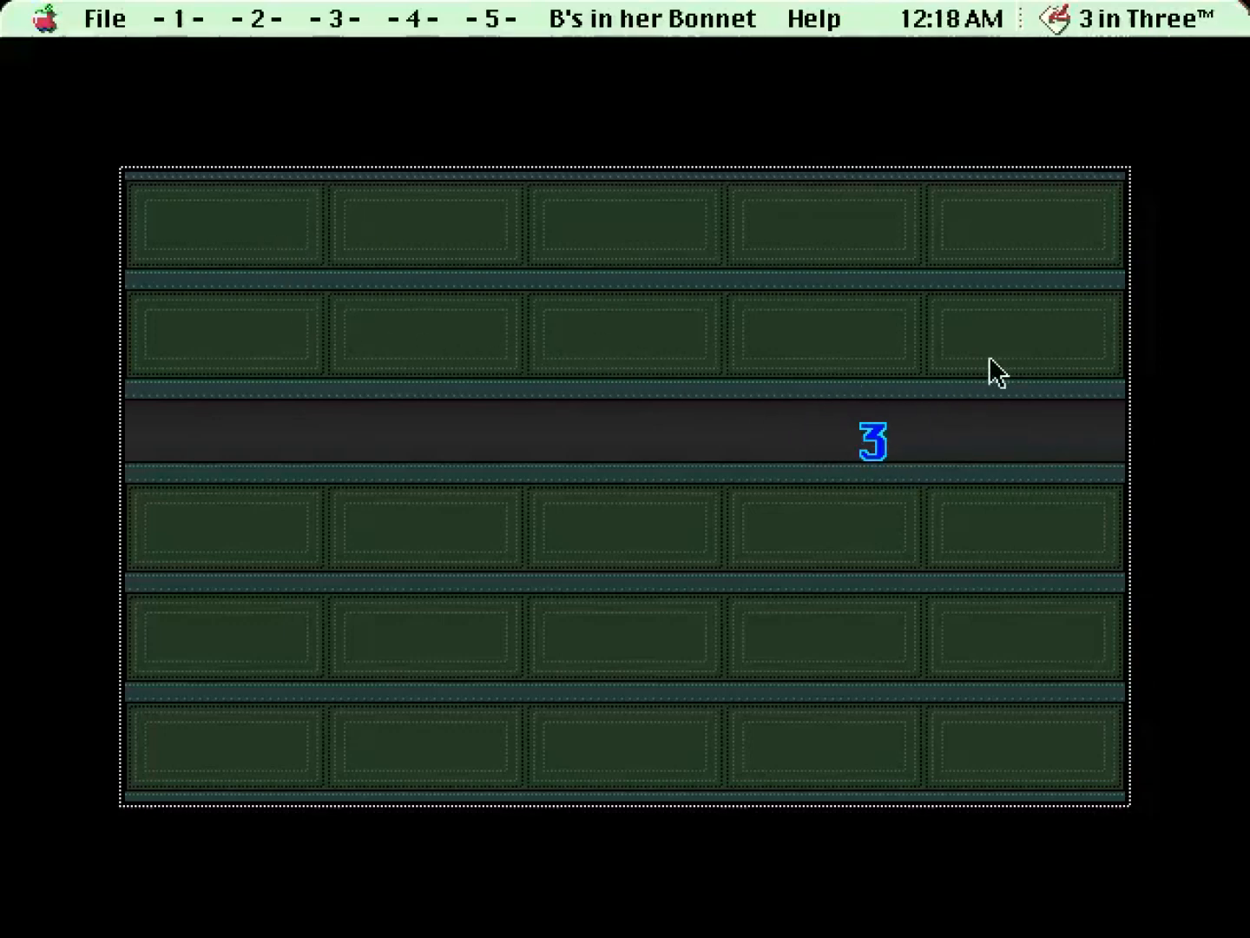
{"action": "mouse_move", "coordinate": [697, 318]}
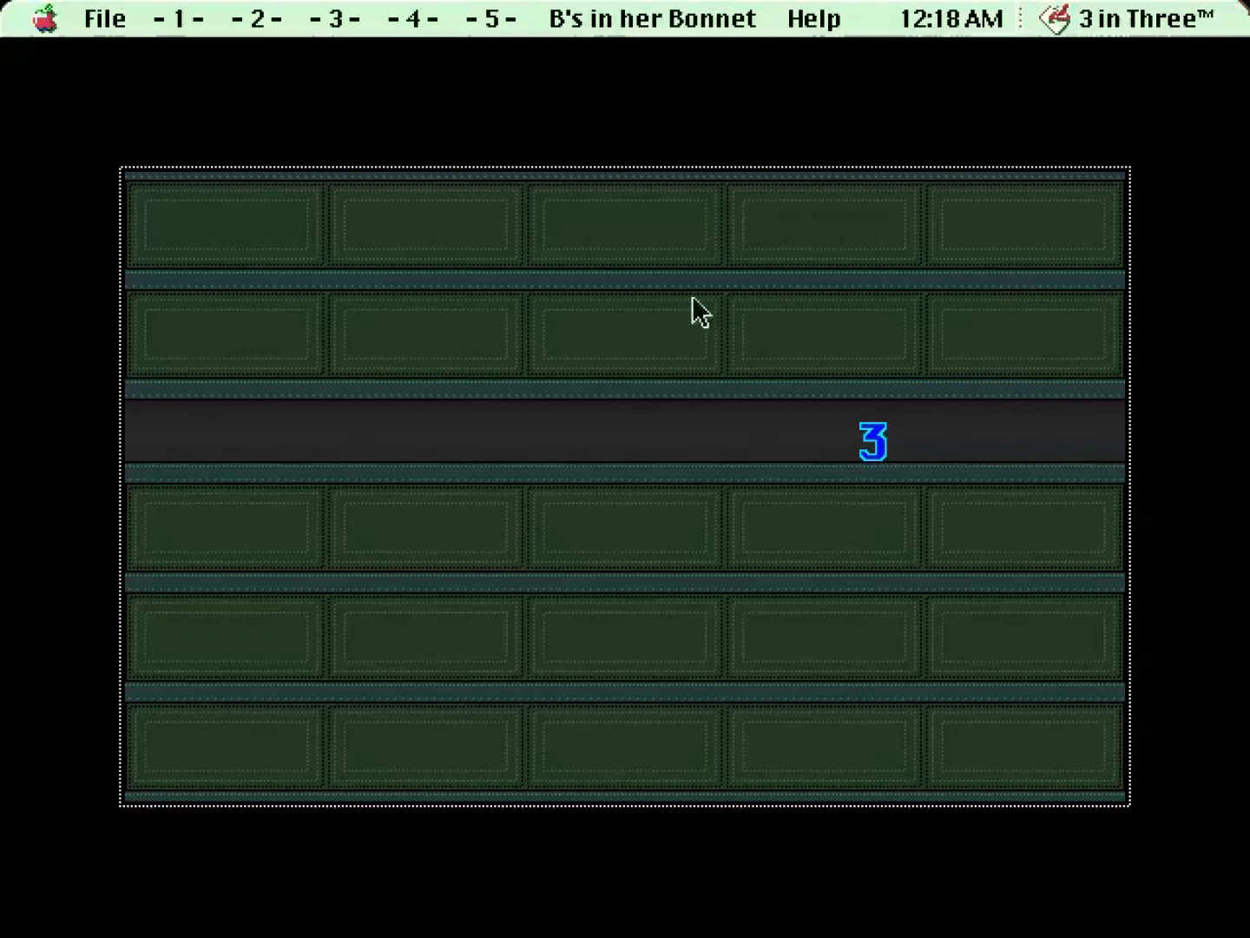
{"action": "mouse_move", "coordinate": [881, 284]}
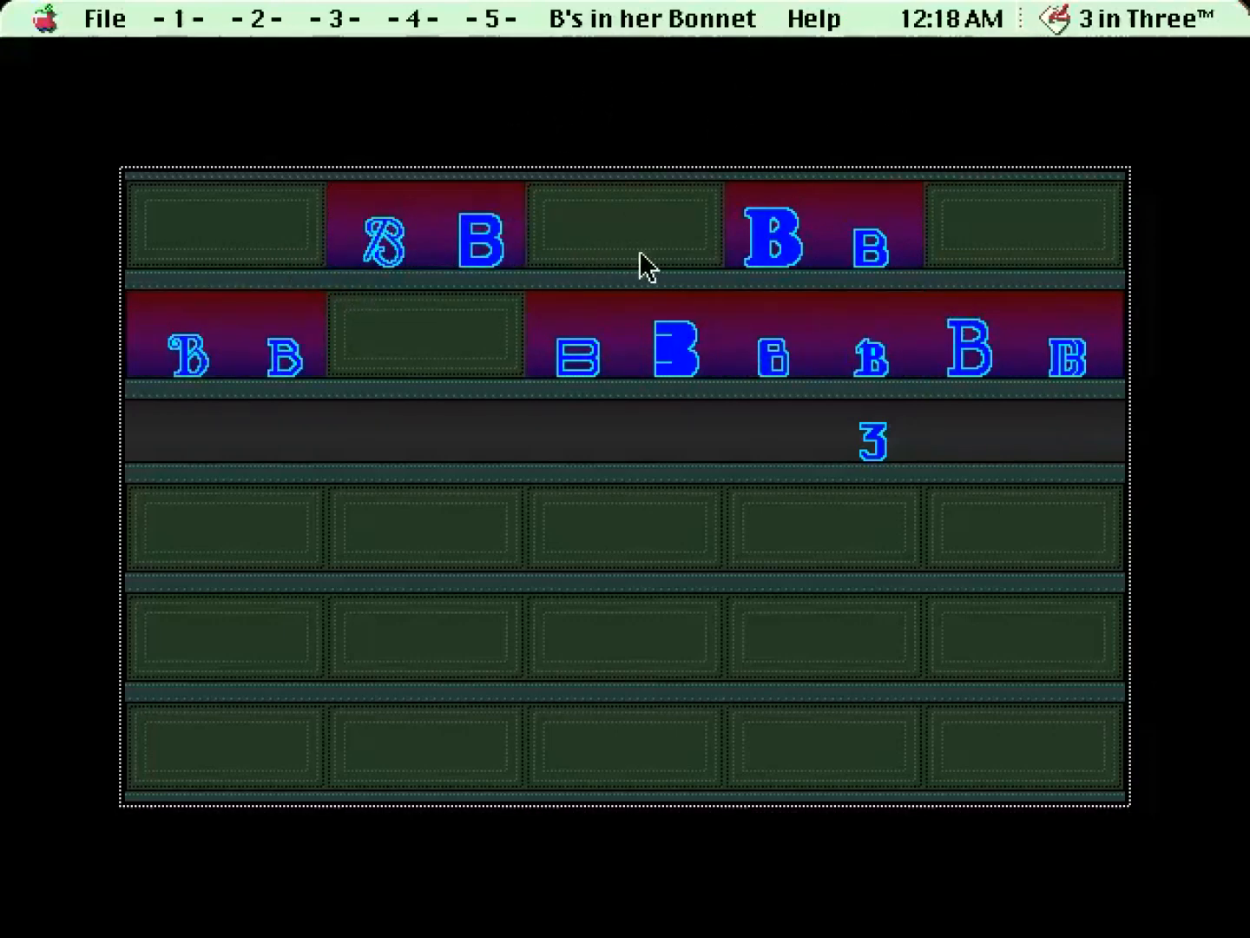
{"action": "mouse_move", "coordinate": [686, 582]}
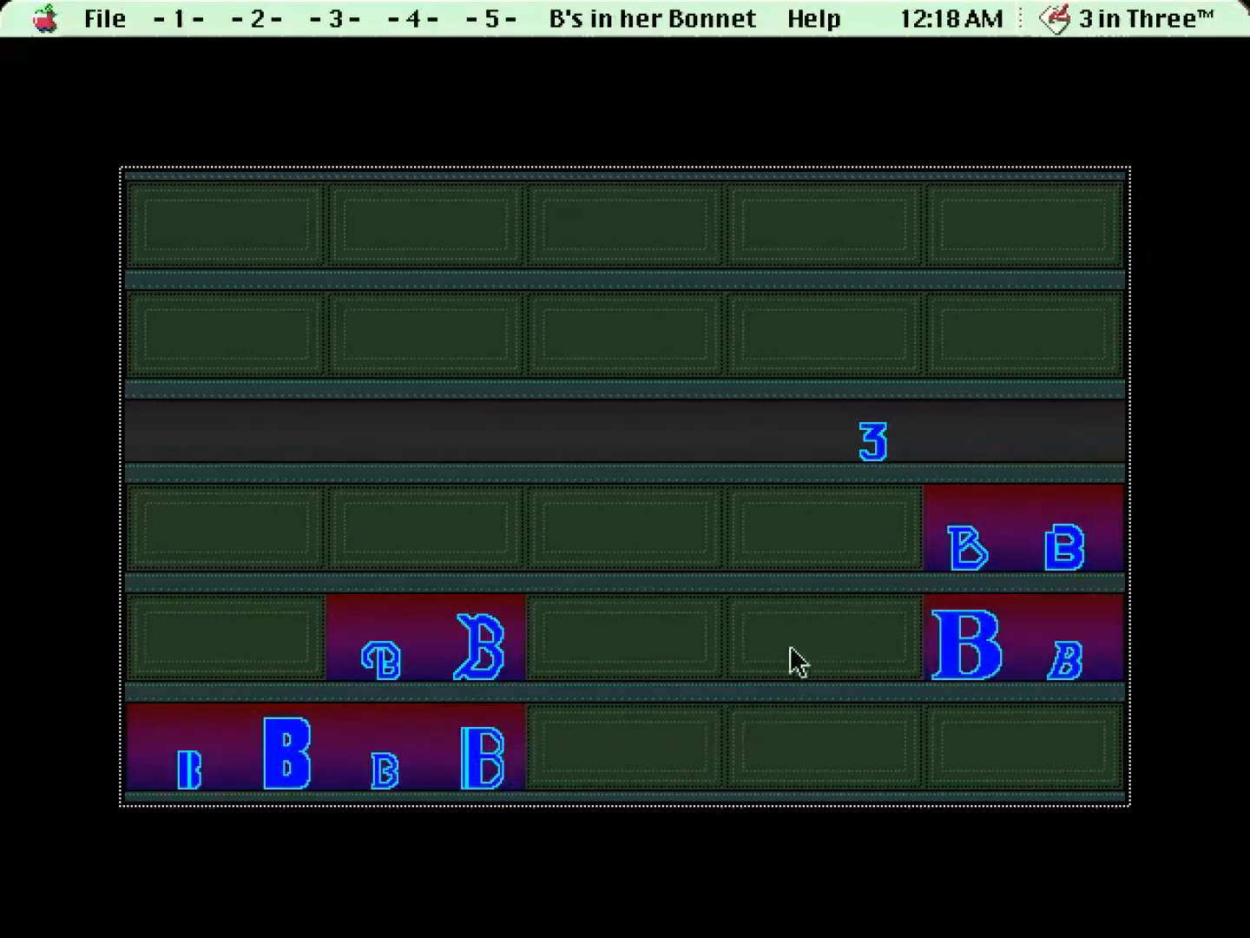
{"action": "mouse_move", "coordinate": [1004, 581]}
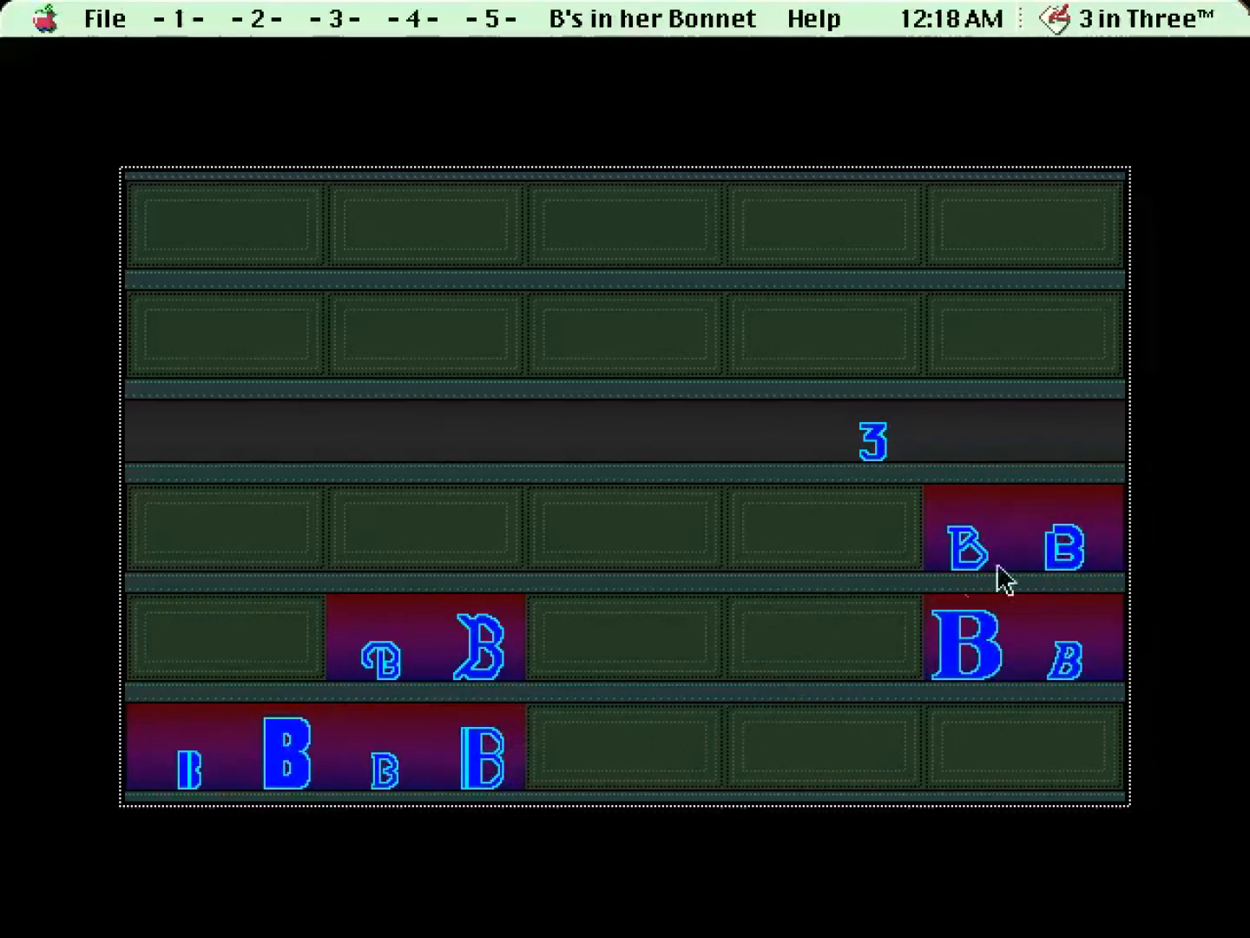
{"action": "mouse_move", "coordinate": [1046, 612]}
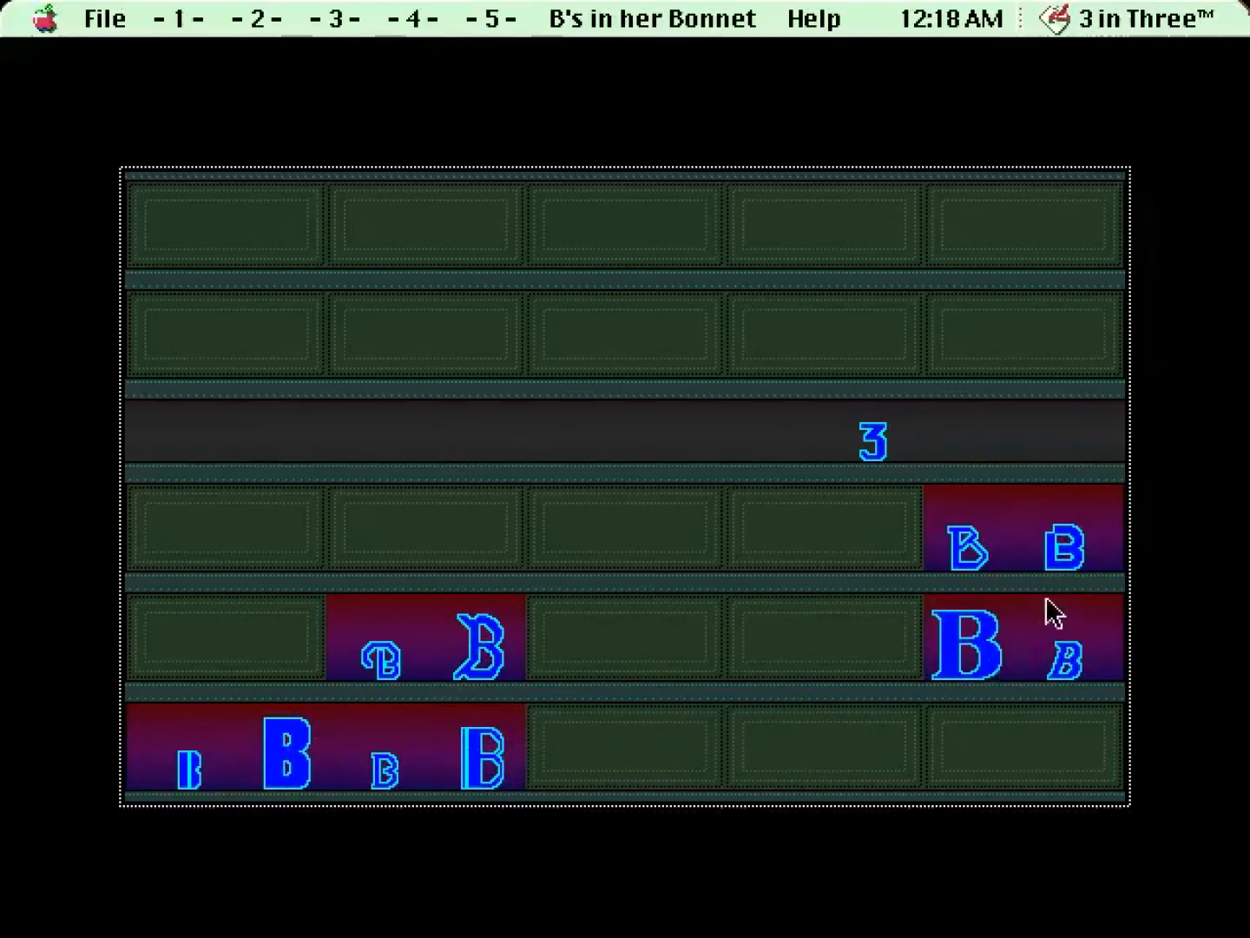
{"action": "mouse_move", "coordinate": [1044, 727]}
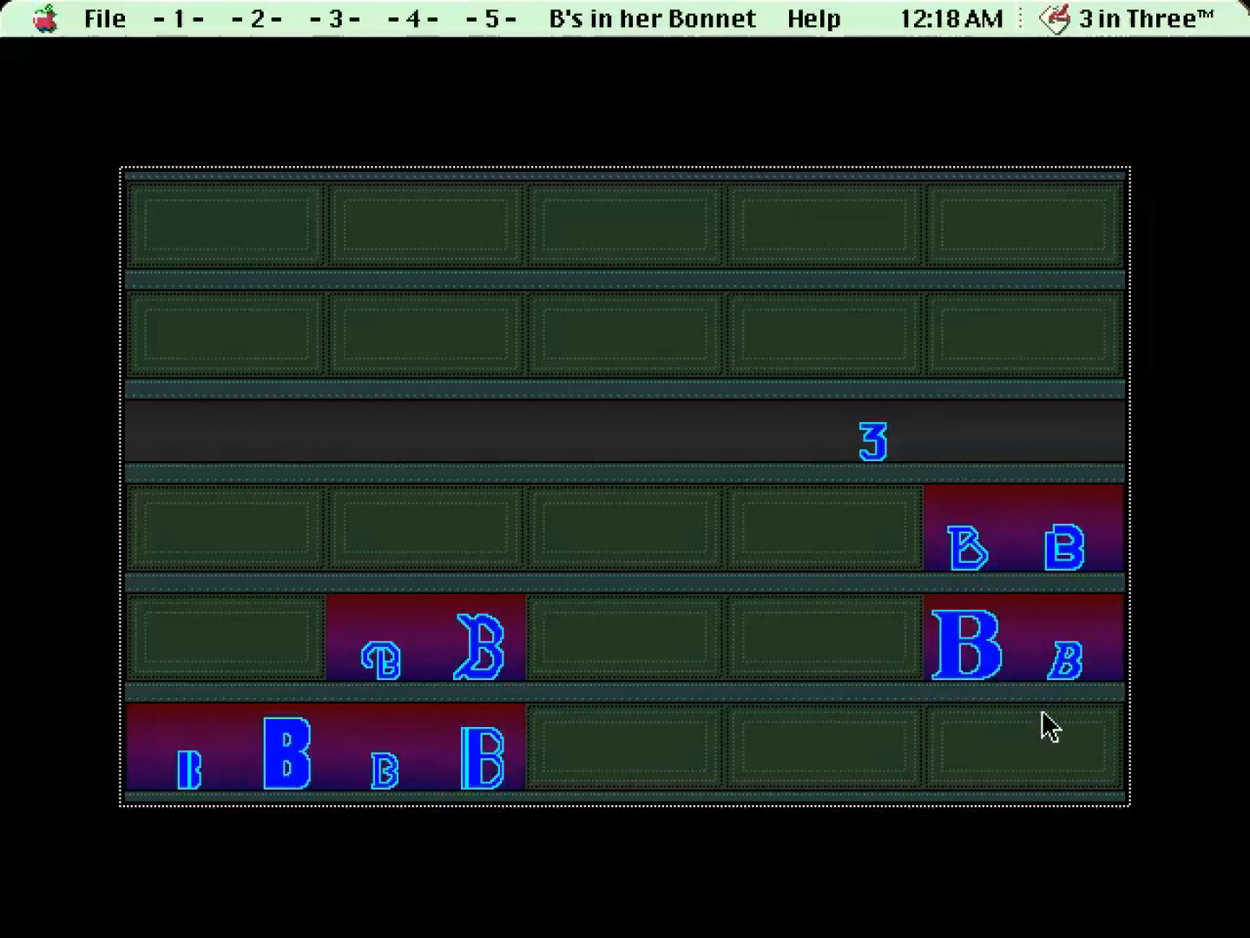
{"action": "mouse_move", "coordinate": [1171, 403]}
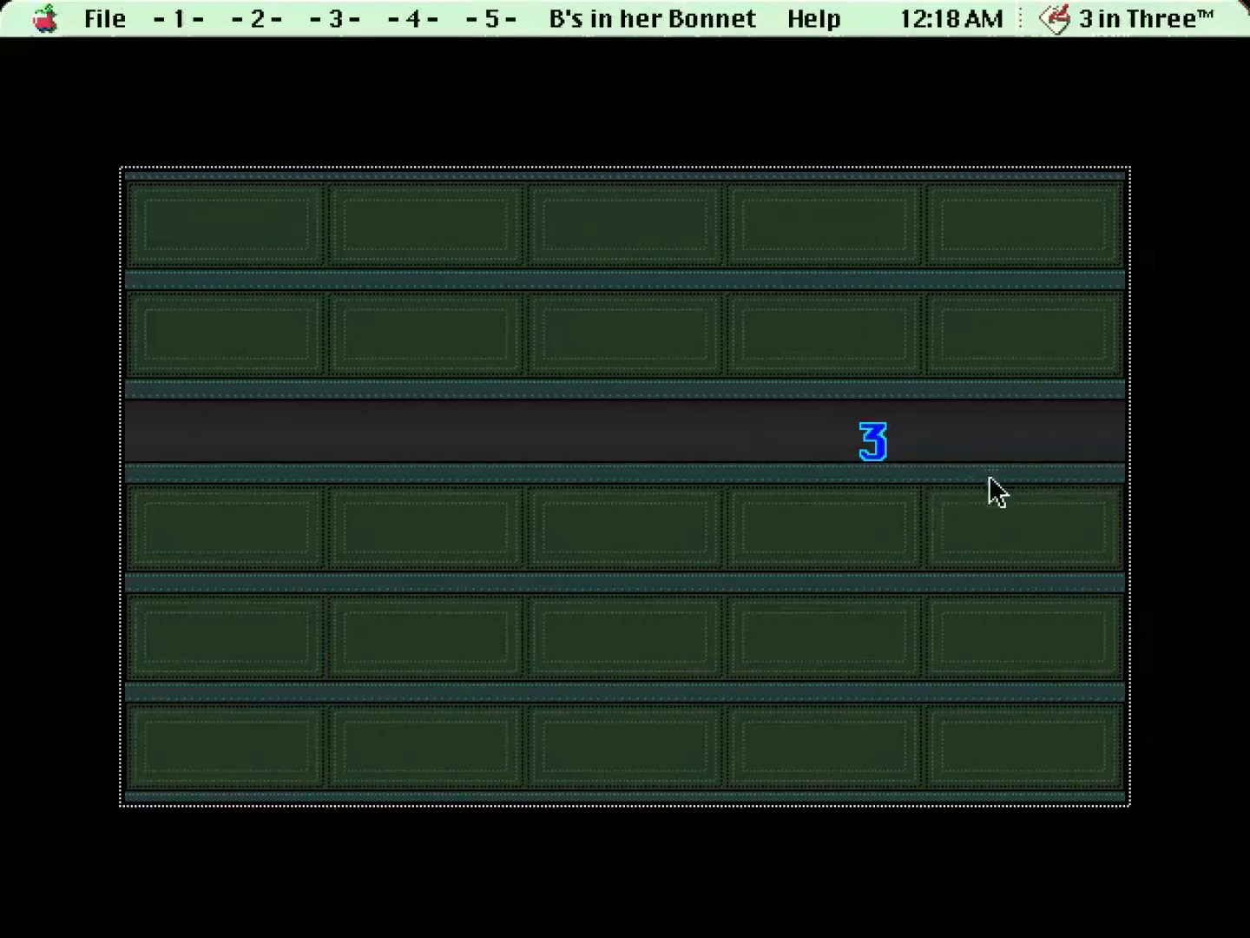
{"action": "mouse_move", "coordinate": [646, 554]}
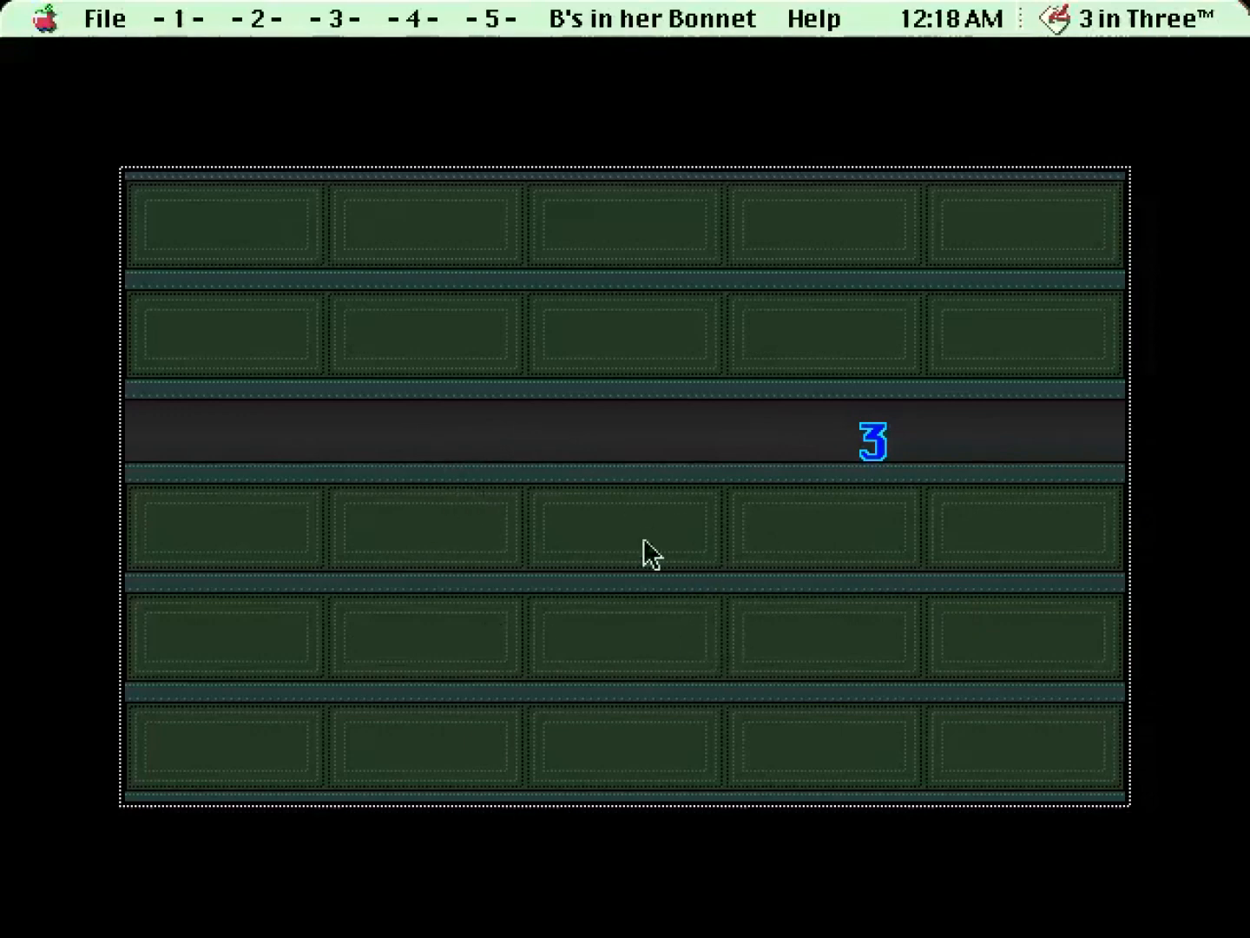
{"action": "mouse_move", "coordinate": [752, 563]}
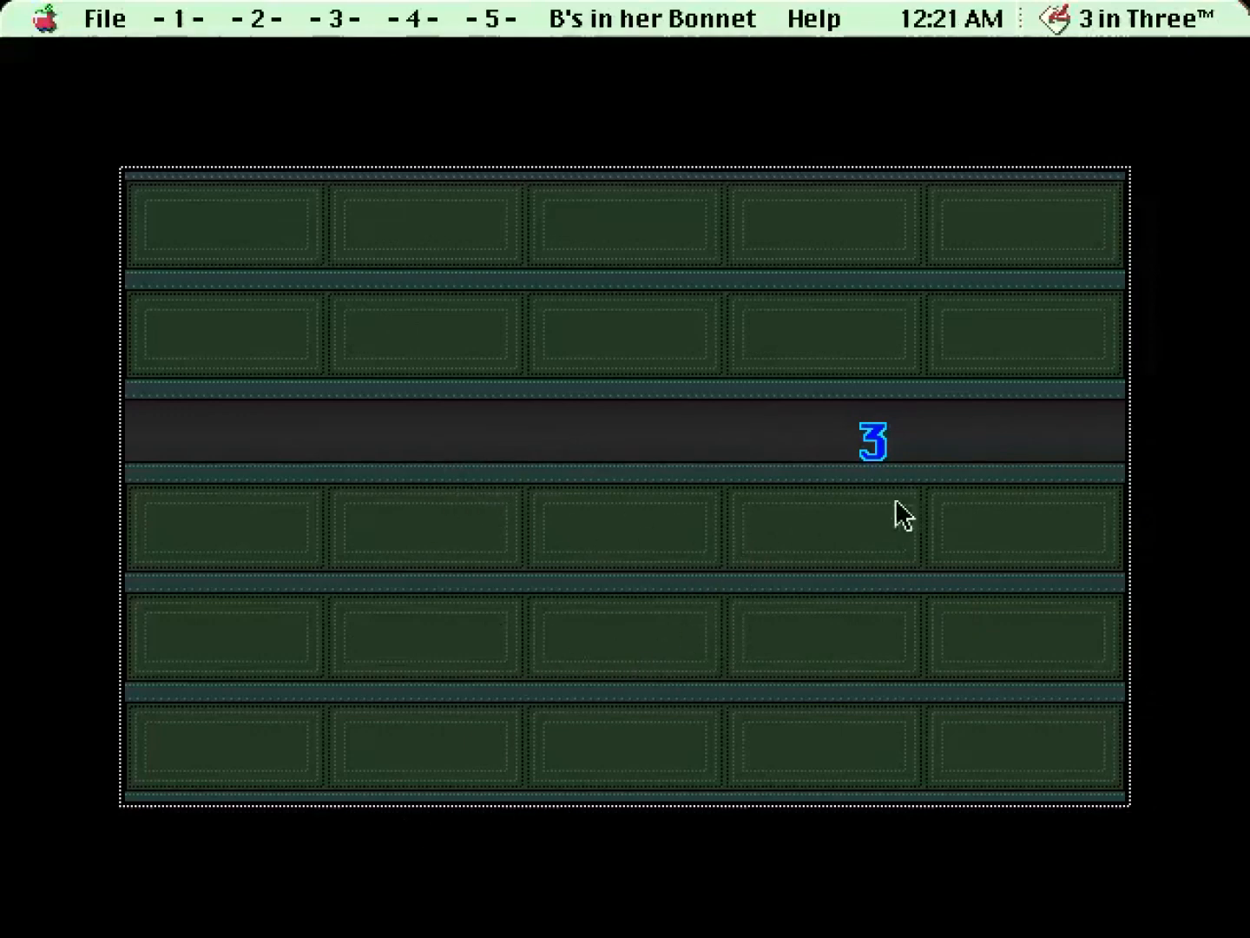
{"action": "mouse_move", "coordinate": [1009, 443]}
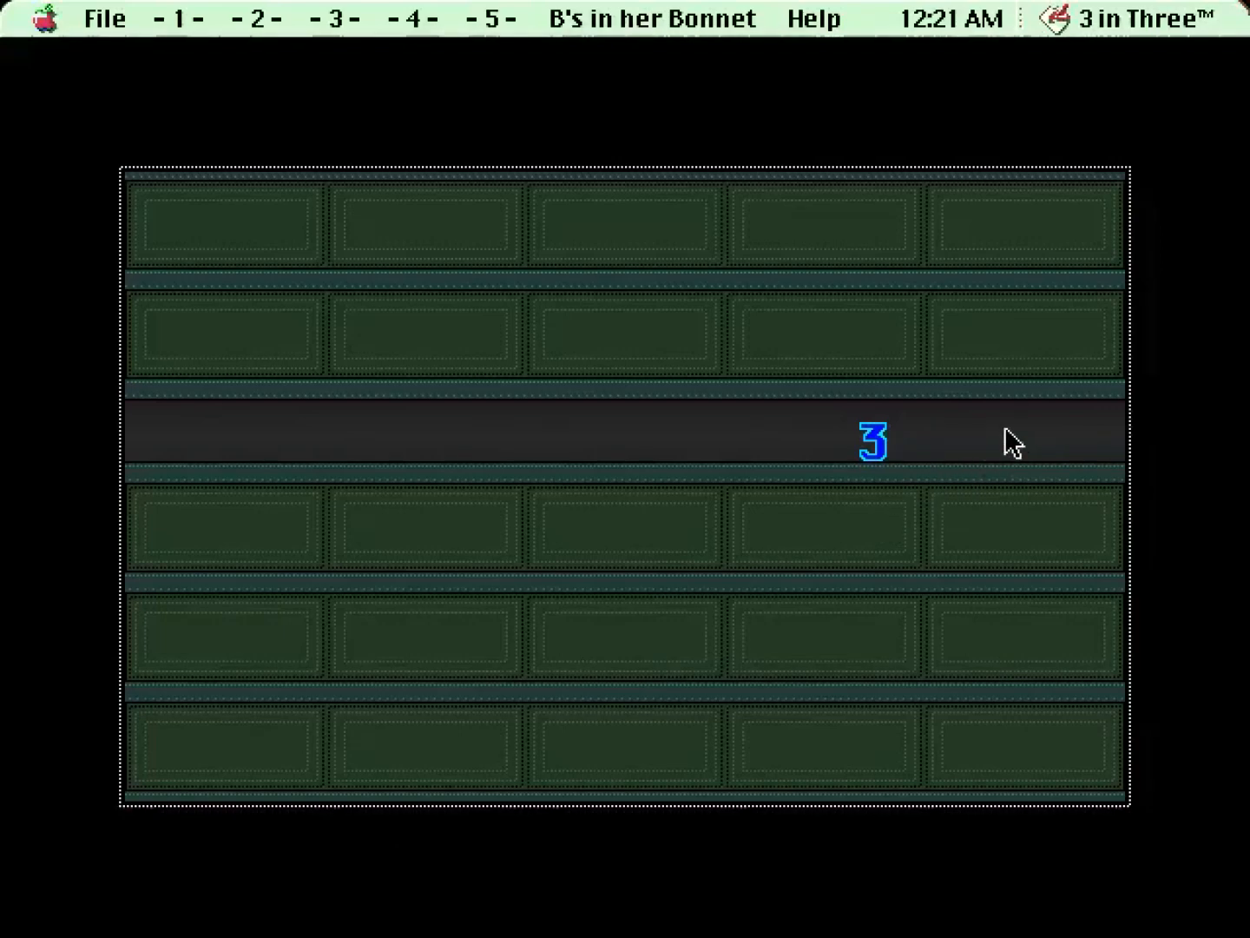
{"action": "mouse_move", "coordinate": [701, 609]}
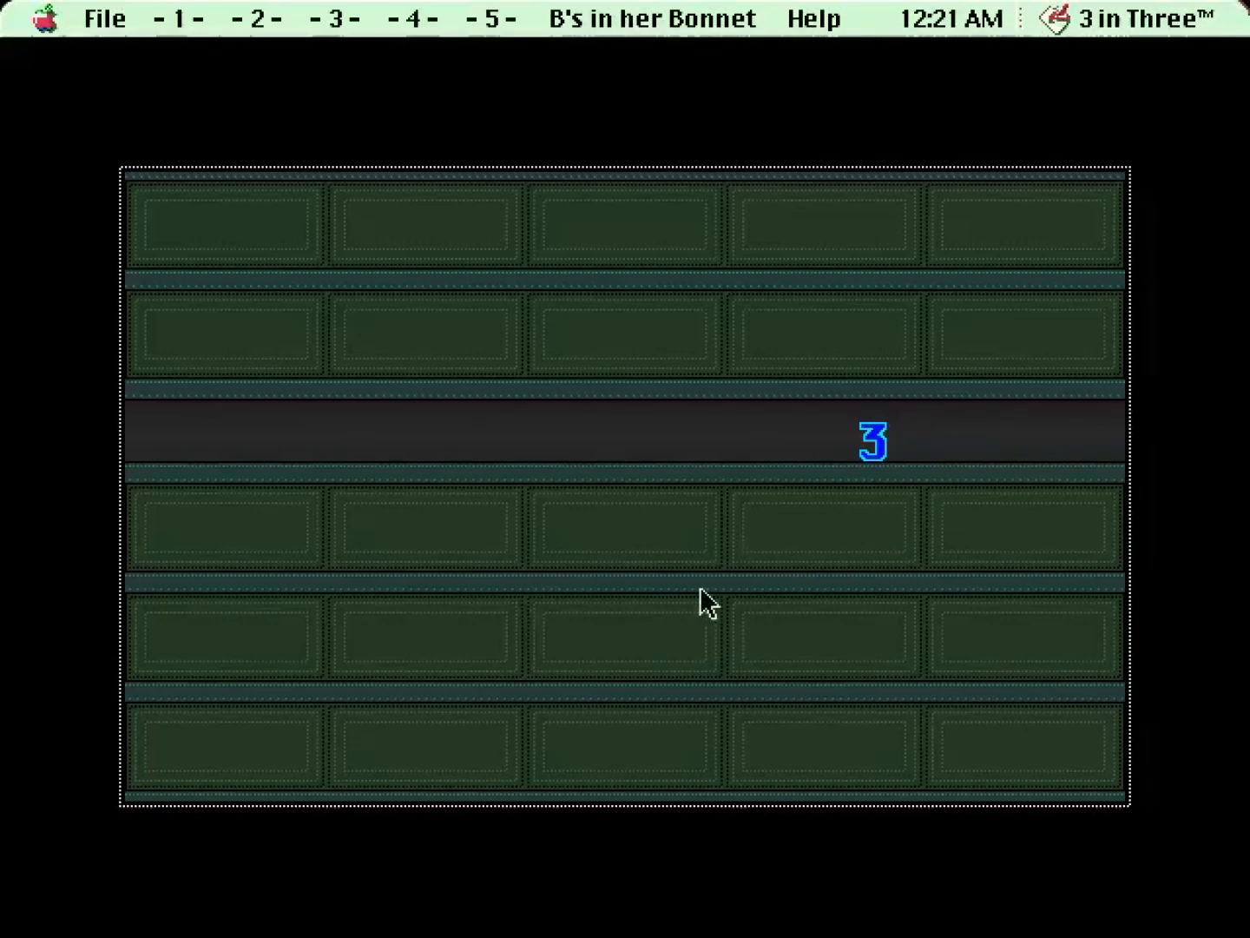
{"action": "mouse_move", "coordinate": [733, 569]}
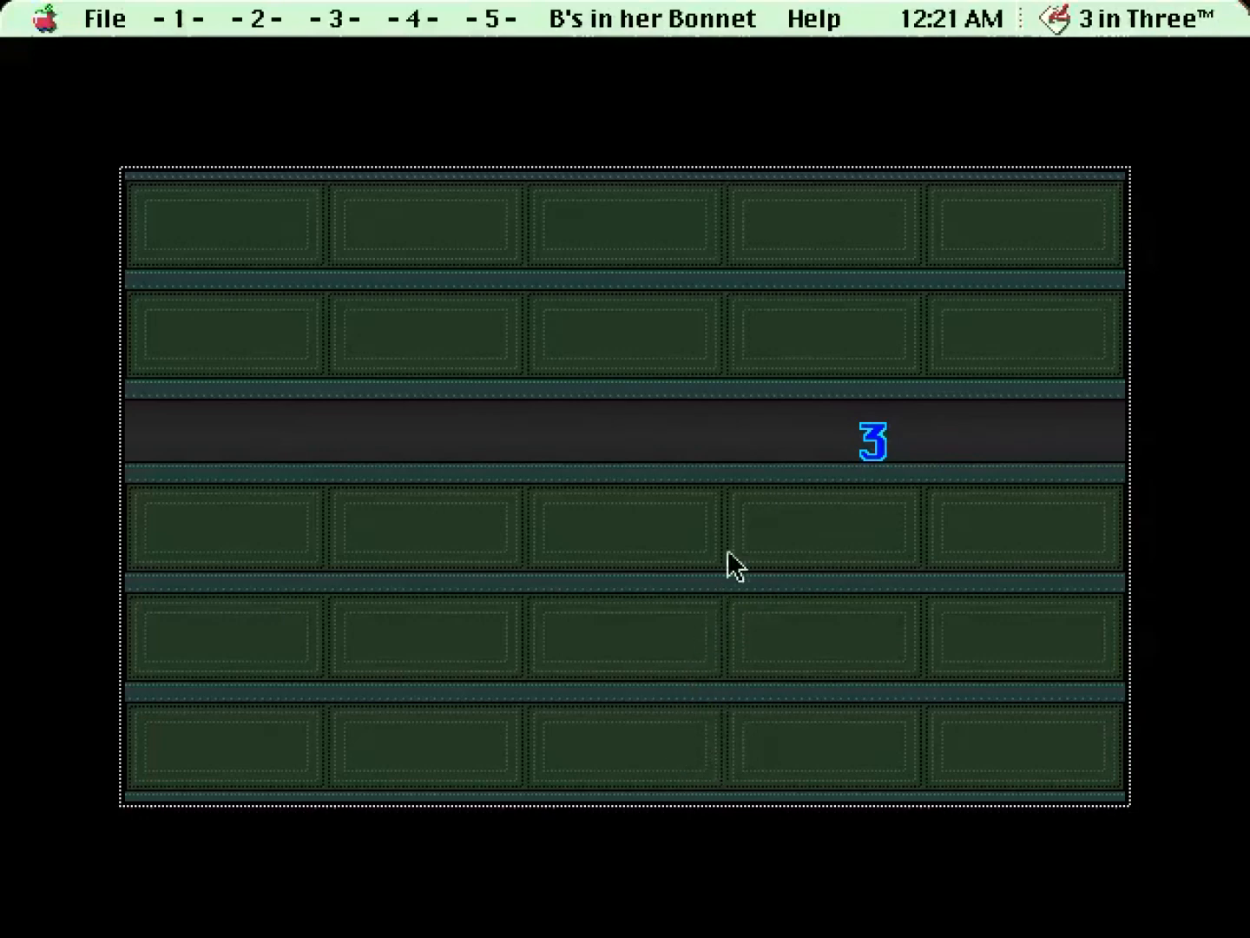
{"action": "mouse_move", "coordinate": [911, 701]}
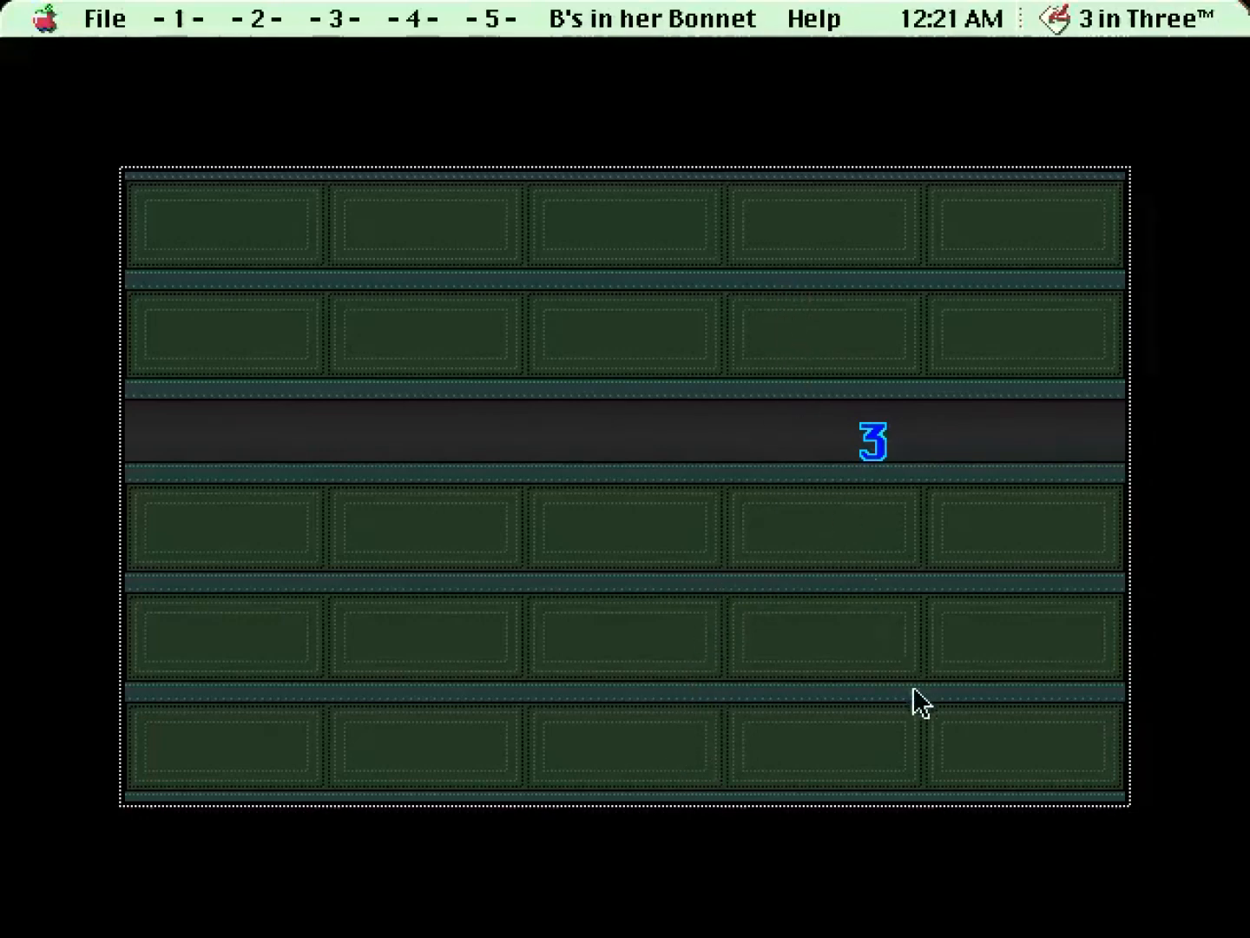
{"action": "mouse_move", "coordinate": [1046, 799]}
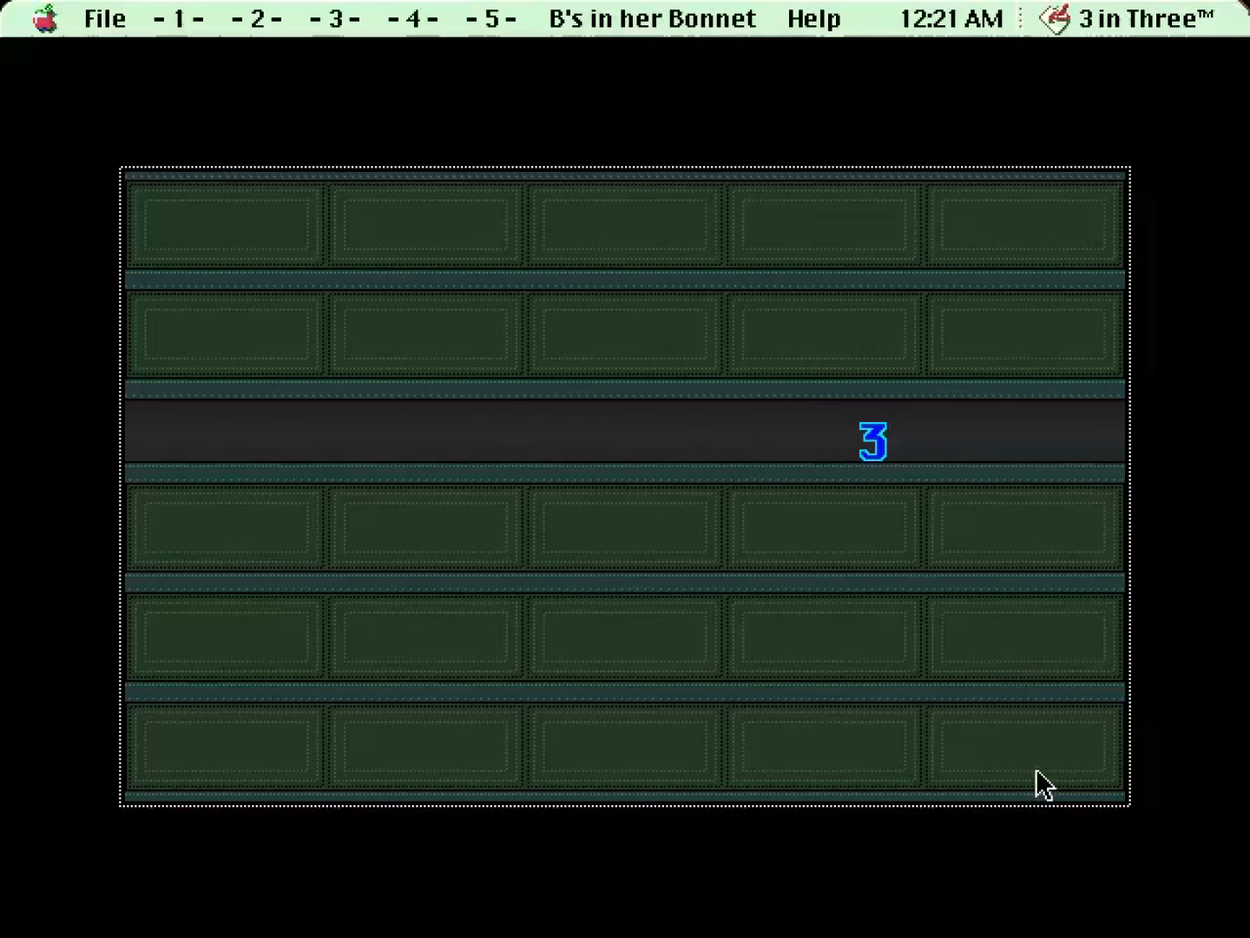
{"action": "mouse_move", "coordinate": [636, 659]}
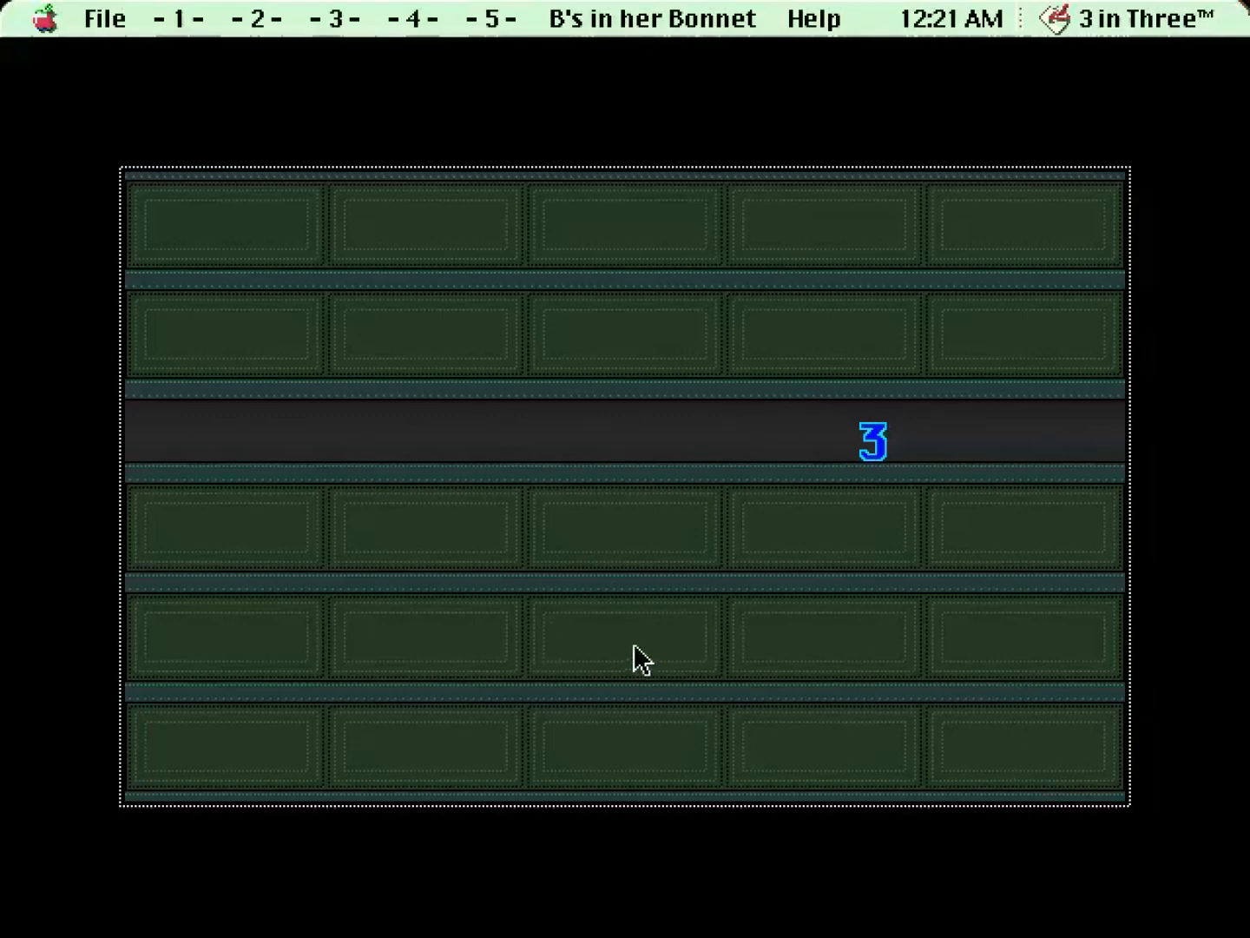
{"action": "mouse_move", "coordinate": [917, 565]}
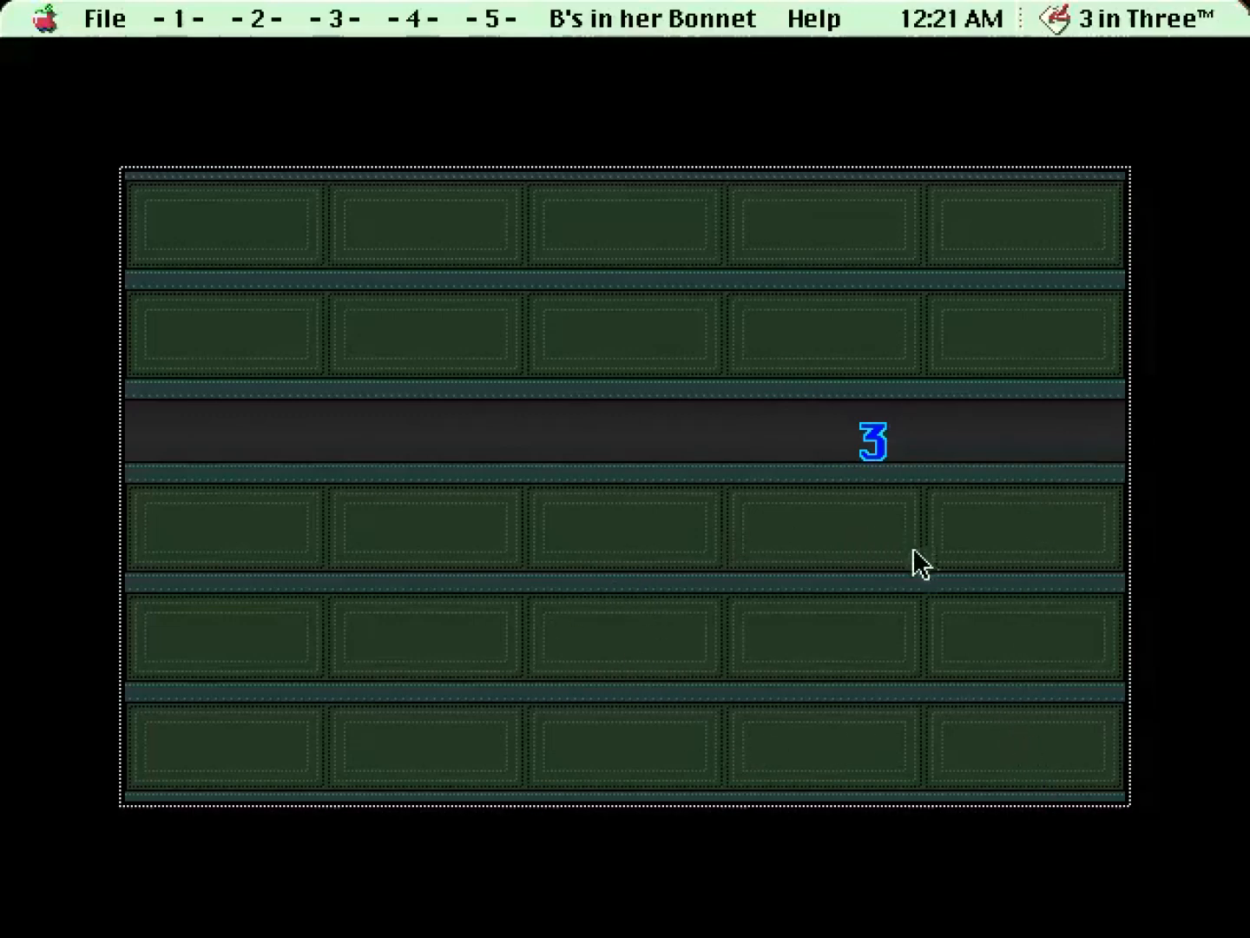
{"action": "mouse_move", "coordinate": [948, 573]}
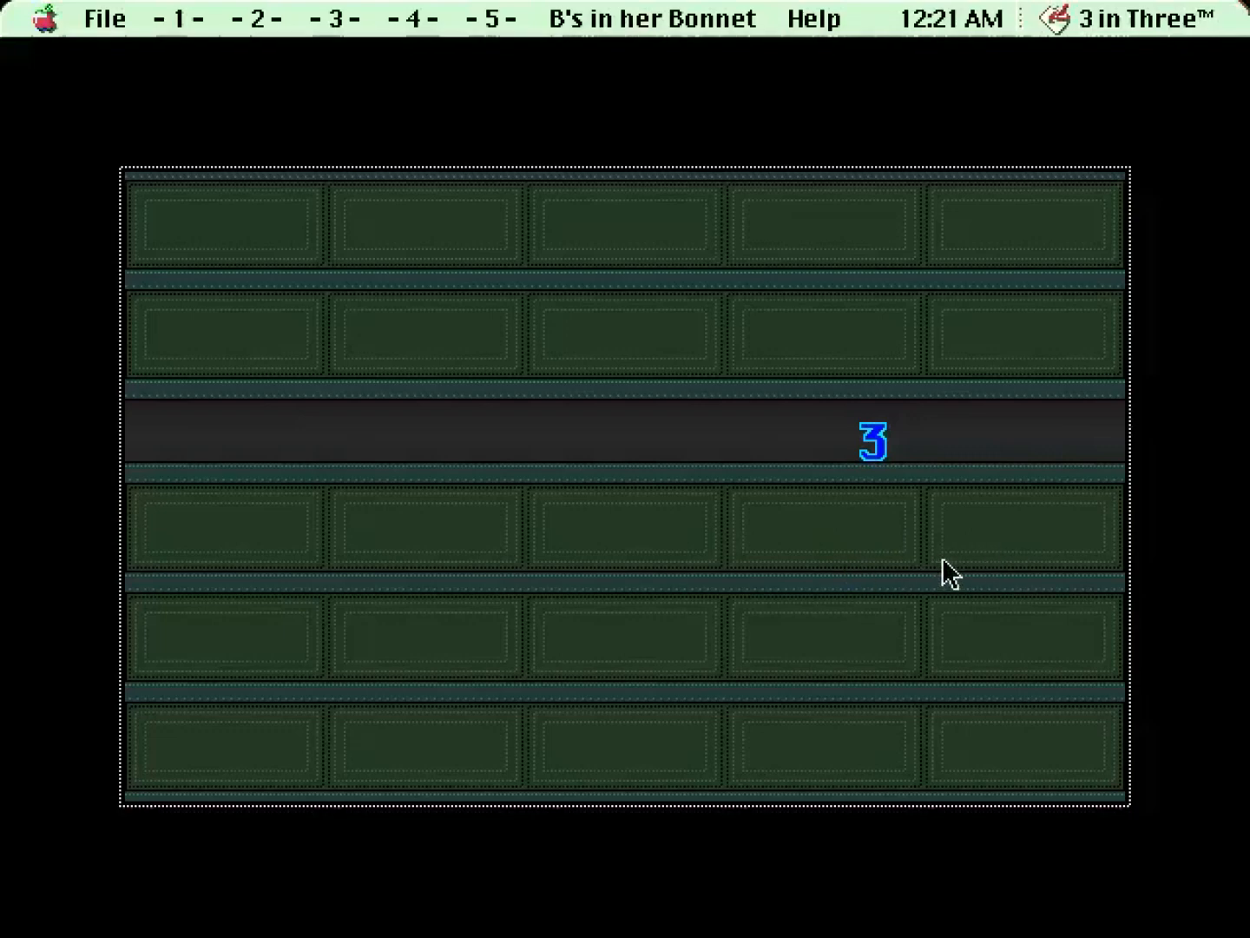
{"action": "mouse_move", "coordinate": [1157, 742]}
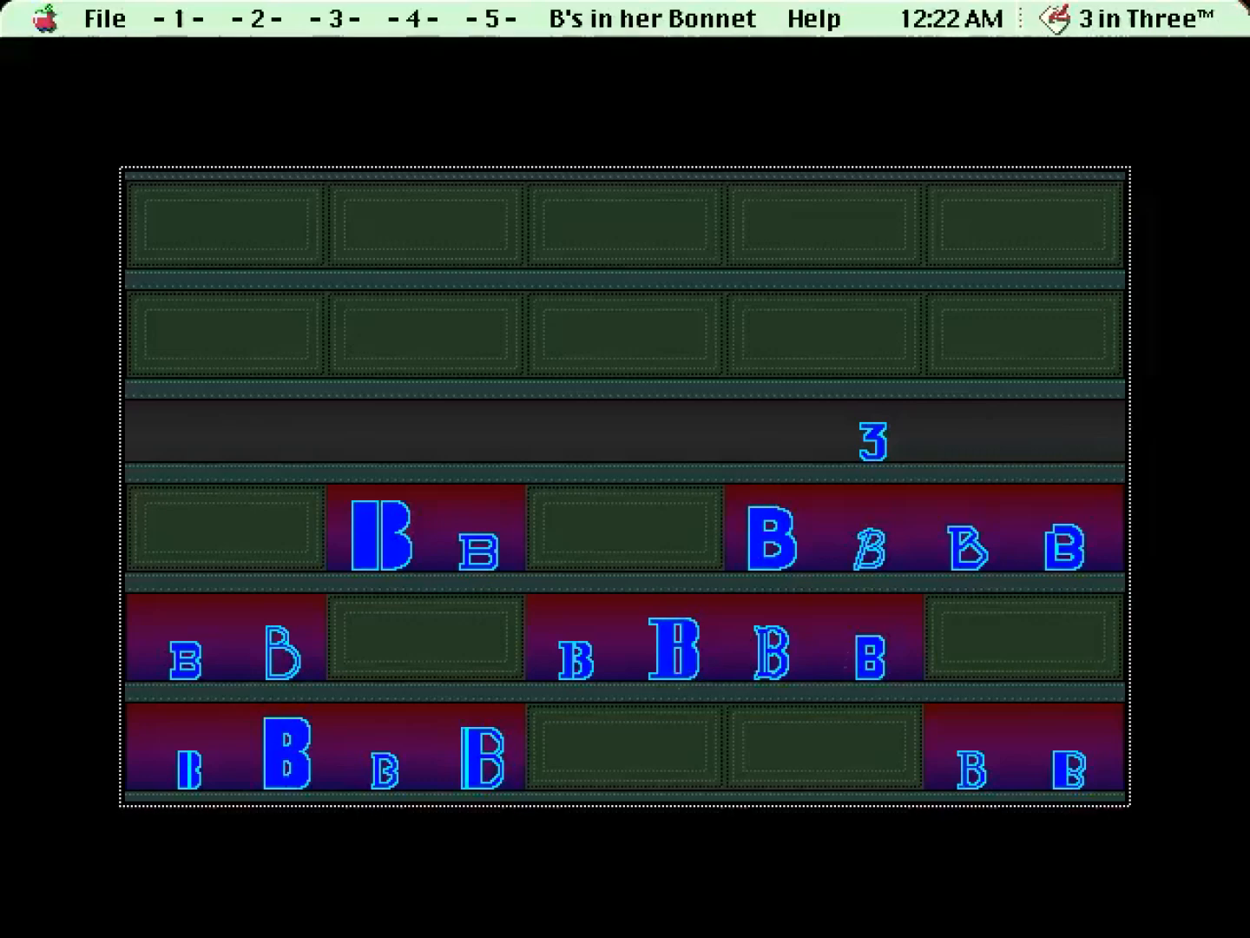
{"action": "mouse_move", "coordinate": [1036, 549]}
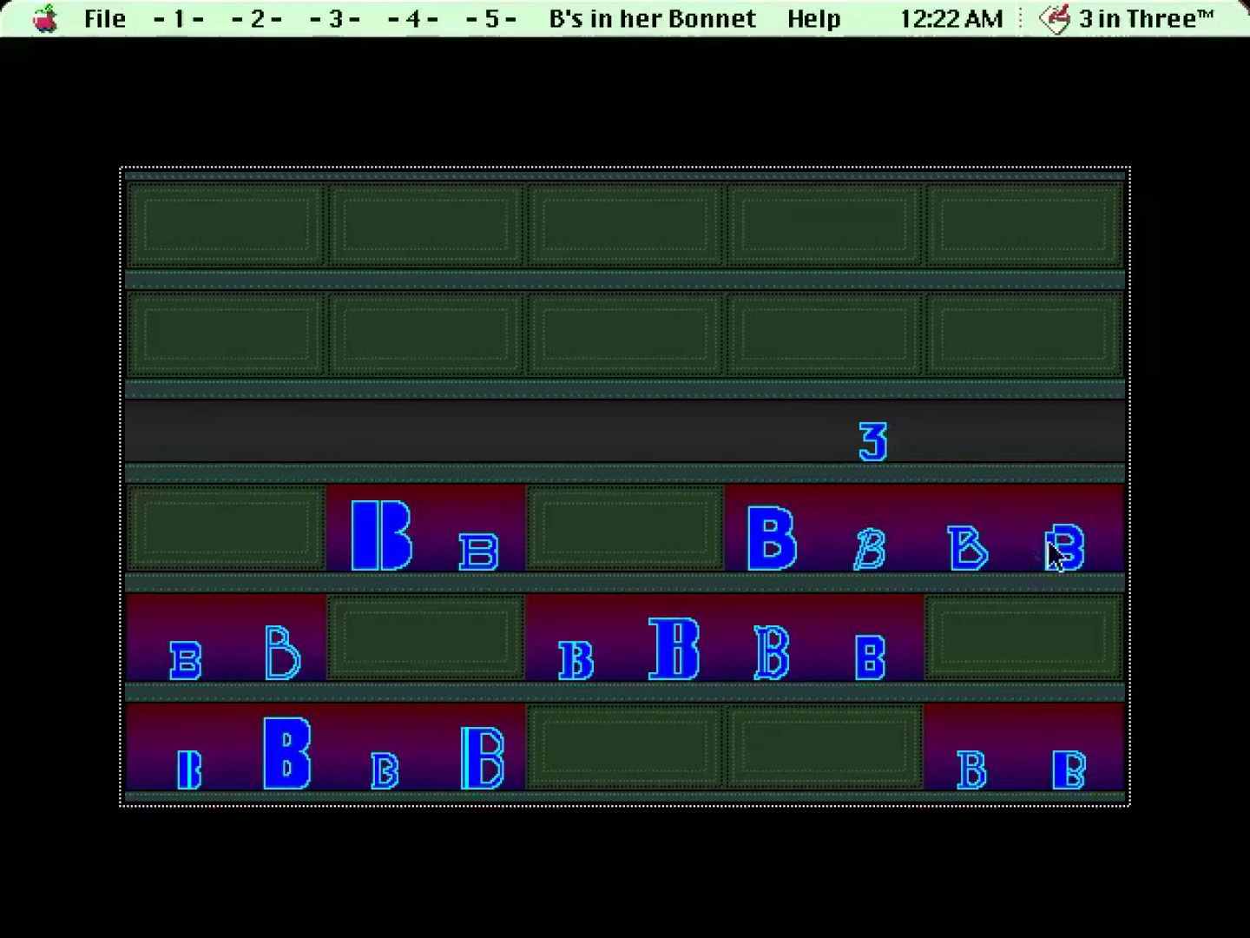
{"action": "mouse_move", "coordinate": [1027, 547]}
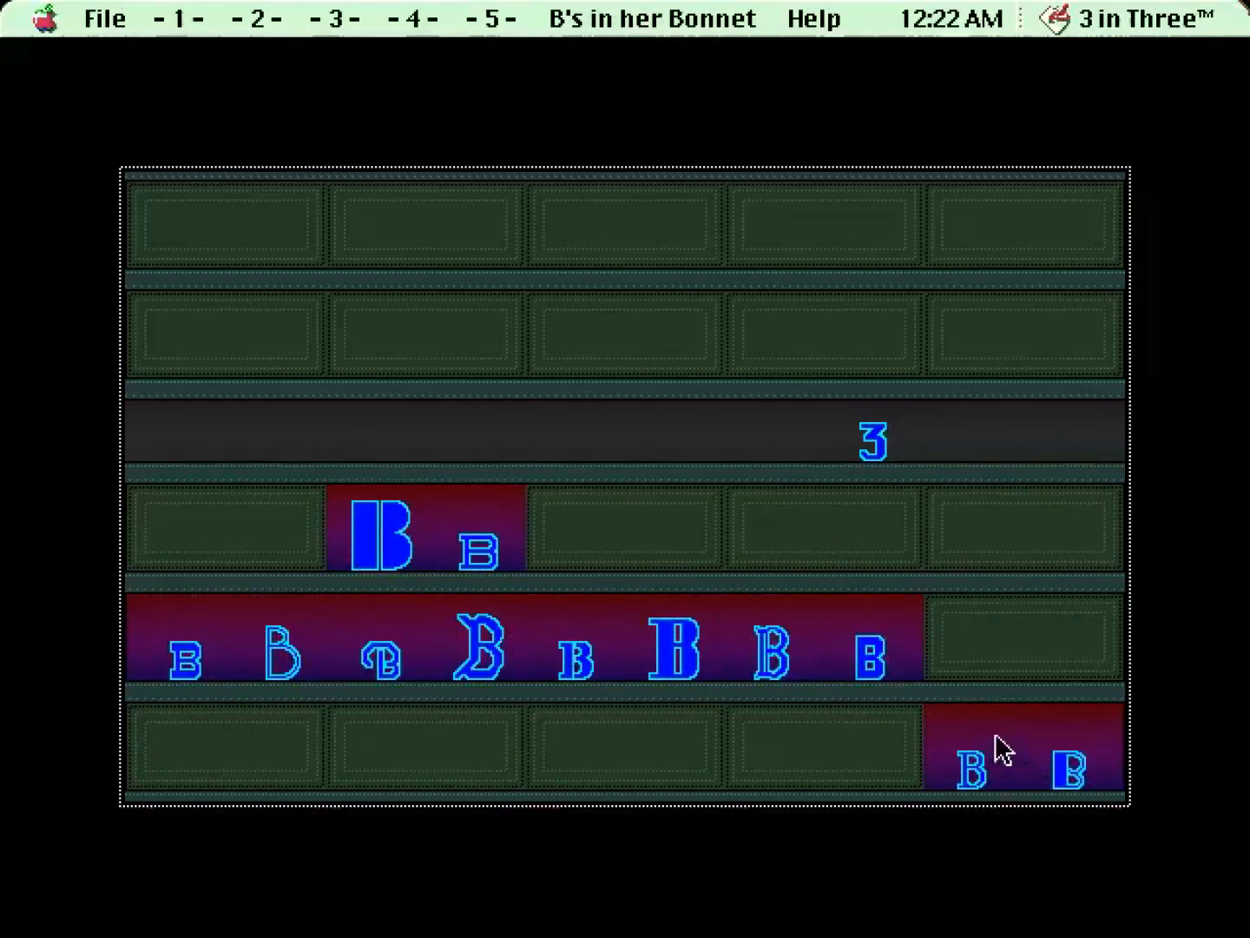
{"action": "mouse_move", "coordinate": [806, 684]}
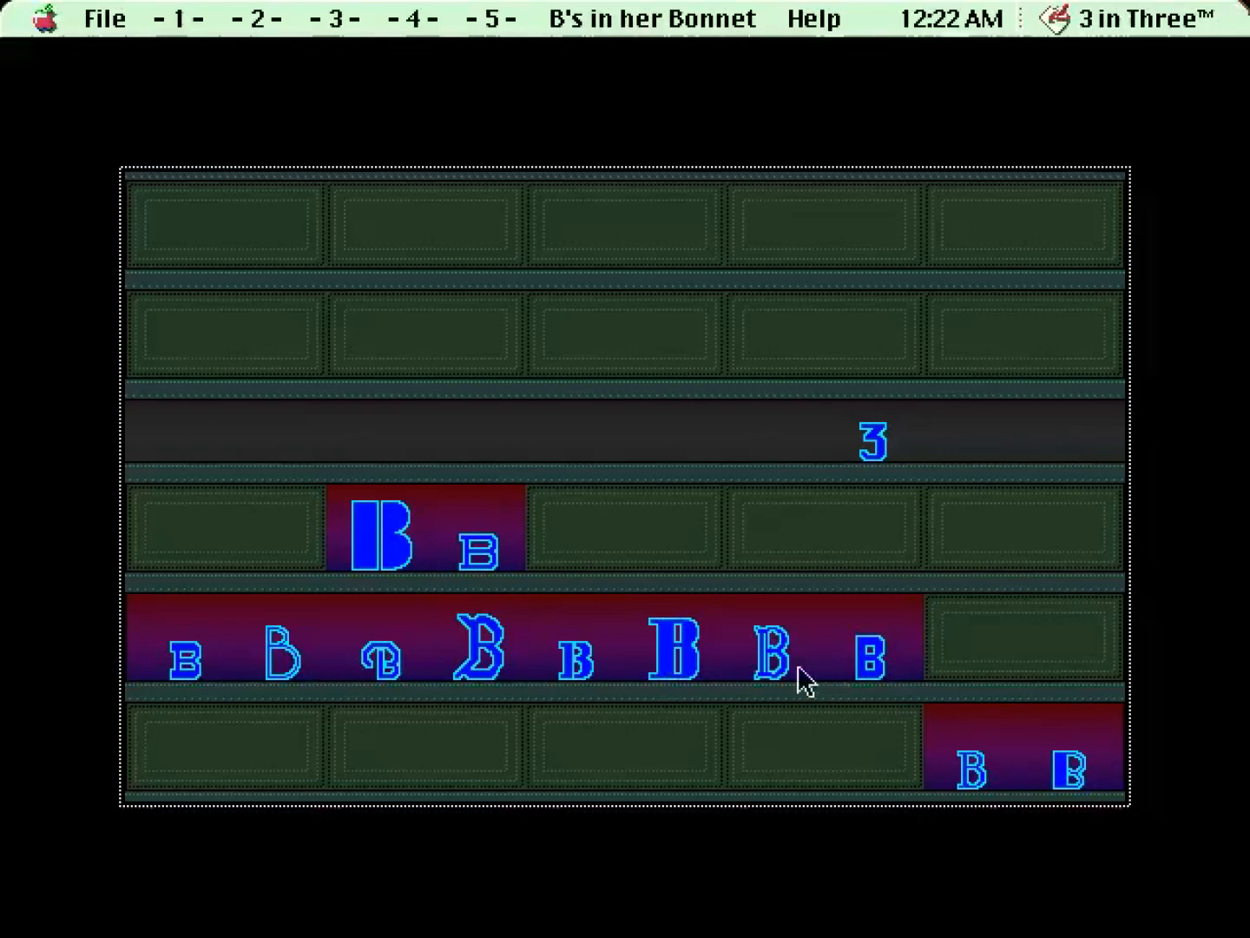
{"action": "mouse_move", "coordinate": [615, 669]}
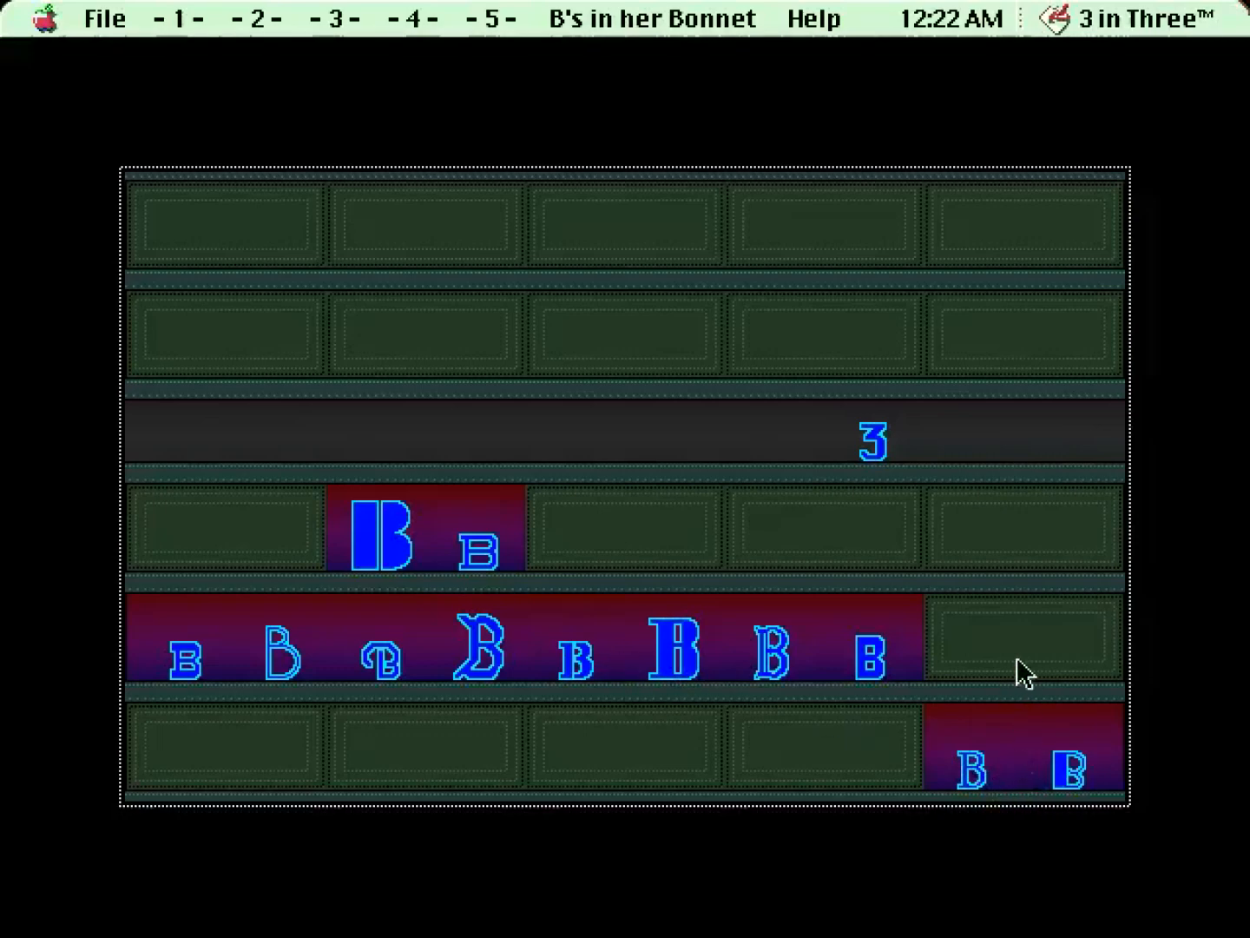
{"action": "mouse_move", "coordinate": [959, 671]}
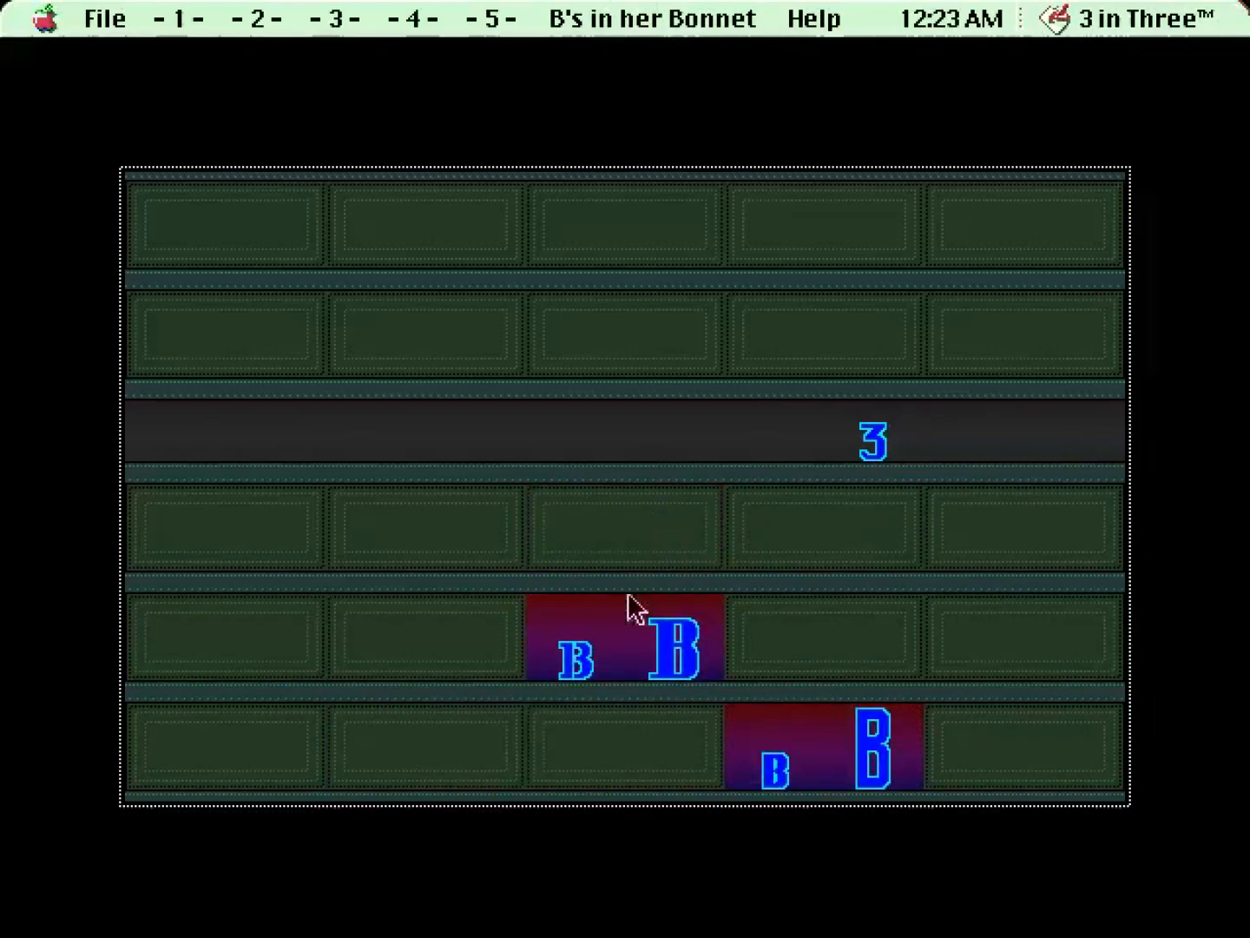
{"action": "mouse_move", "coordinate": [616, 652]}
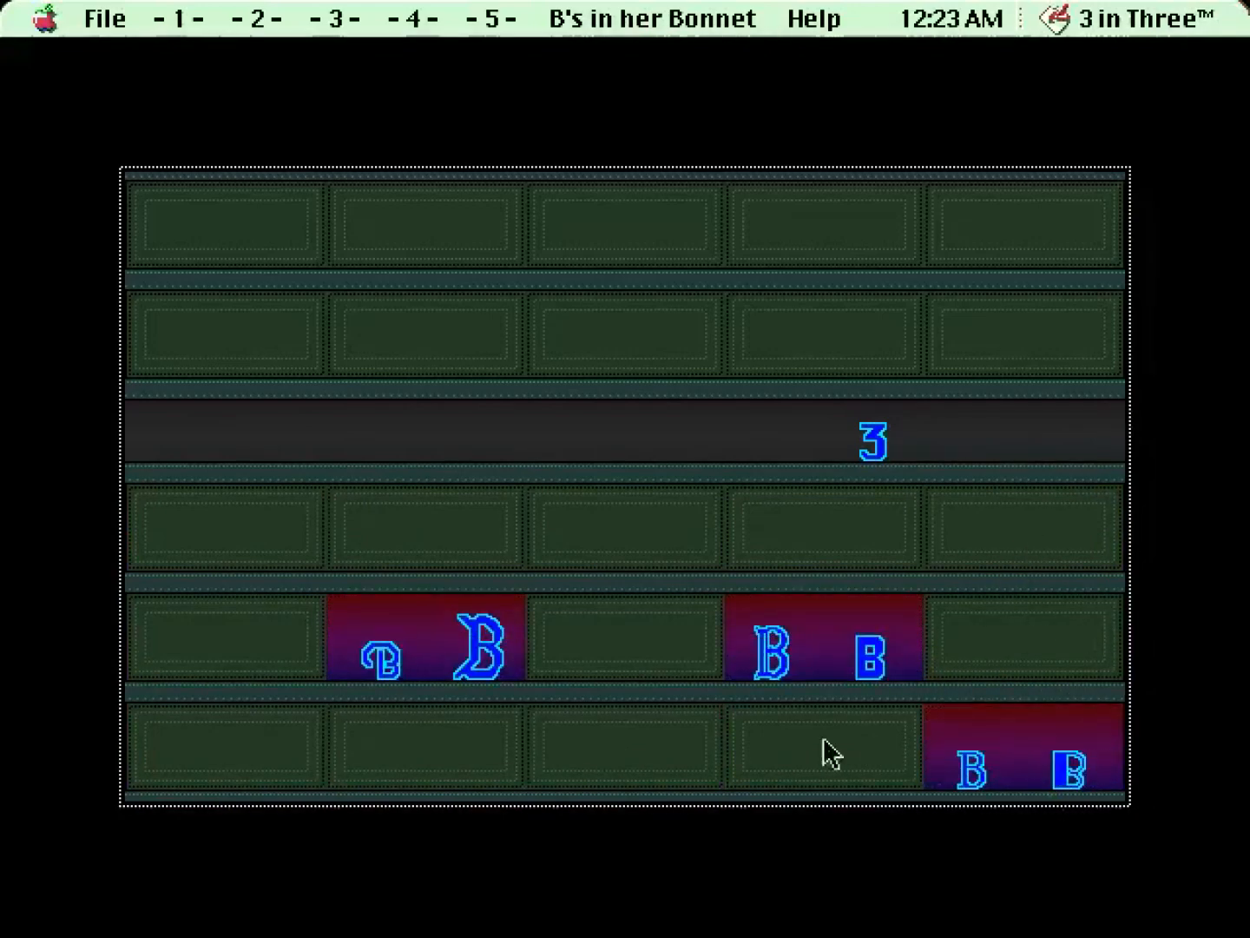
{"action": "mouse_move", "coordinate": [1032, 774]}
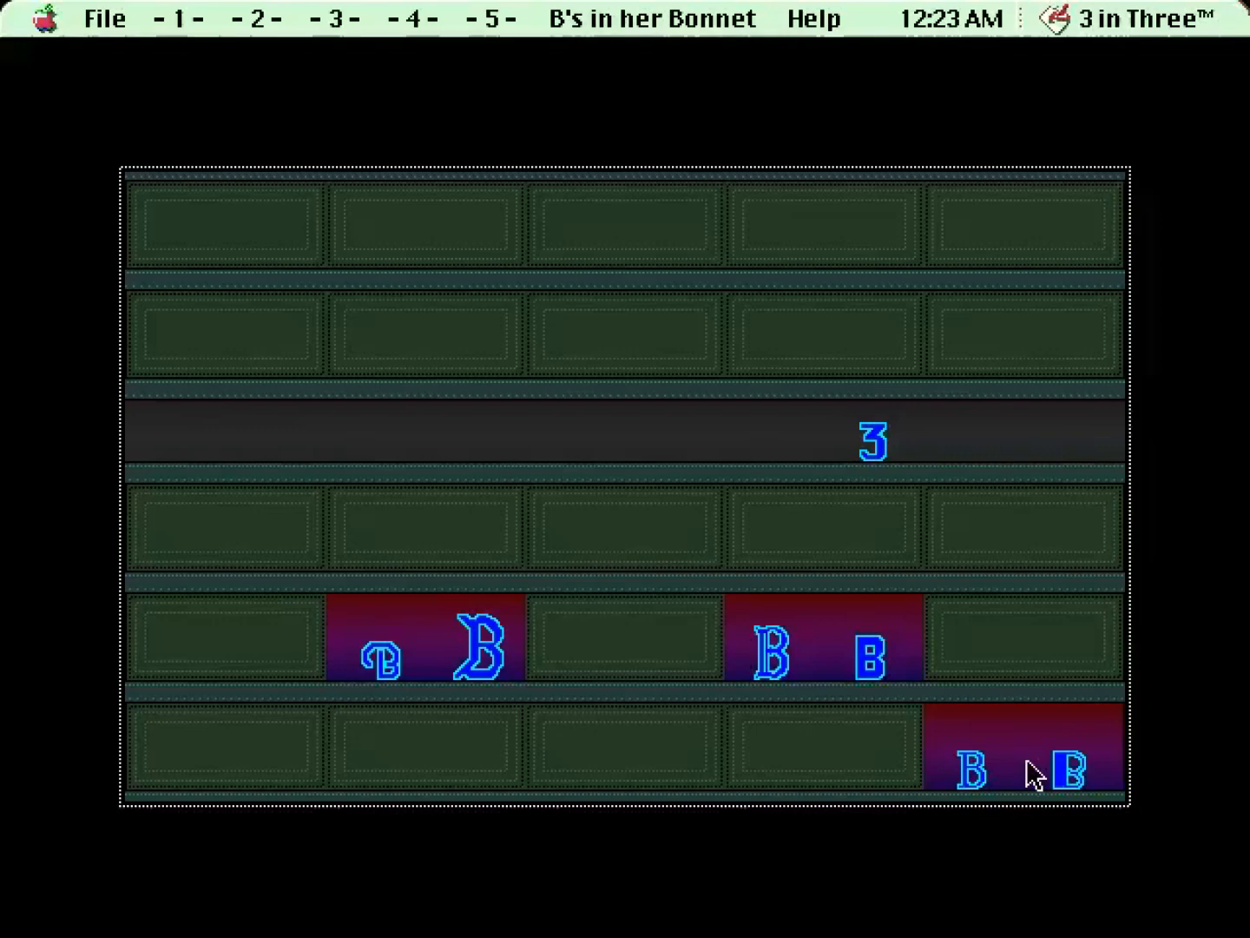
{"action": "mouse_move", "coordinate": [1046, 313]}
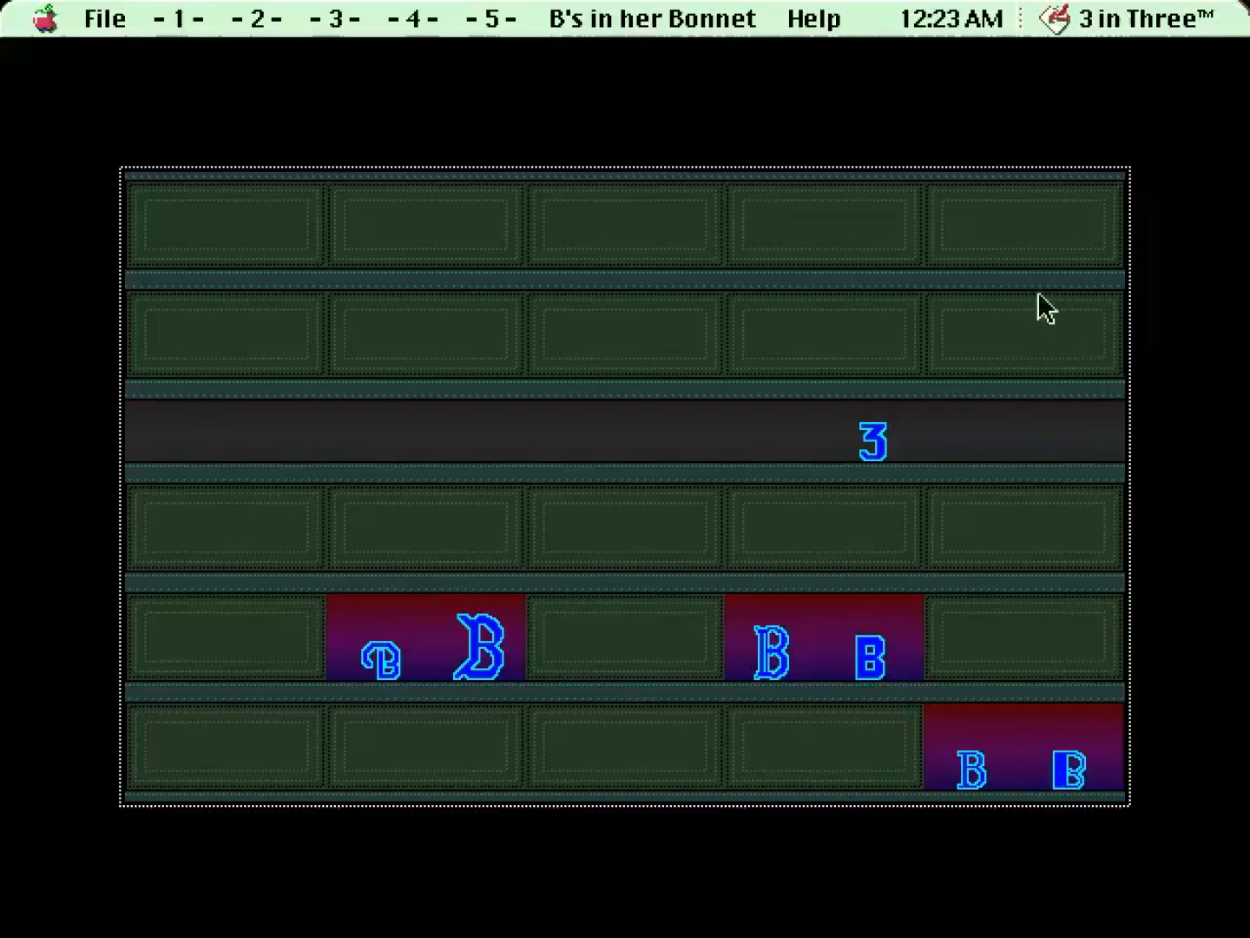
{"action": "mouse_move", "coordinate": [1022, 420]}
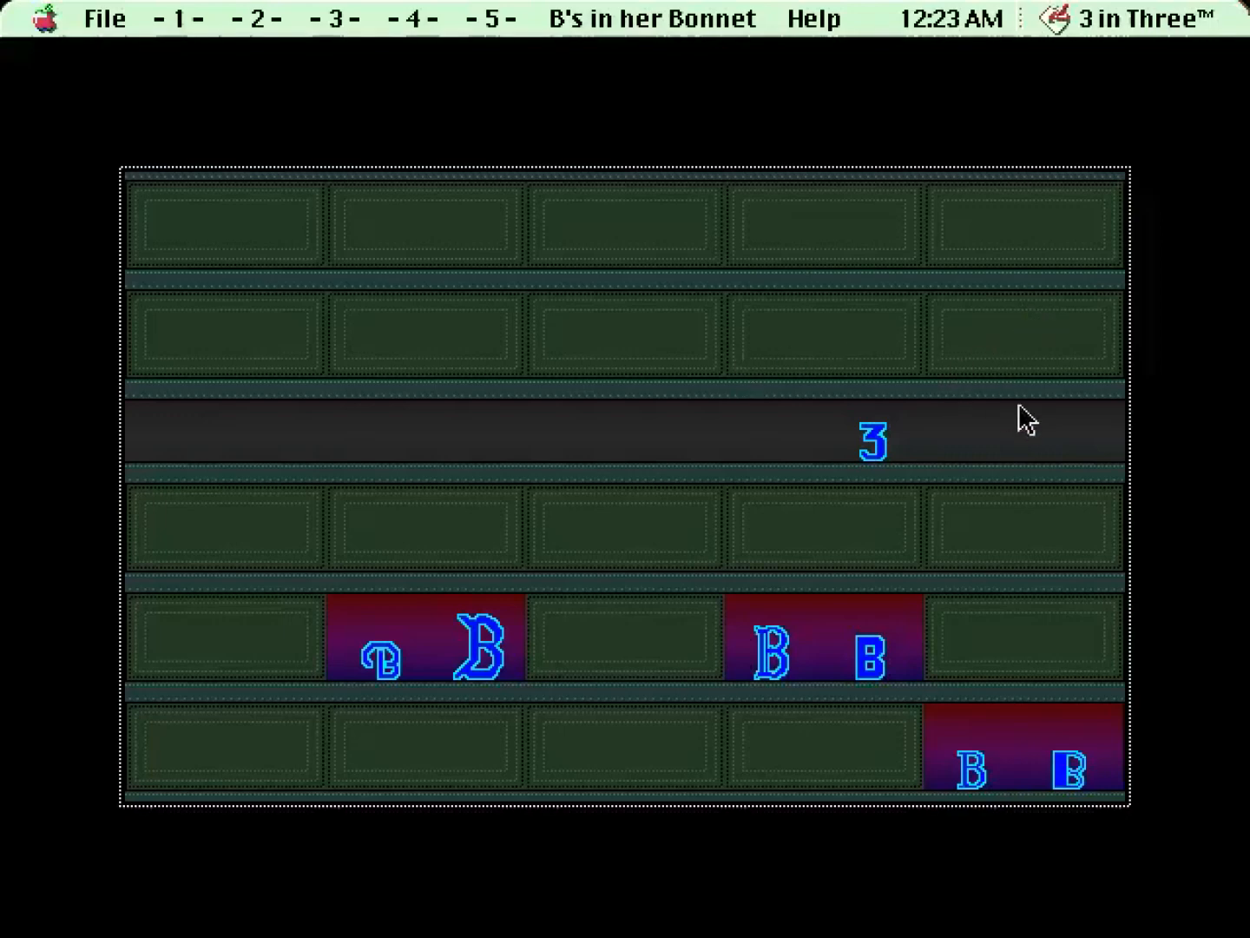
{"action": "mouse_move", "coordinate": [957, 370]}
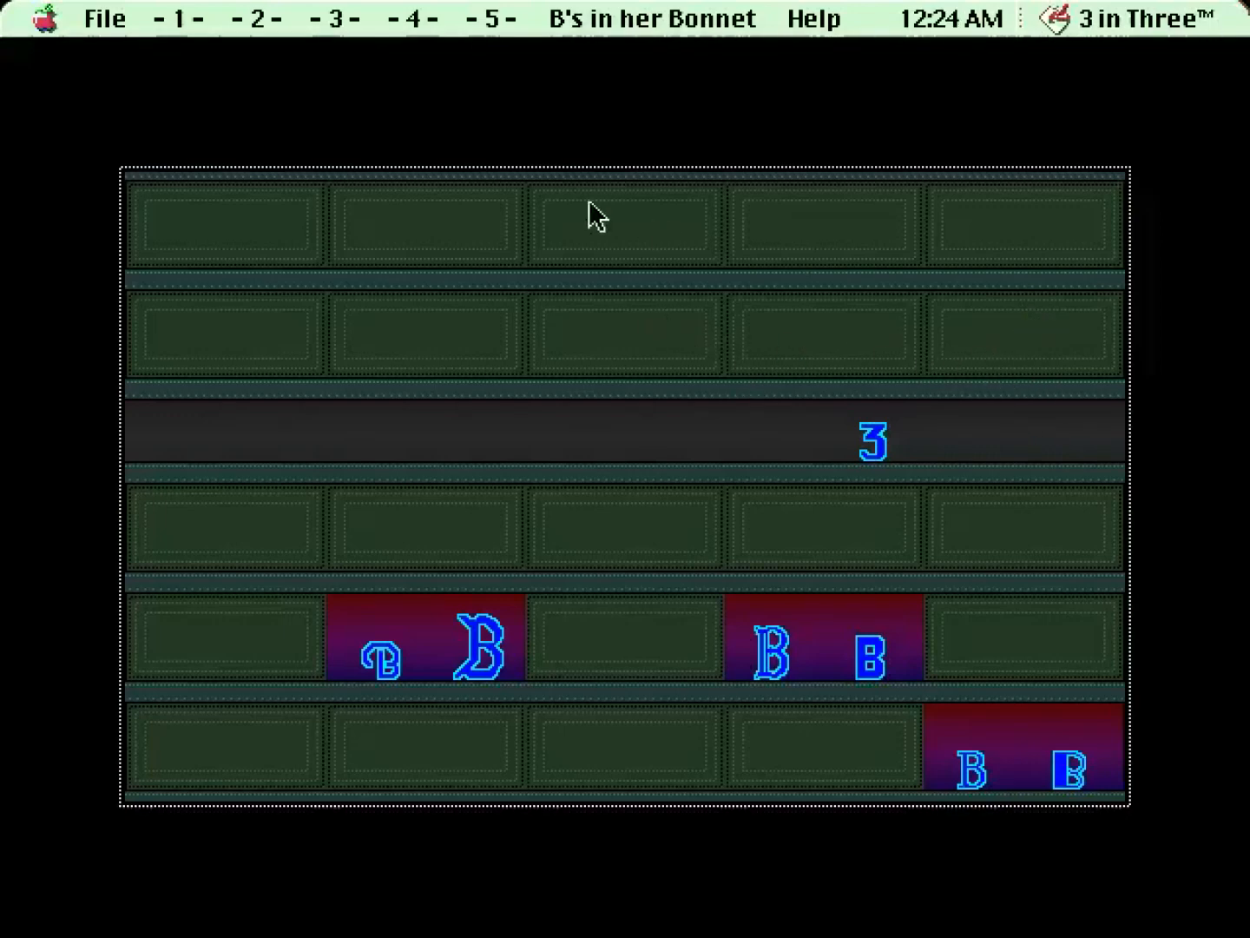
{"action": "mouse_move", "coordinate": [293, 232]}
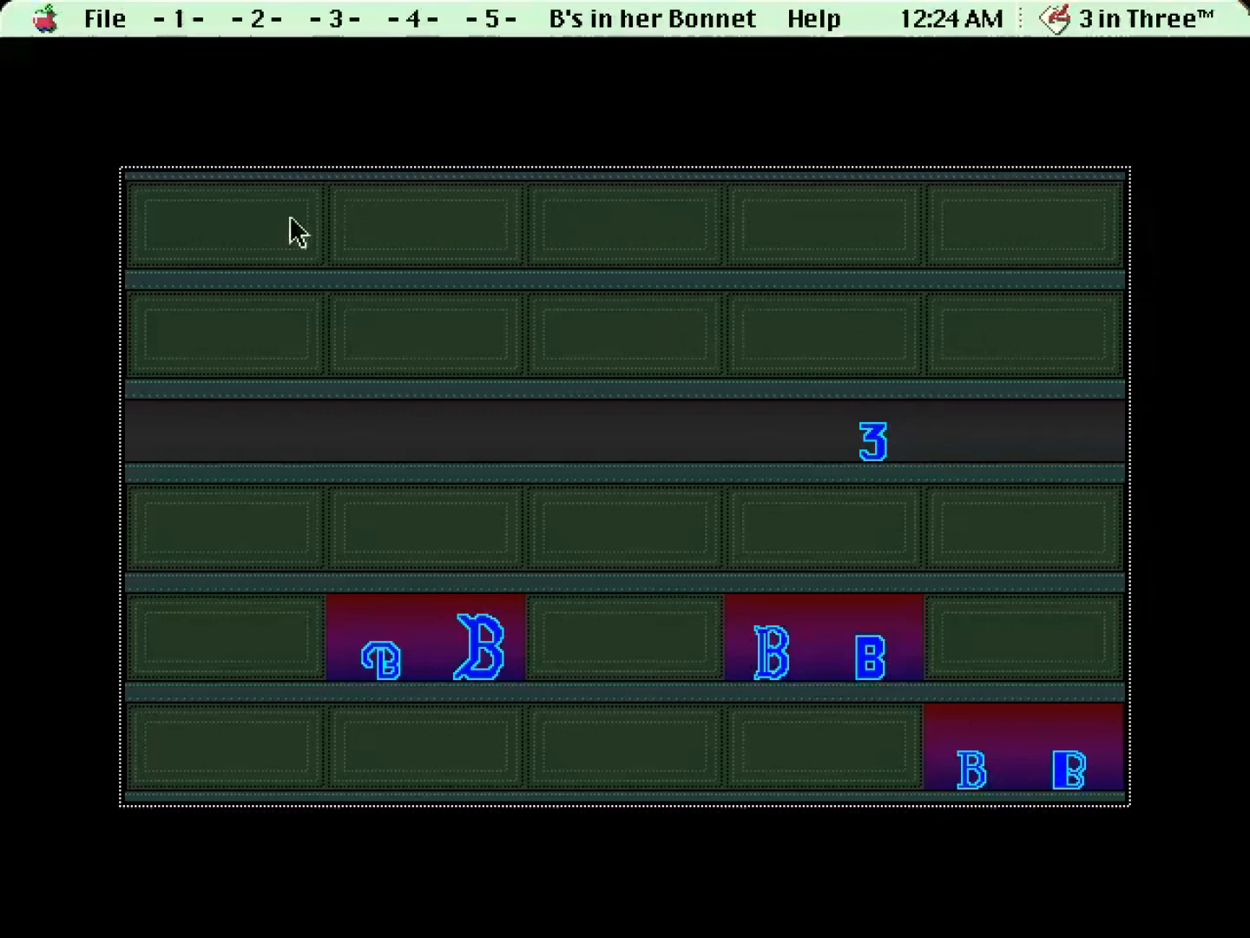
{"action": "mouse_move", "coordinate": [1028, 766]}
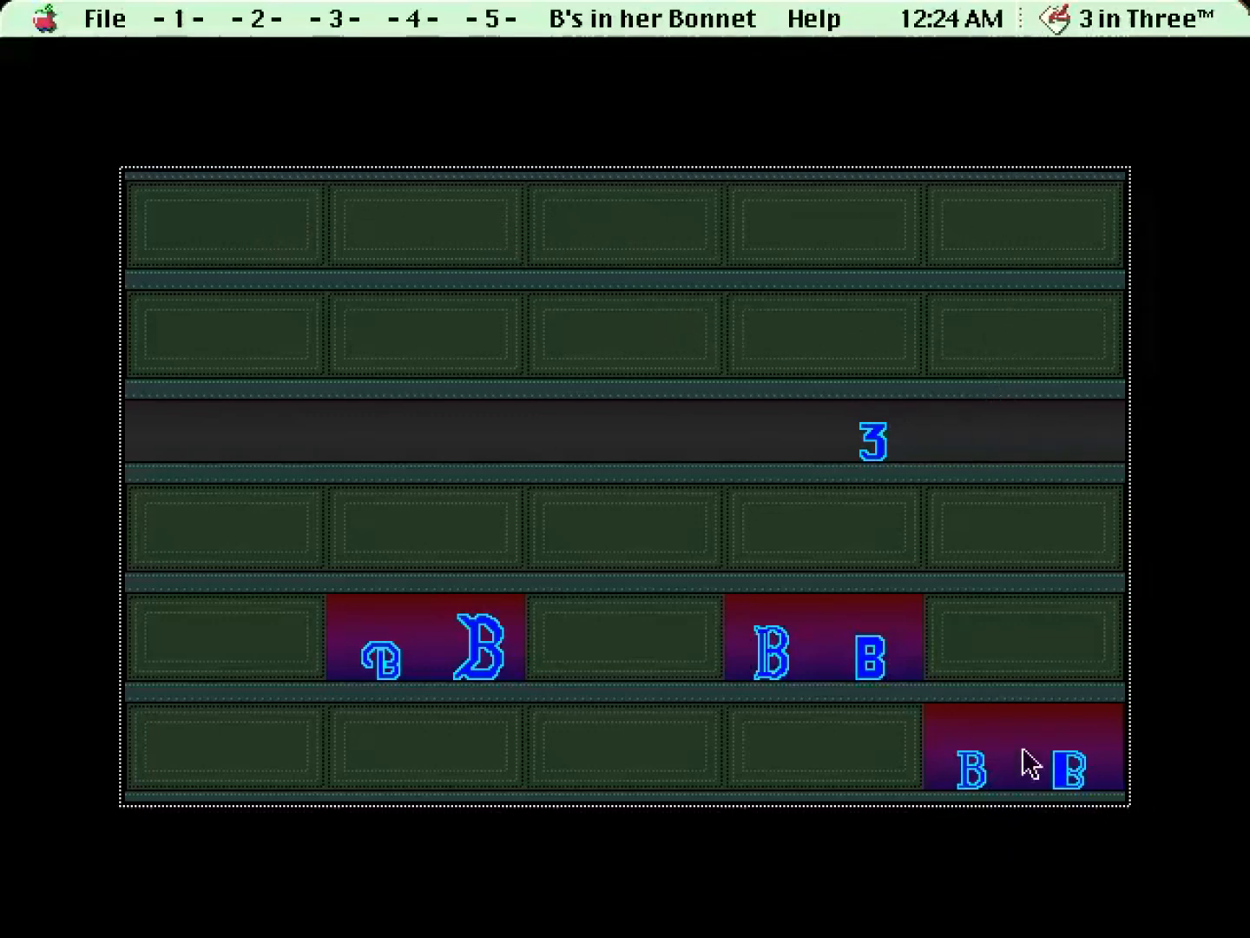
{"action": "mouse_move", "coordinate": [979, 764]}
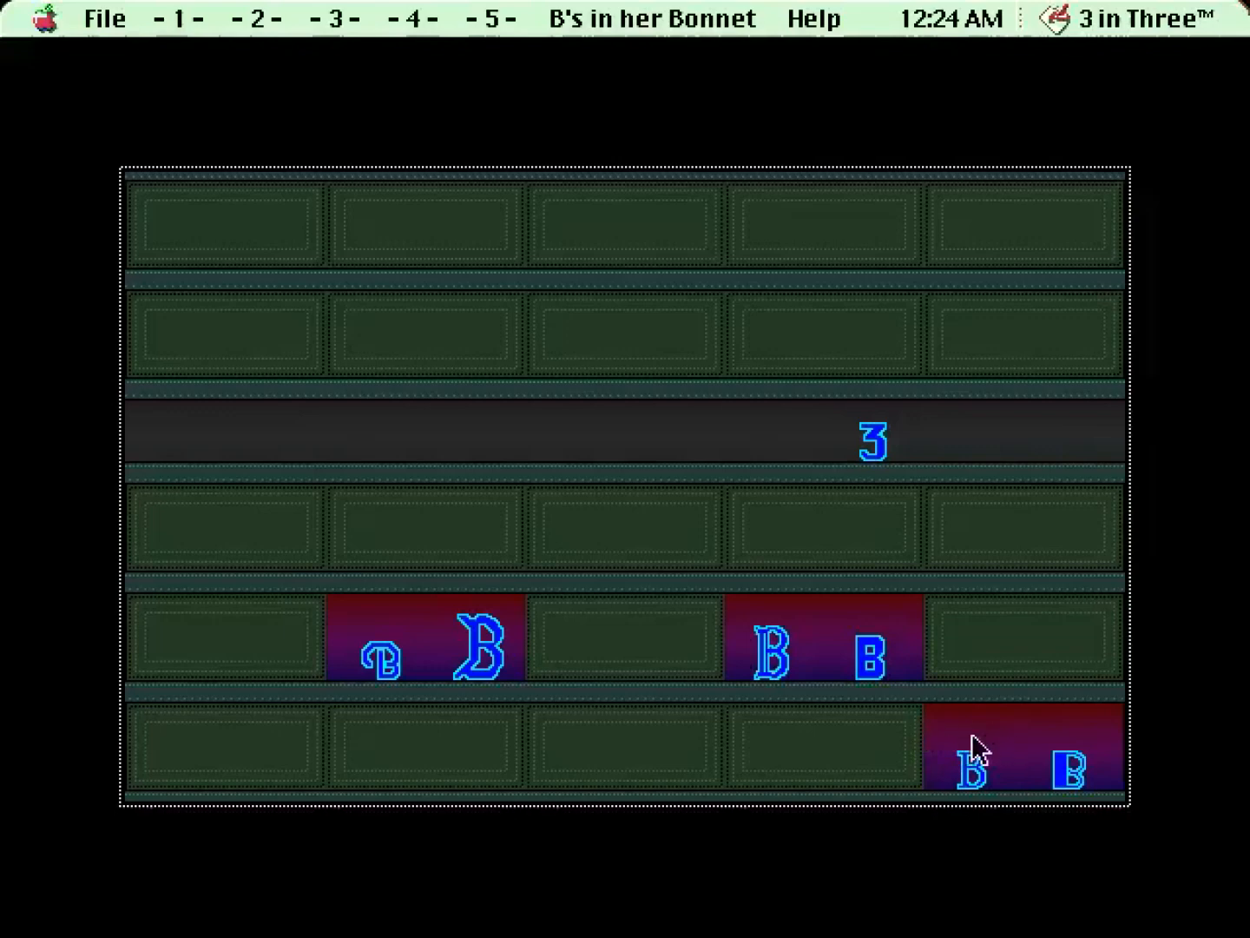
{"action": "mouse_move", "coordinate": [1046, 700]}
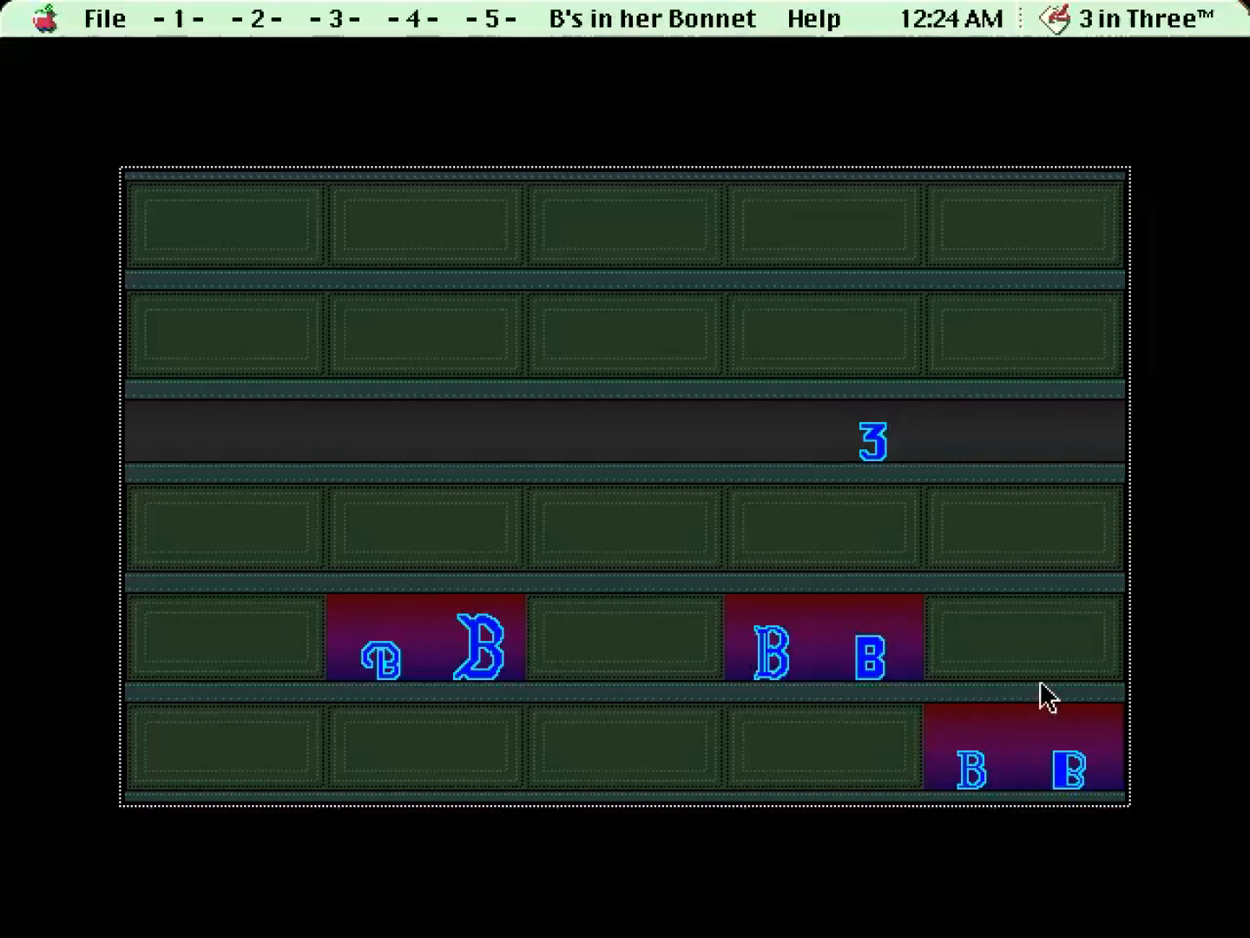
{"action": "mouse_move", "coordinate": [863, 476]}
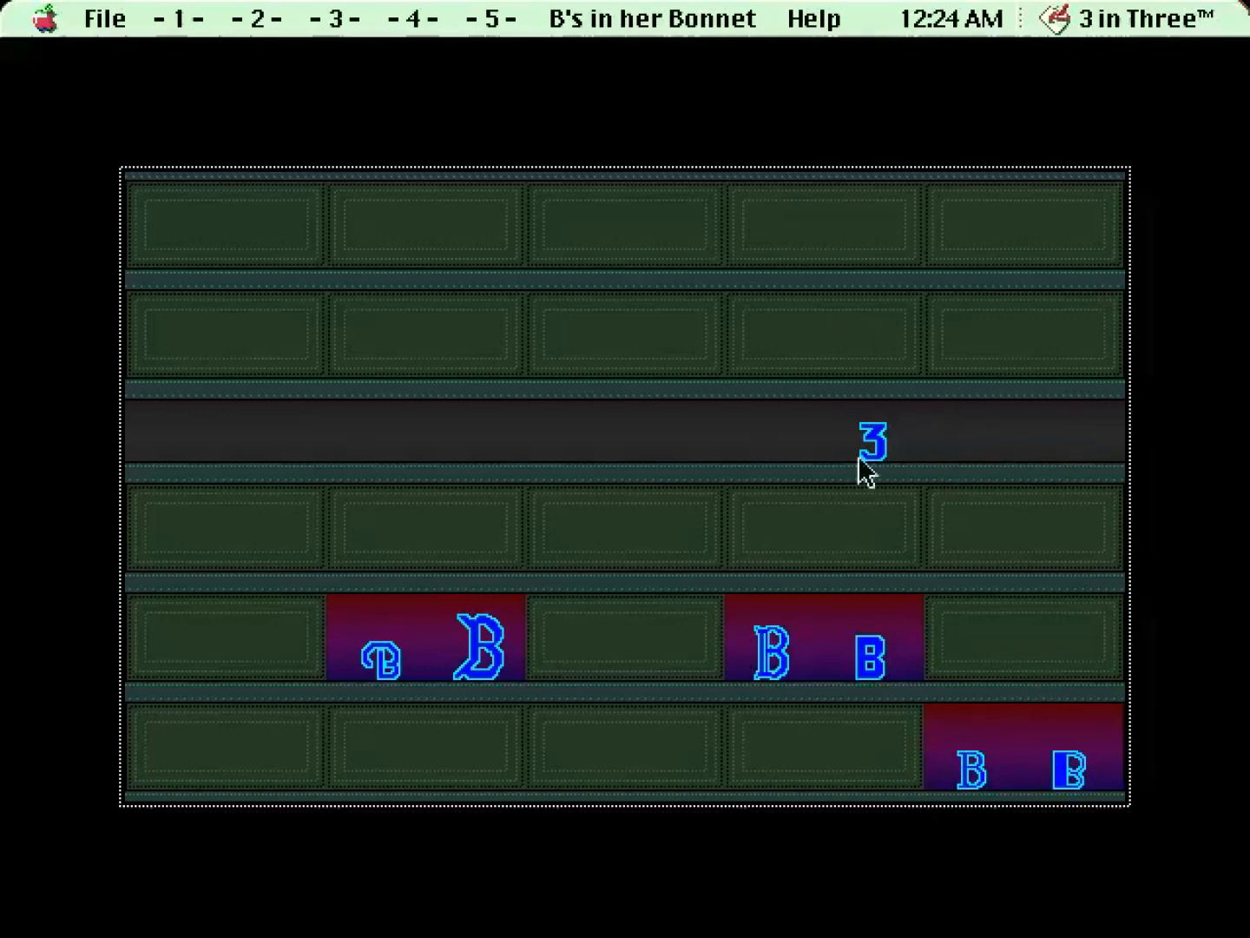
{"action": "mouse_move", "coordinate": [835, 740]}
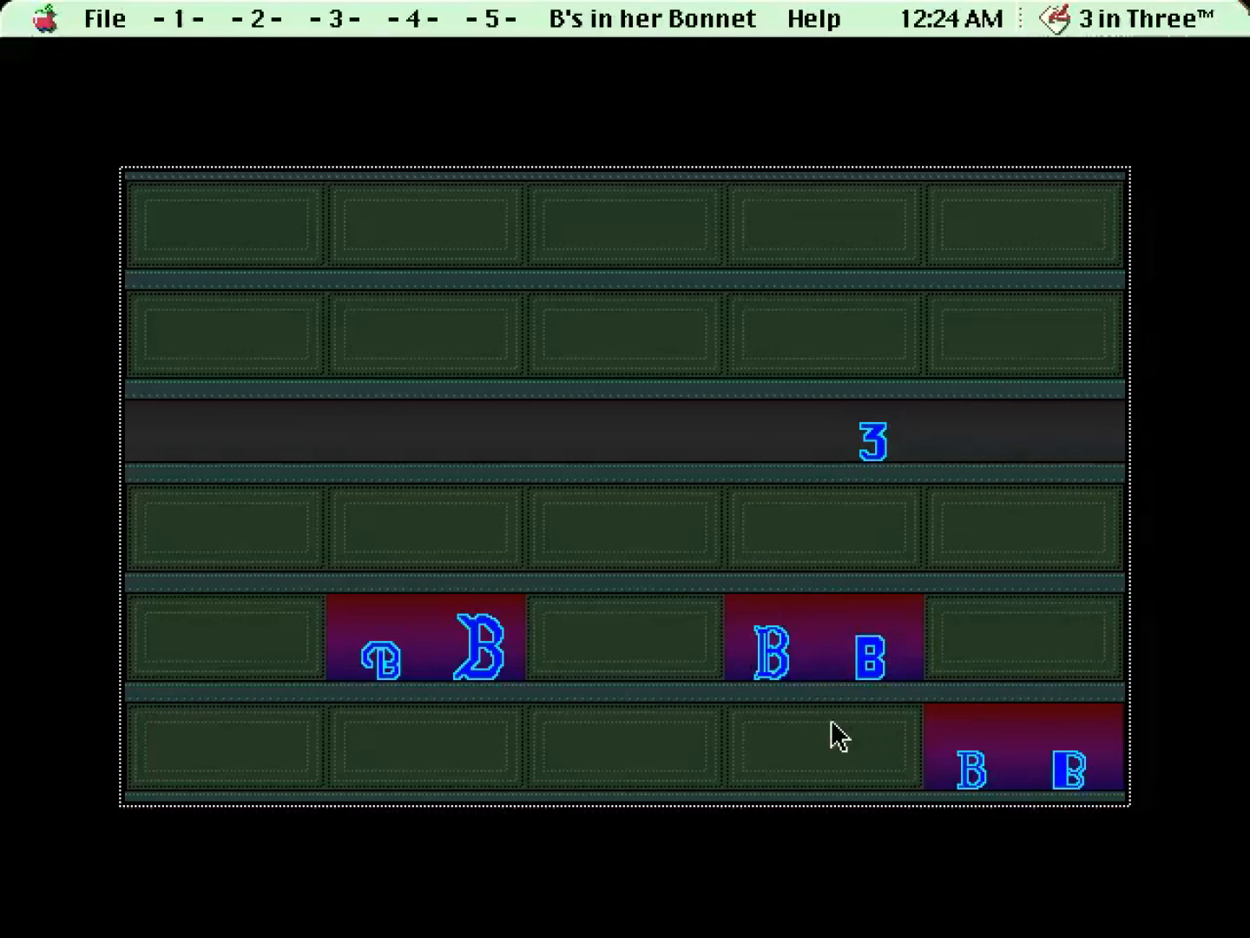
{"action": "mouse_move", "coordinate": [833, 712]}
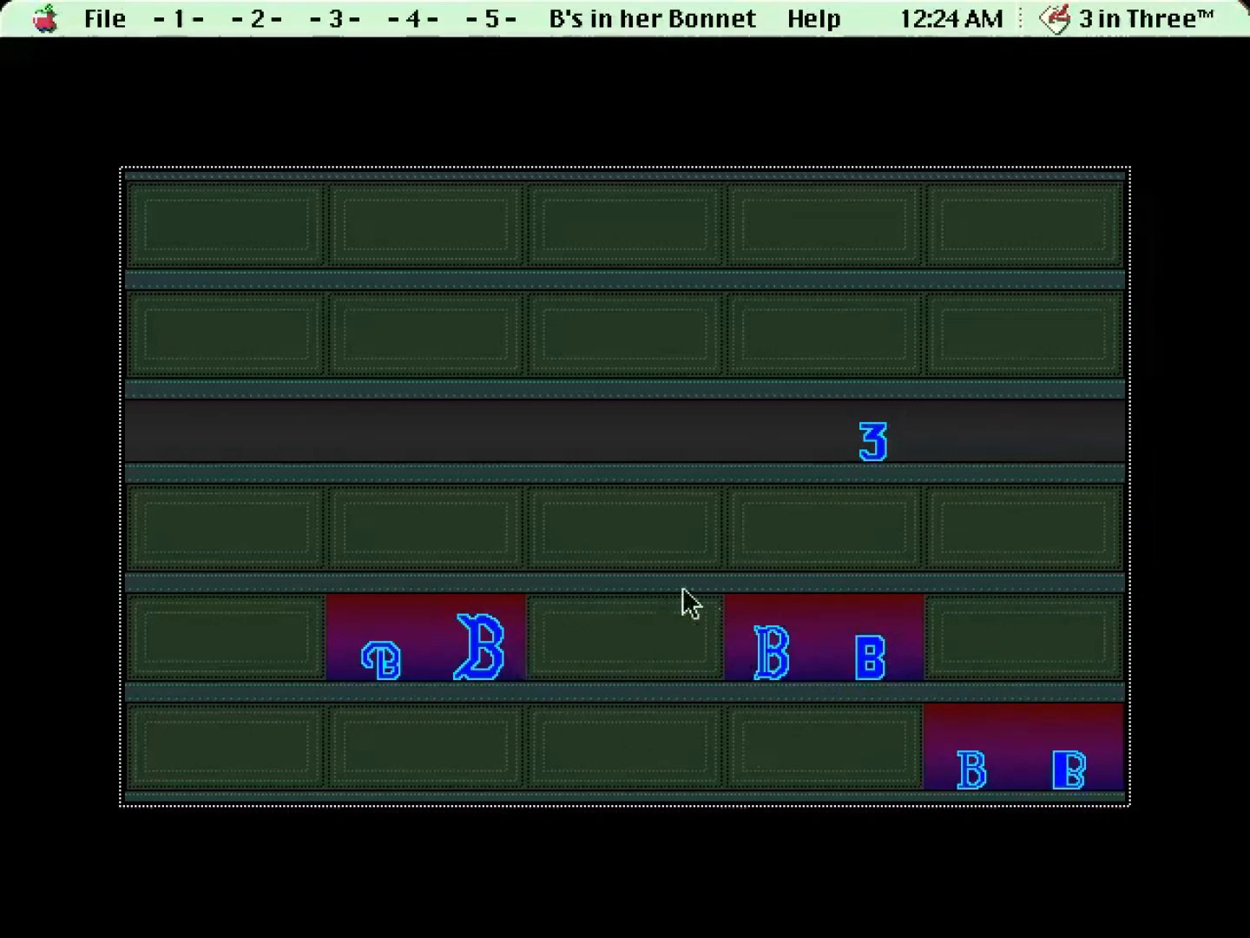
{"action": "mouse_move", "coordinate": [888, 670]}
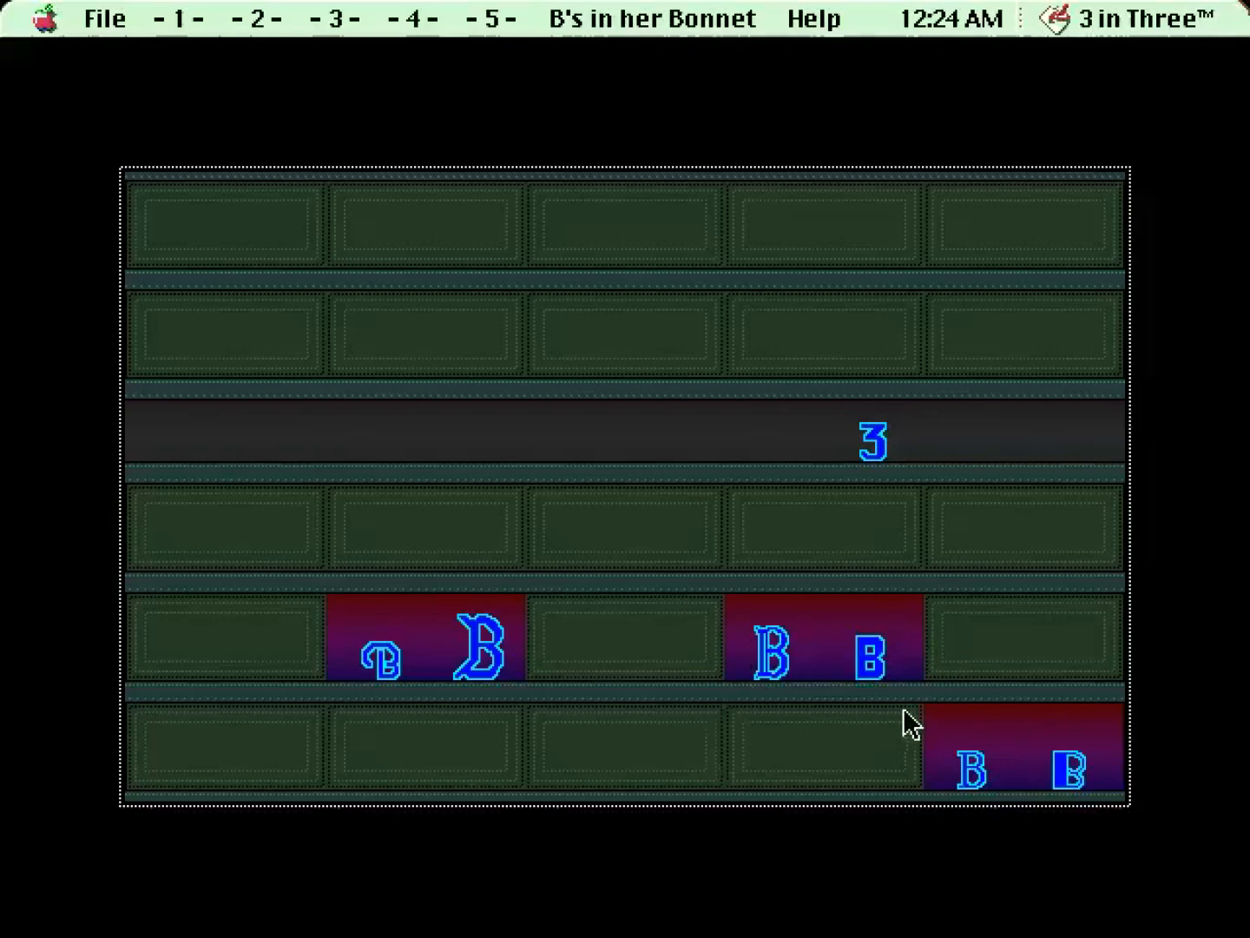
{"action": "mouse_move", "coordinate": [903, 785]}
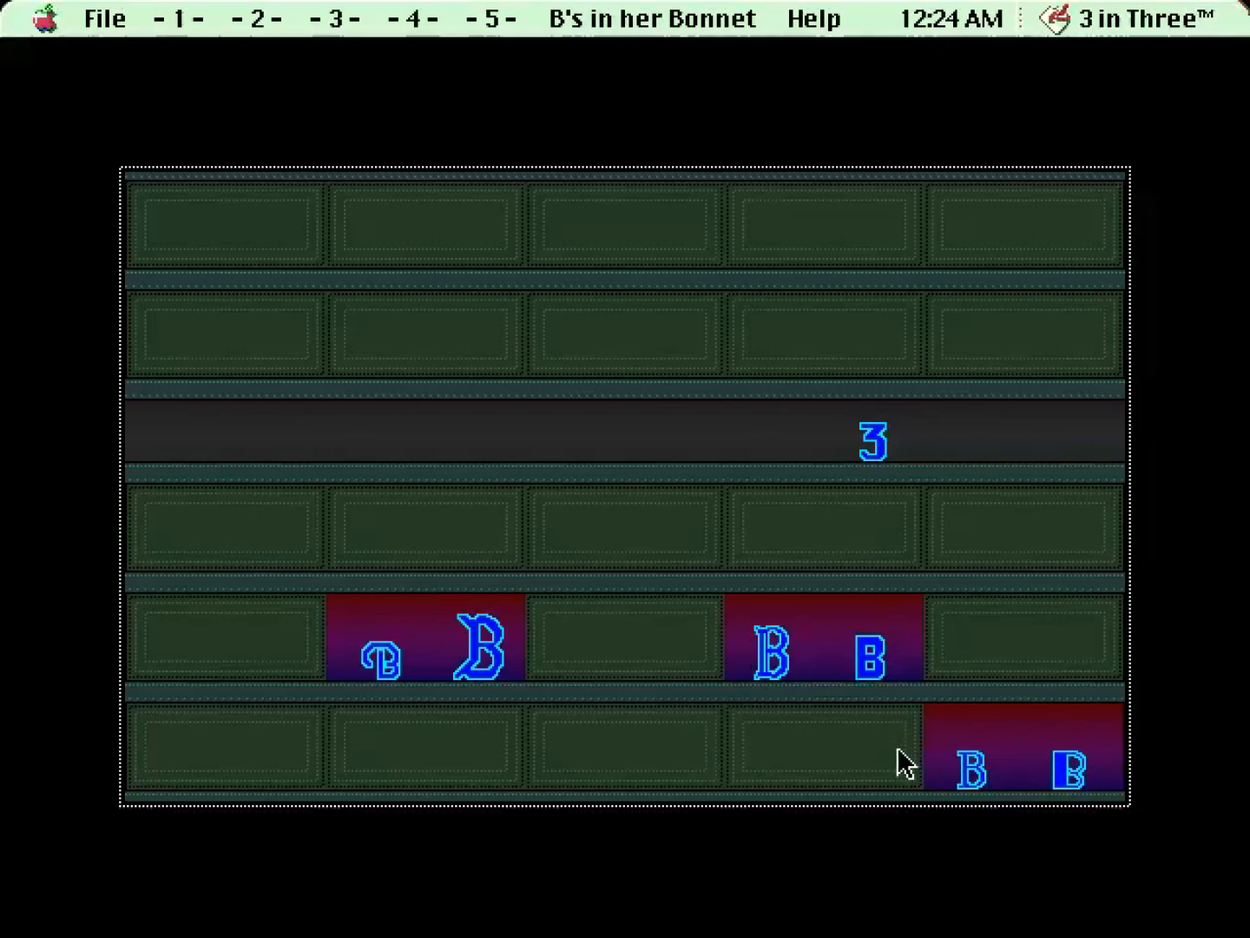
{"action": "mouse_move", "coordinate": [698, 490]}
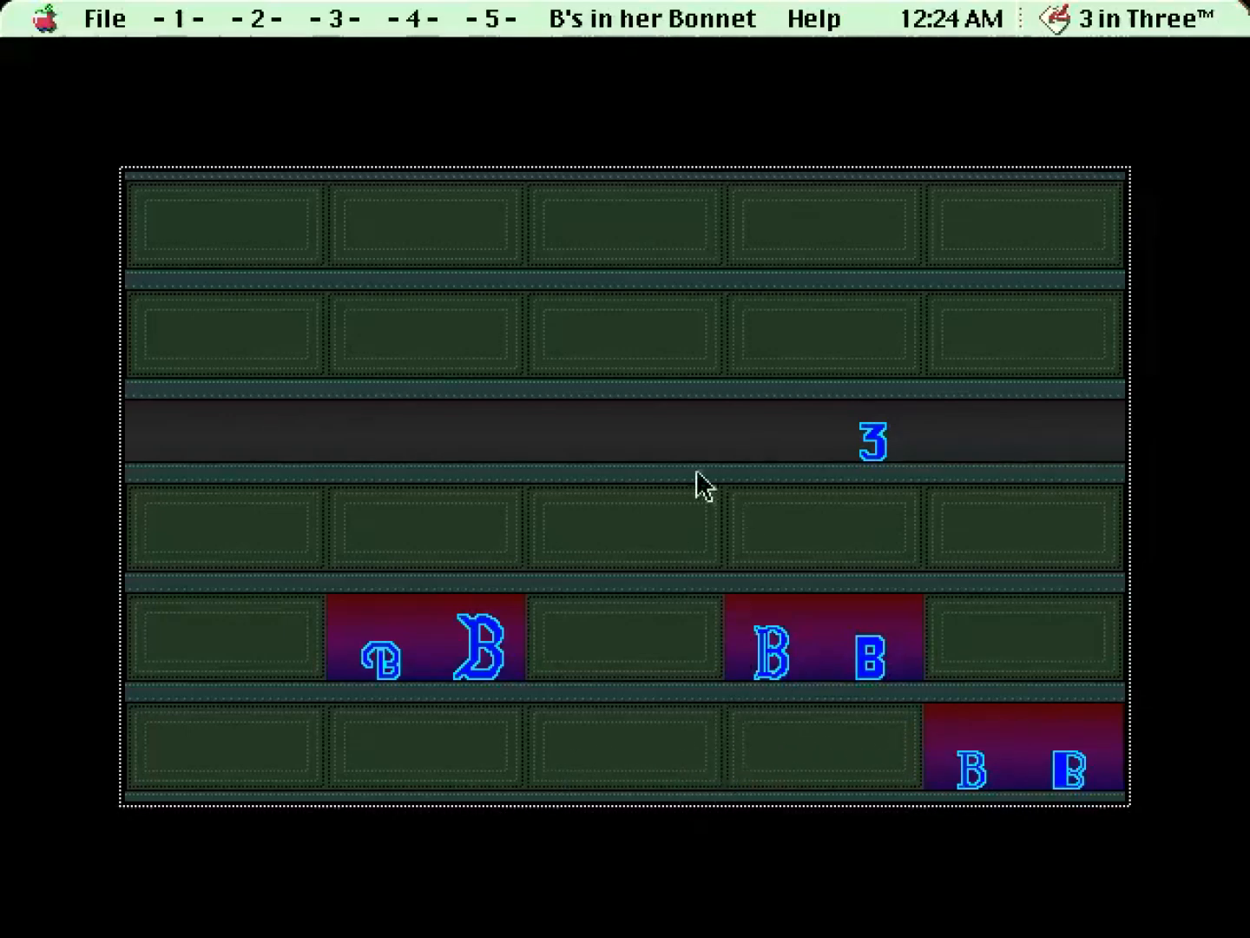
{"action": "mouse_move", "coordinate": [893, 820]}
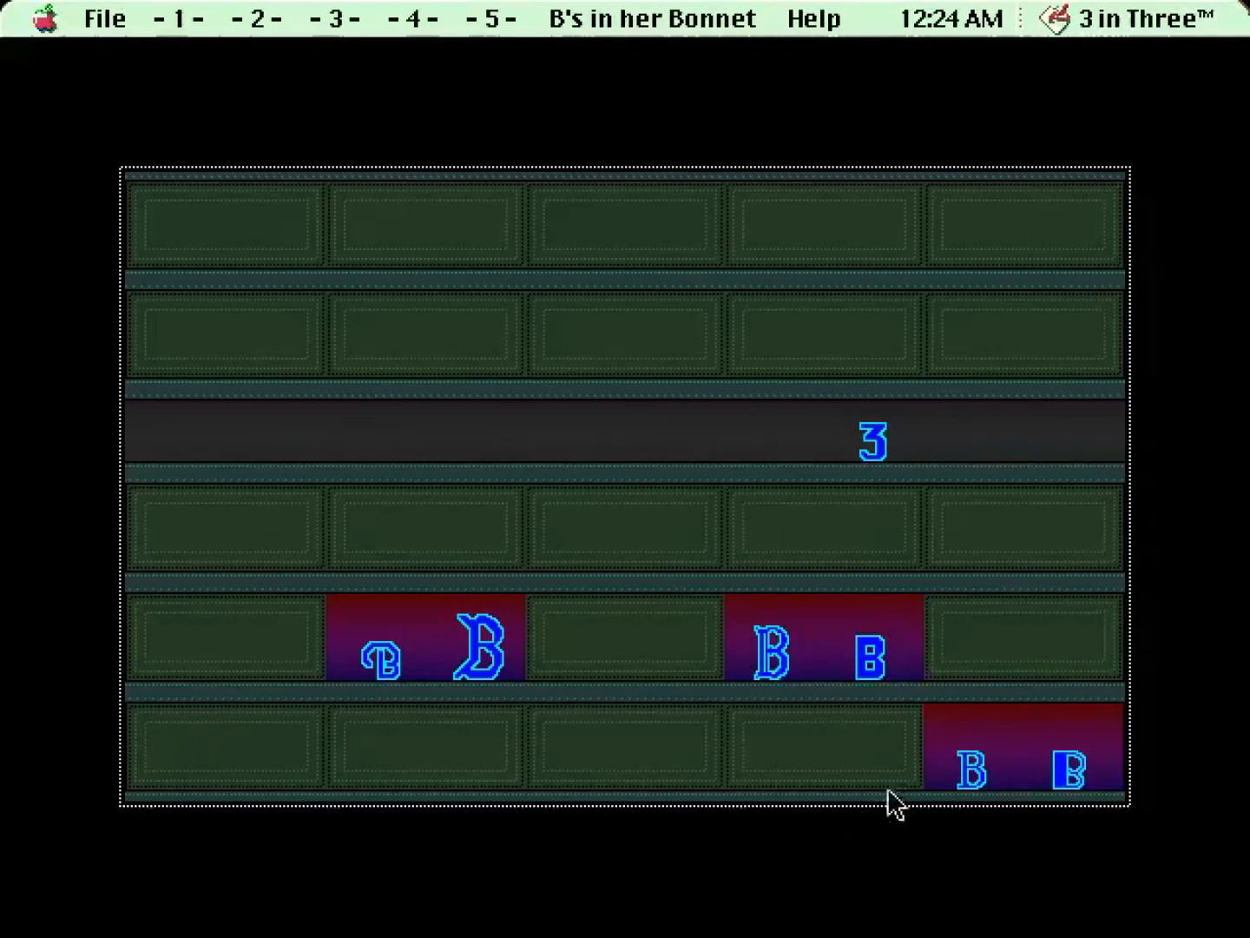
{"action": "mouse_move", "coordinate": [919, 780]}
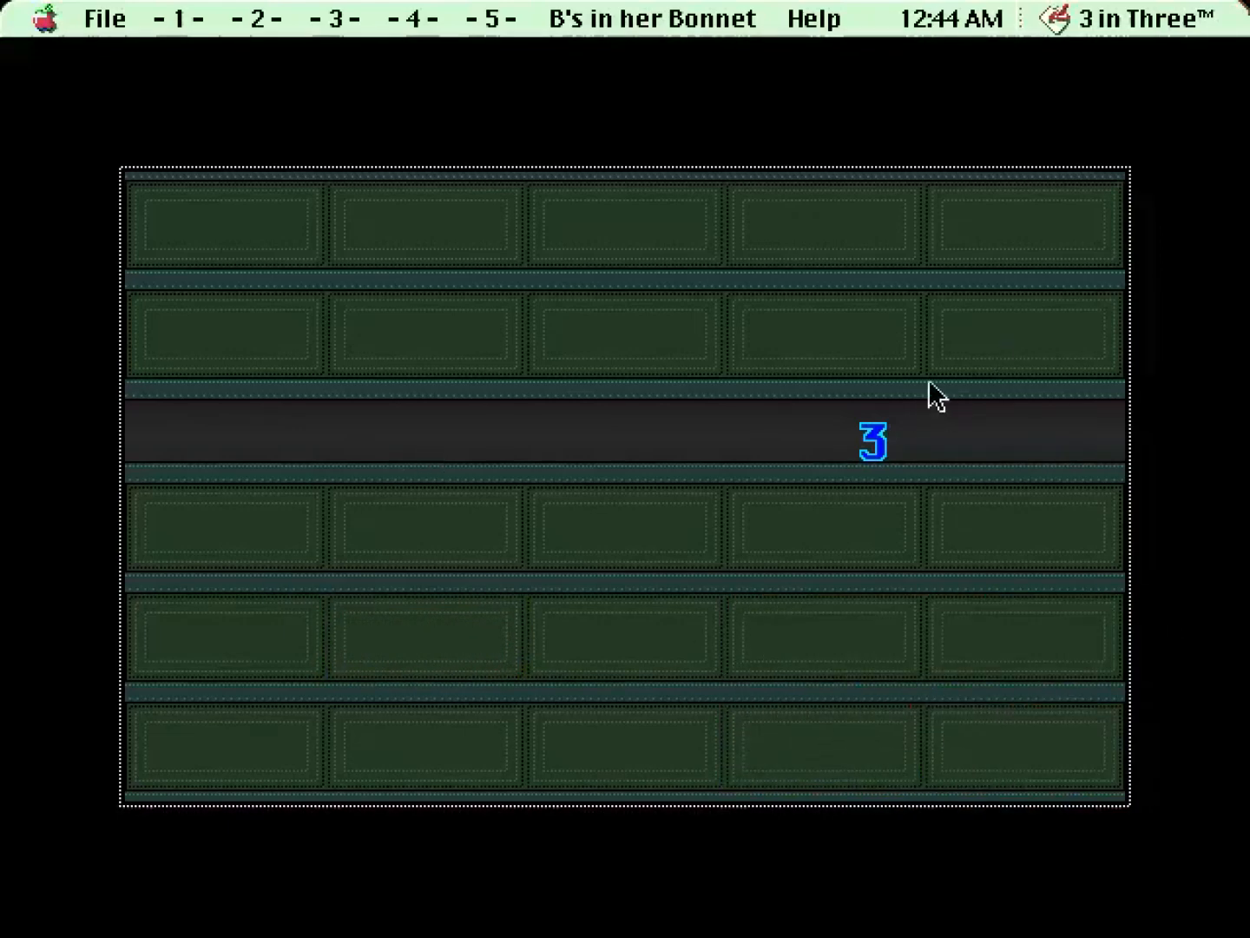
{"action": "mouse_move", "coordinate": [679, 254]}
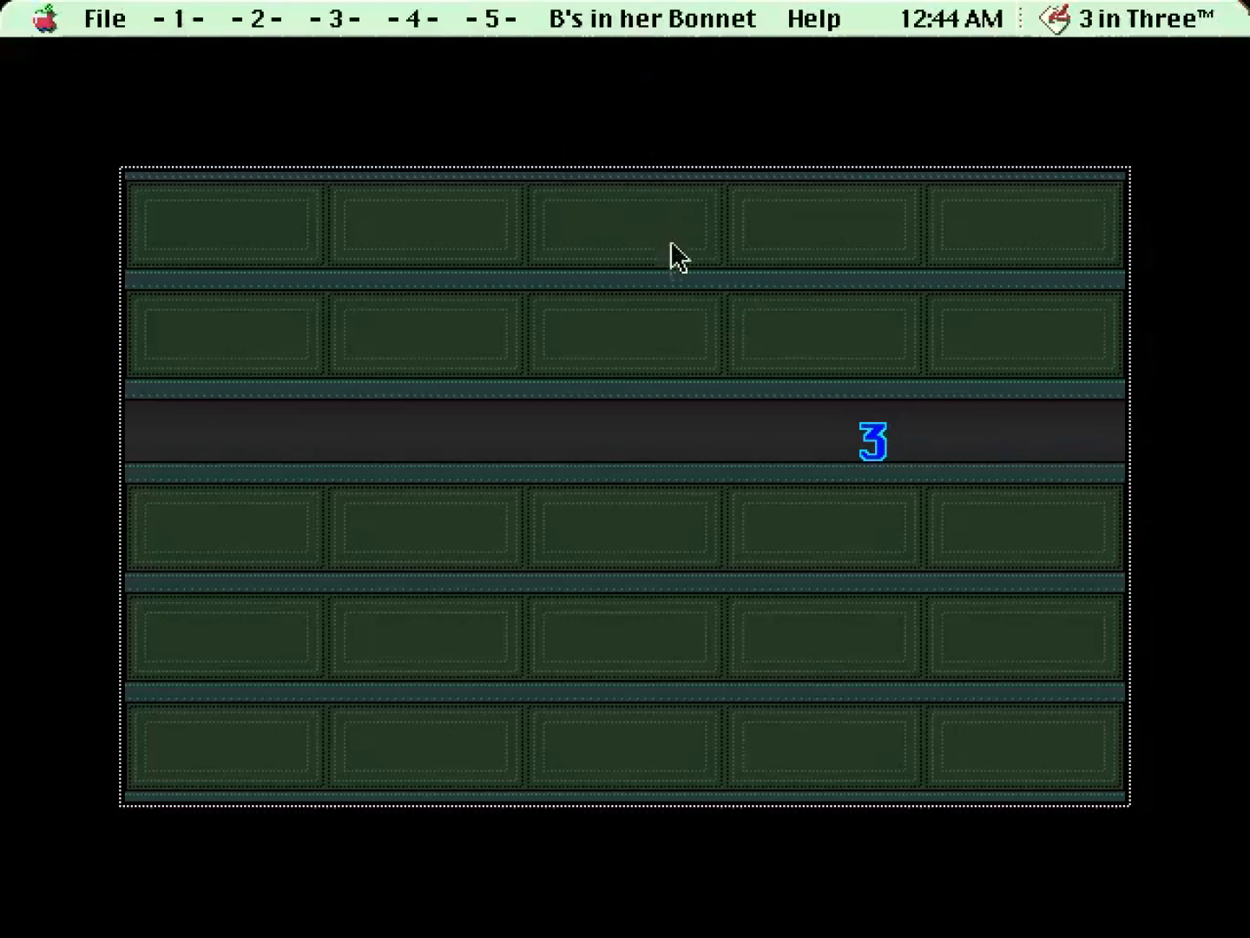
{"action": "mouse_move", "coordinate": [711, 118]}
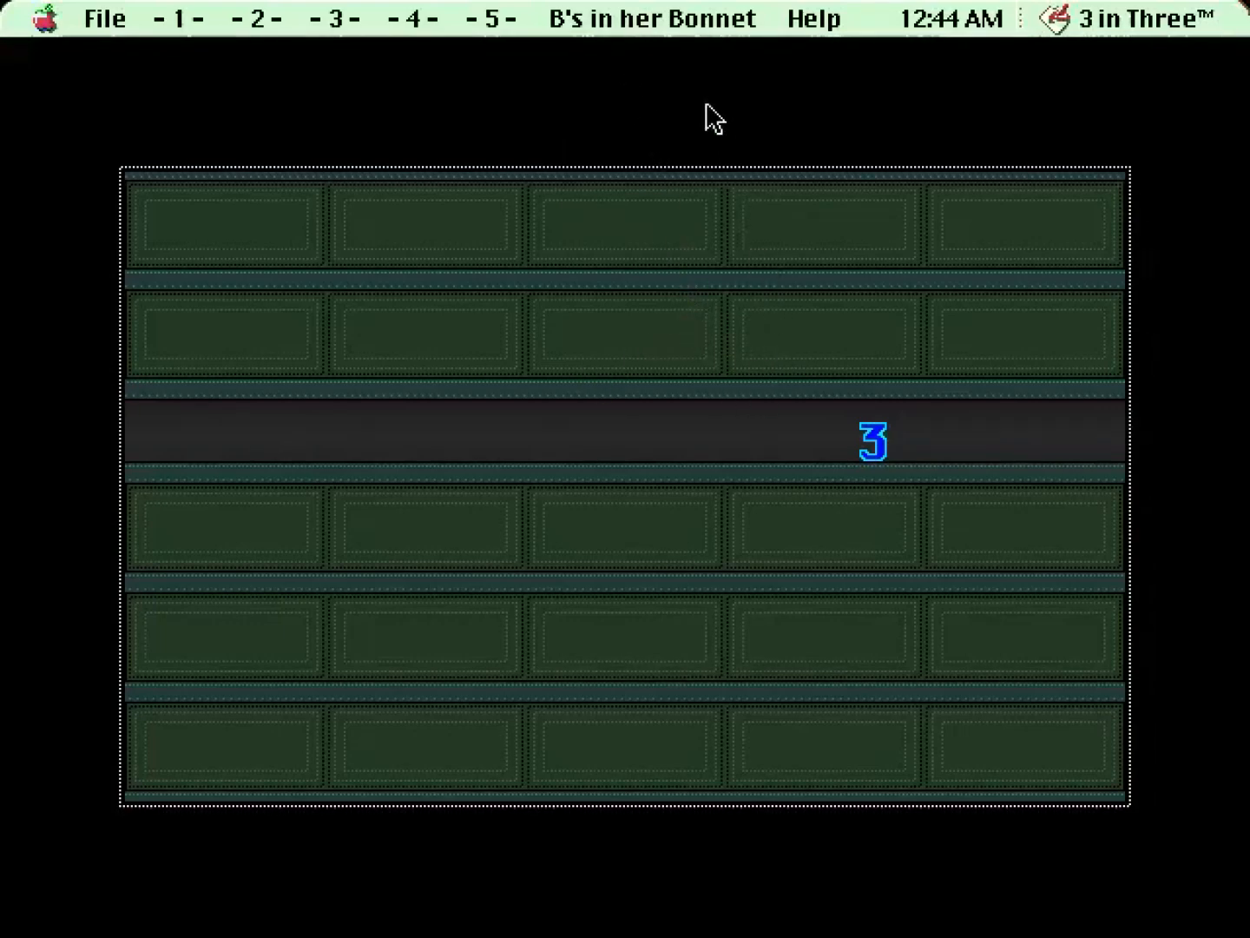
{"action": "mouse_move", "coordinate": [653, 340]}
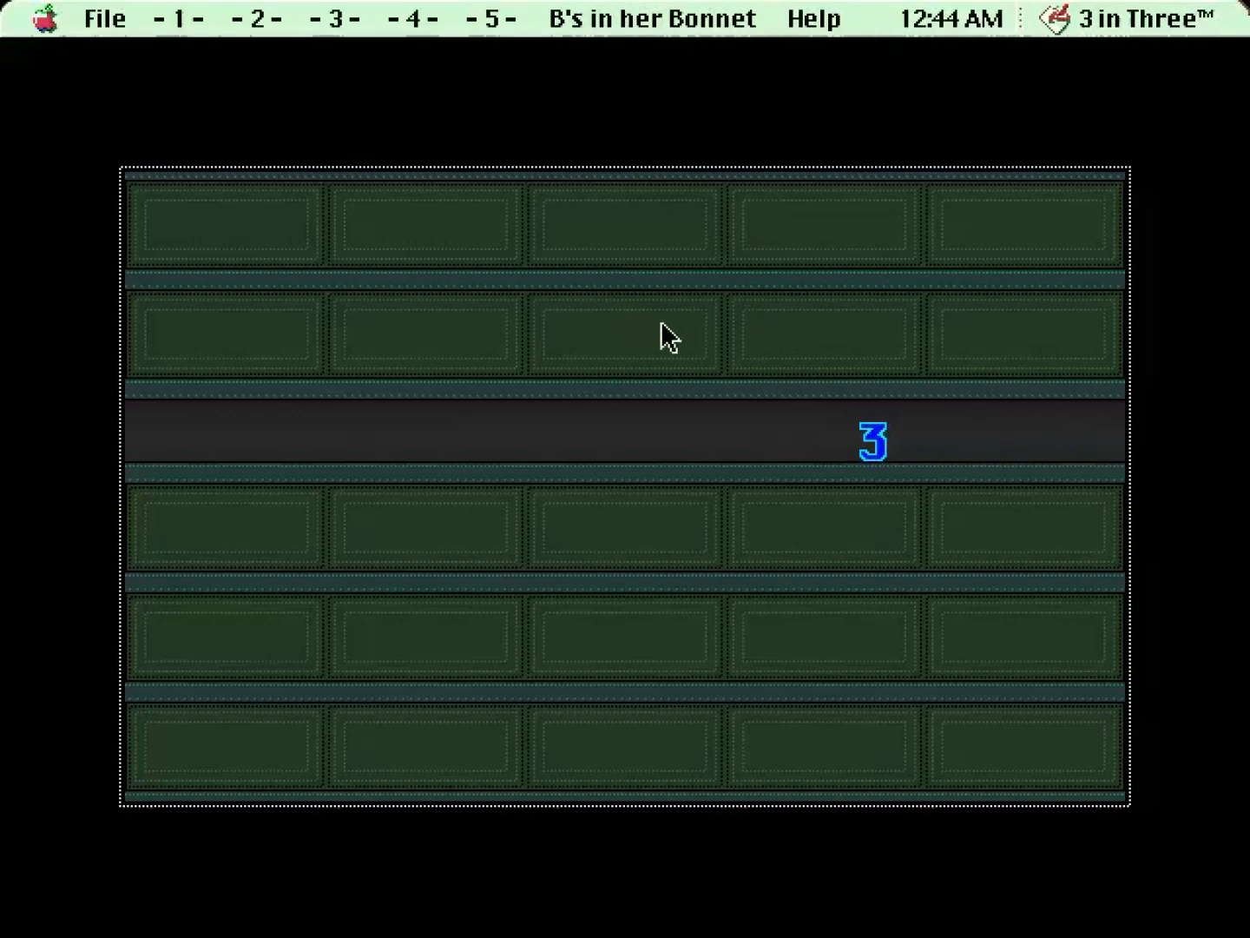
{"action": "mouse_move", "coordinate": [715, 353]}
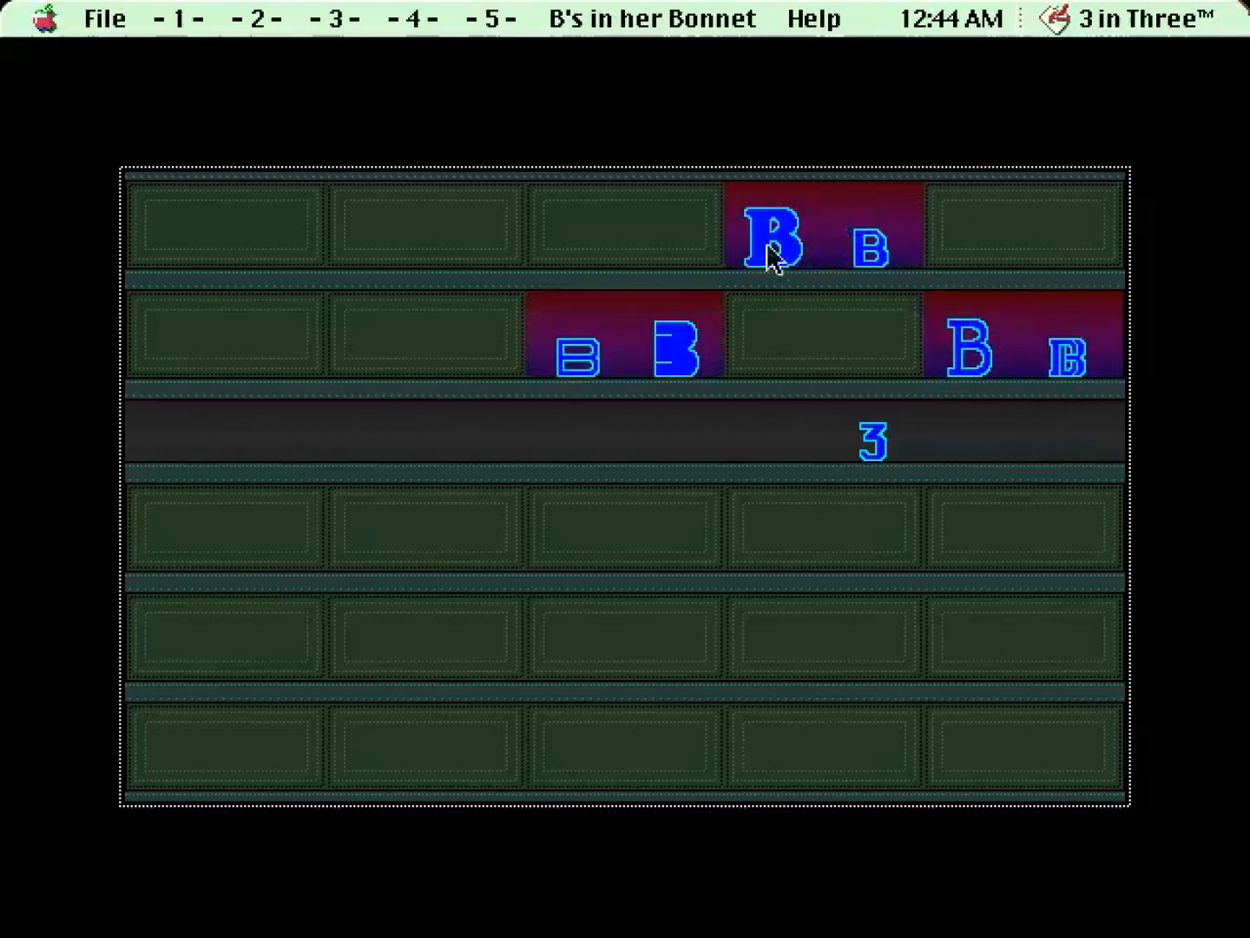
{"action": "mouse_move", "coordinate": [618, 358]}
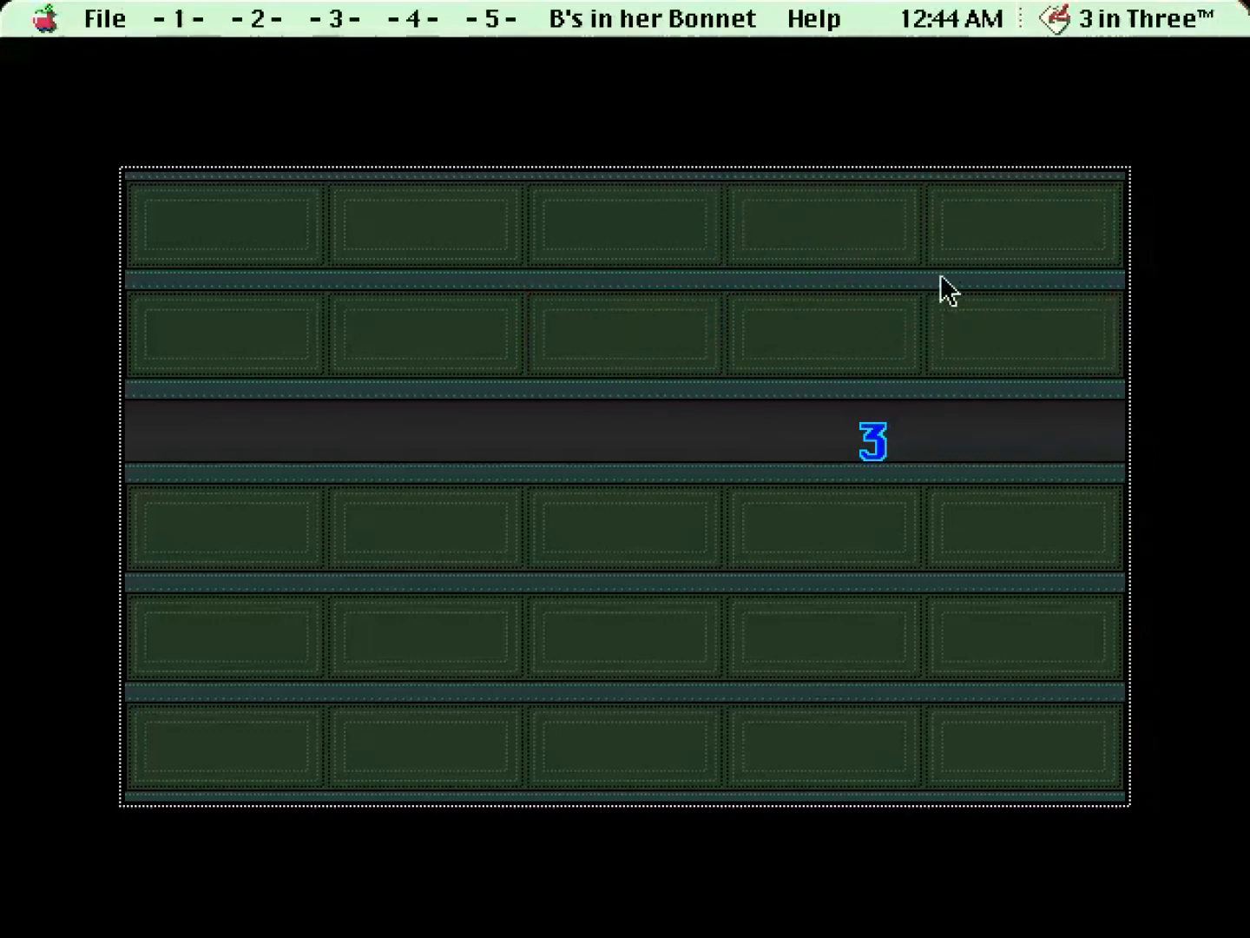
{"action": "mouse_move", "coordinate": [677, 366]}
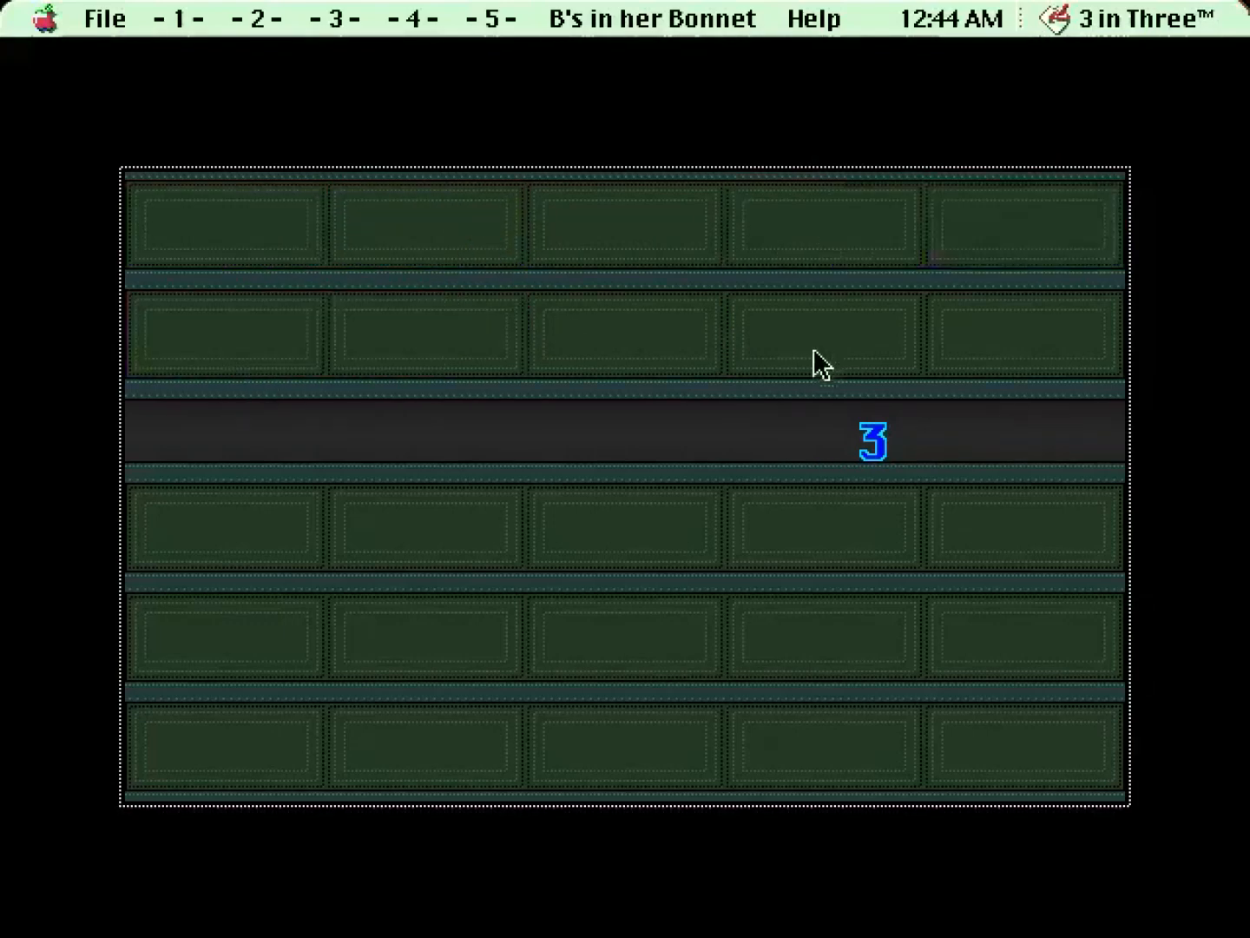
{"action": "mouse_move", "coordinate": [854, 318]}
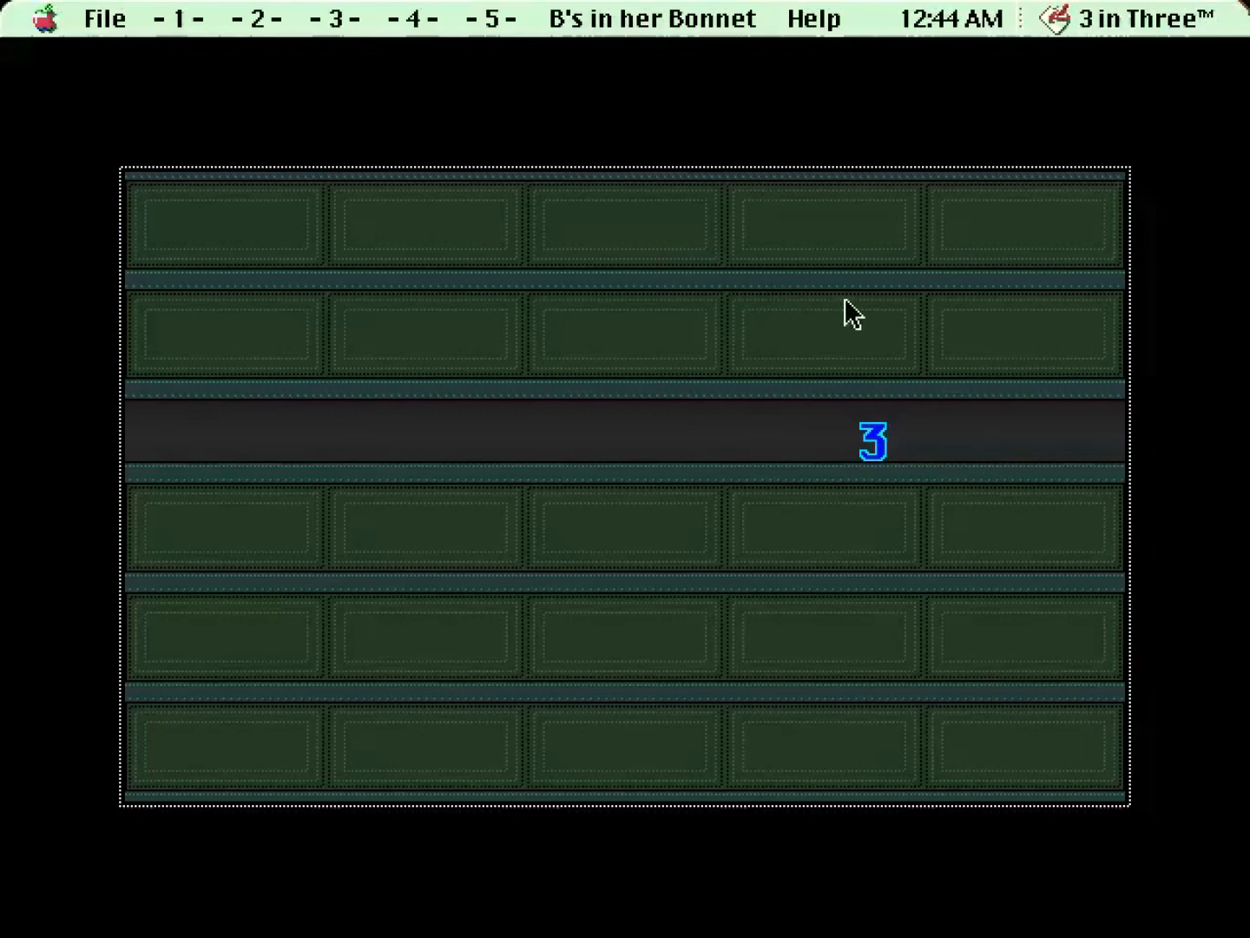
{"action": "mouse_move", "coordinate": [590, 281]}
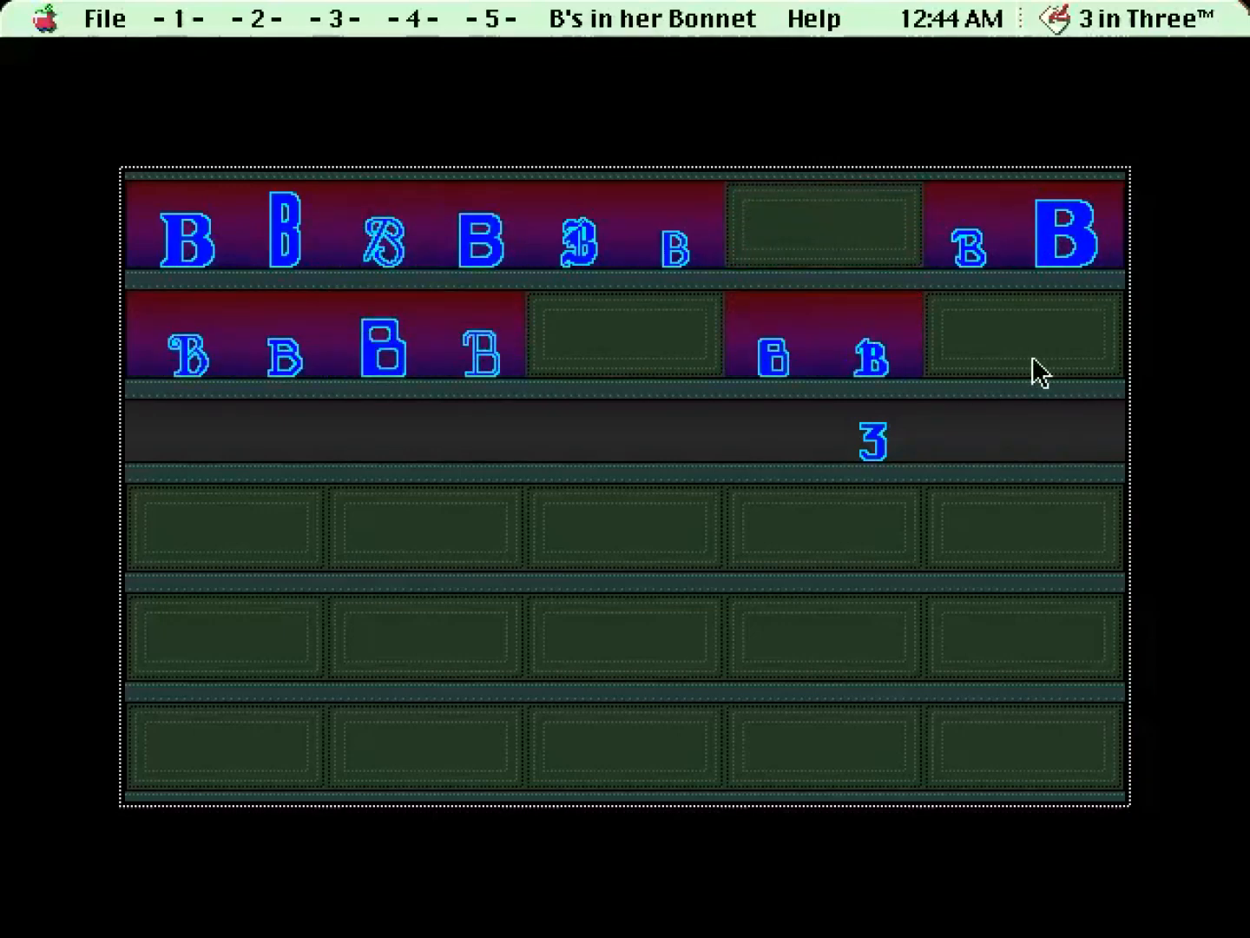
{"action": "mouse_move", "coordinate": [615, 387]}
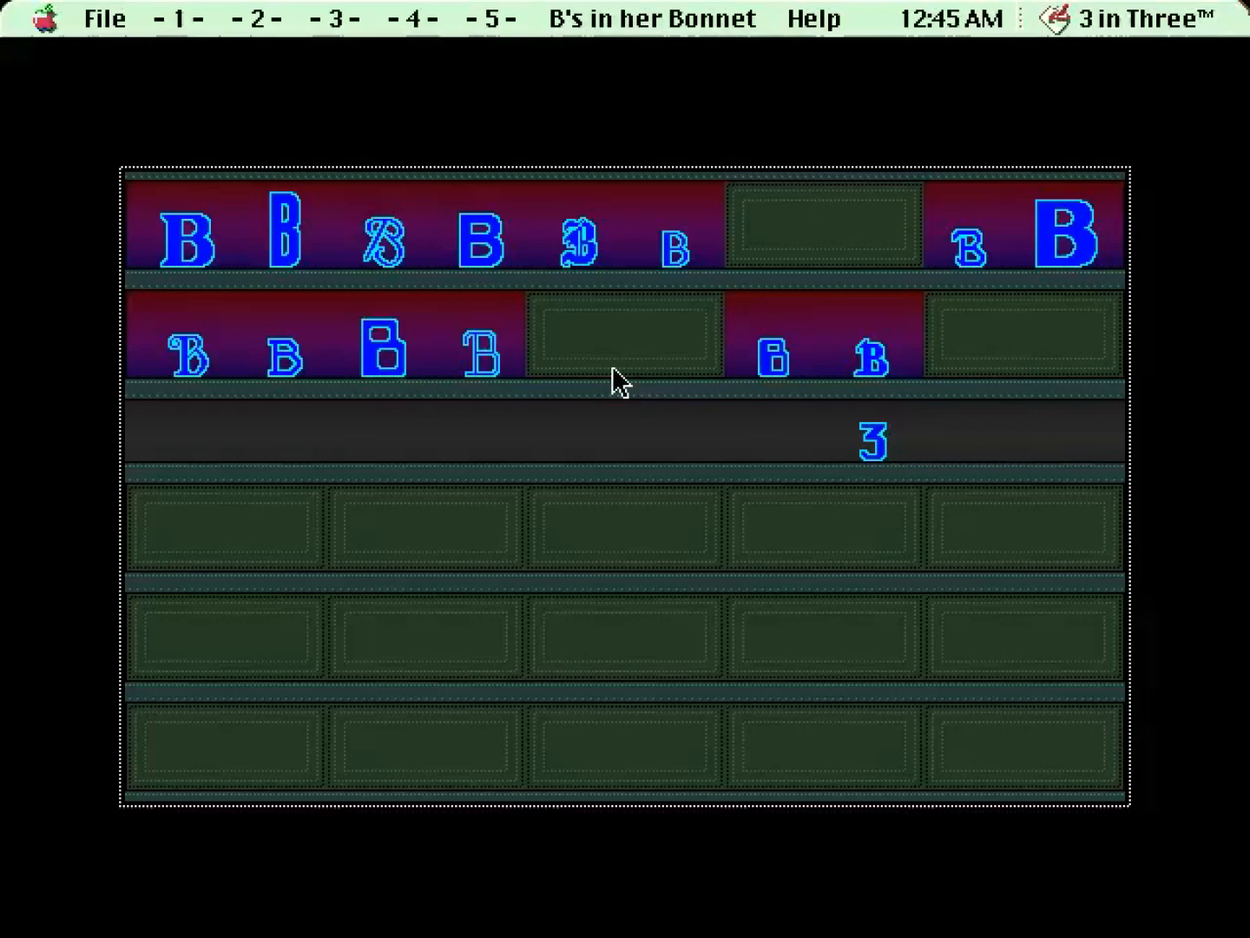
{"action": "mouse_move", "coordinate": [614, 49]}
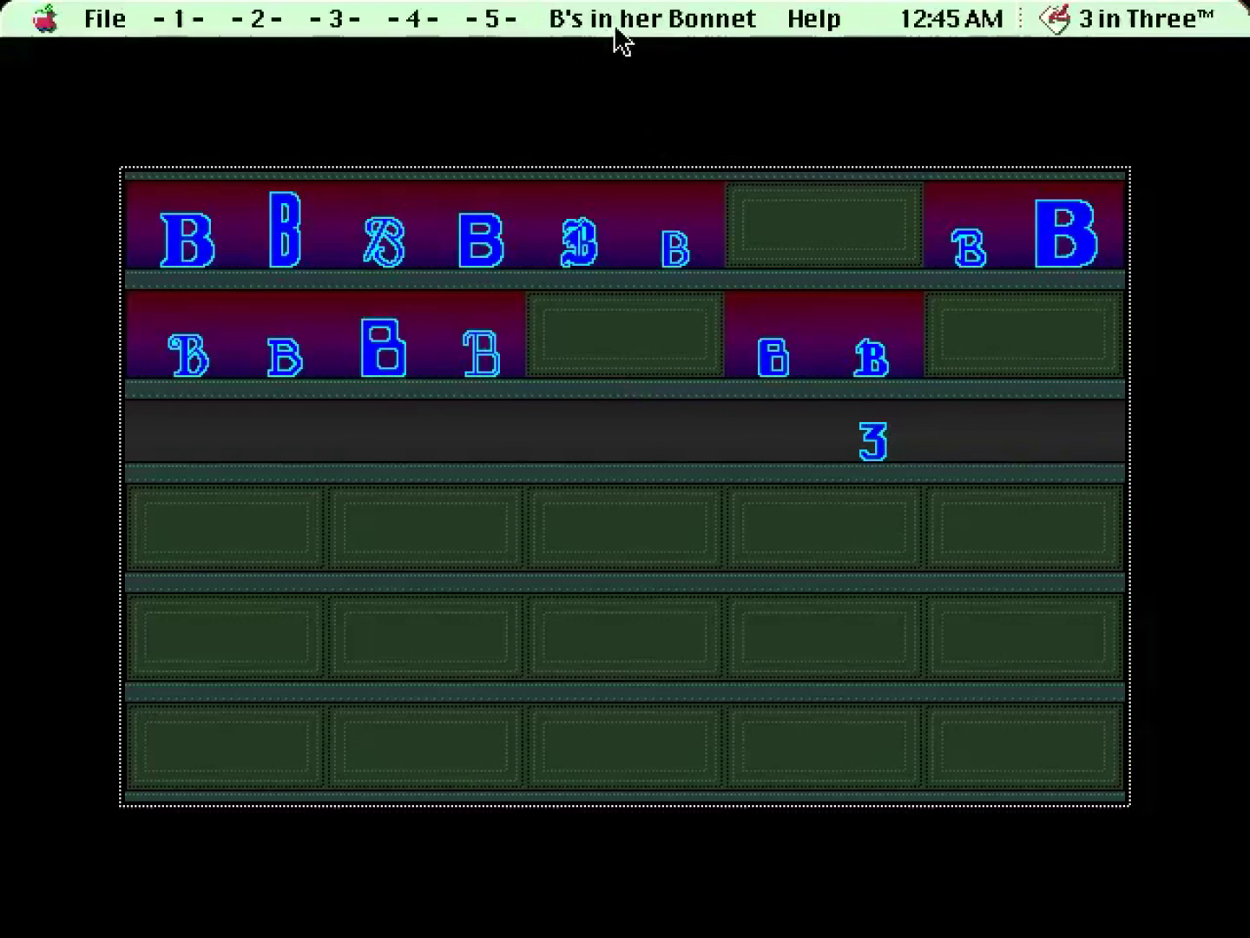
{"action": "mouse_move", "coordinate": [1236, 830]}
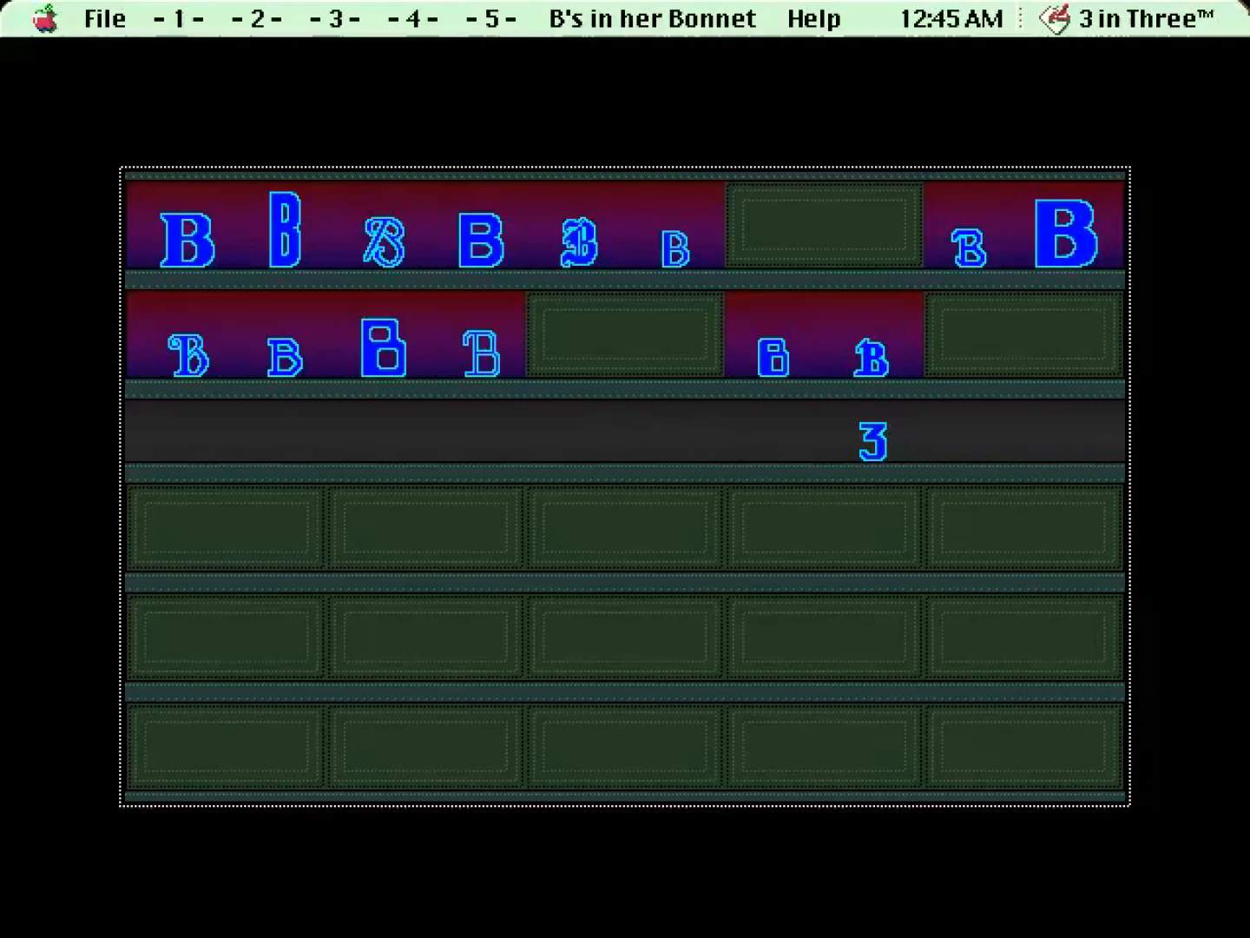
{"action": "mouse_move", "coordinate": [783, 225]}
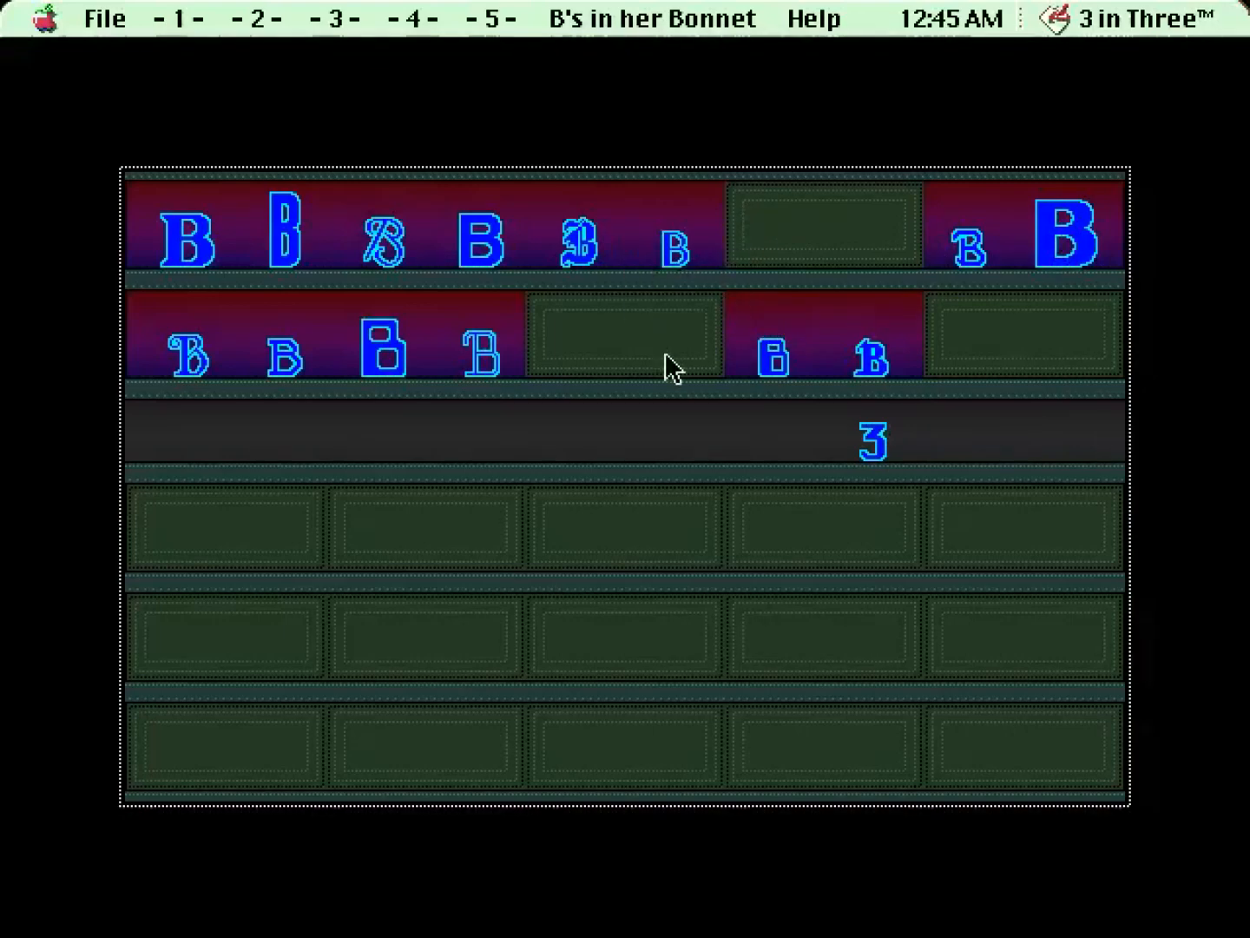
{"action": "mouse_move", "coordinate": [583, 348]}
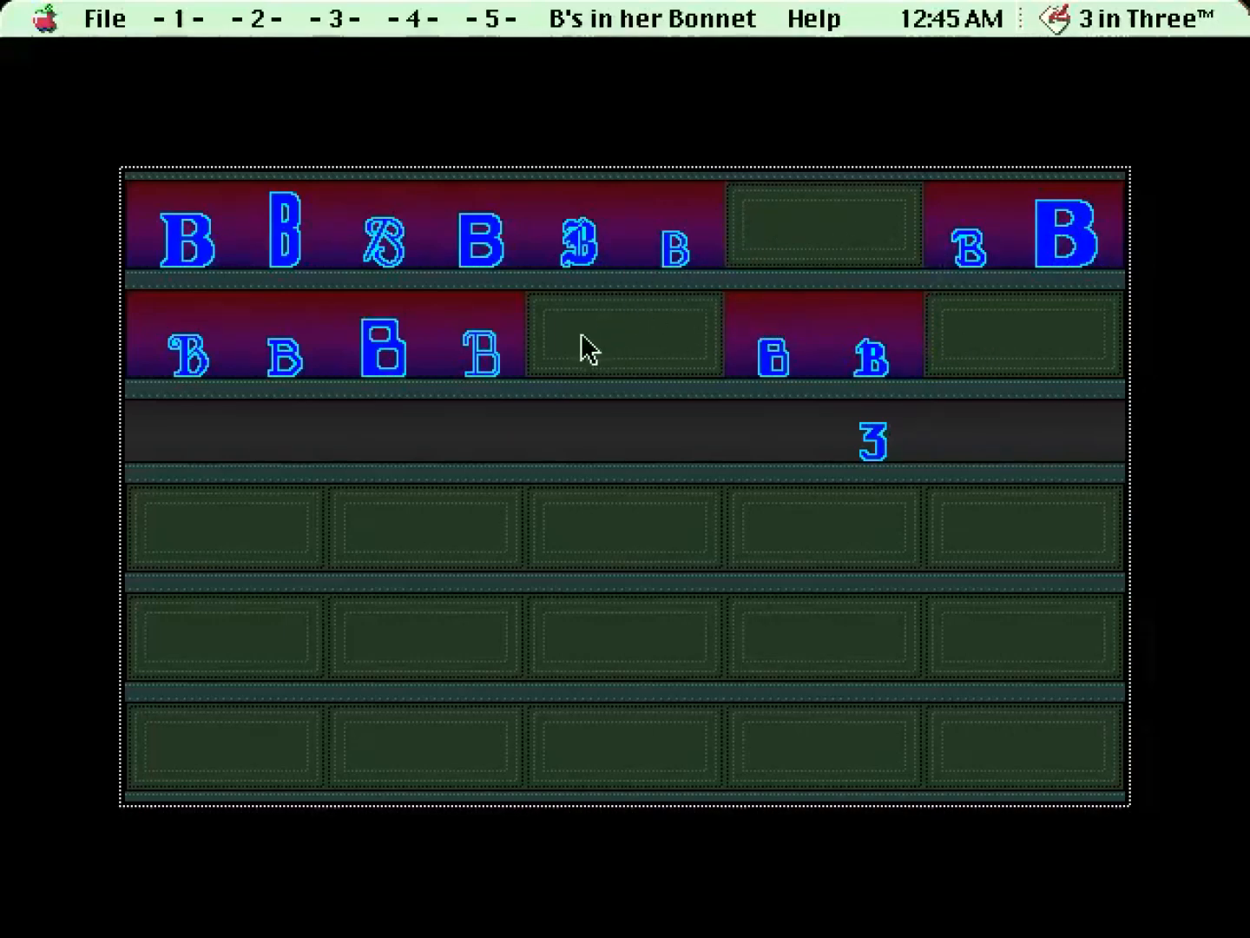
{"action": "mouse_move", "coordinate": [588, 304]}
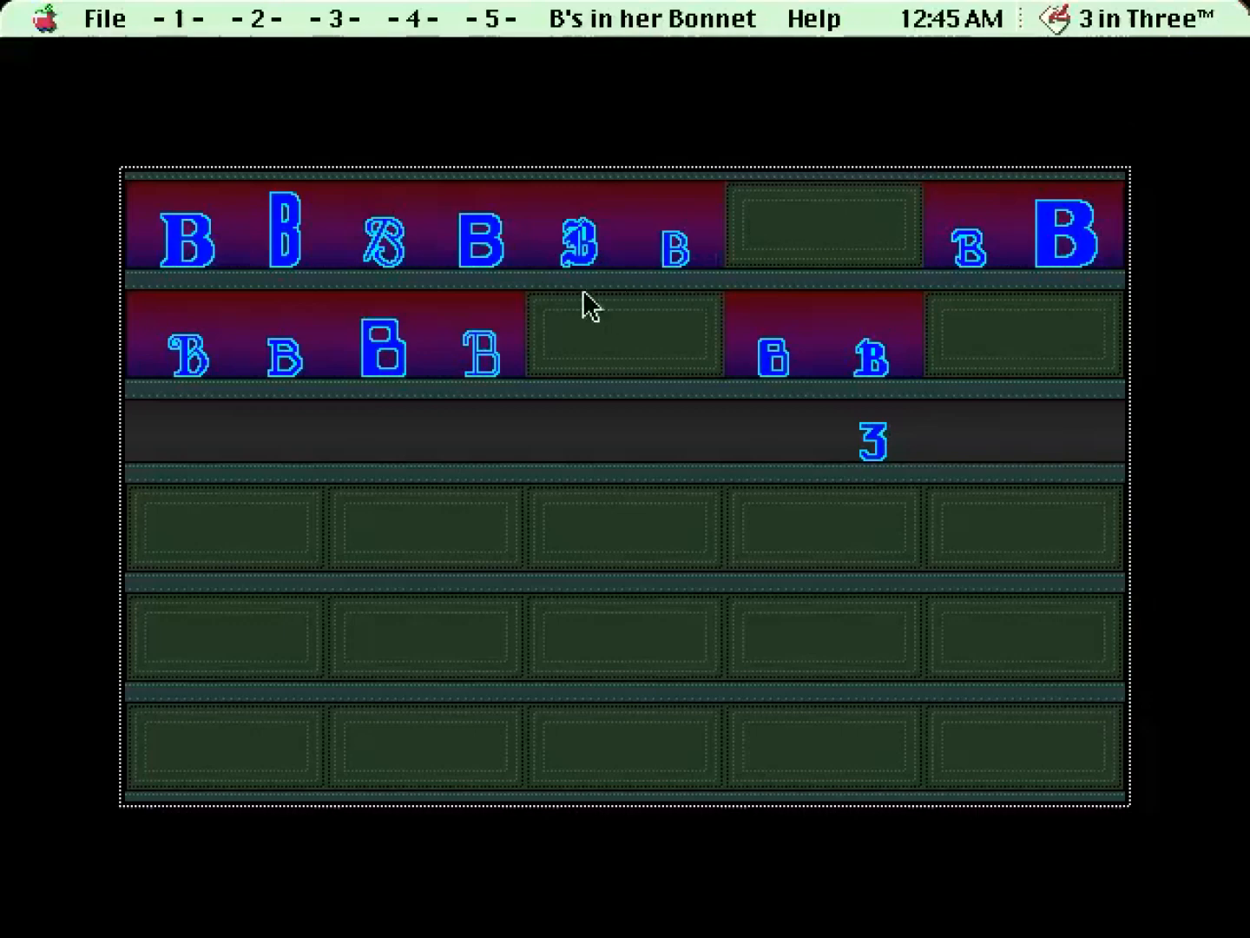
{"action": "mouse_move", "coordinate": [797, 341]}
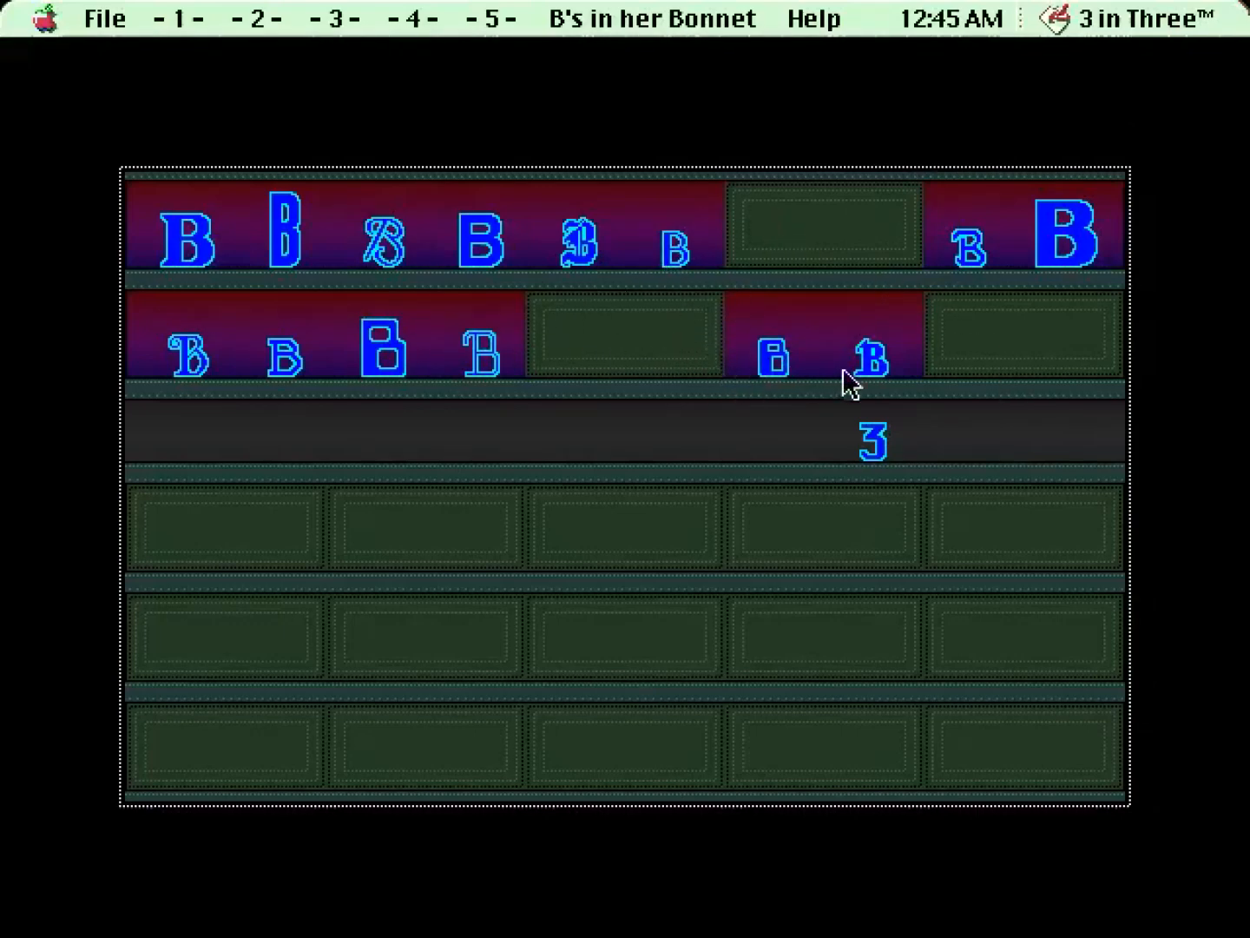
{"action": "mouse_move", "coordinate": [1212, 681]}
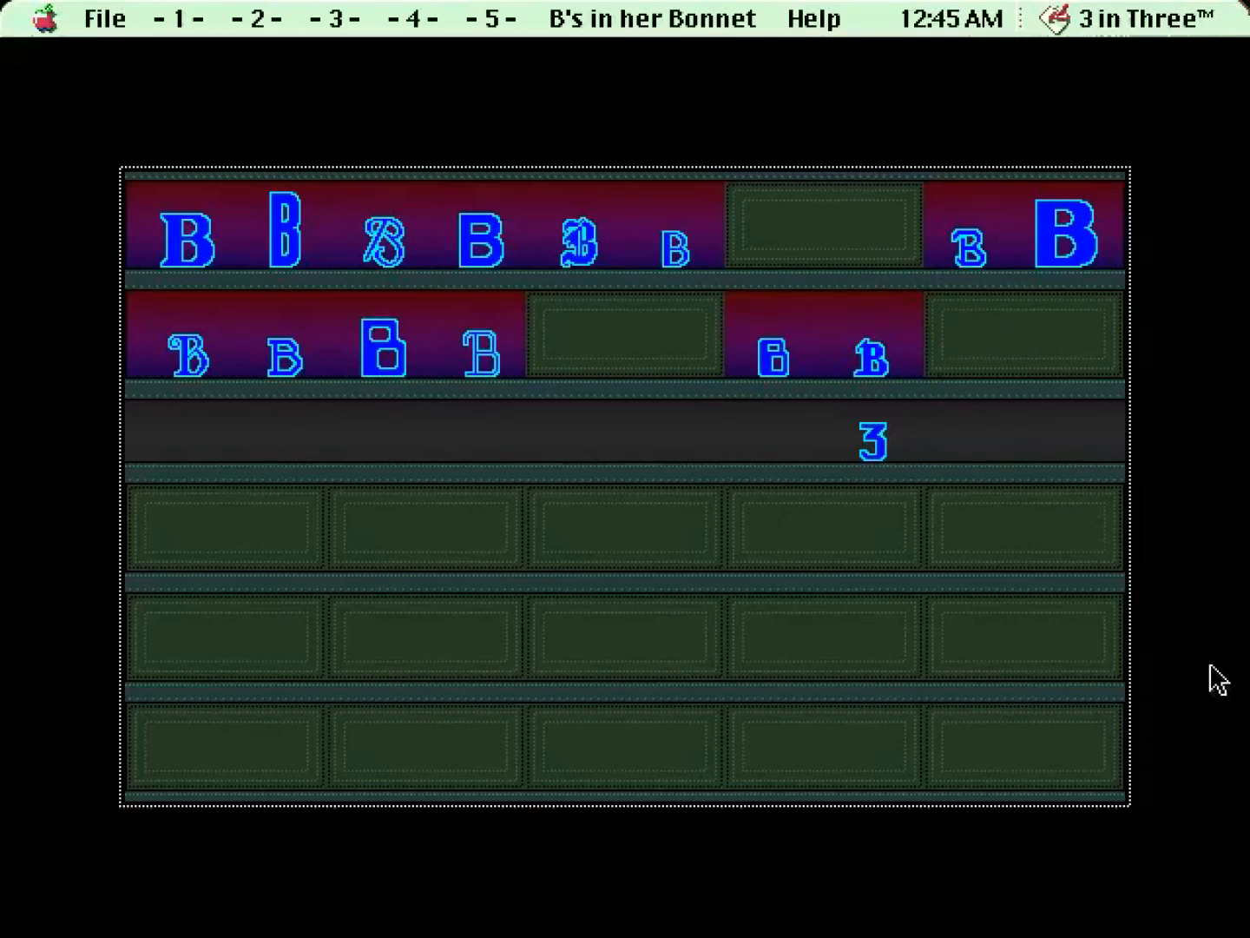
{"action": "mouse_move", "coordinate": [629, 263]}
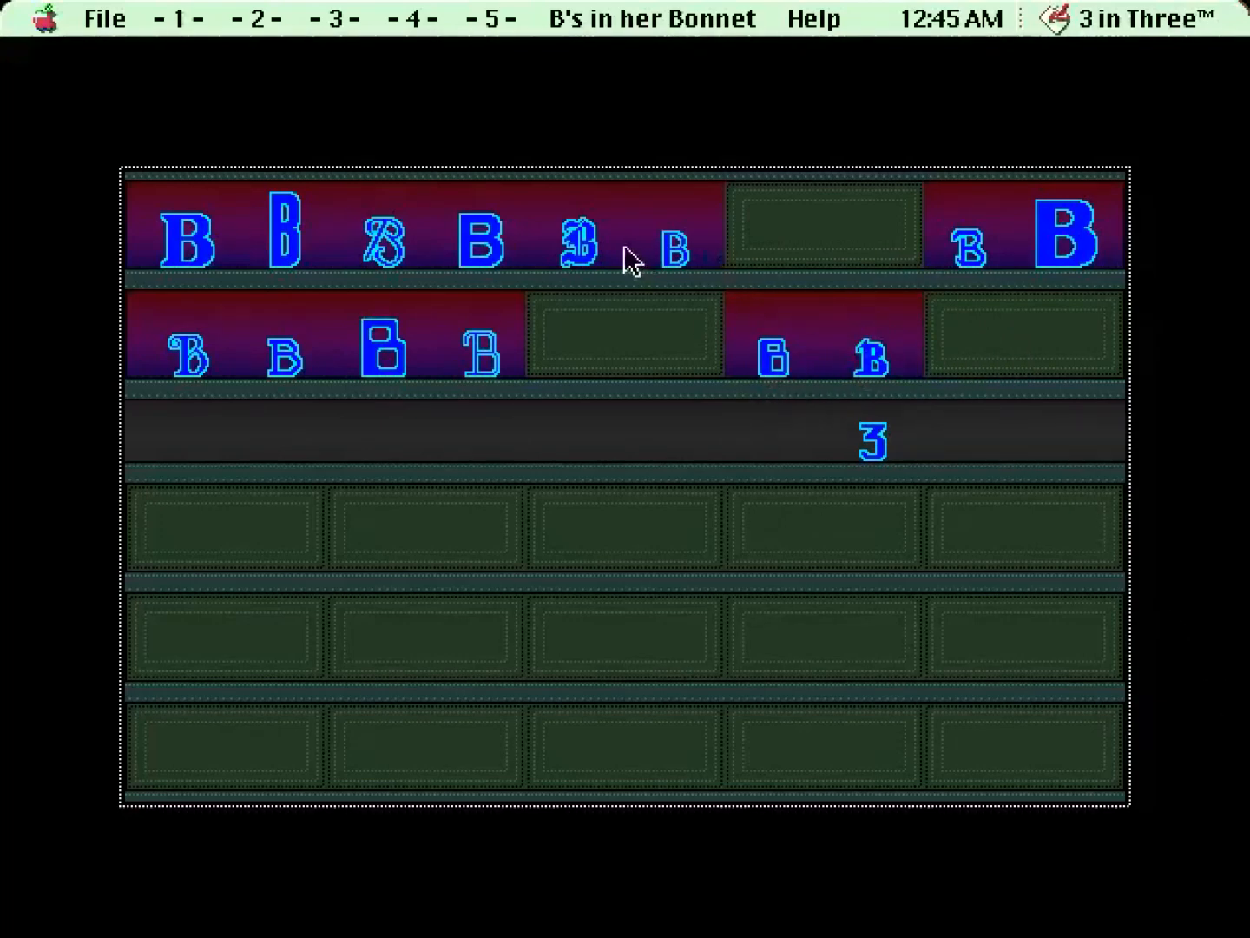
{"action": "mouse_move", "coordinate": [835, 299]}
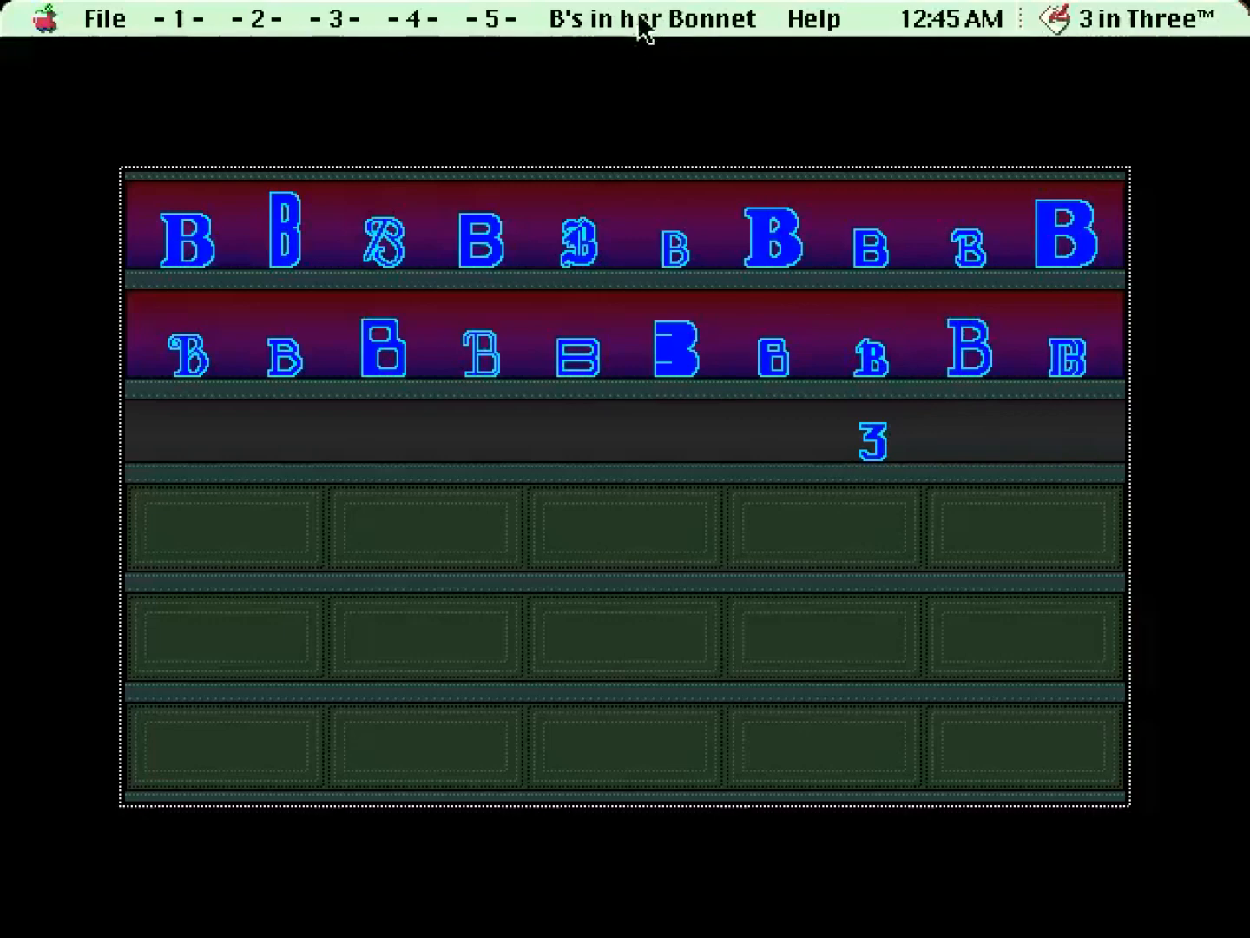
{"action": "mouse_move", "coordinate": [622, 52]}
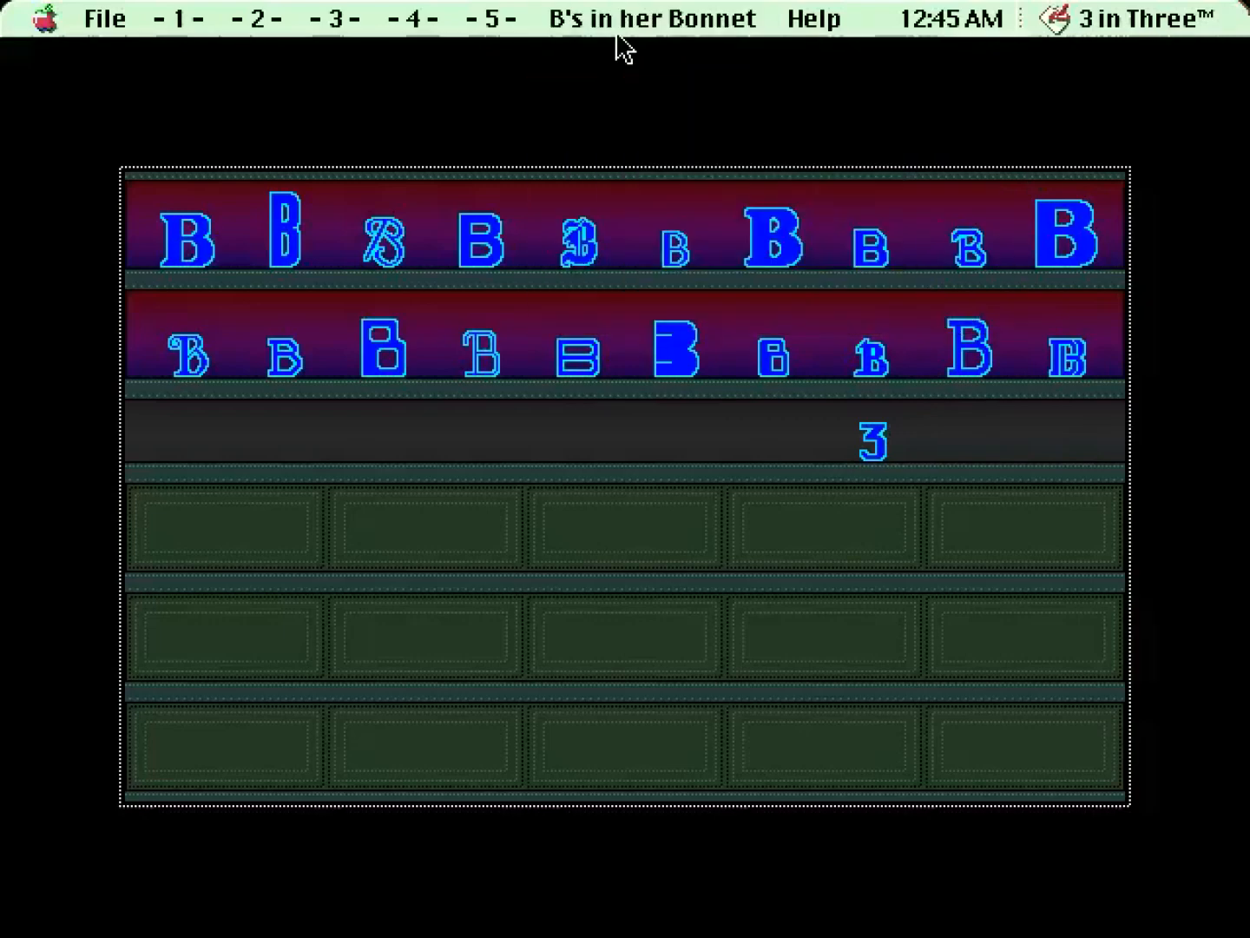
{"action": "mouse_move", "coordinate": [758, 635]}
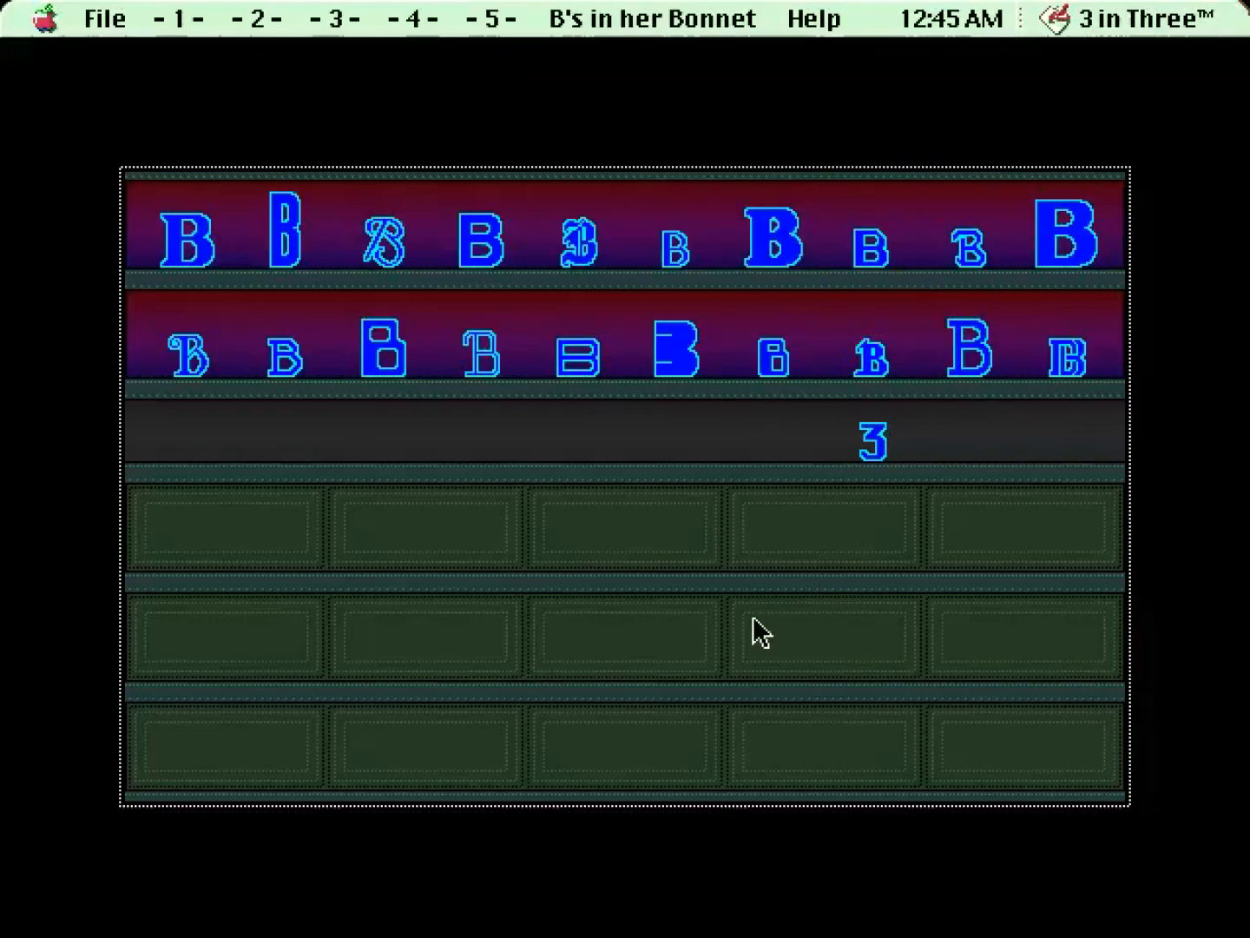
{"action": "mouse_move", "coordinate": [669, 241]}
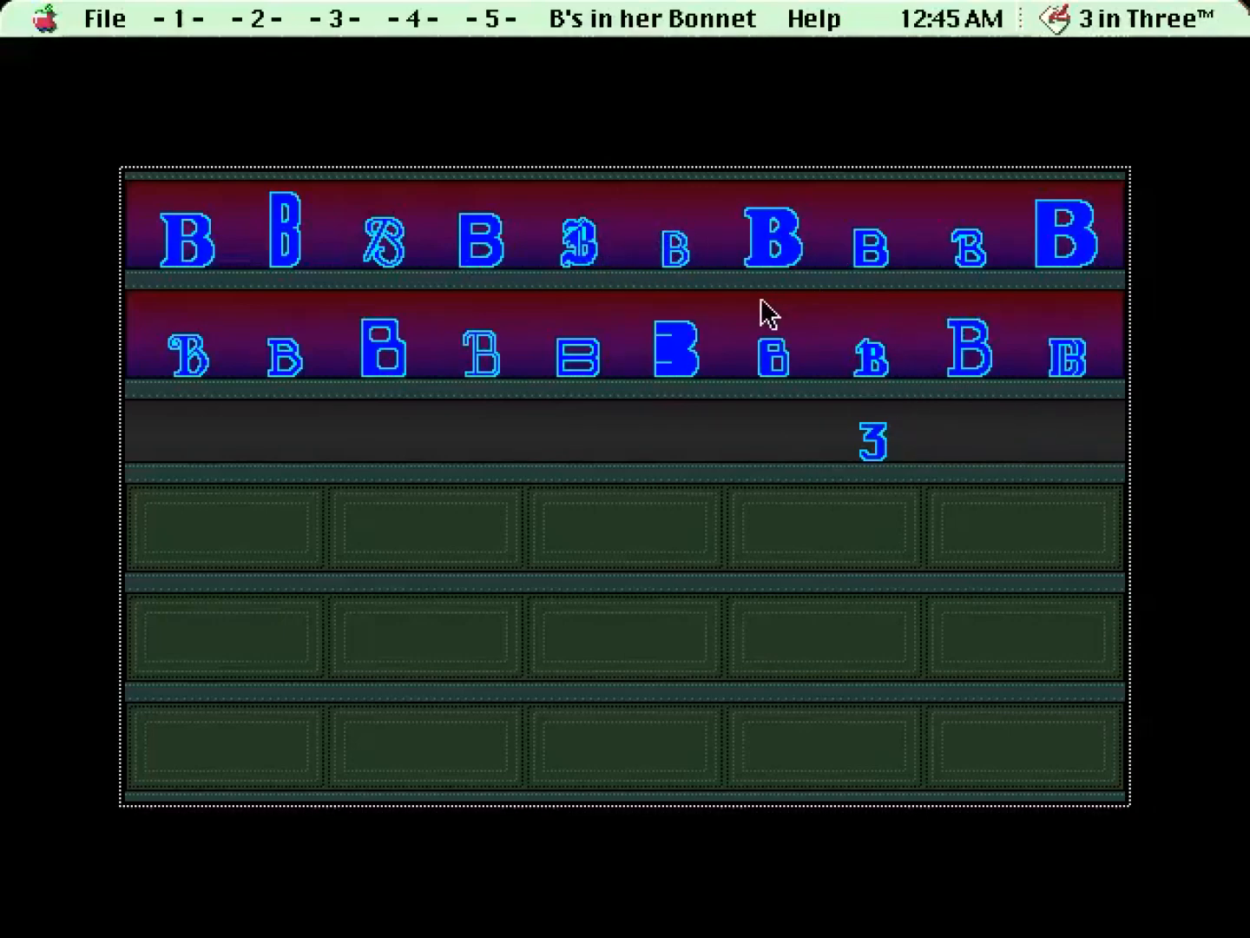
{"action": "mouse_move", "coordinate": [490, 531]}
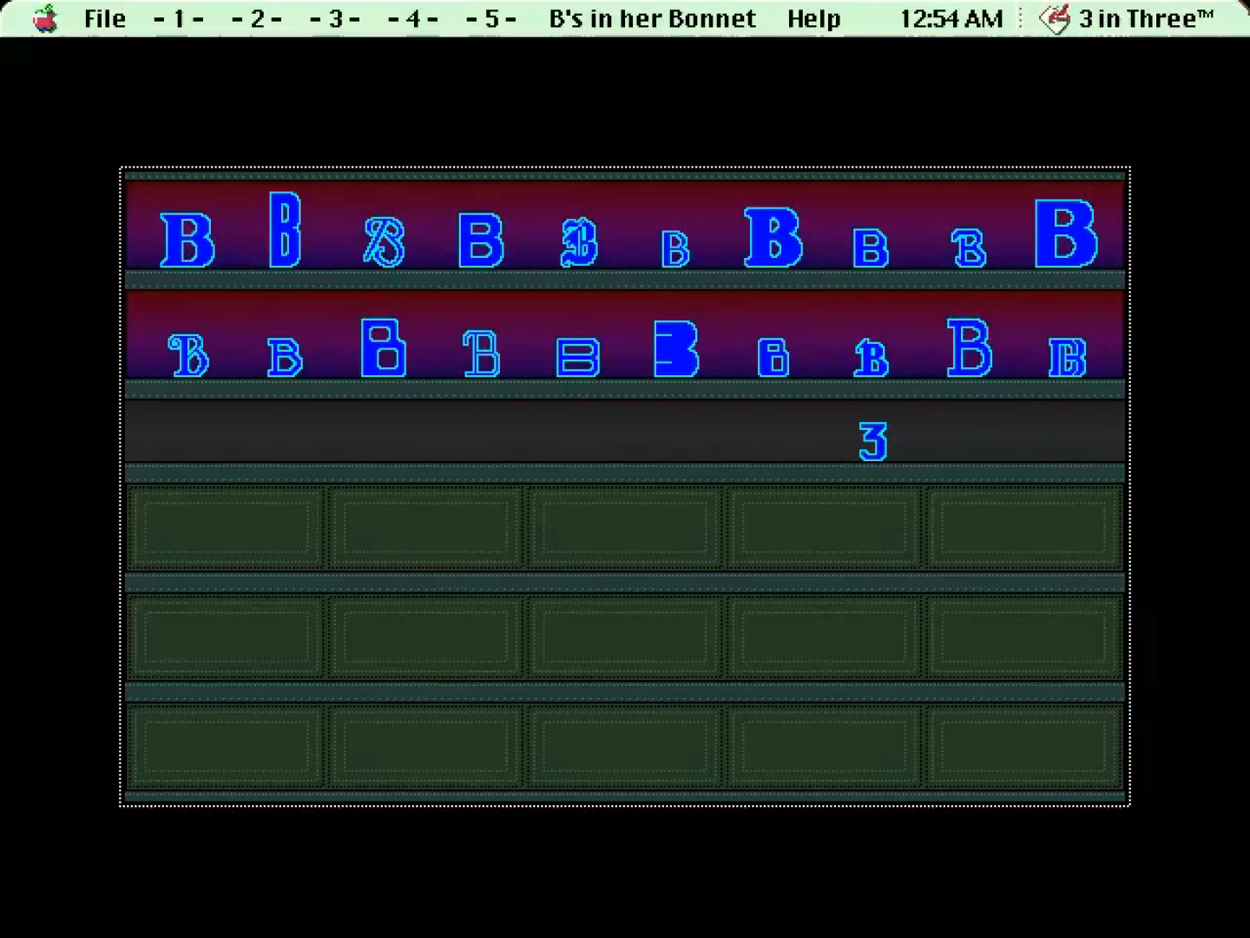
{"action": "mouse_move", "coordinate": [566, 559]}
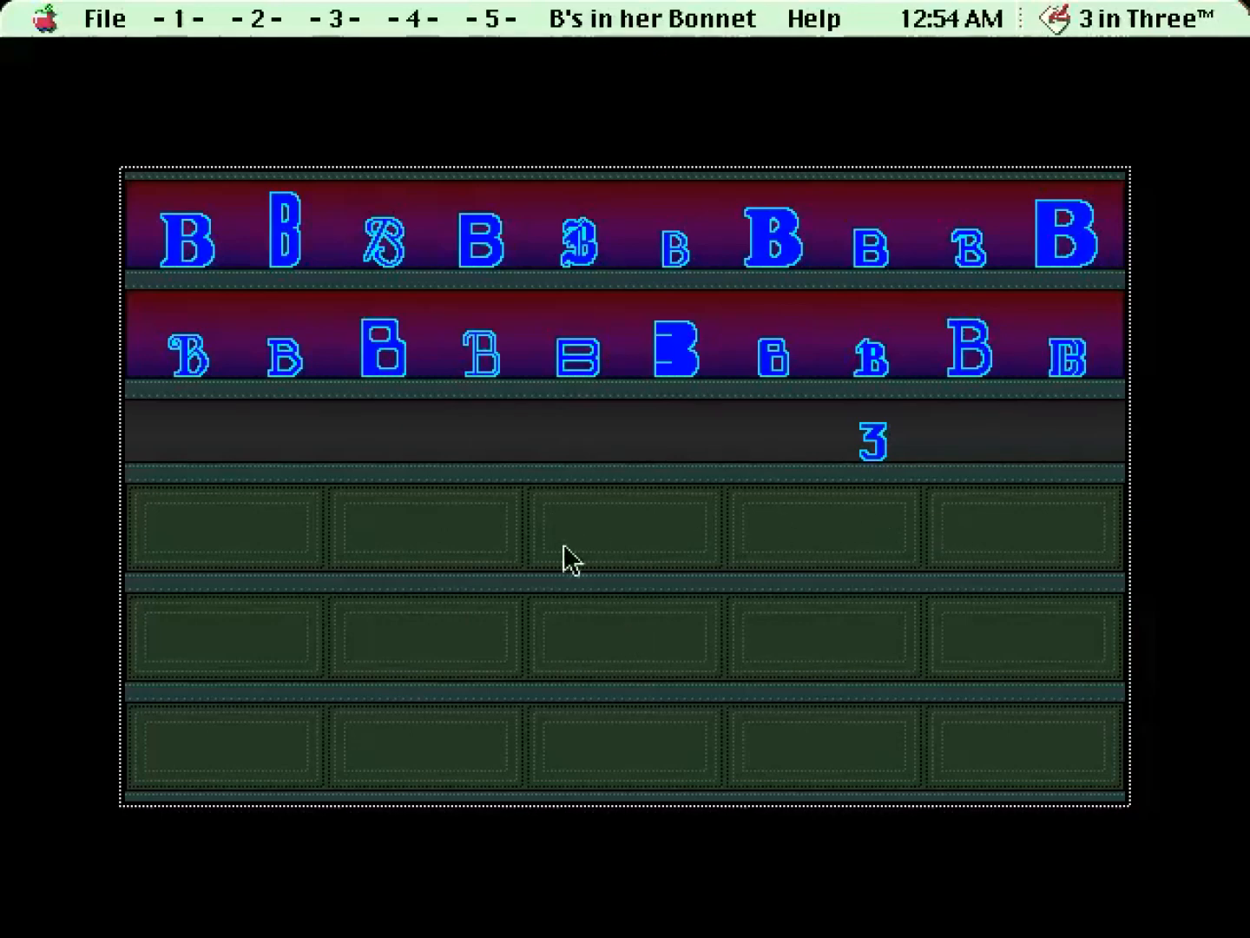
{"action": "mouse_move", "coordinate": [1033, 608]}
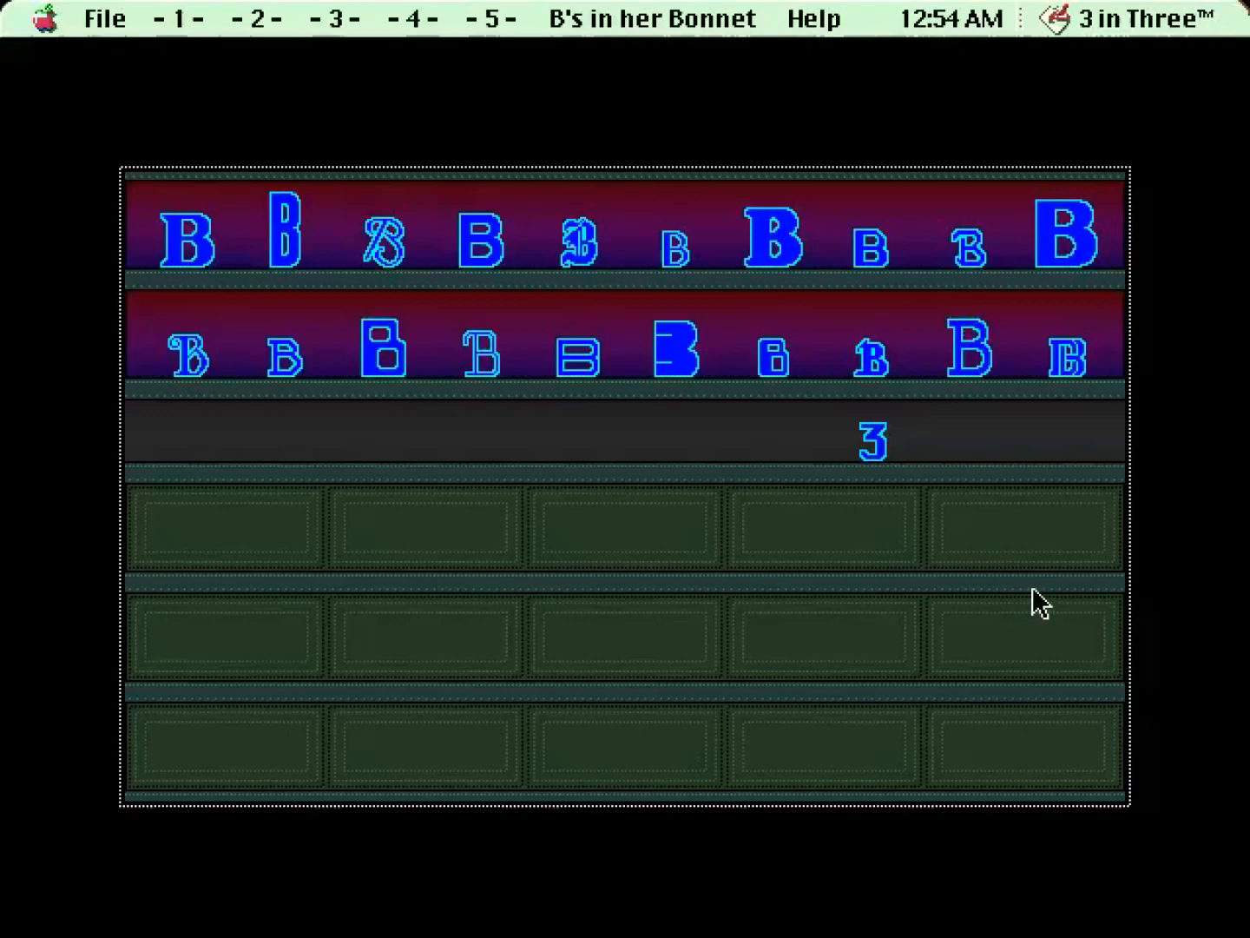
Bring up the B's in her Bonnet menu with its Reset option and instructions.
{"action": "left_click", "coordinate": [656, 17]}
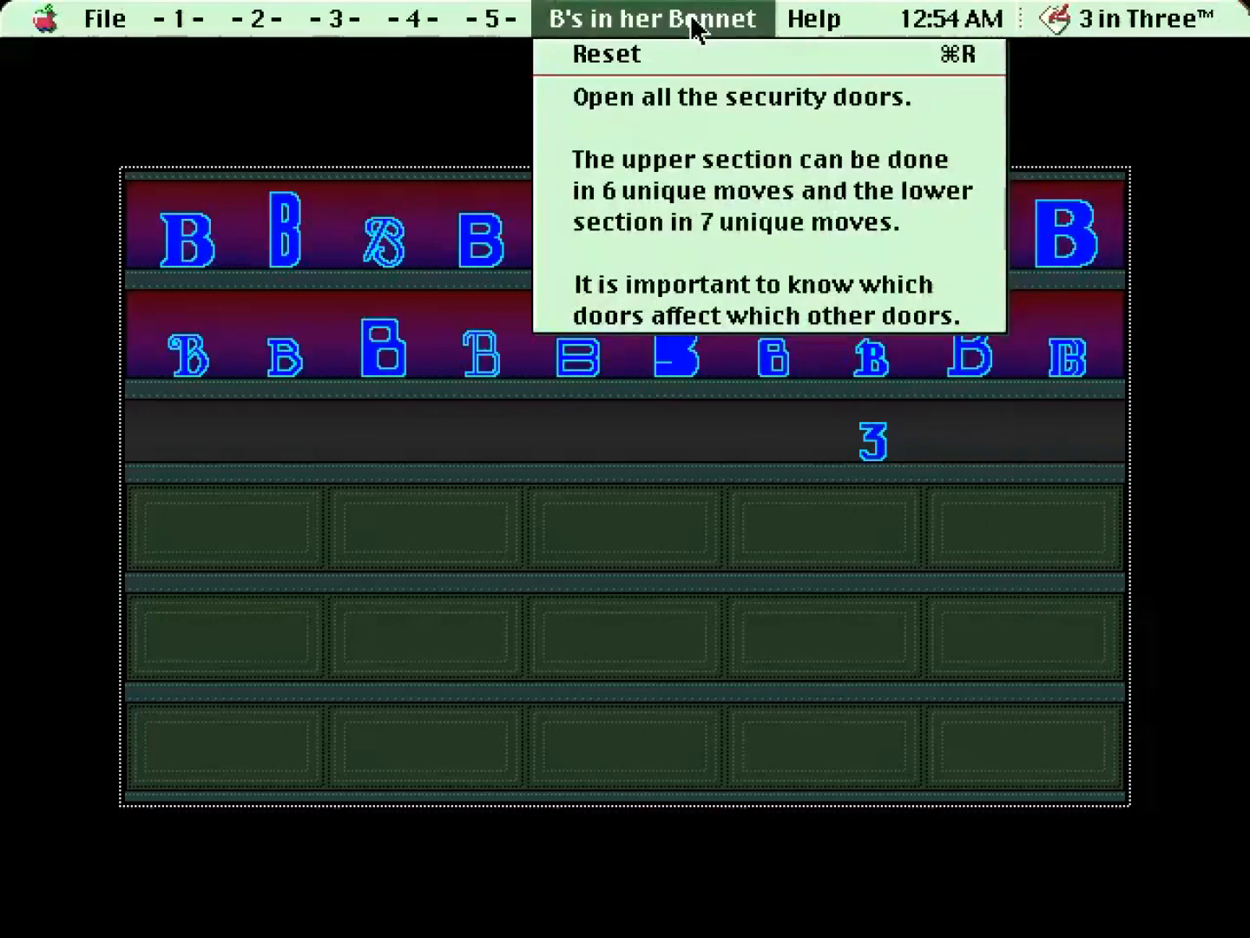
Dismiss the B's in her Bonnet instructions and return to the security-door puzzle.
{"action": "left_click", "coordinate": [730, 477]}
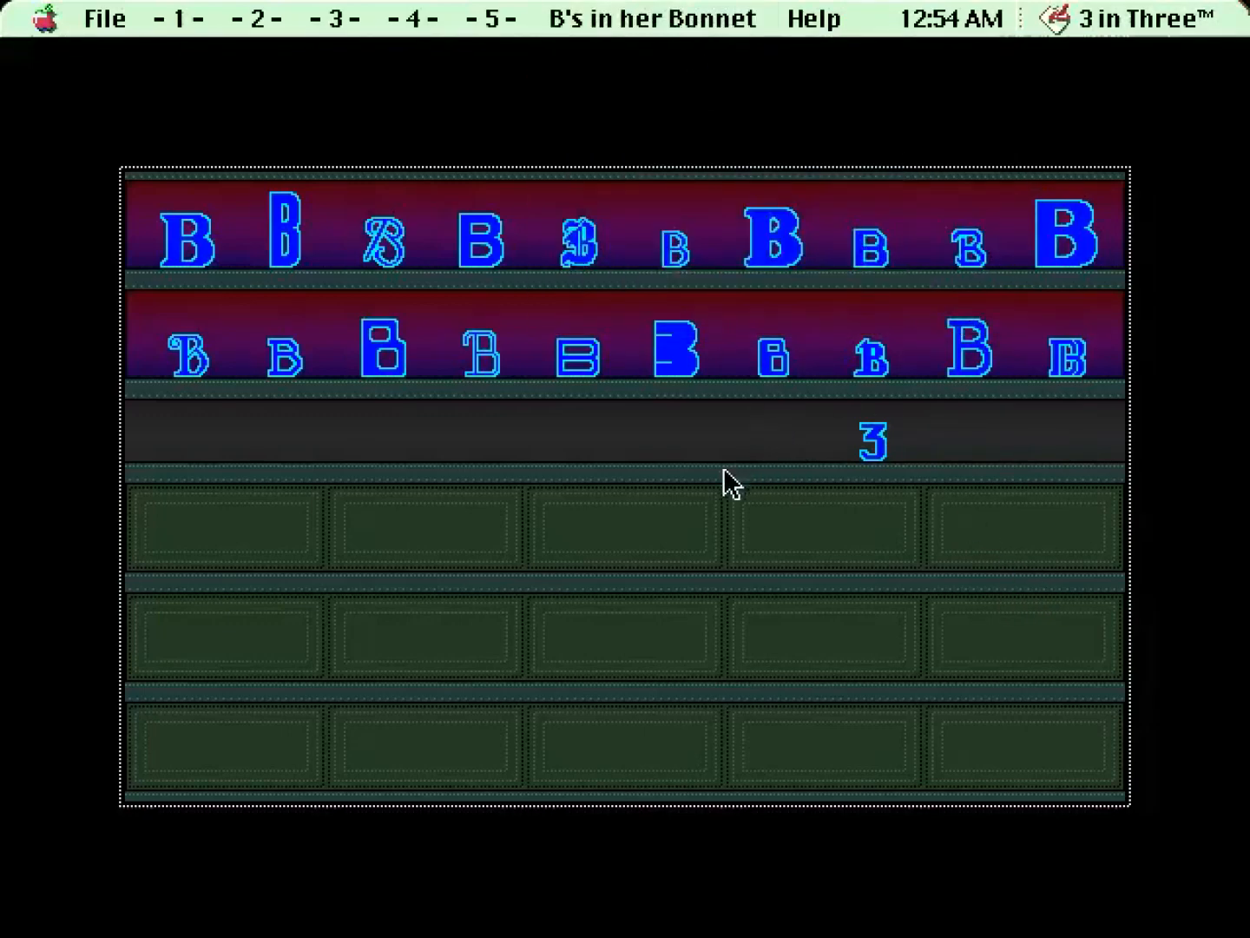
{"action": "mouse_move", "coordinate": [745, 590]}
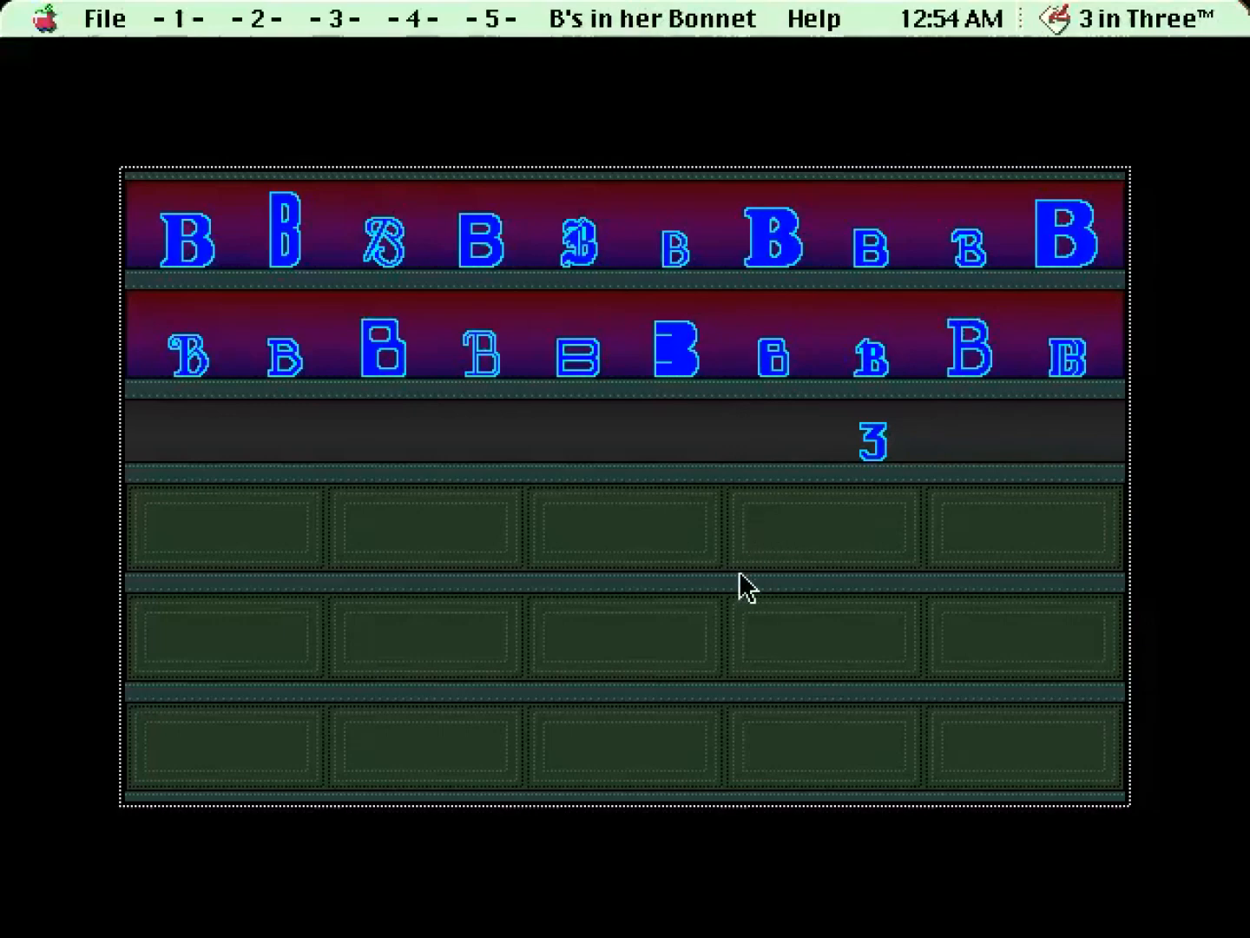
{"action": "mouse_move", "coordinate": [263, 526]}
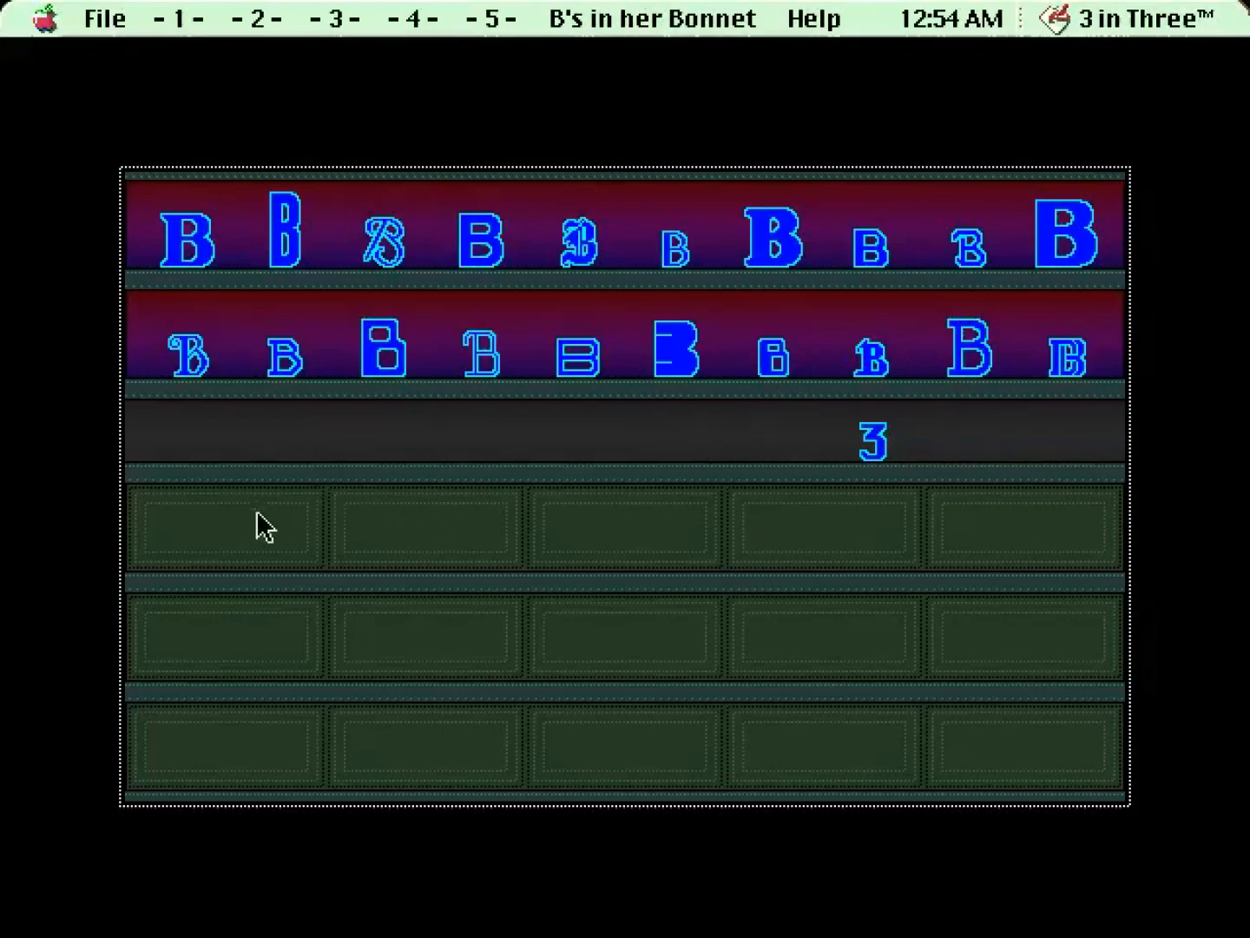
{"action": "mouse_move", "coordinate": [599, 629]}
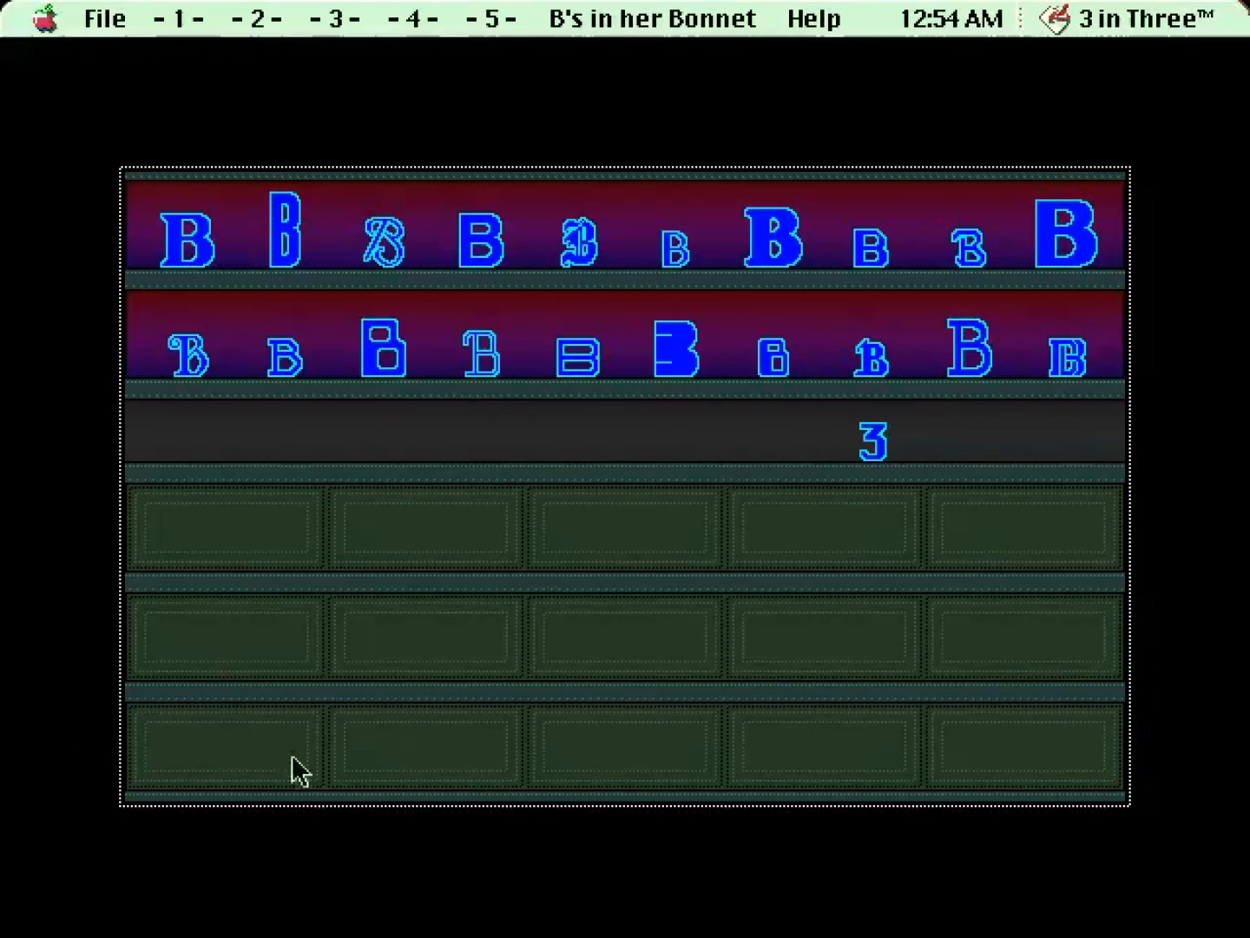
{"action": "mouse_move", "coordinate": [967, 755]}
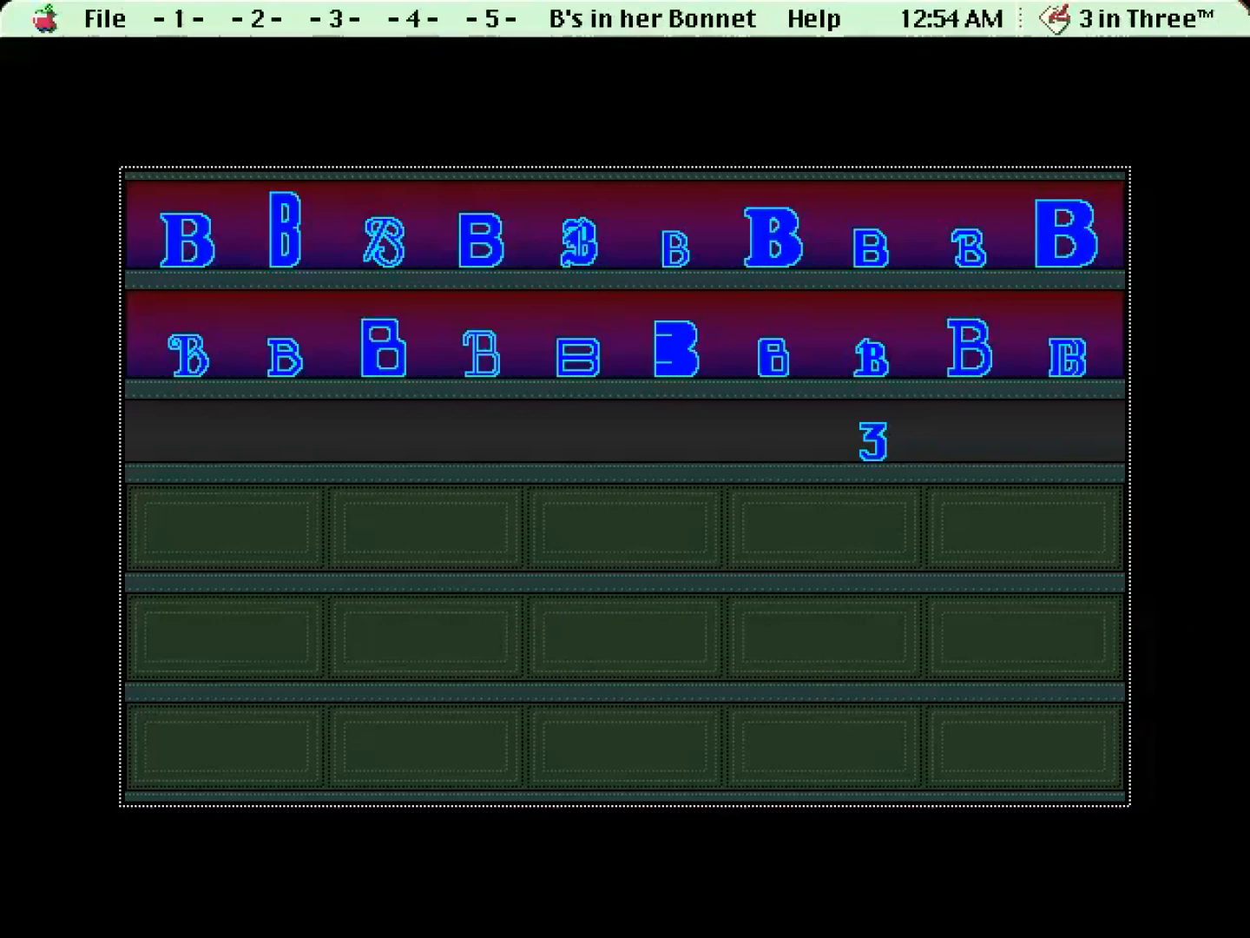
{"action": "mouse_move", "coordinate": [280, 528]}
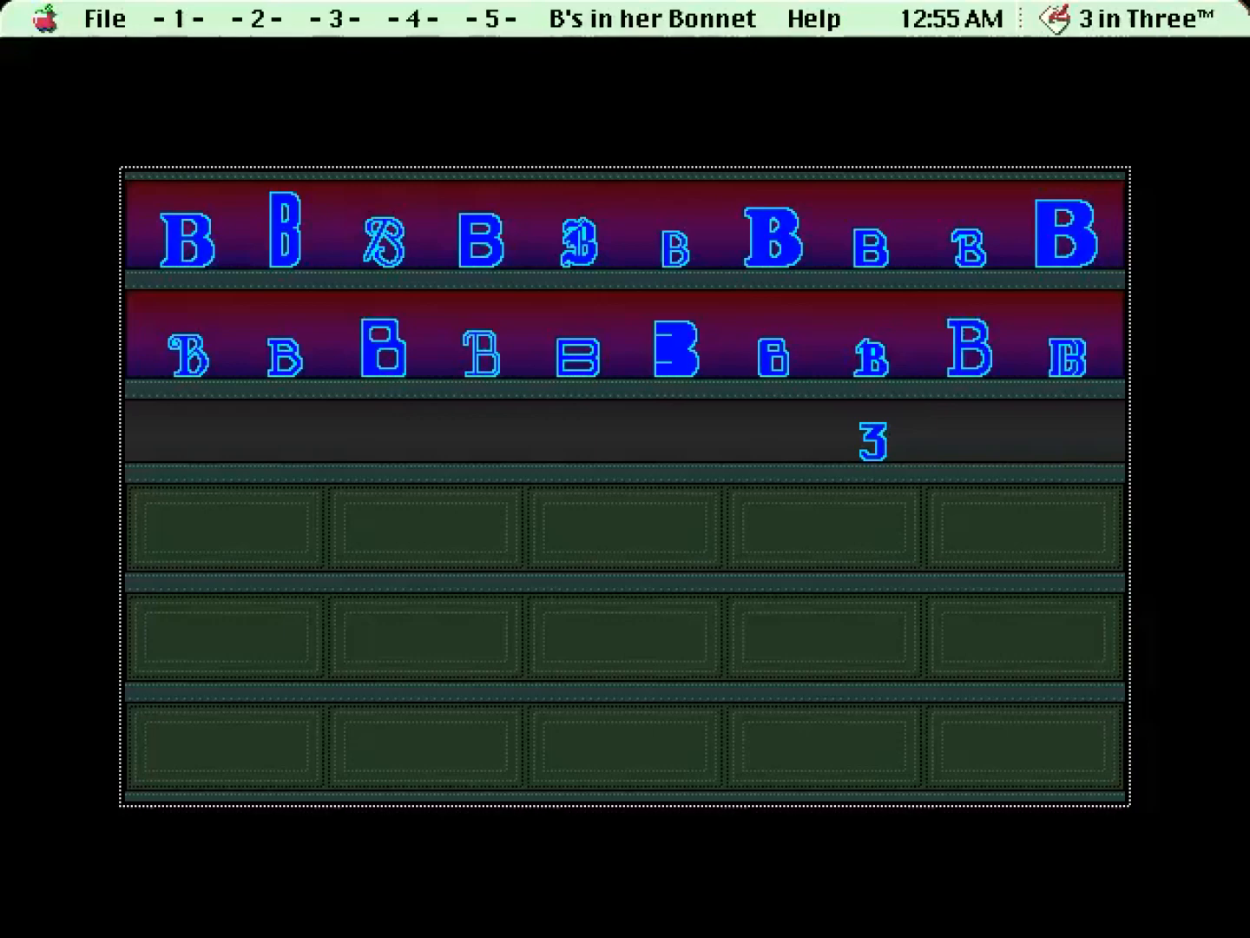
{"action": "mouse_move", "coordinate": [295, 563]}
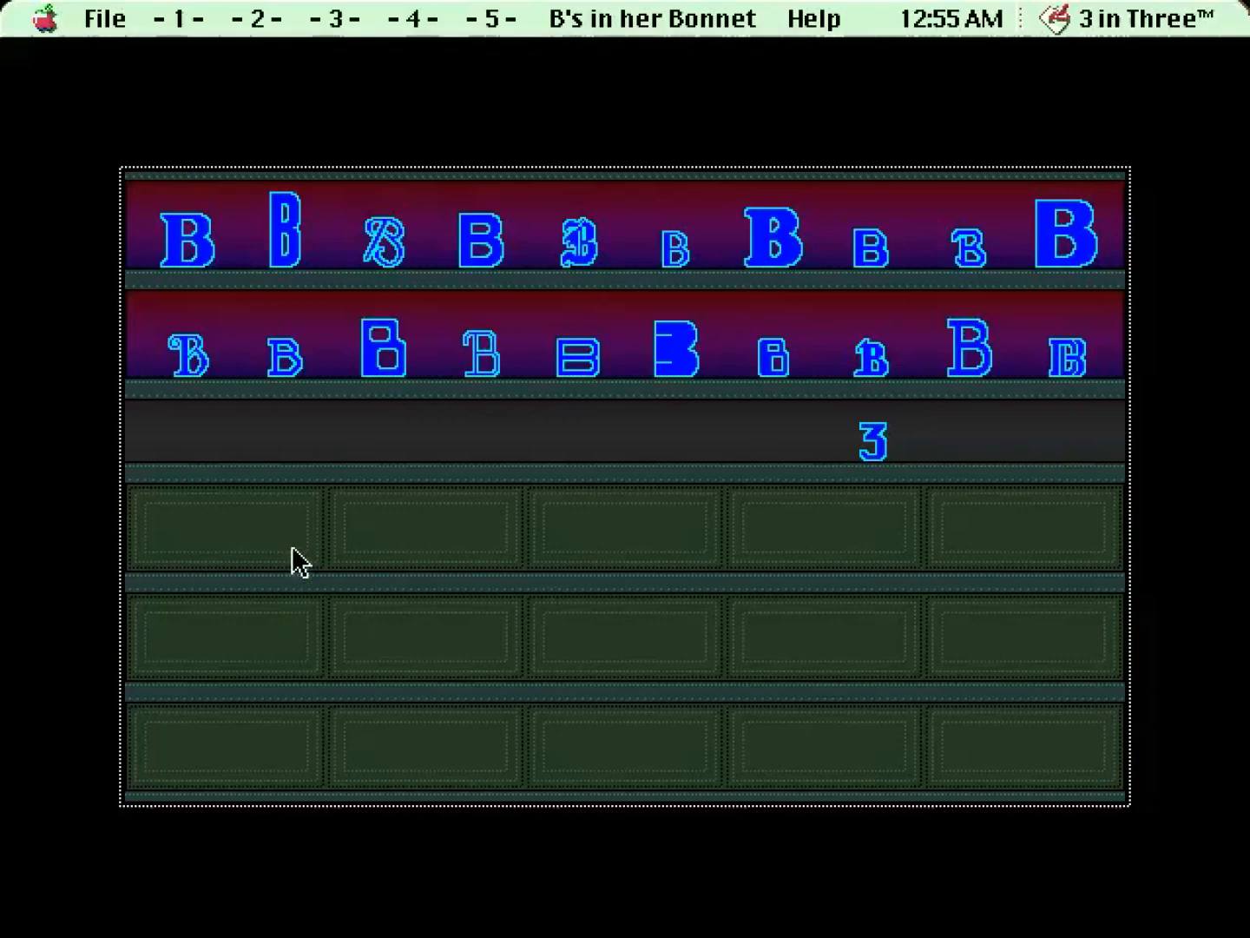
{"action": "mouse_move", "coordinate": [275, 570]}
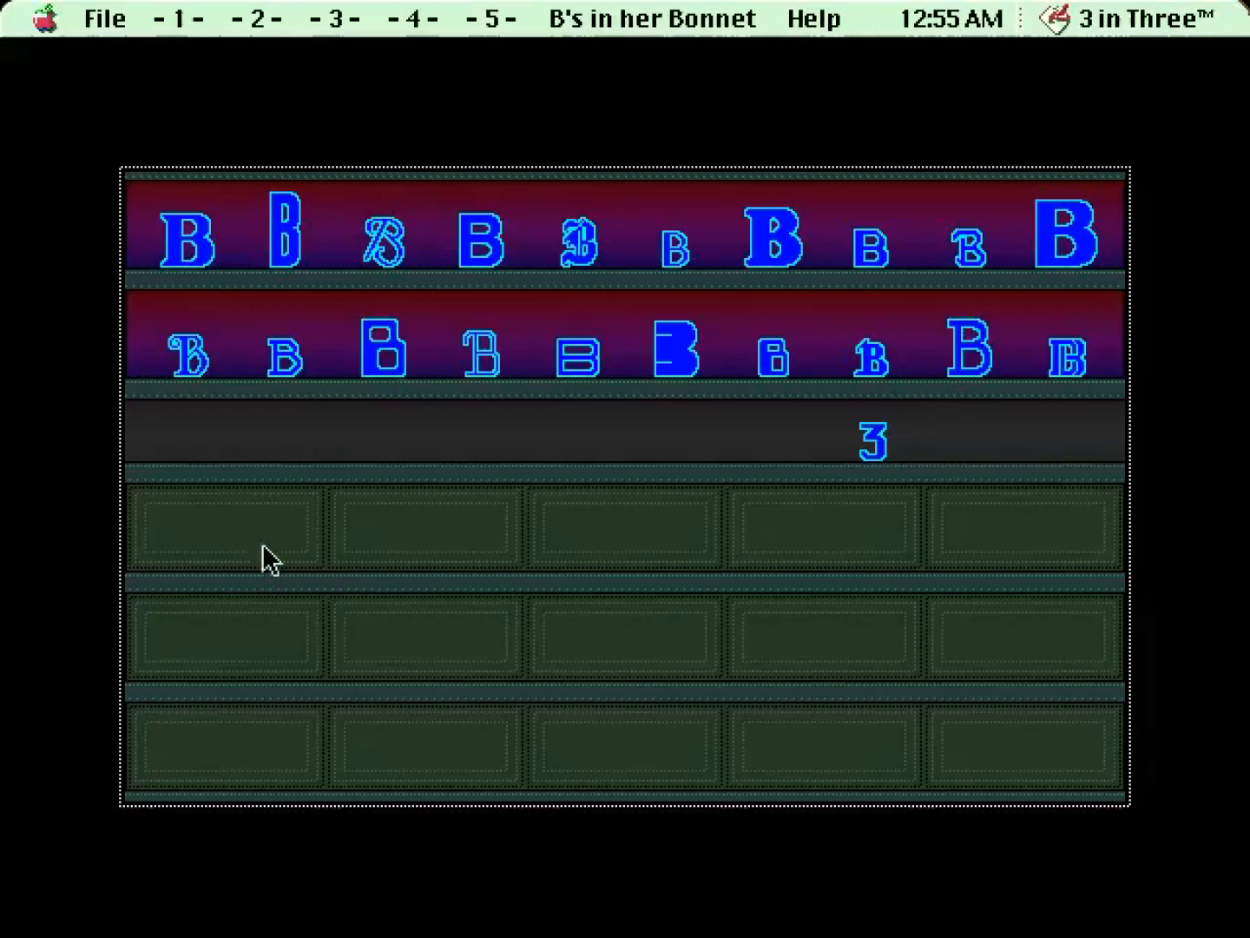
{"action": "mouse_move", "coordinate": [277, 547]}
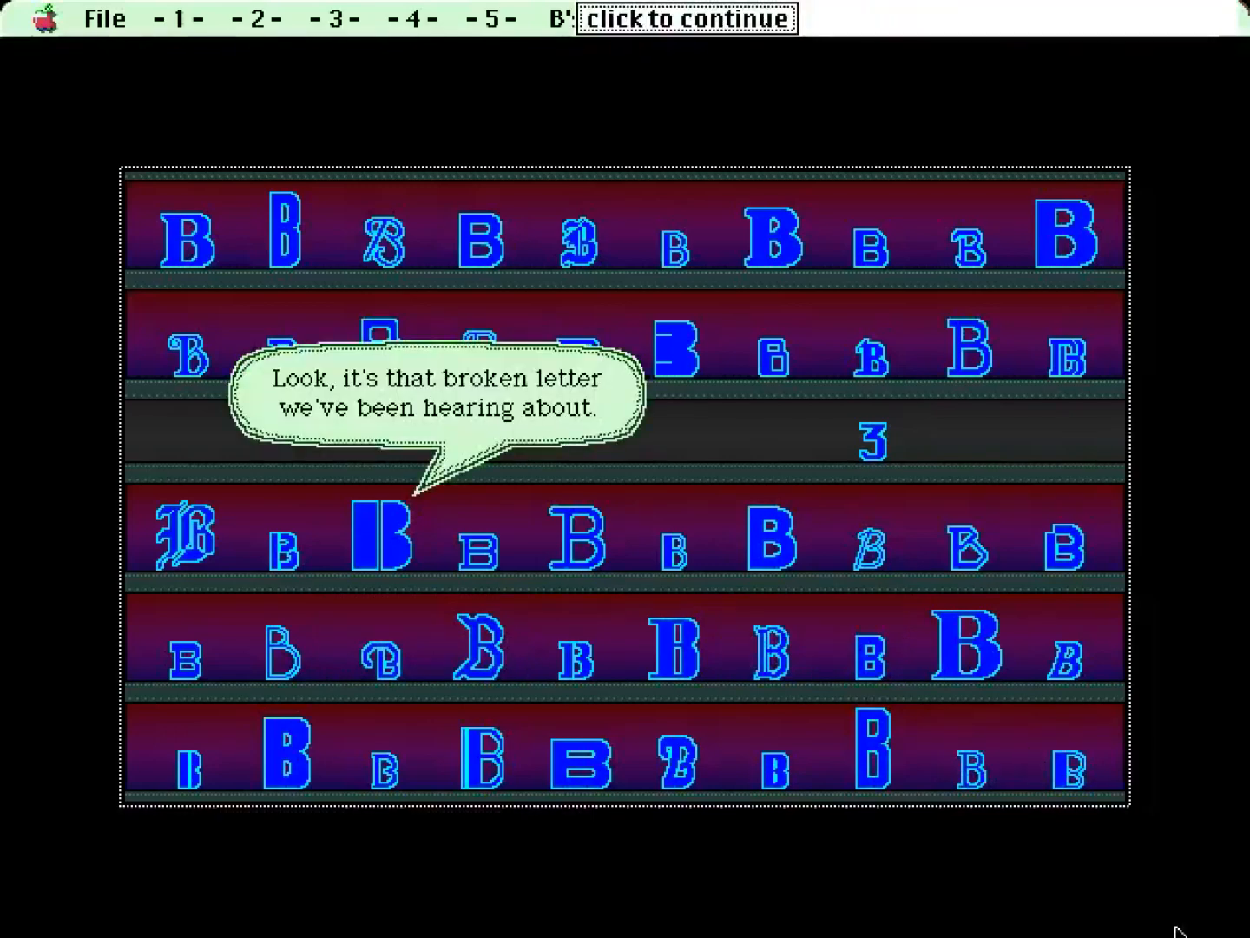
{"action": "mouse_move", "coordinate": [936, 886]}
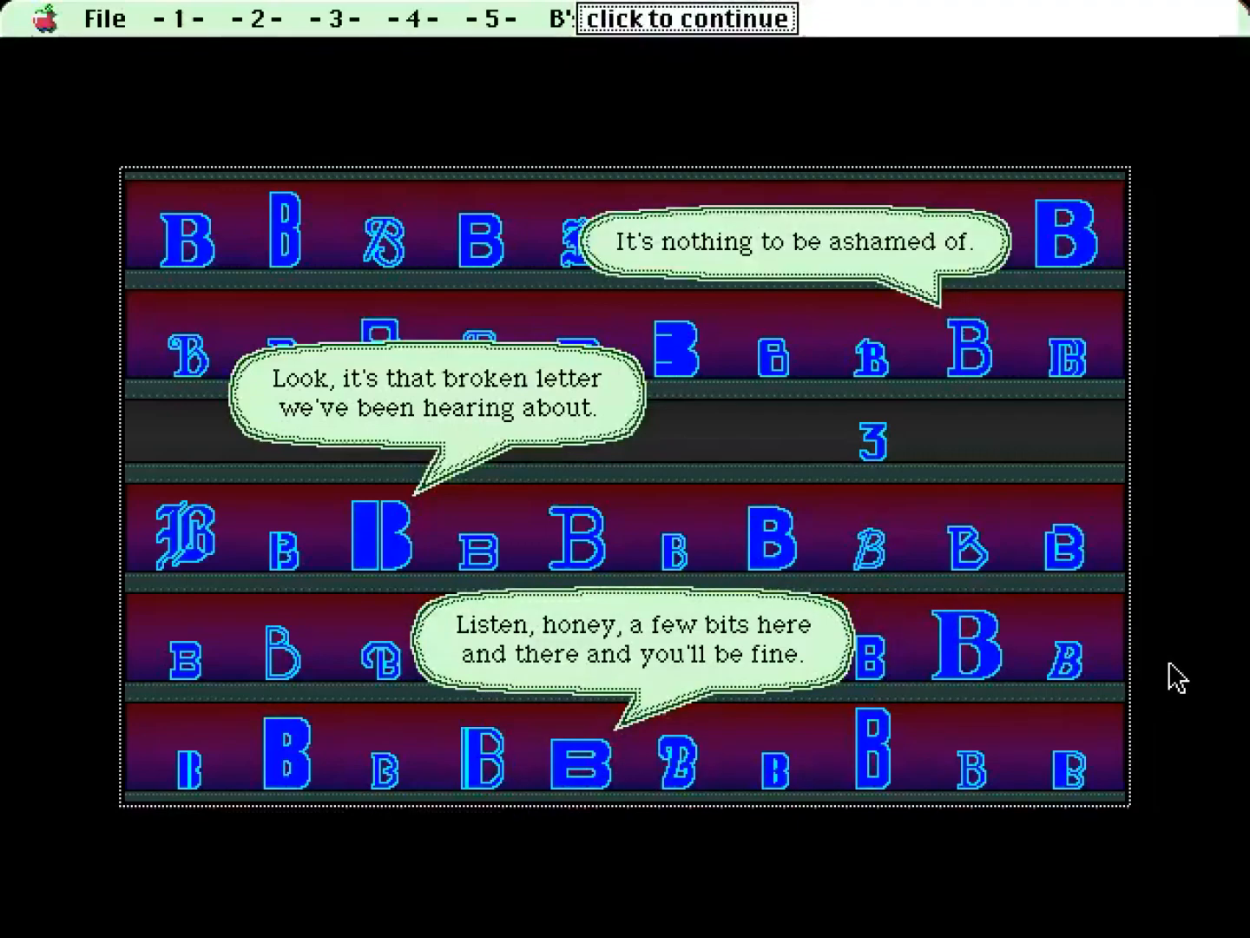
Advance through the B's mocking dialogue until they think INT, WLE, CAL.
{"action": "left_click", "coordinate": [686, 20]}
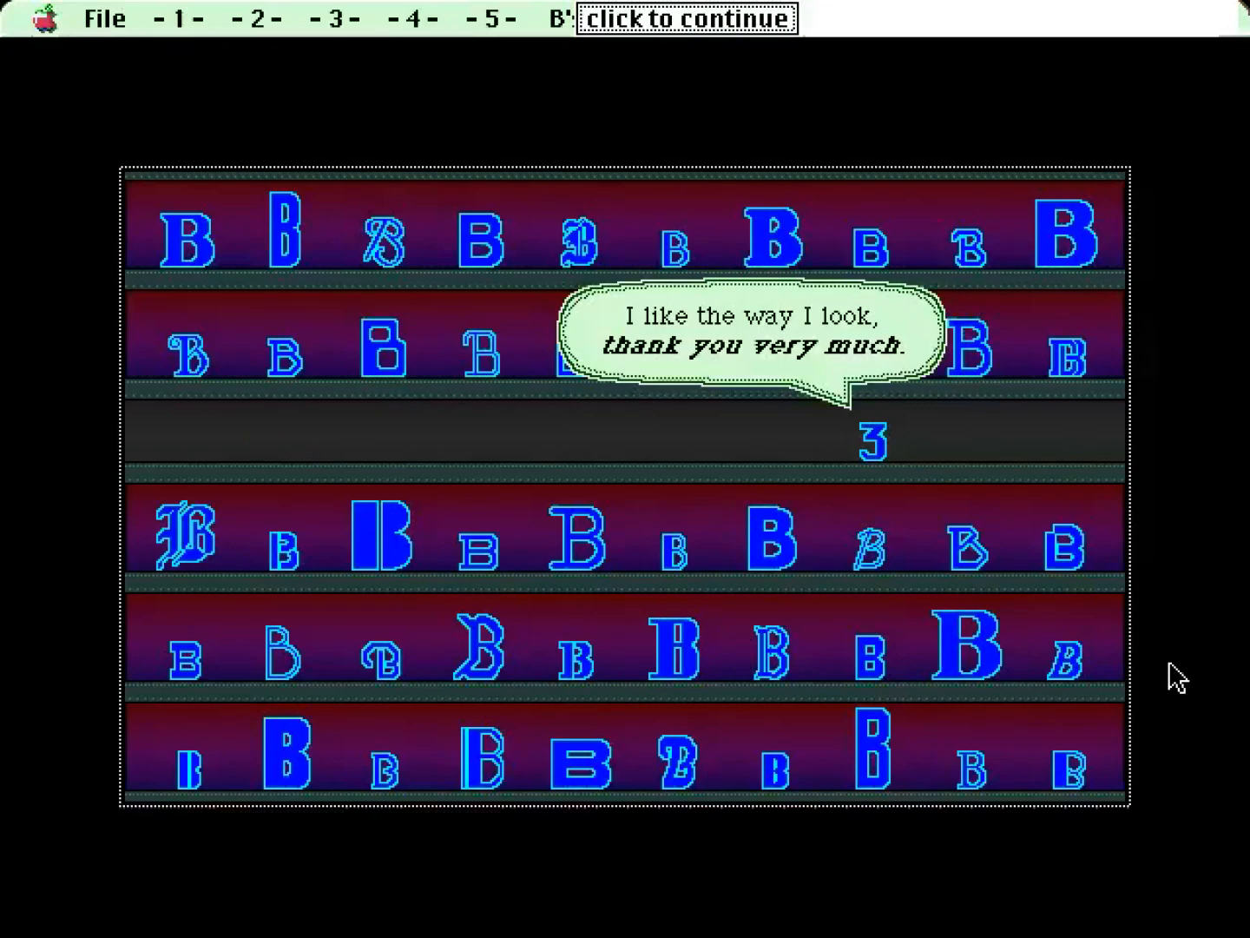
{"action": "left_click", "coordinate": [686, 19]}
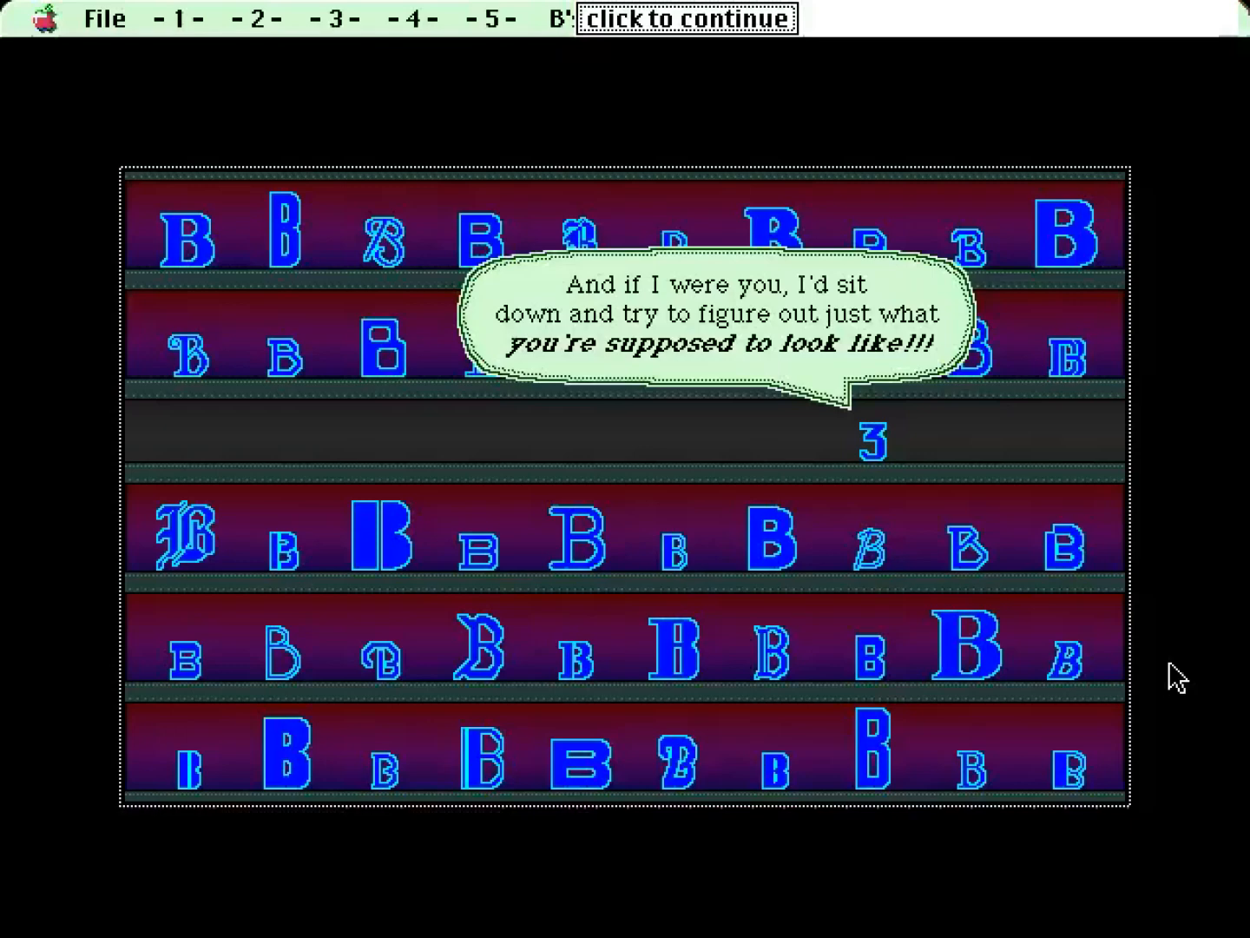
{"action": "left_click", "coordinate": [690, 17]}
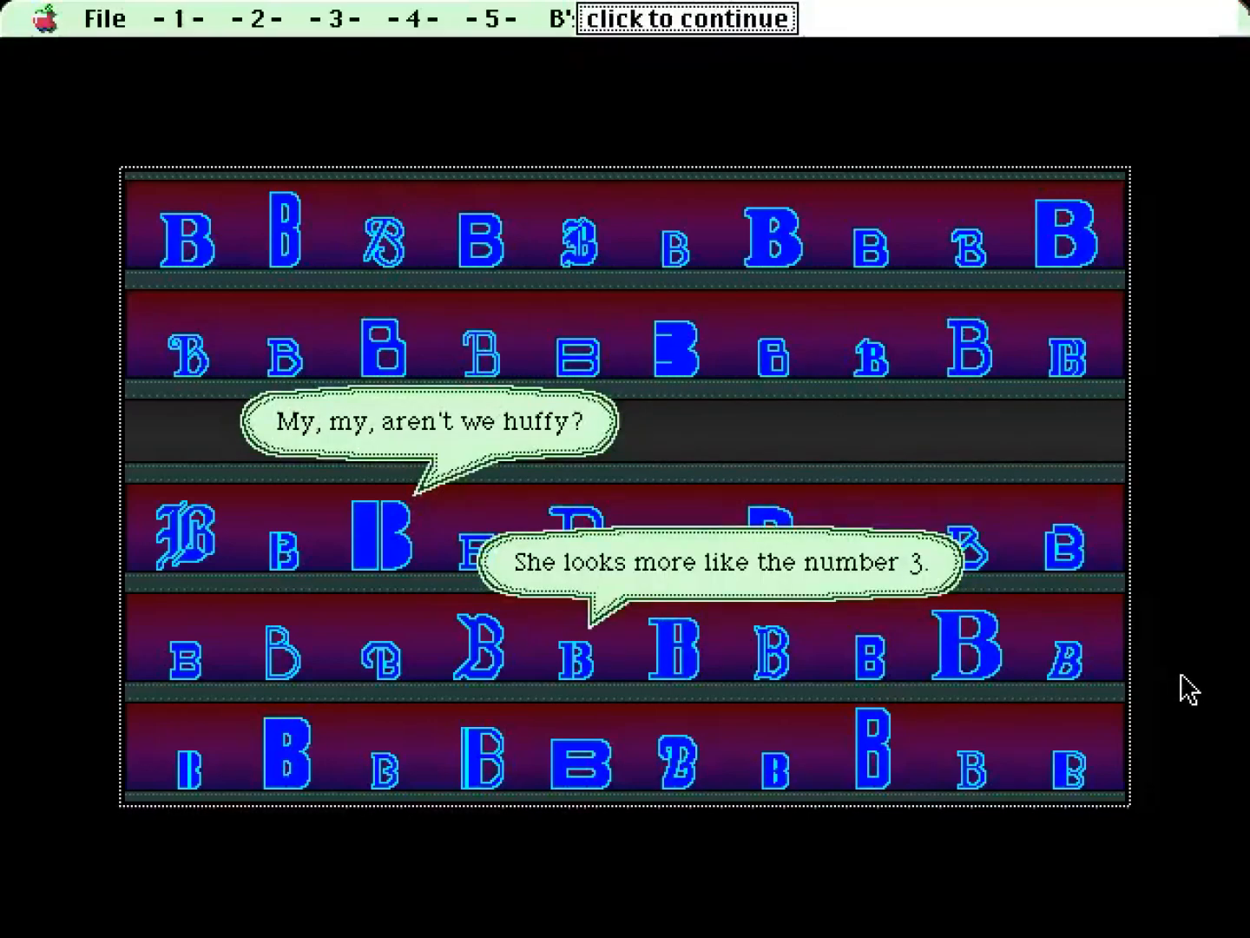
{"action": "left_click", "coordinate": [689, 19]}
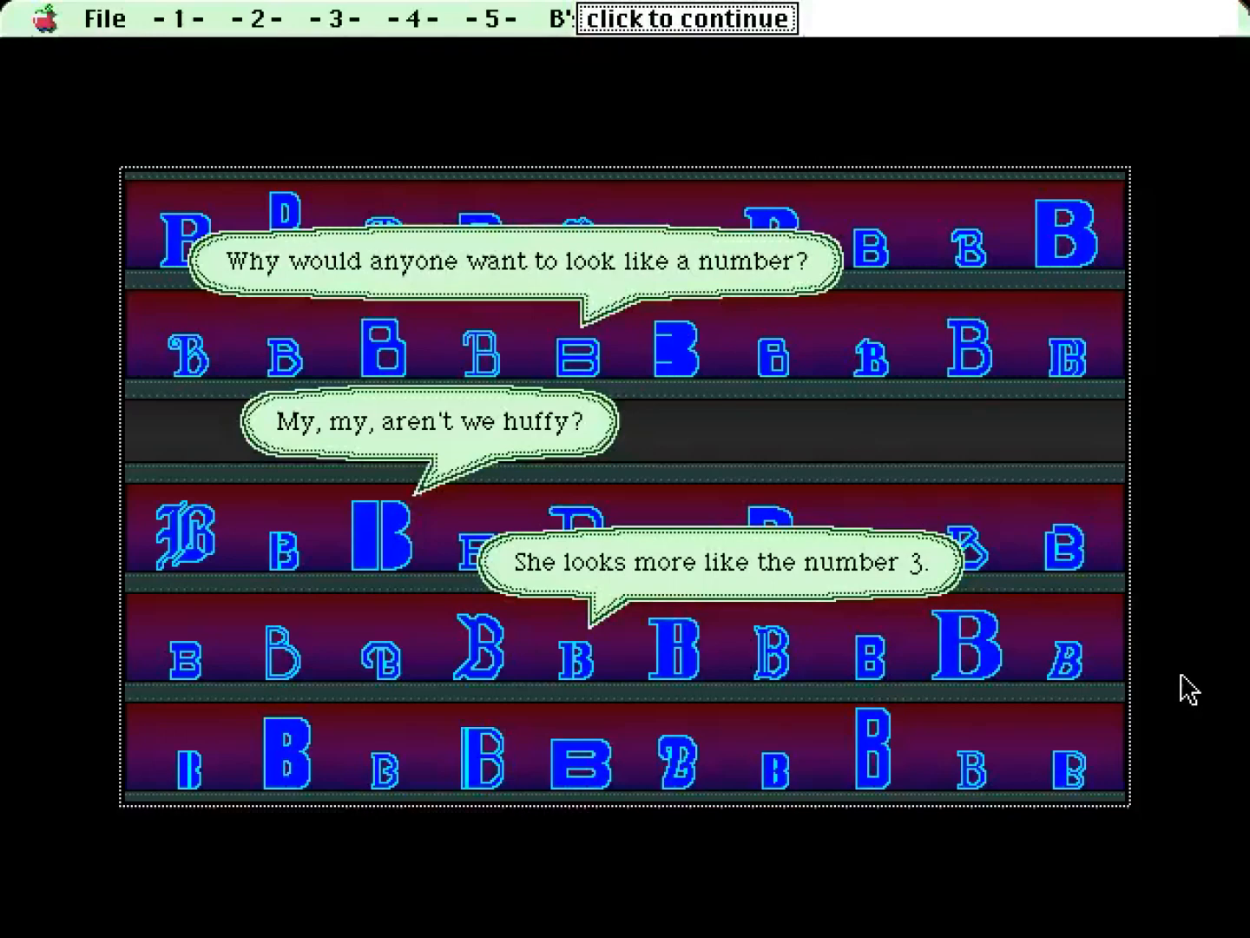
{"action": "left_click", "coordinate": [690, 17]}
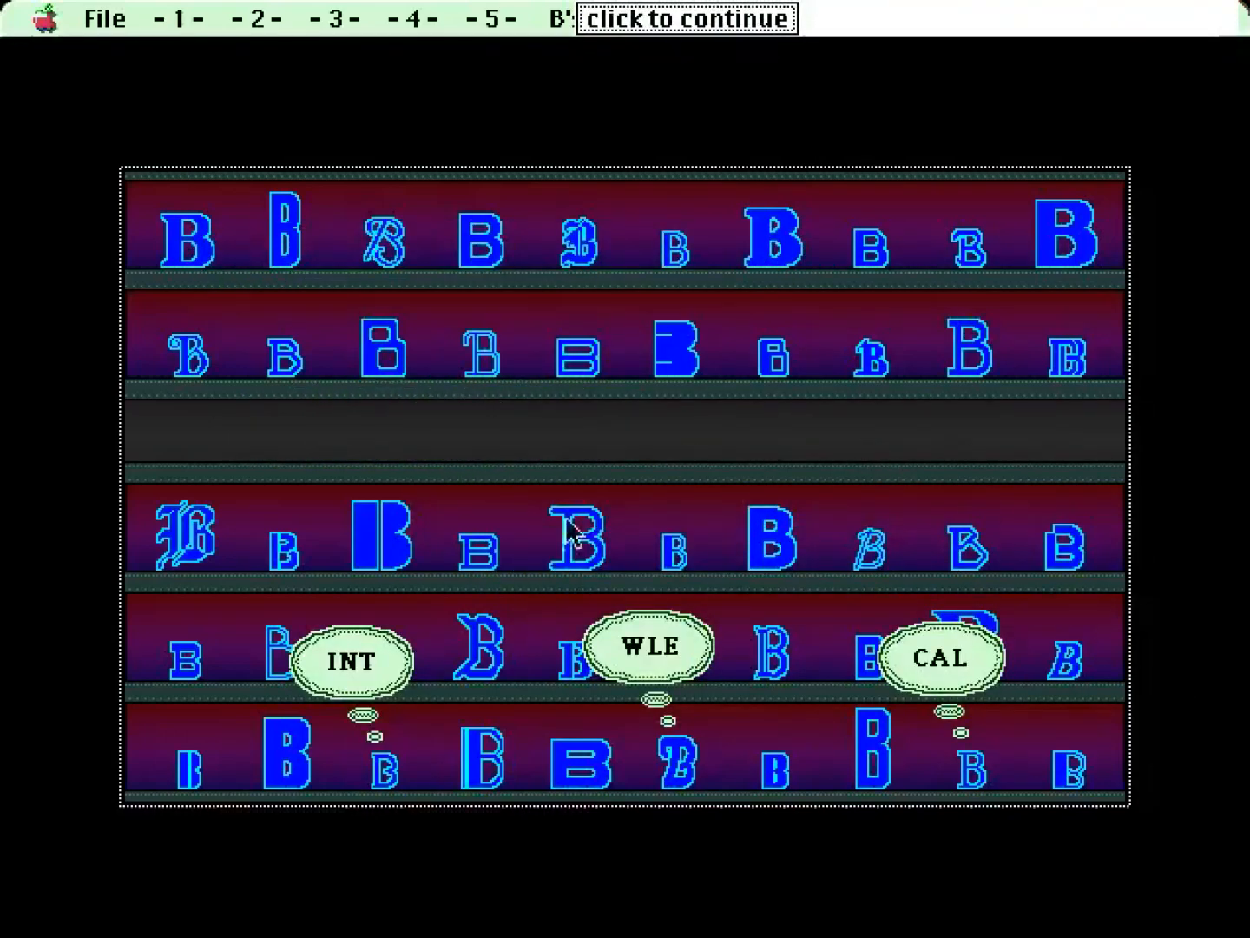
{"action": "mouse_move", "coordinate": [1016, 673]}
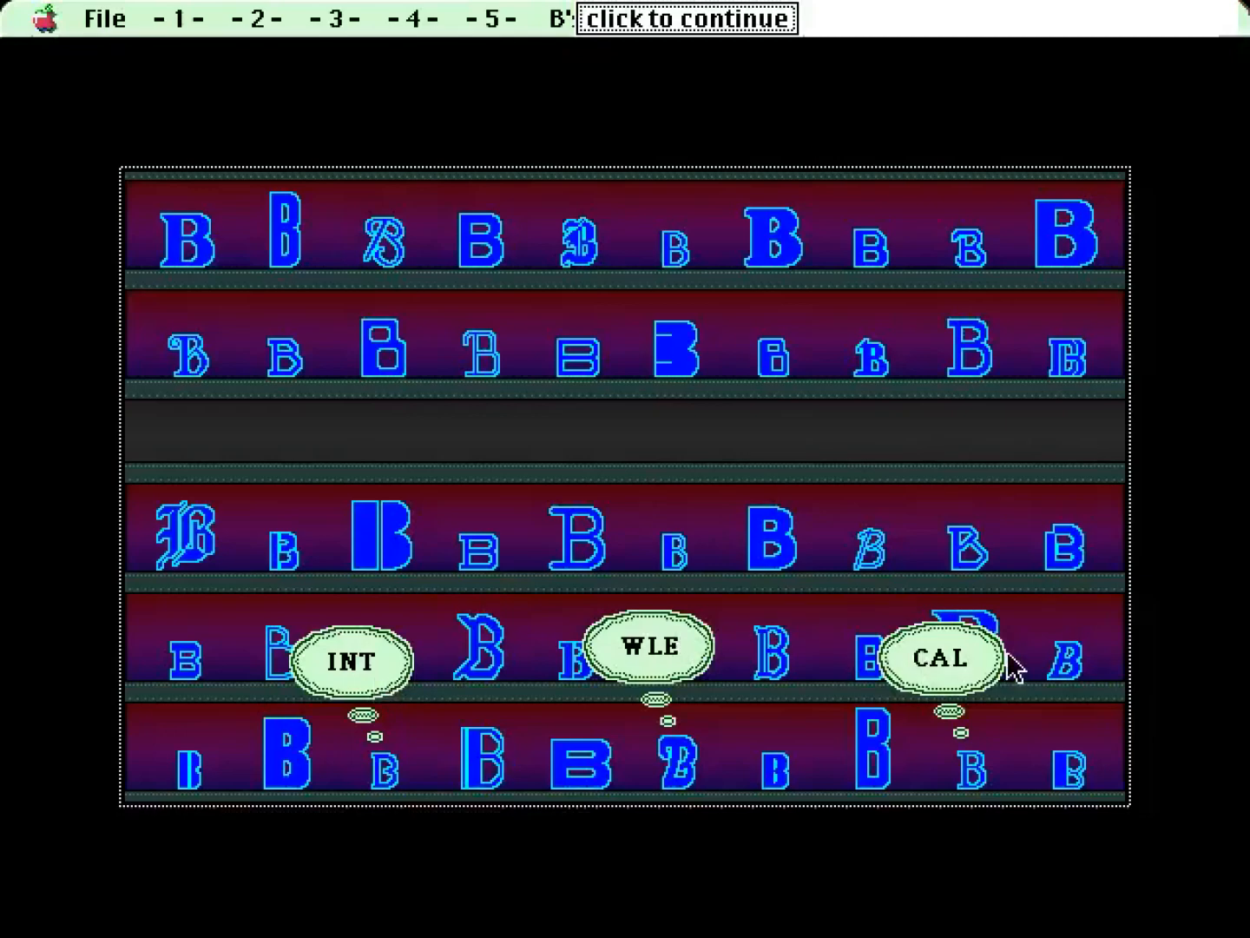
{"action": "mouse_move", "coordinate": [959, 599]}
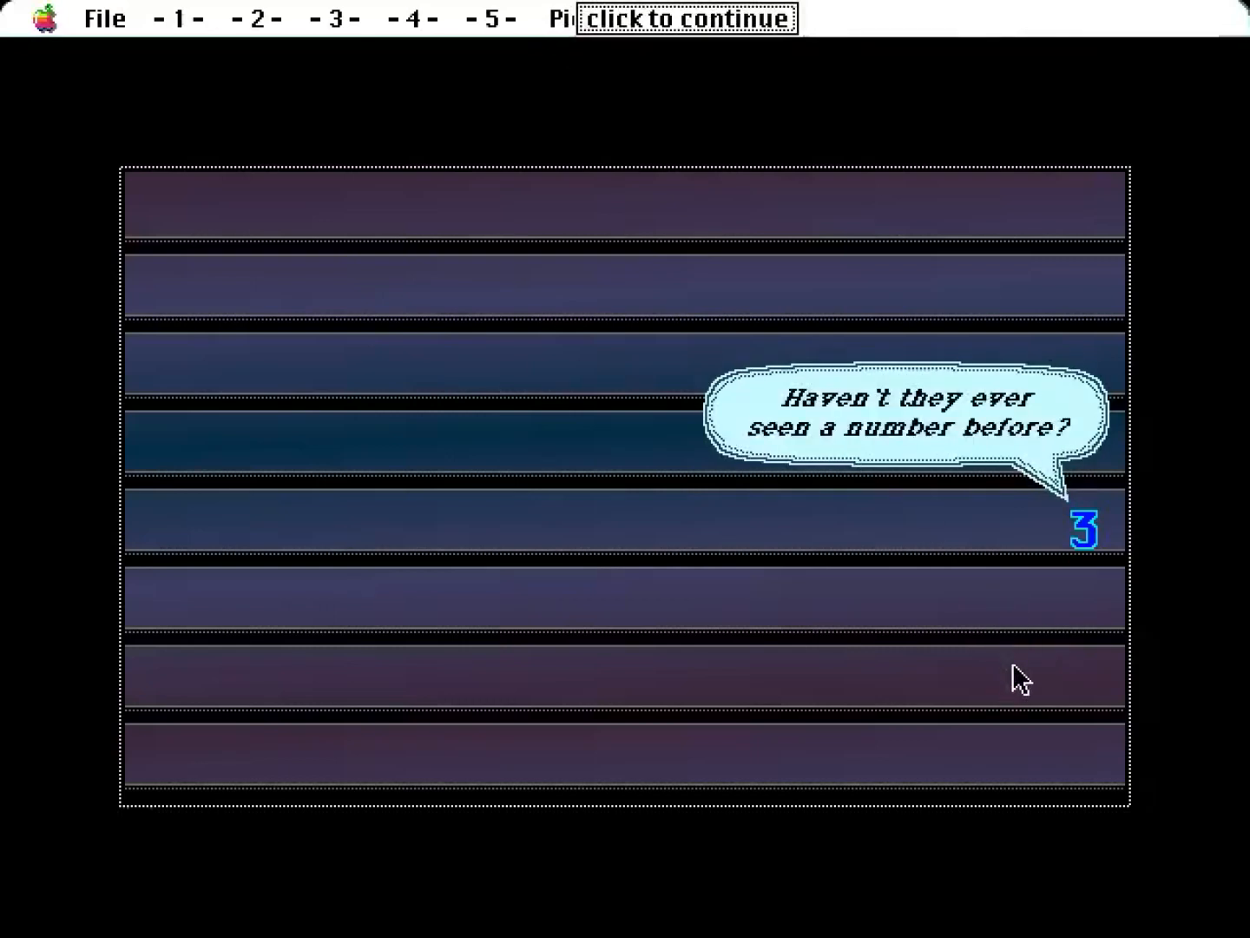
Continue past 3's remarks so the Pick up the Tab grid of green T tiles begins.
{"action": "left_click", "coordinate": [681, 18]}
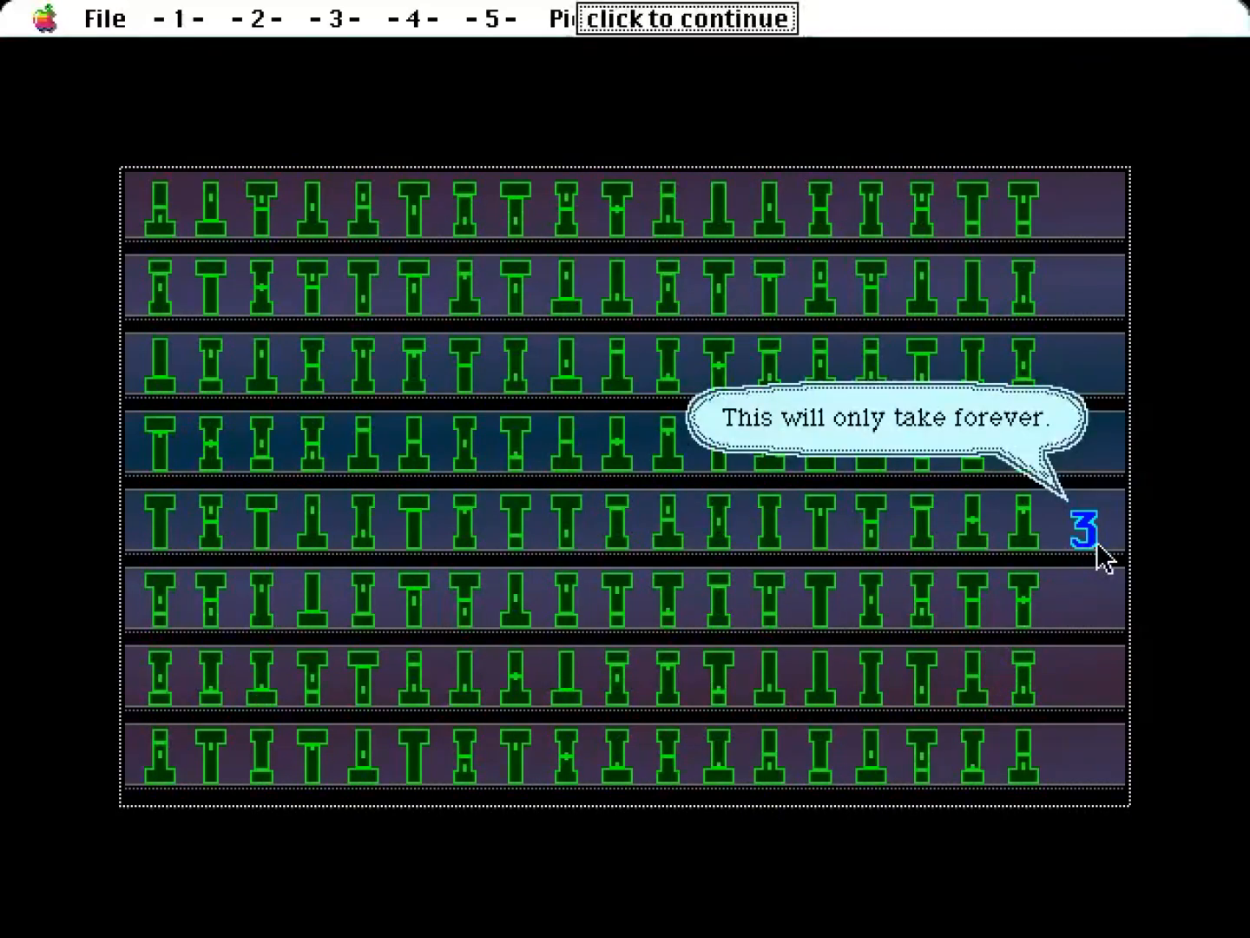
{"action": "left_click", "coordinate": [681, 19]}
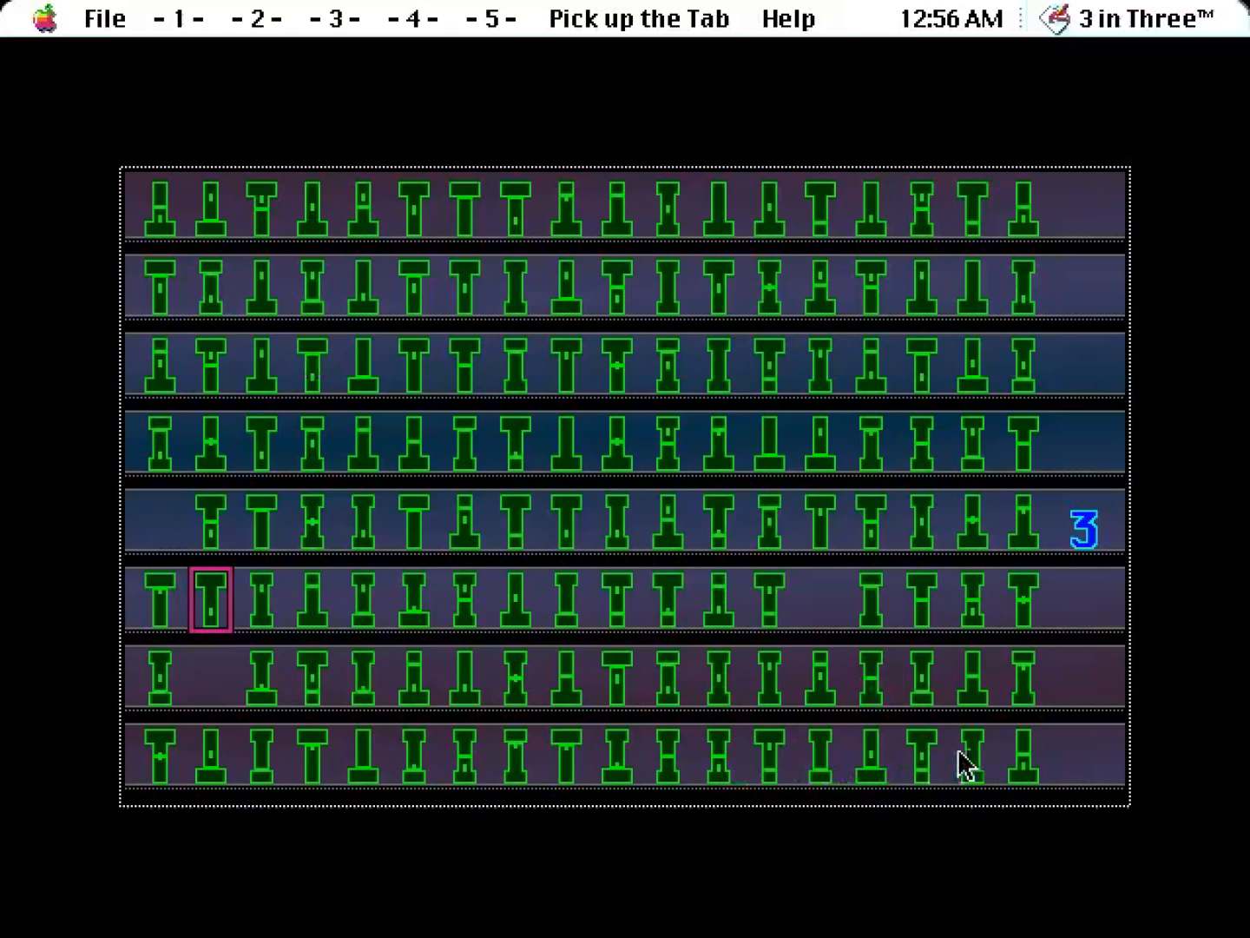
{"action": "mouse_move", "coordinate": [973, 293]}
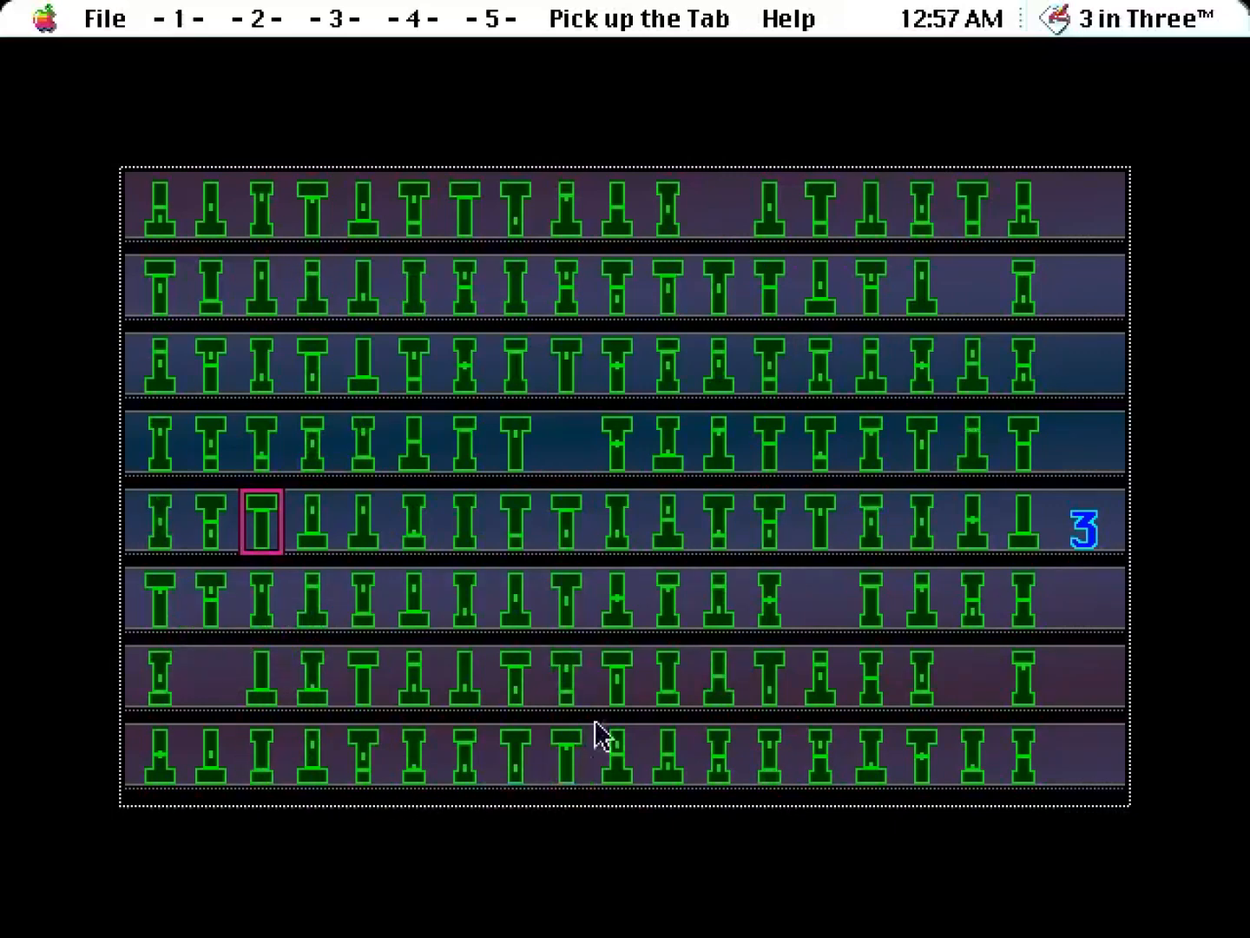
{"action": "mouse_move", "coordinate": [1068, 542]}
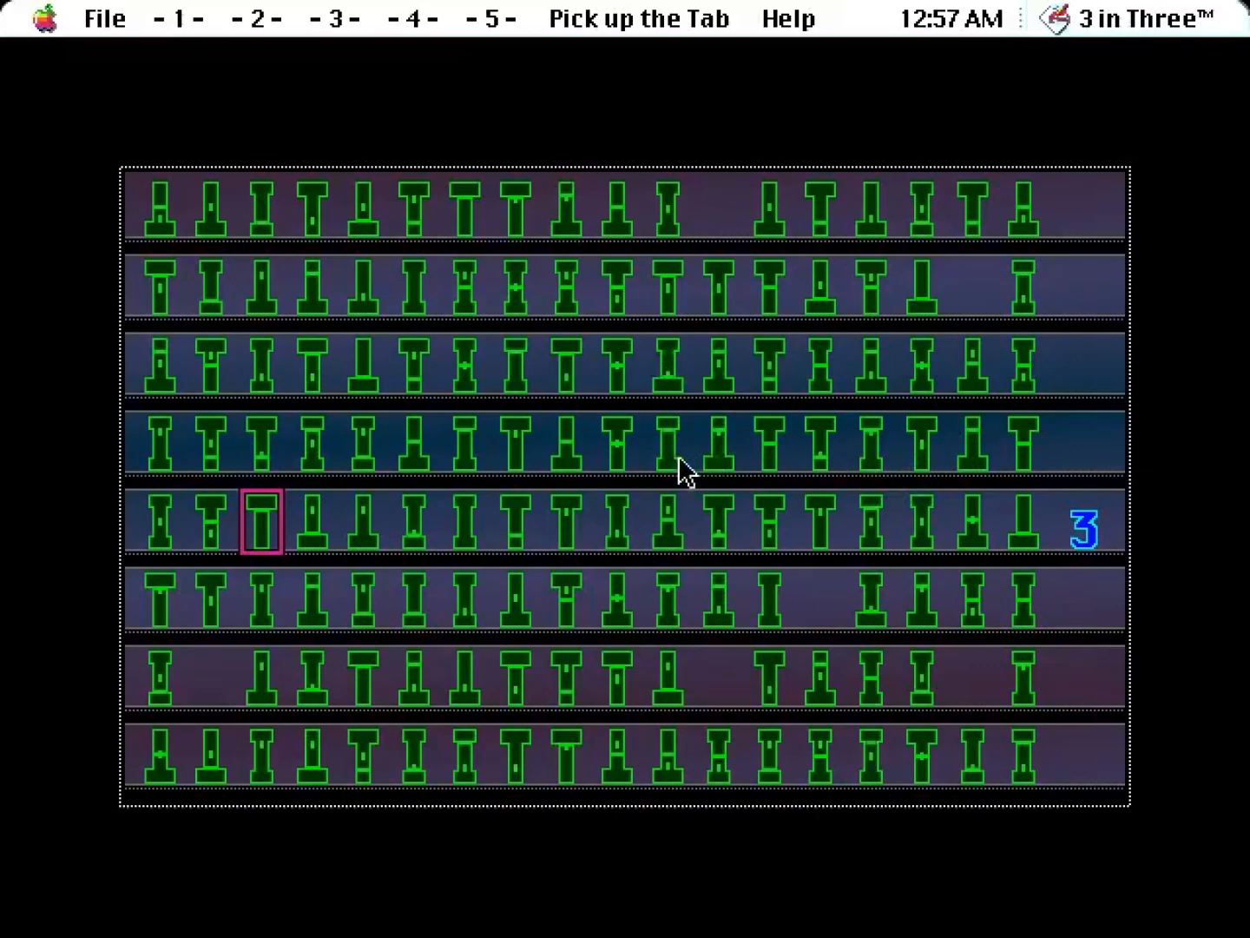
{"action": "mouse_move", "coordinate": [472, 413]}
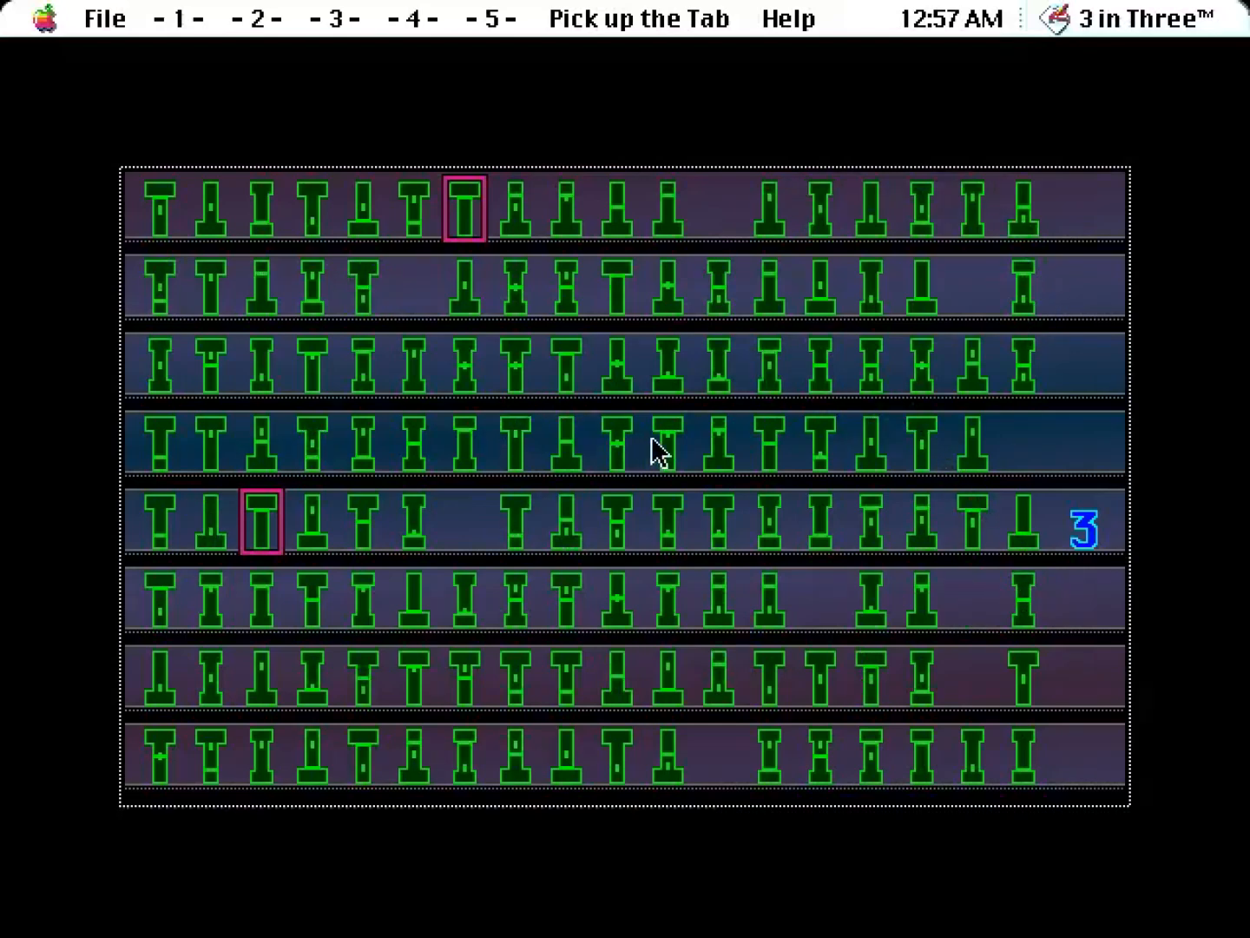
{"action": "mouse_move", "coordinate": [692, 455]}
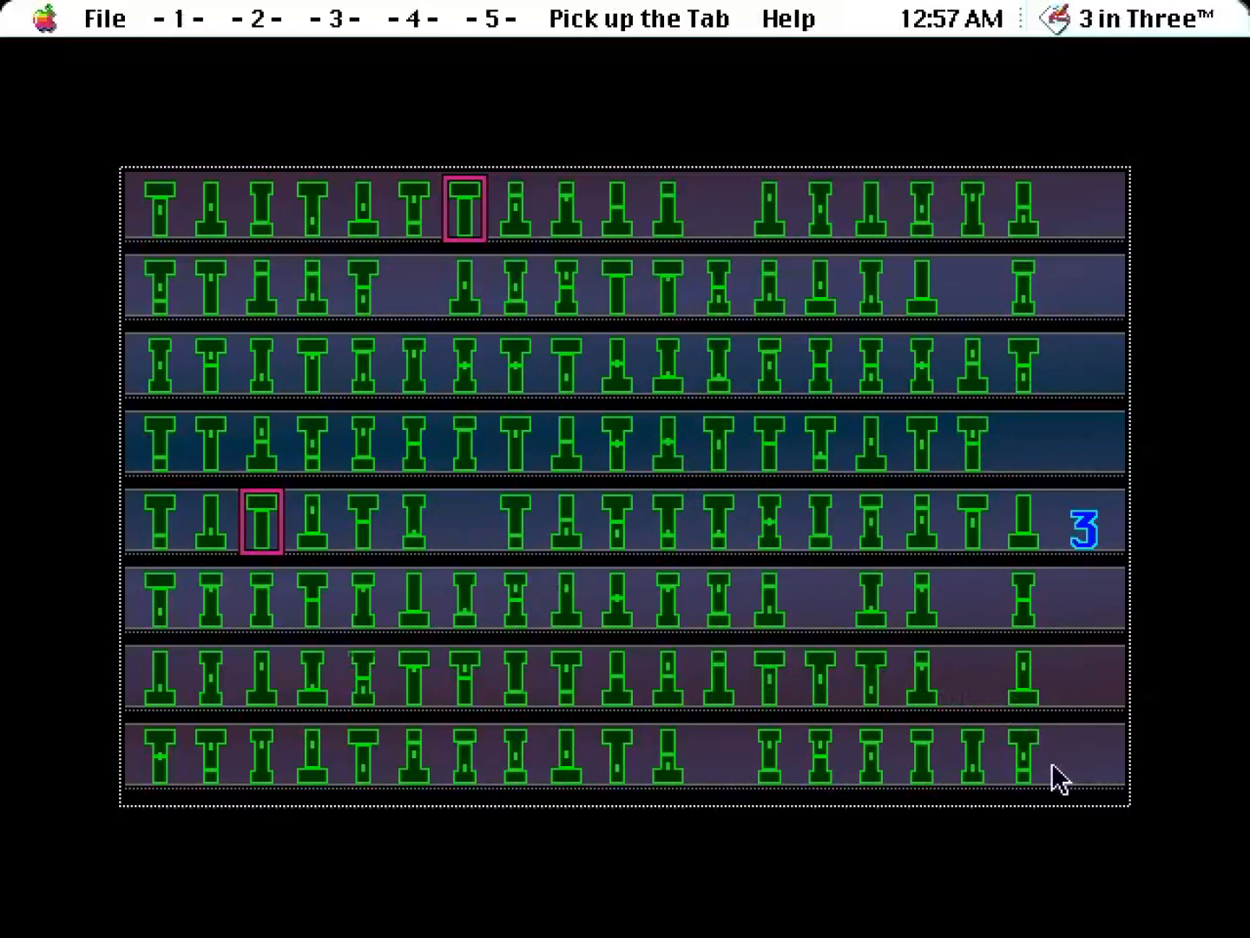
{"action": "mouse_move", "coordinate": [716, 698]}
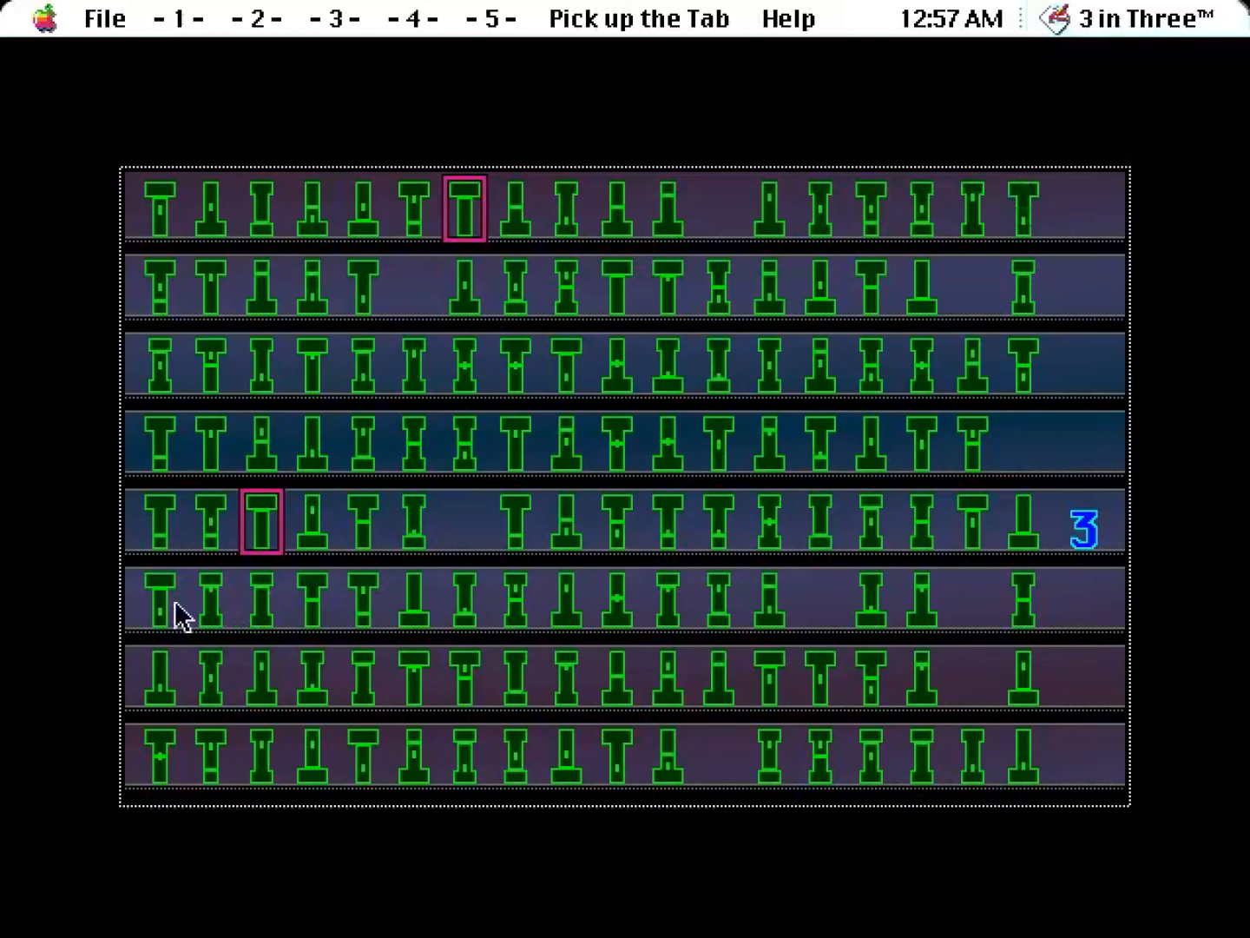
{"action": "mouse_move", "coordinate": [1004, 545]}
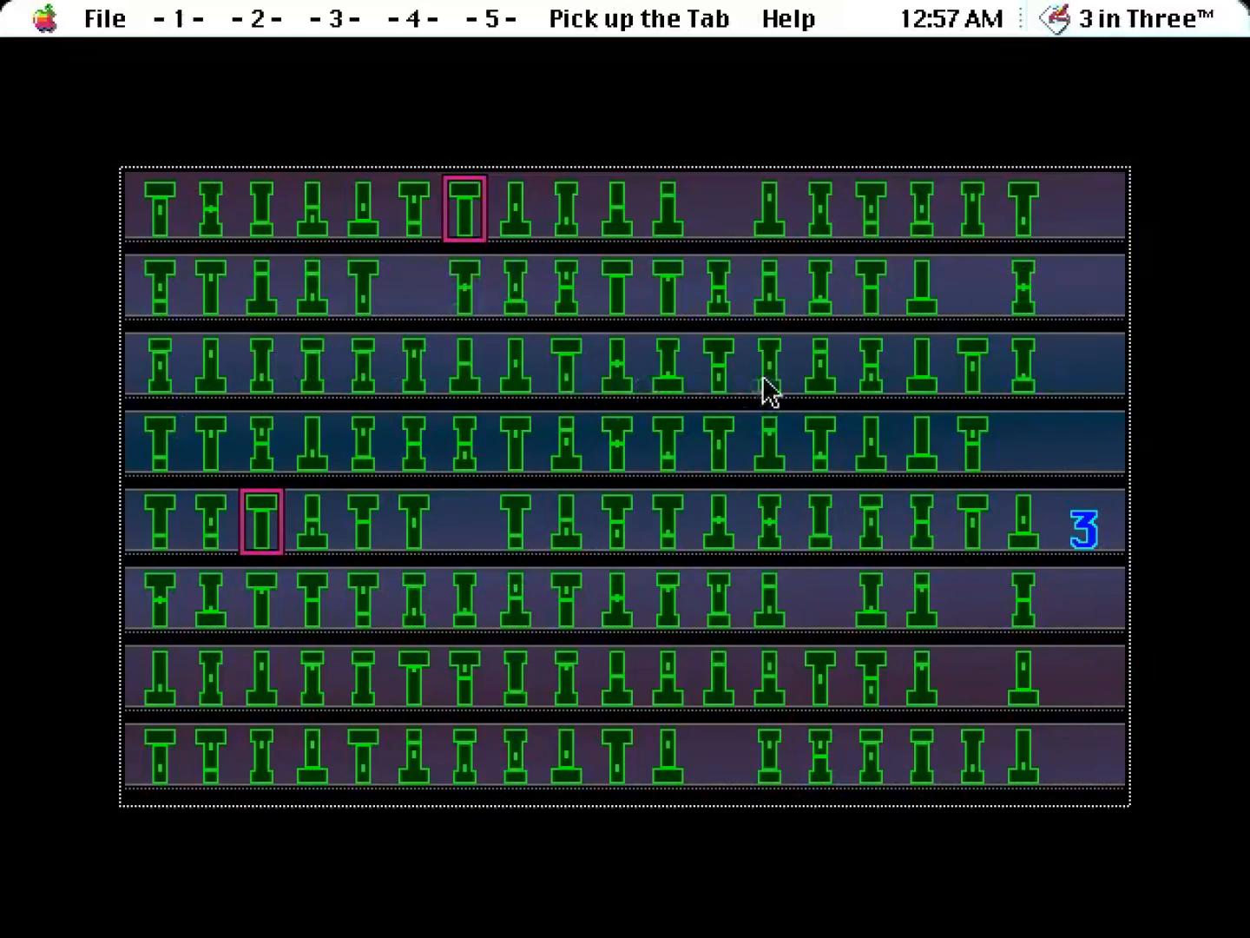
{"action": "mouse_move", "coordinate": [865, 306]}
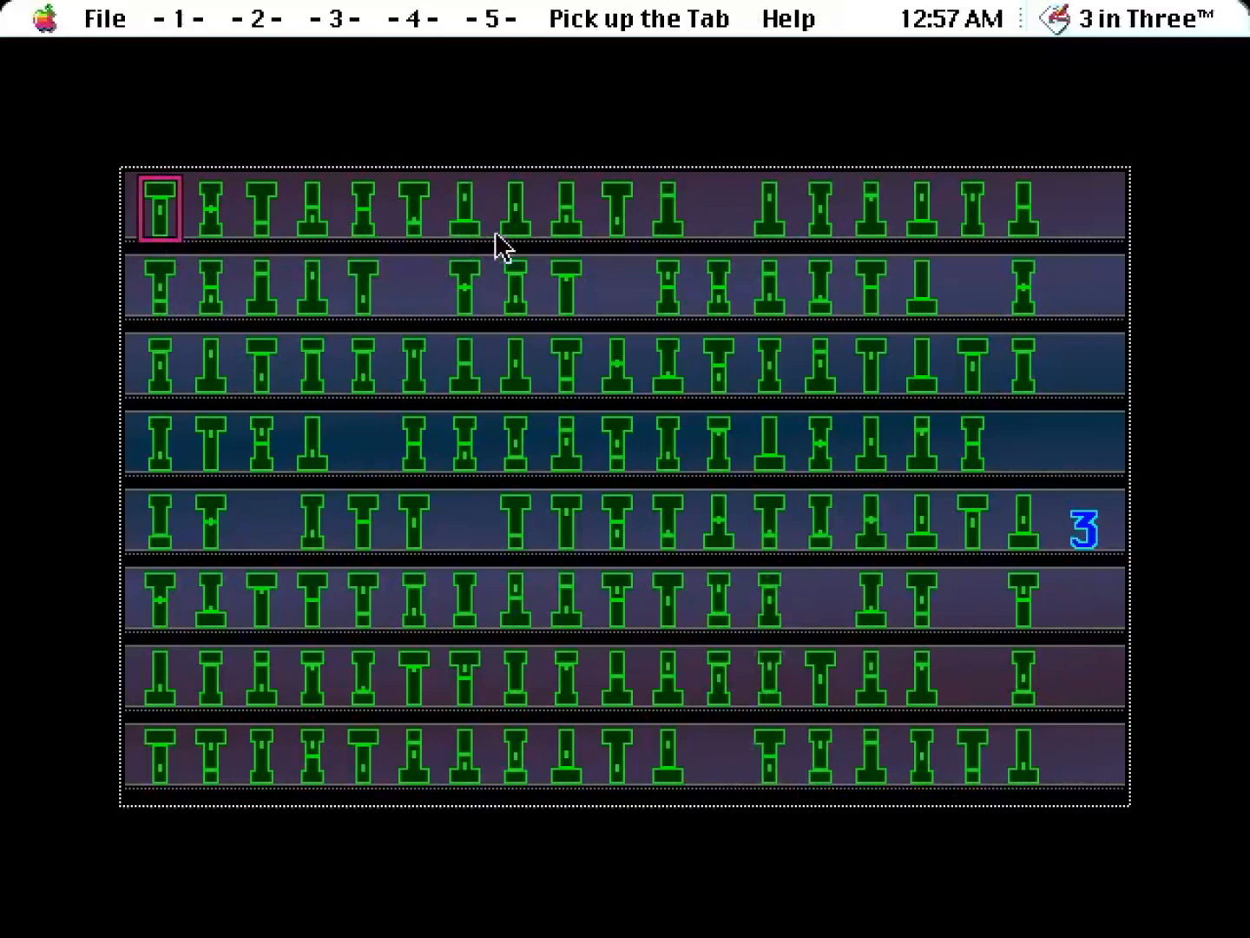
{"action": "mouse_move", "coordinate": [1098, 260]}
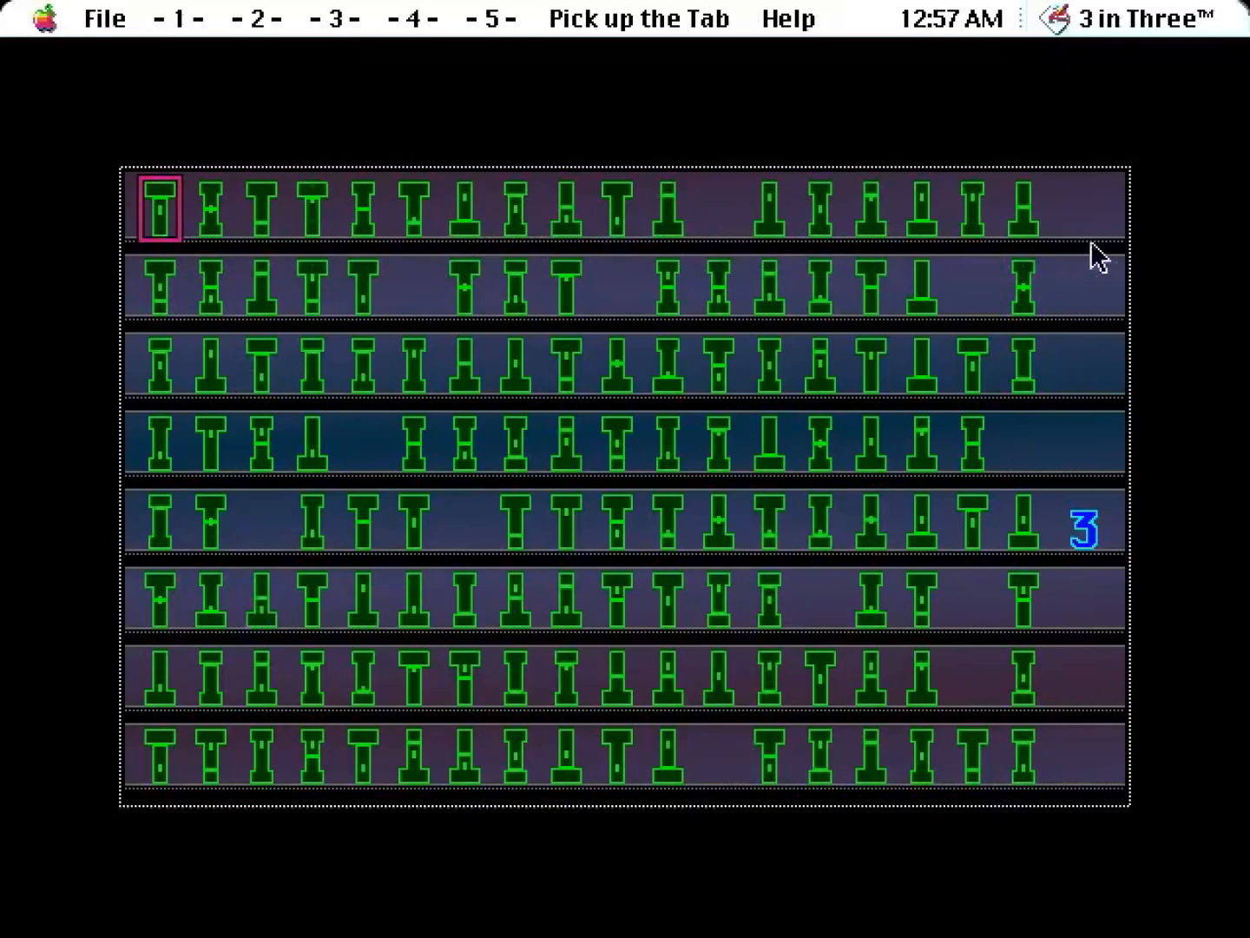
{"action": "mouse_move", "coordinate": [597, 313]}
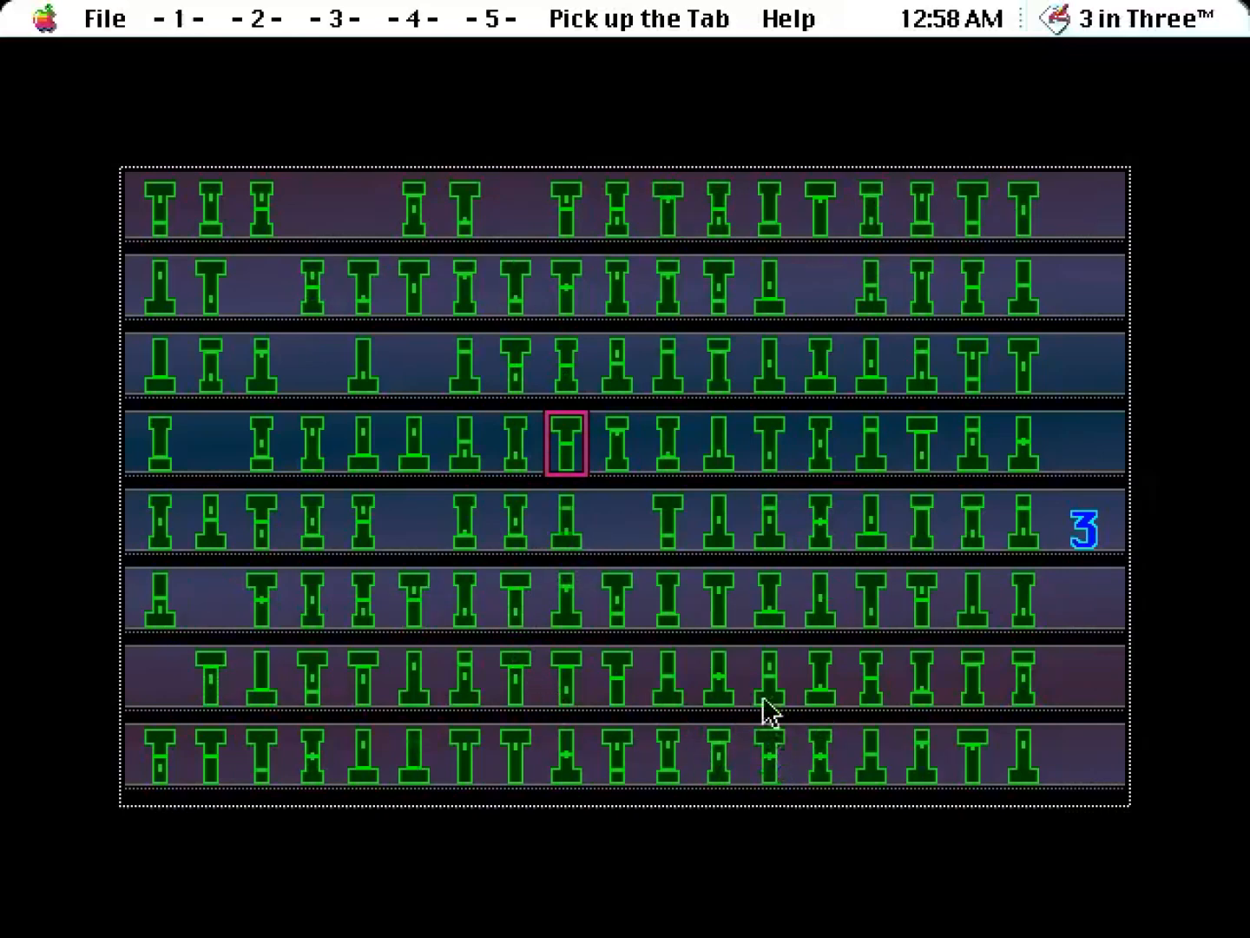
{"action": "mouse_move", "coordinate": [849, 243]}
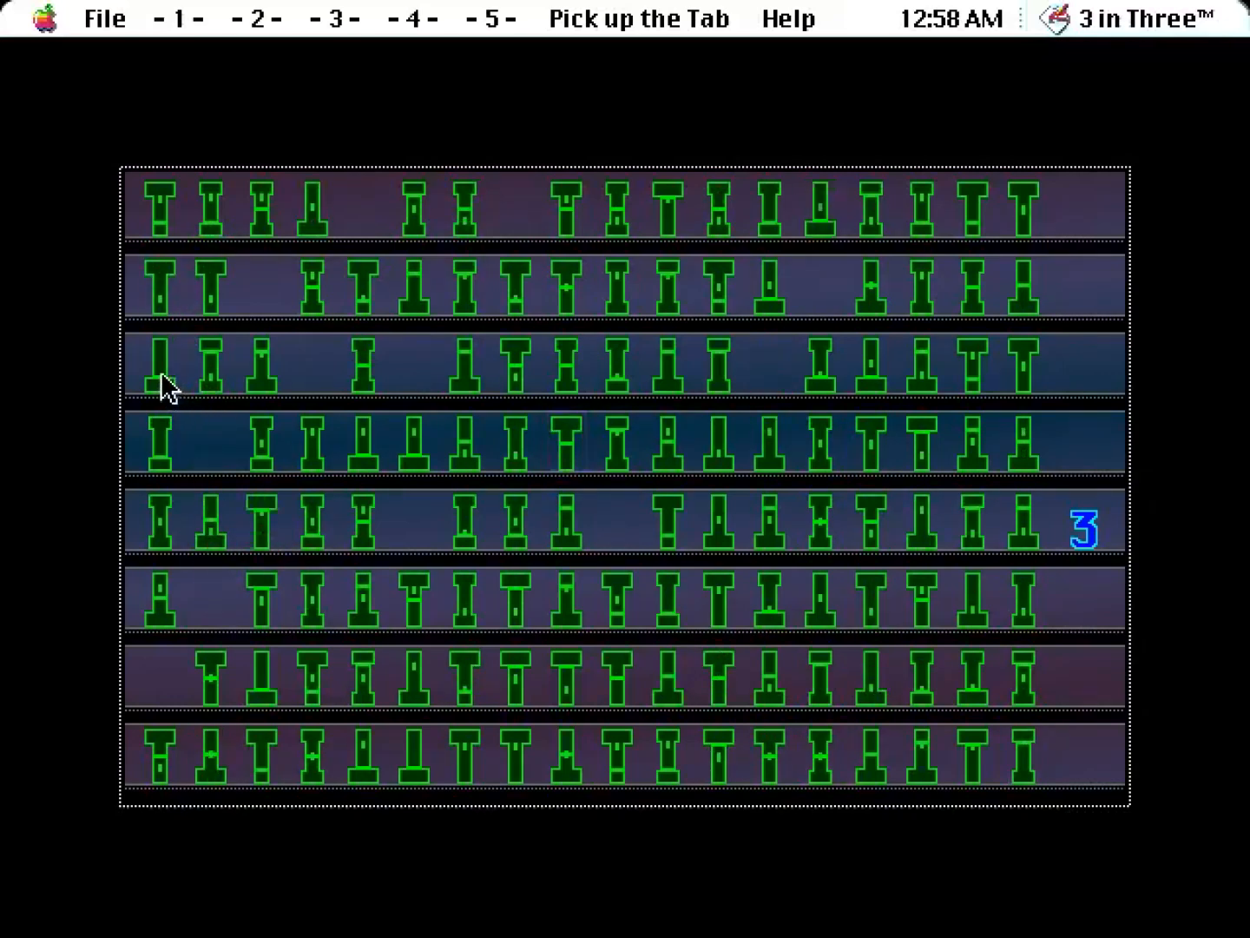
Pick up another tab pair, shifting the gaps across the grid rows.
{"action": "left_click", "coordinate": [160, 370]}
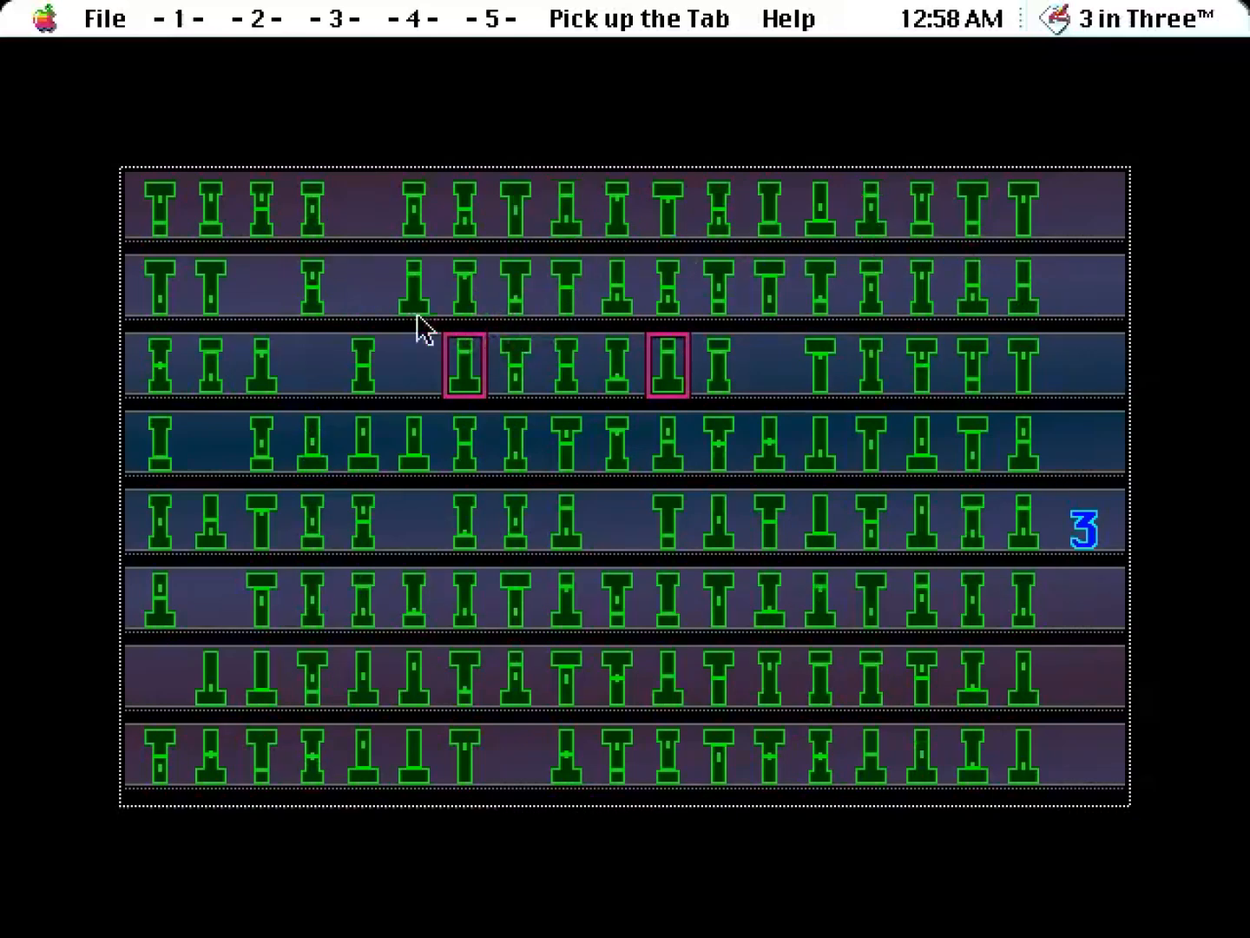
{"action": "mouse_move", "coordinate": [1033, 452]}
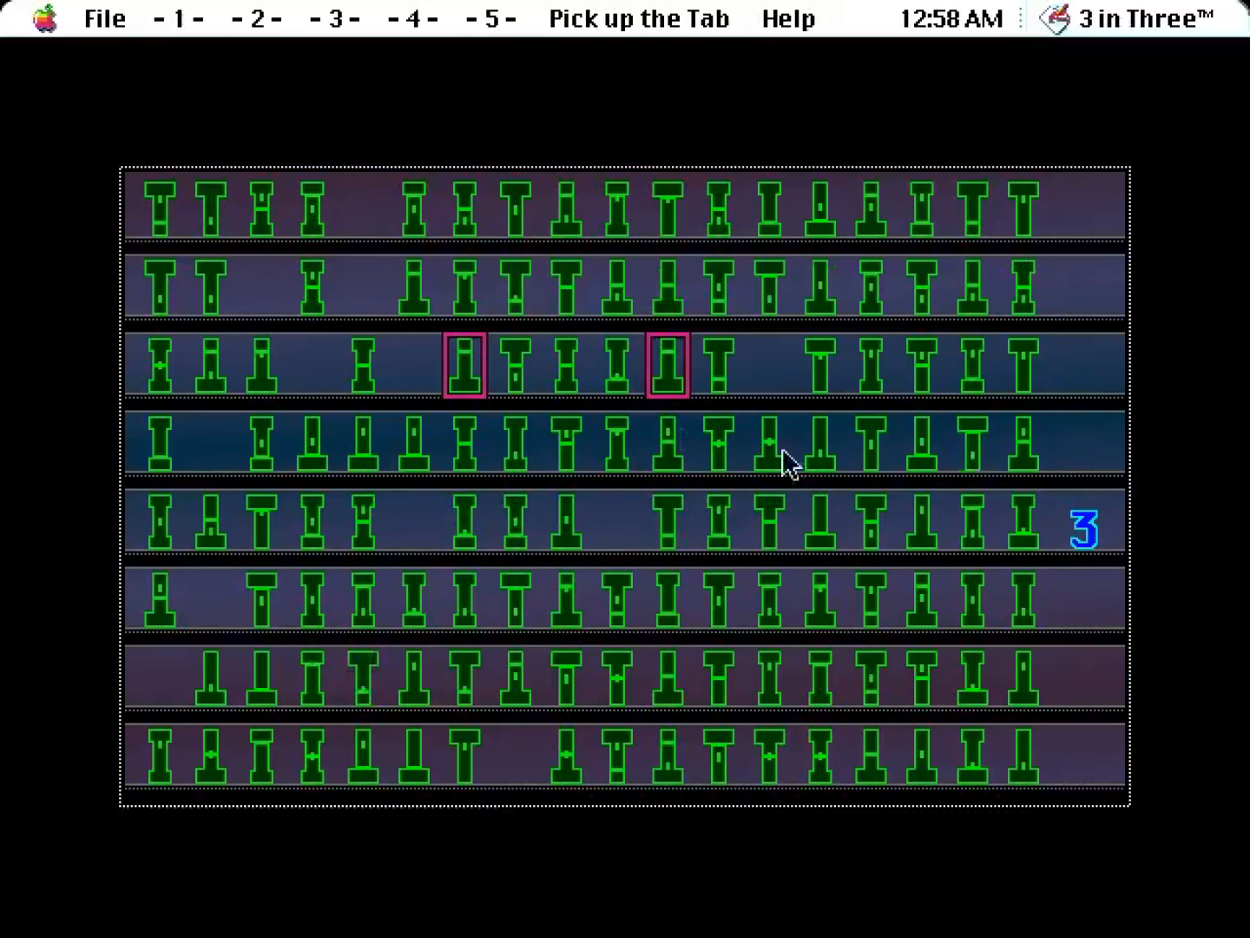
{"action": "mouse_move", "coordinate": [885, 577]}
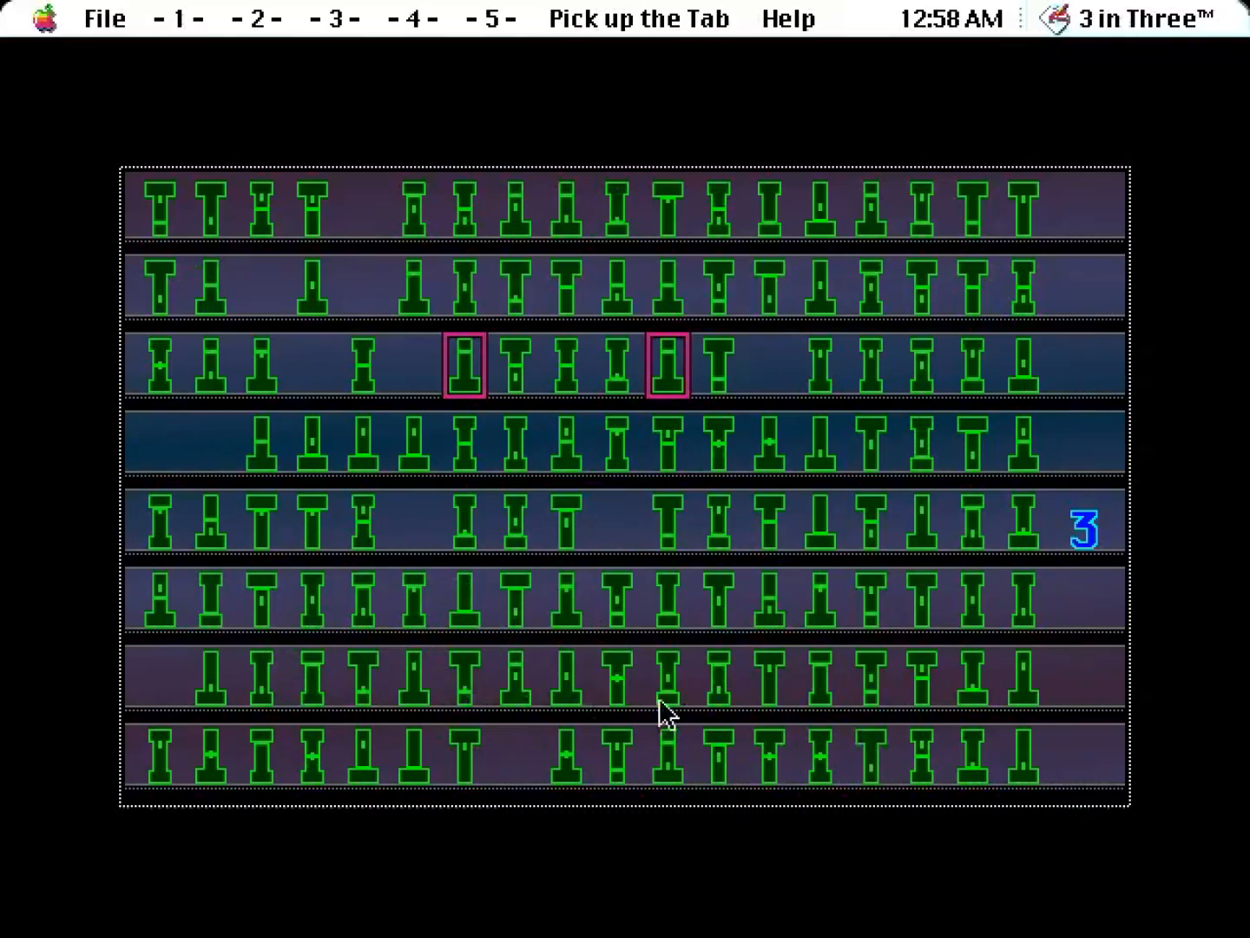
{"action": "mouse_move", "coordinate": [600, 695]}
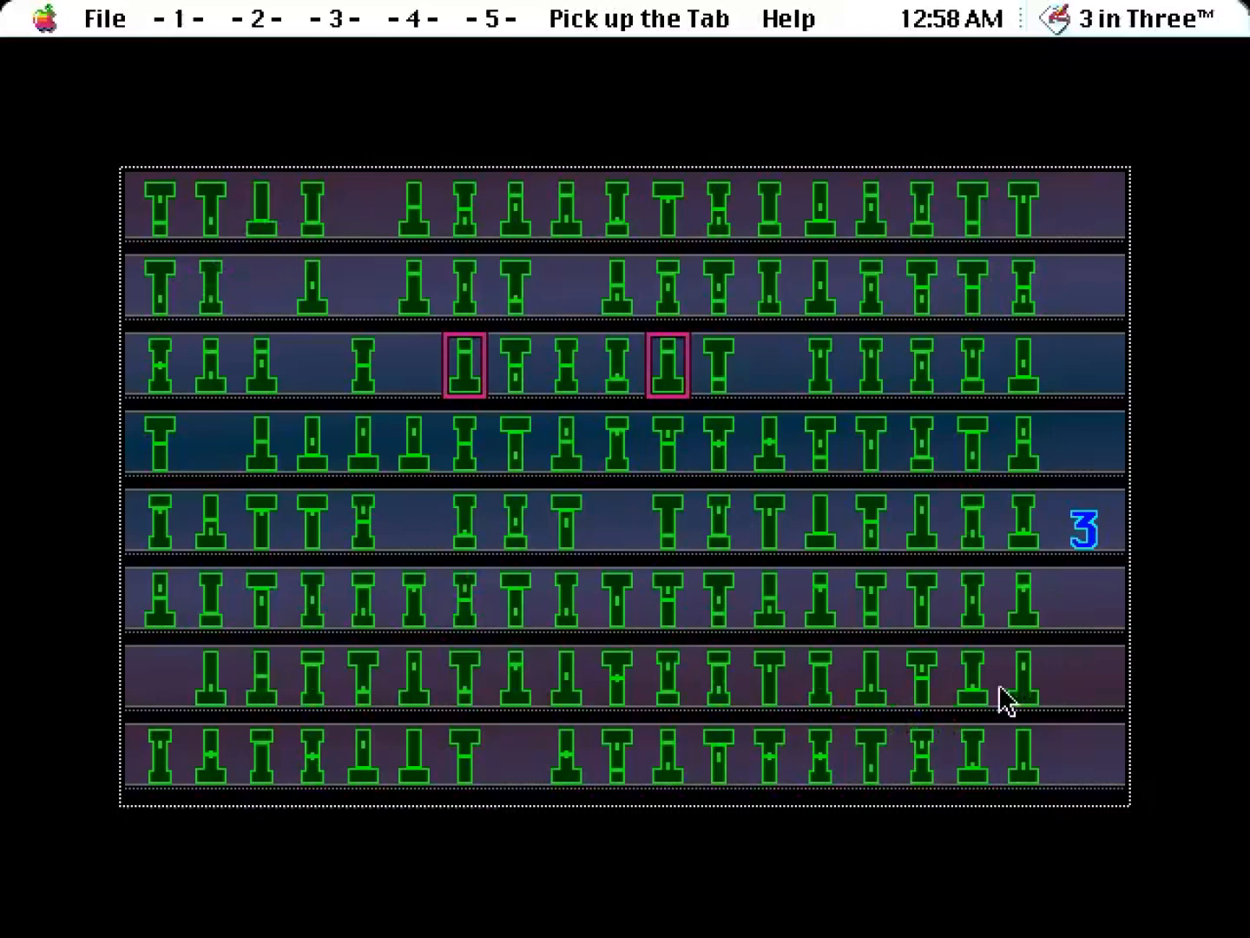
{"action": "mouse_move", "coordinate": [952, 785]}
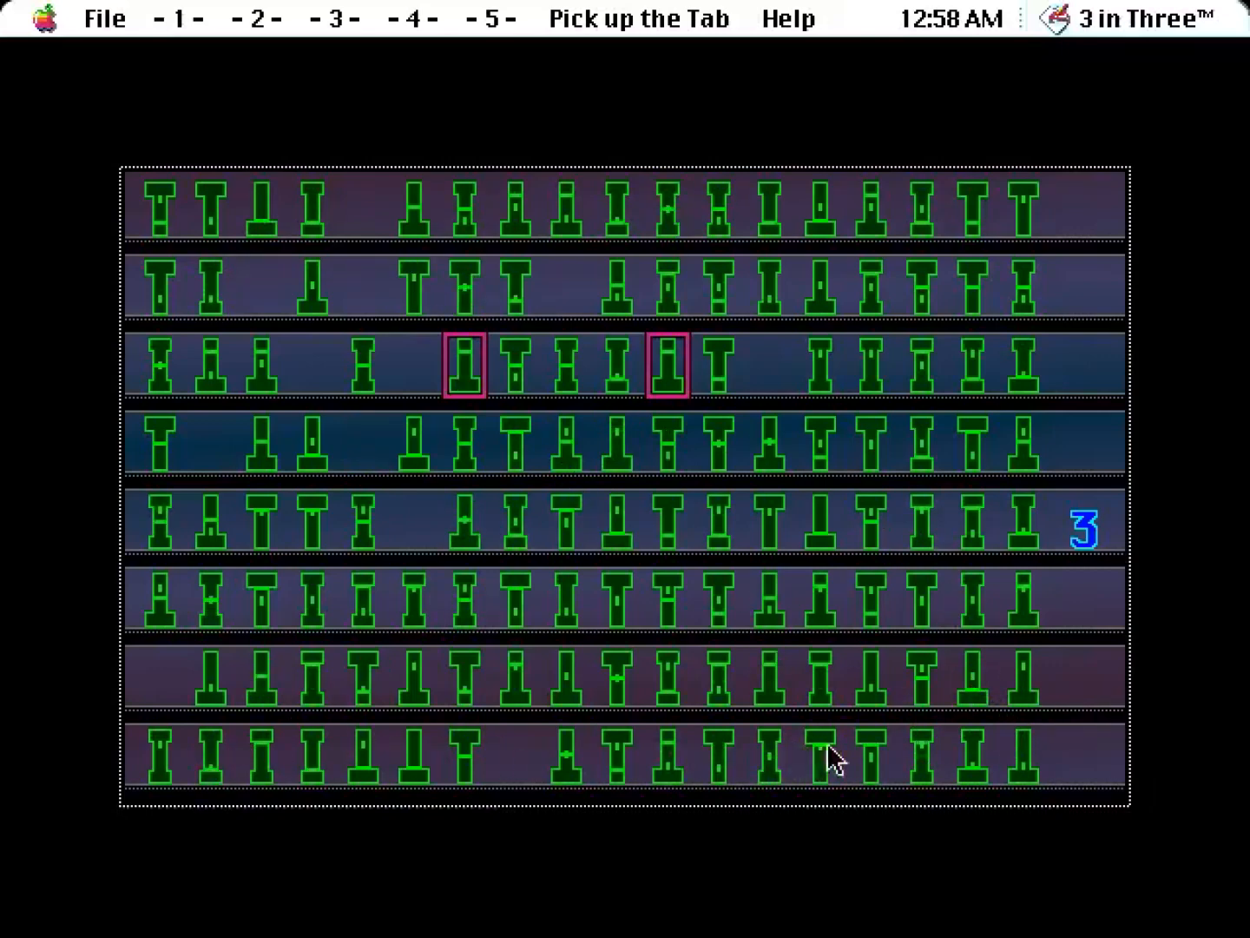
{"action": "mouse_move", "coordinate": [374, 698]}
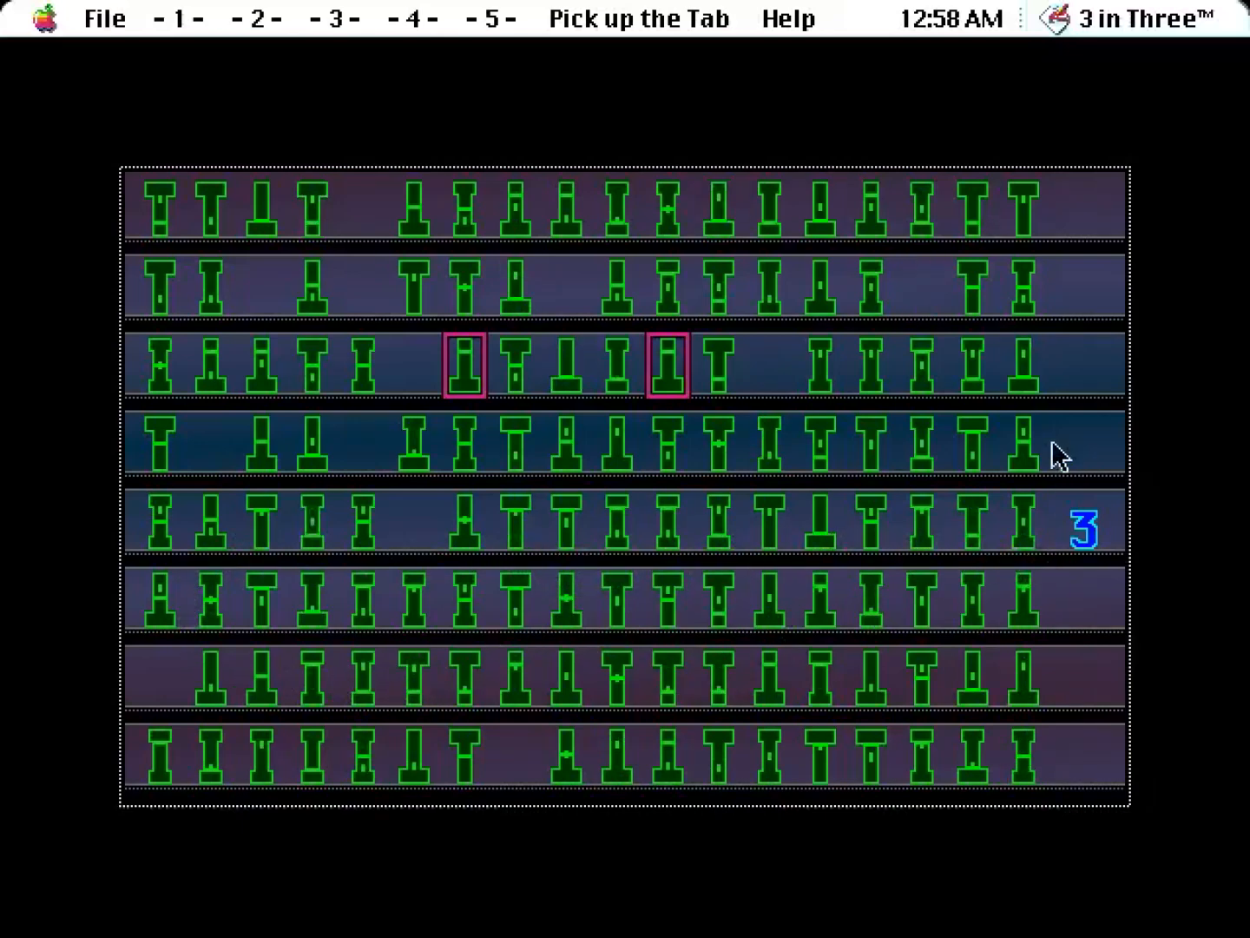
{"action": "mouse_move", "coordinate": [193, 472]}
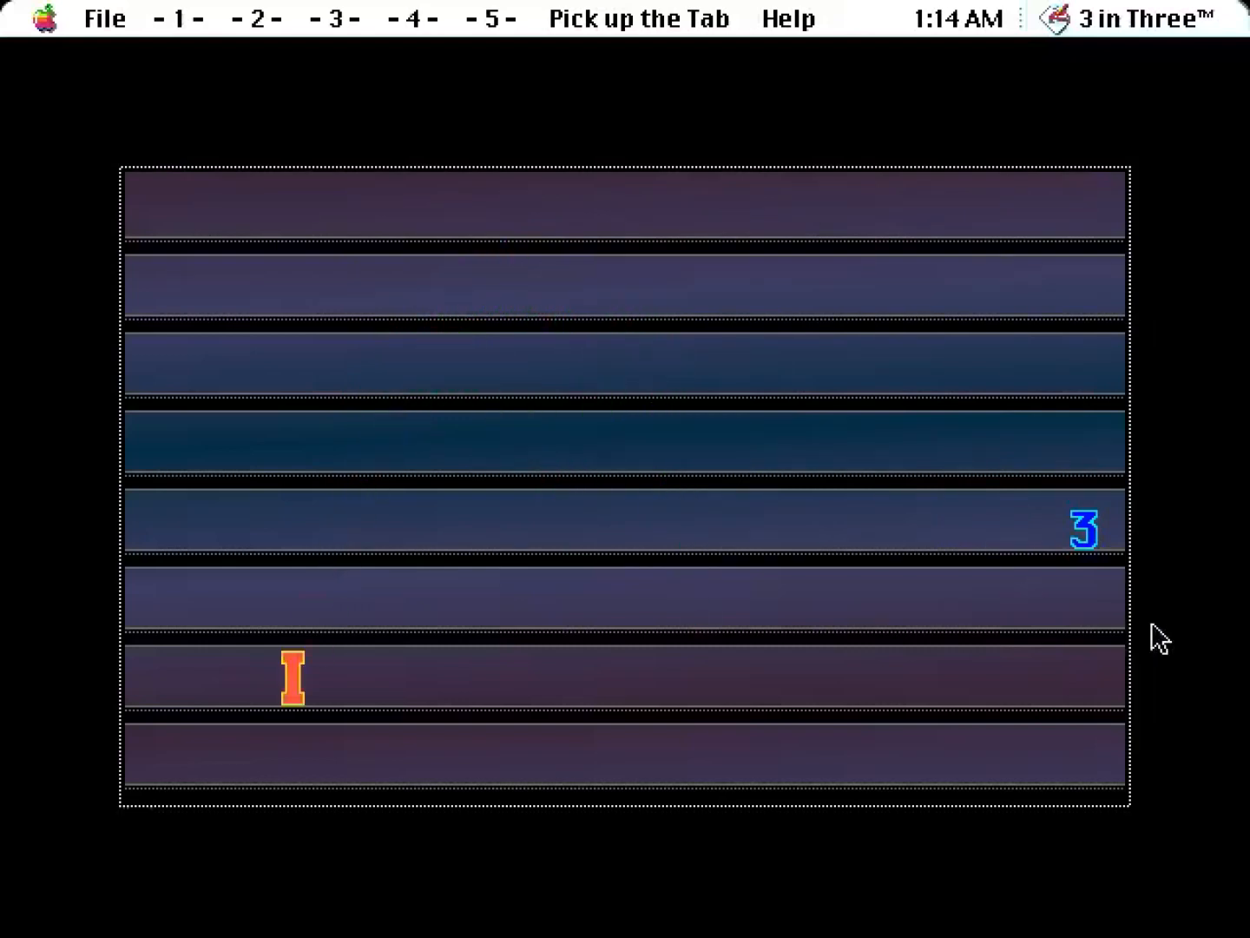
Continue after clearing every tab, leaving the lone orange I on the board.
{"action": "left_click", "coordinate": [294, 679]}
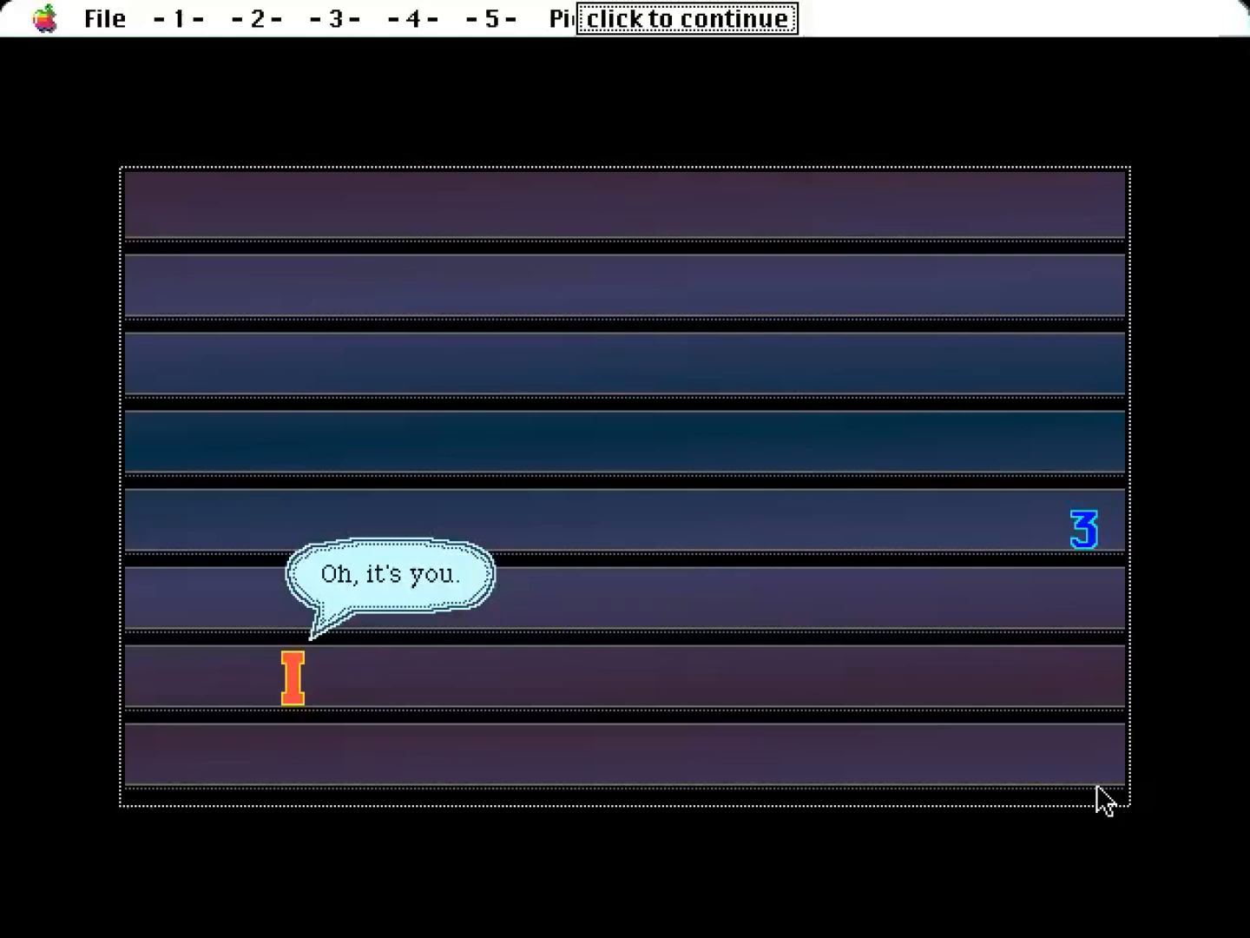
{"action": "mouse_move", "coordinate": [157, 275]}
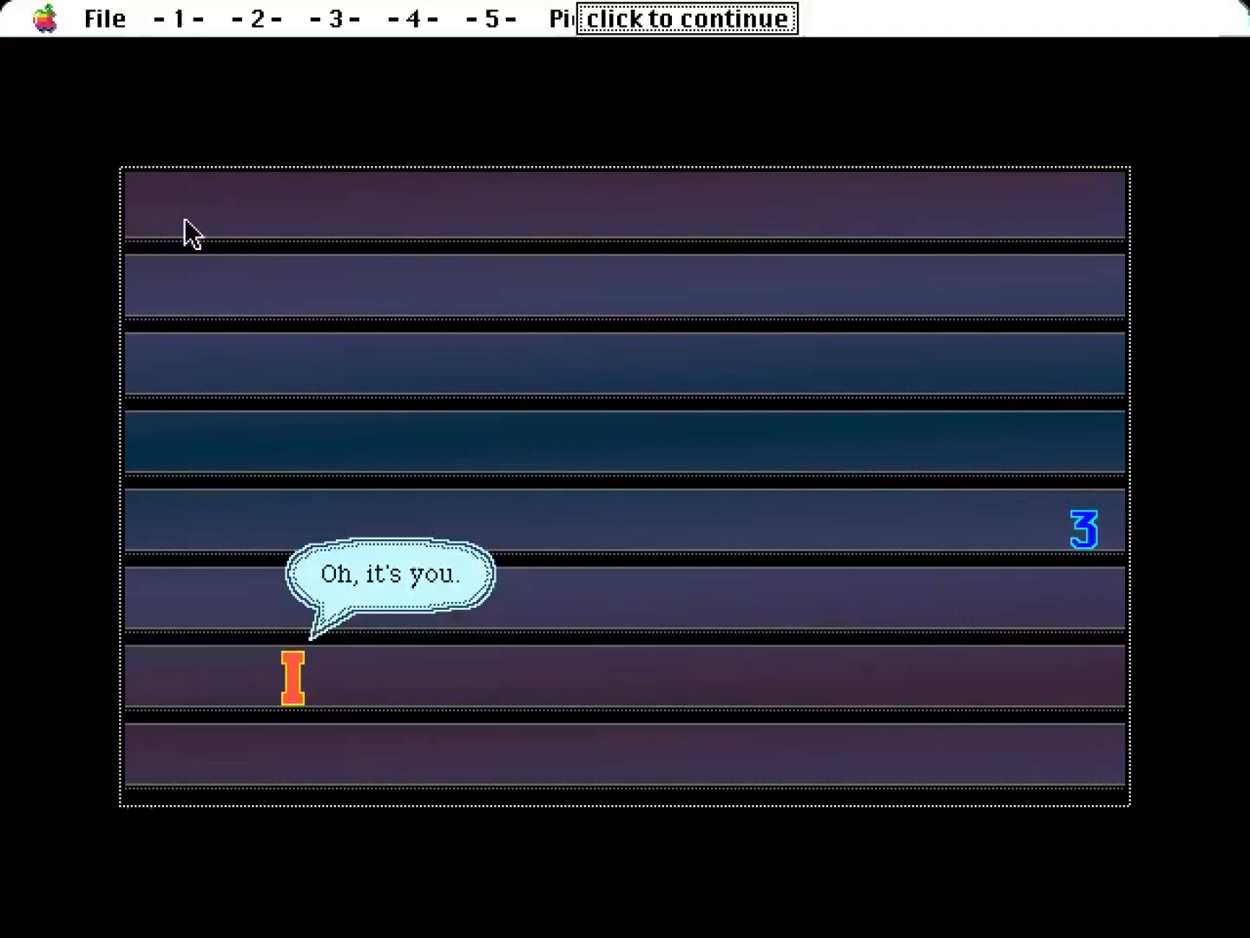
{"action": "mouse_move", "coordinate": [174, 252]}
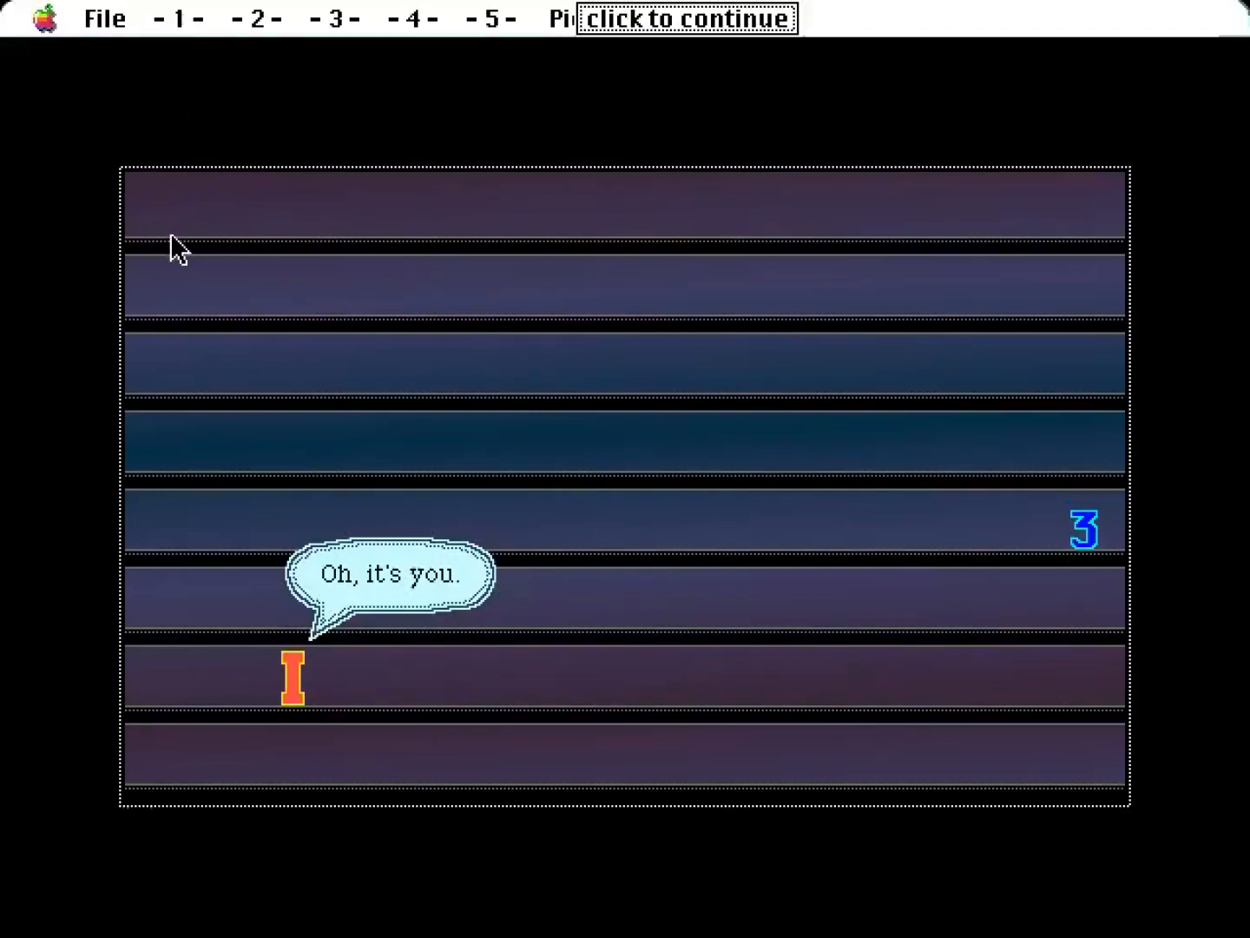
{"action": "mouse_move", "coordinate": [698, 302]}
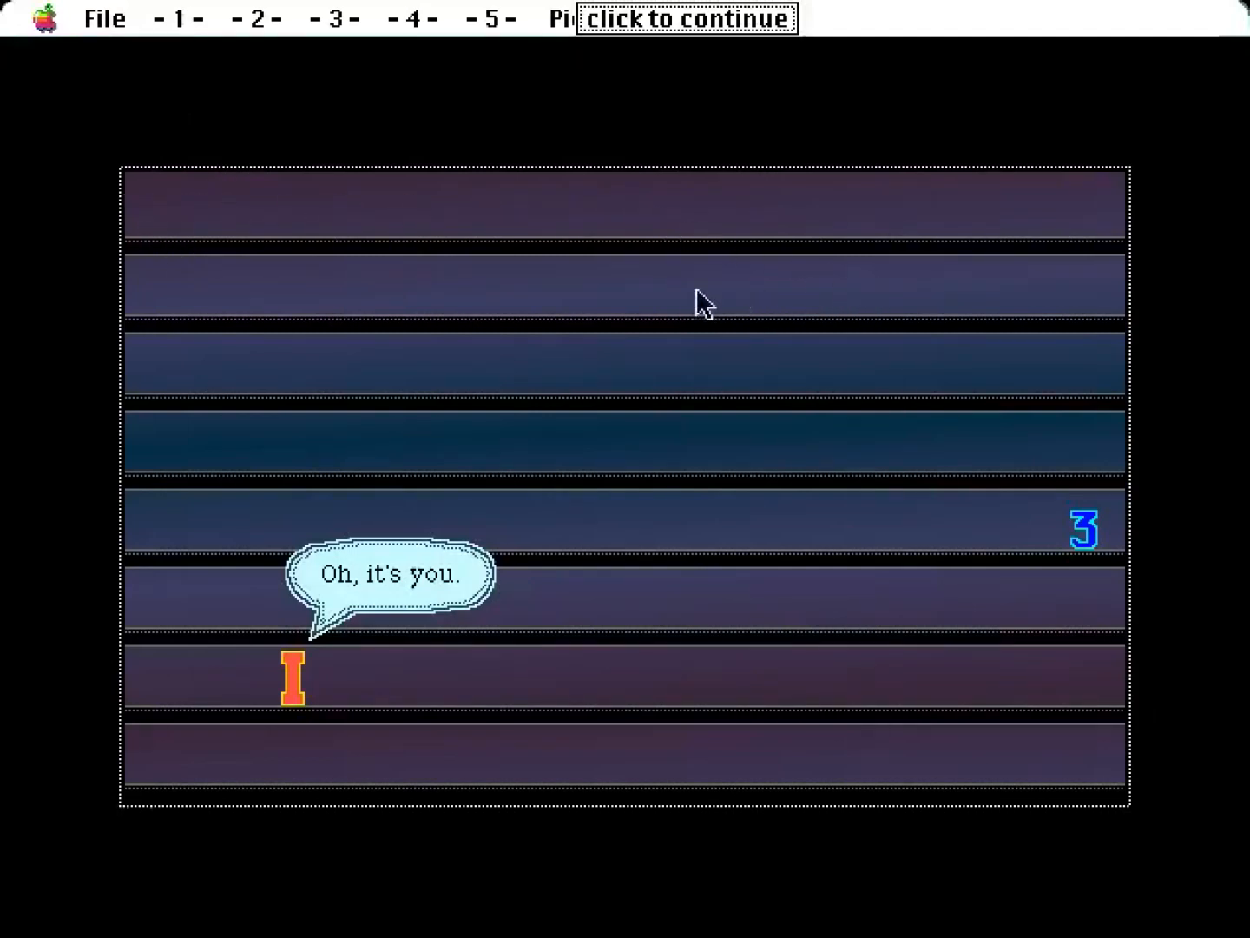
{"action": "mouse_move", "coordinate": [1004, 246]}
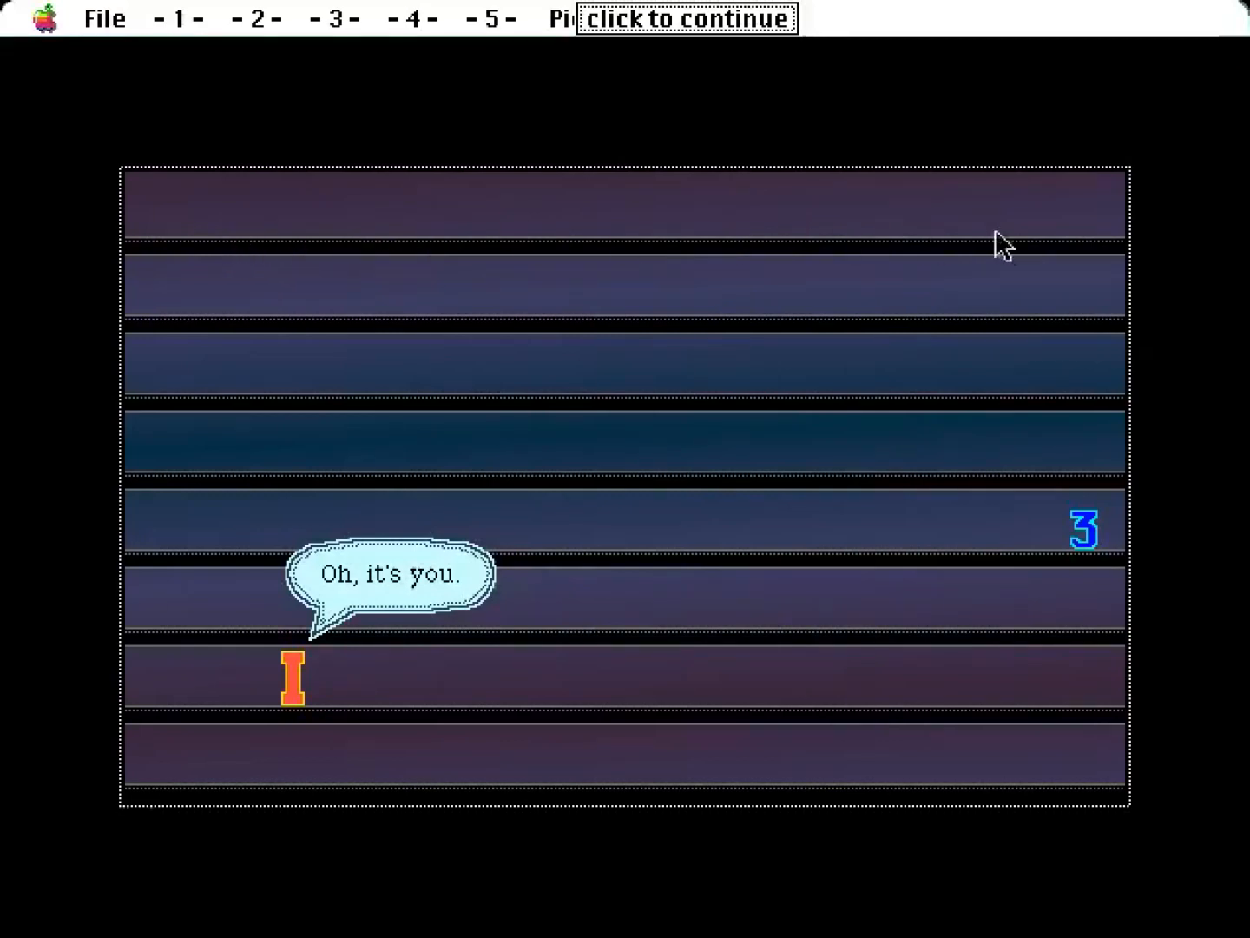
{"action": "mouse_move", "coordinate": [198, 206]}
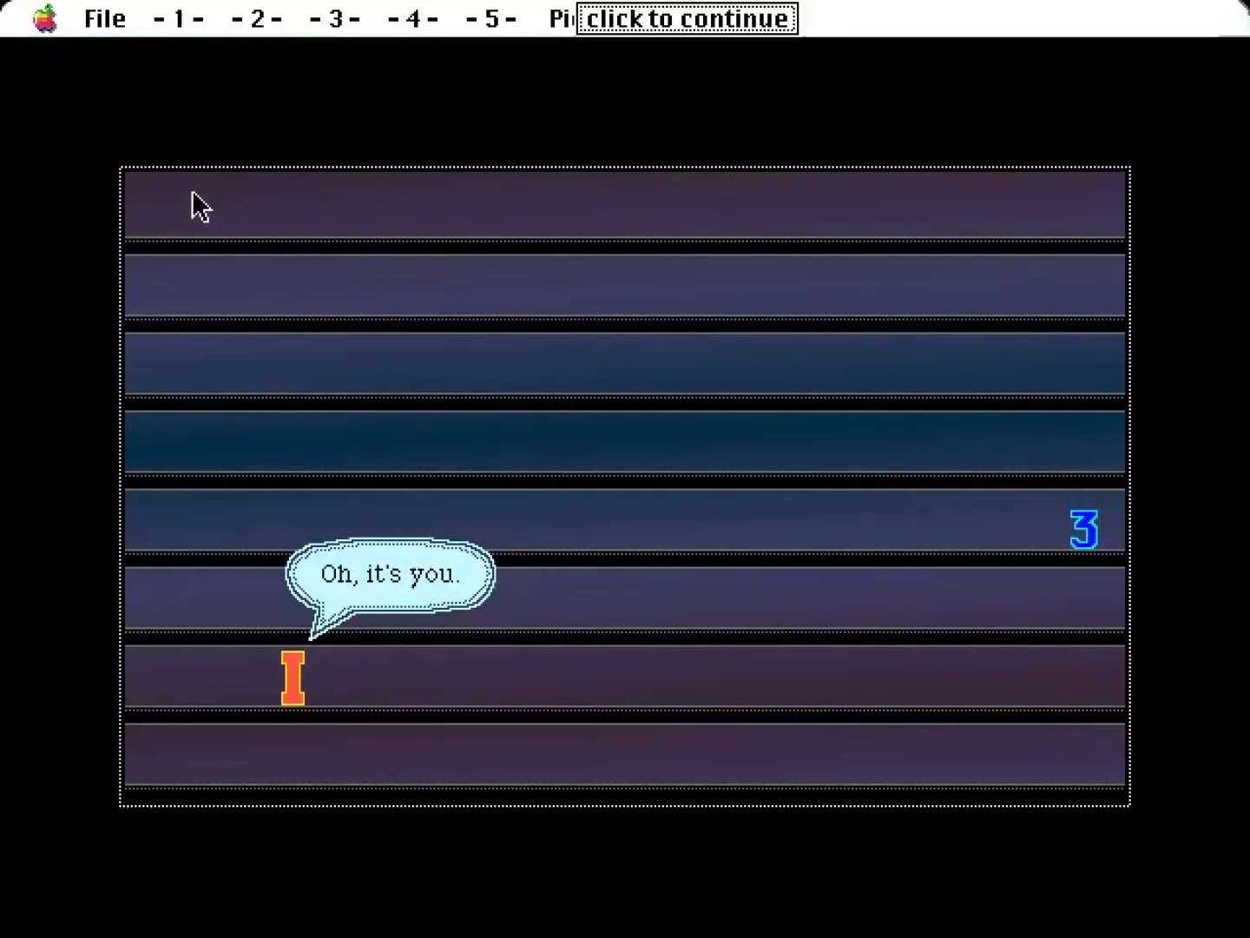
{"action": "mouse_move", "coordinate": [215, 200]}
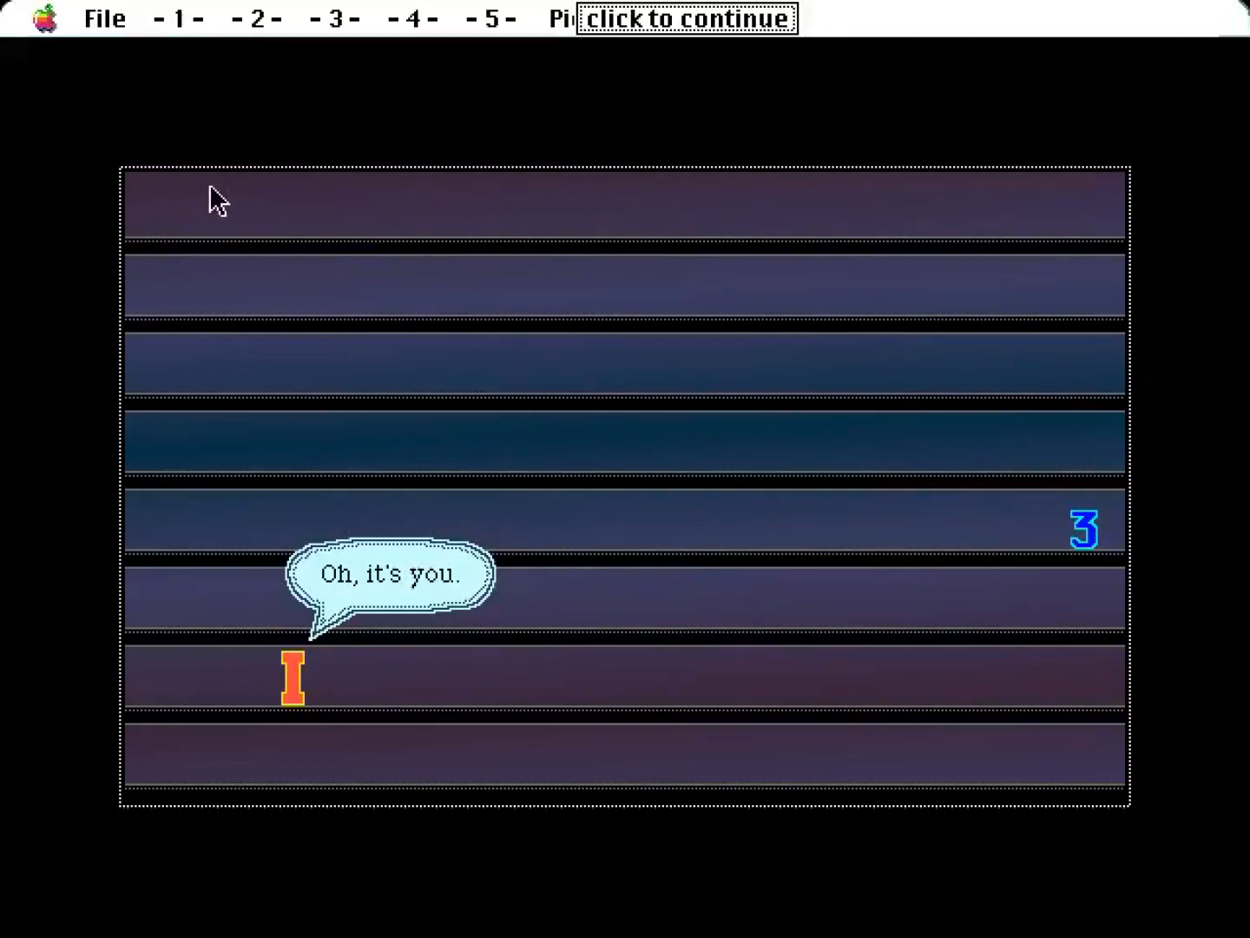
{"action": "mouse_move", "coordinate": [264, 205]}
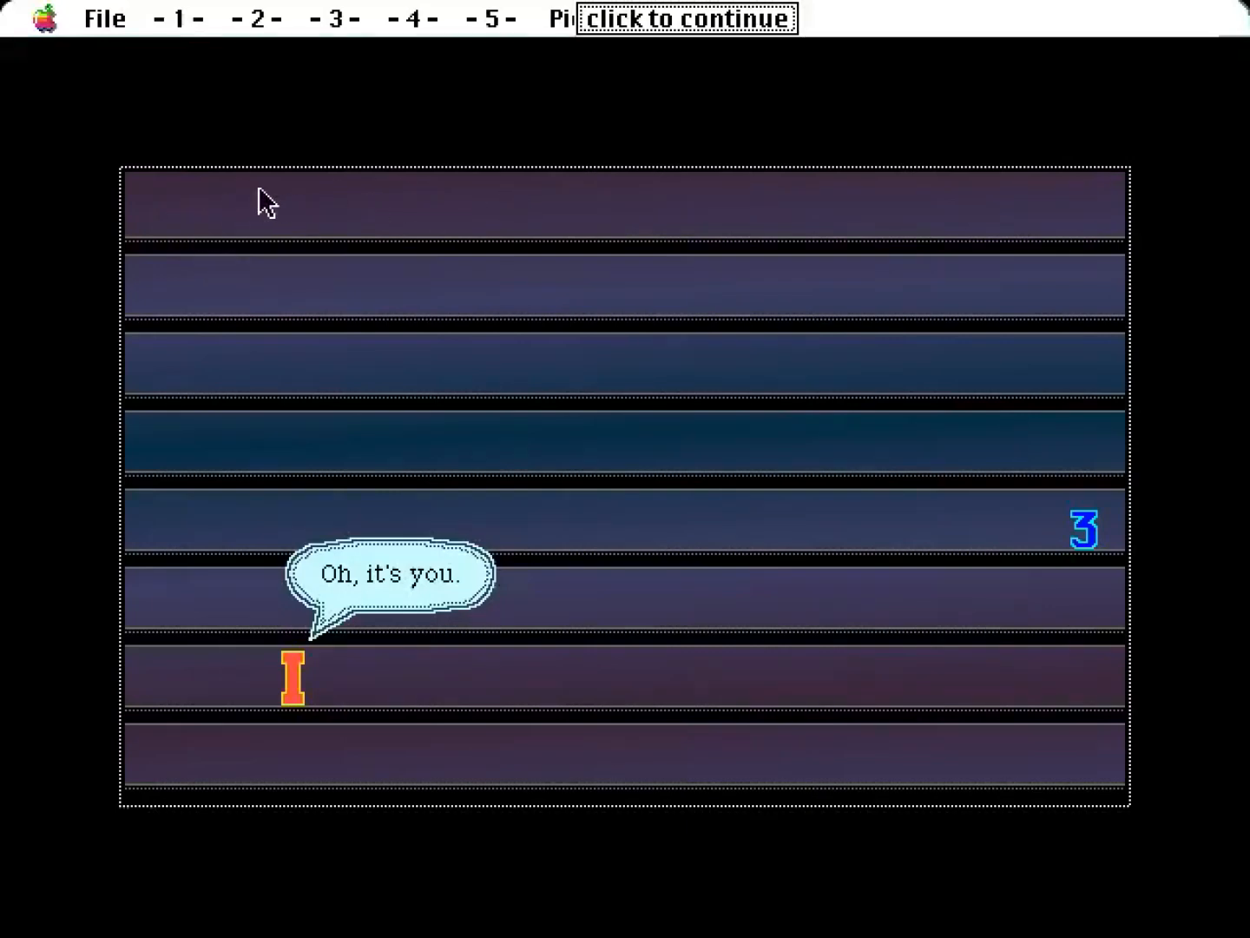
{"action": "mouse_move", "coordinate": [212, 243]}
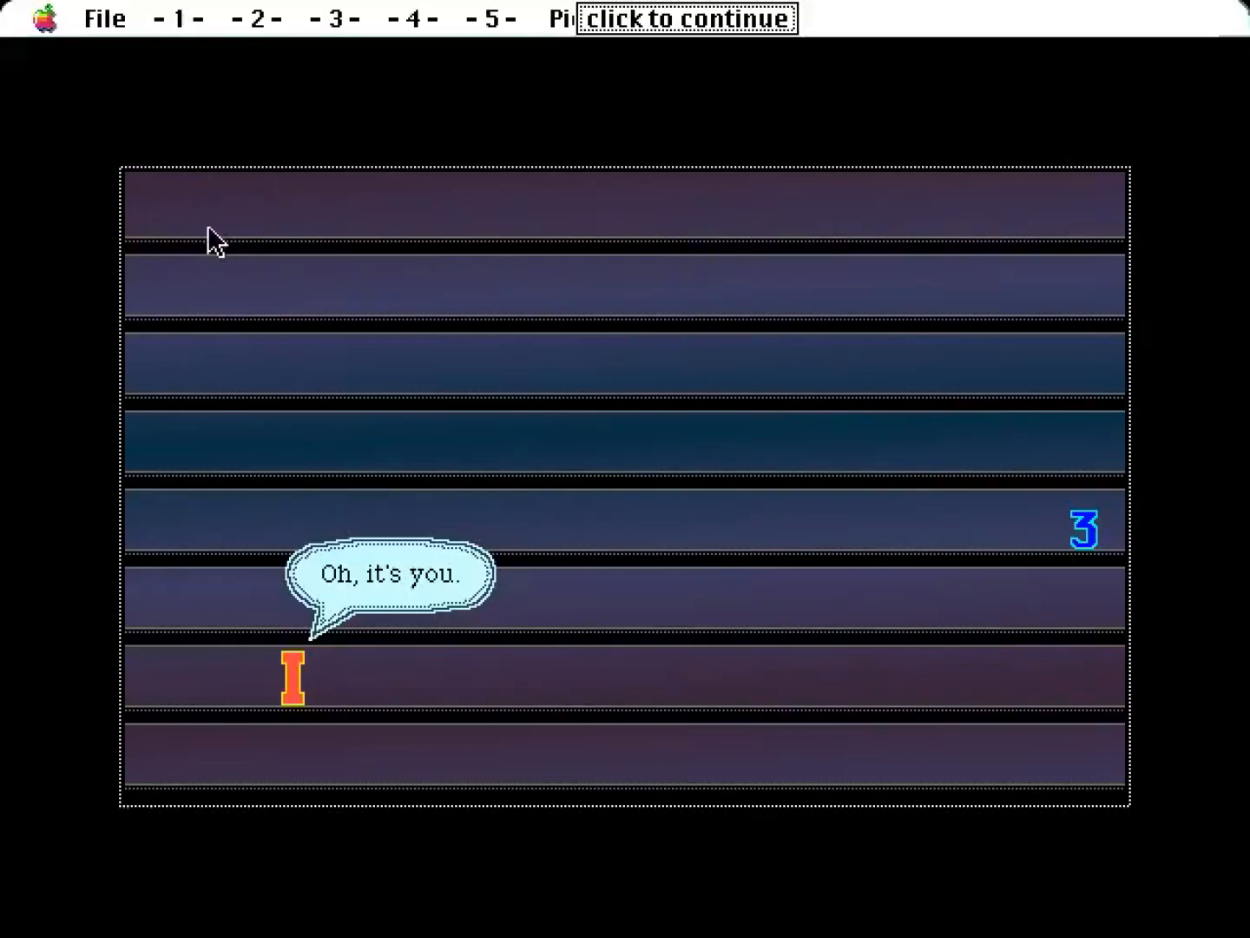
{"action": "mouse_move", "coordinate": [611, 375]}
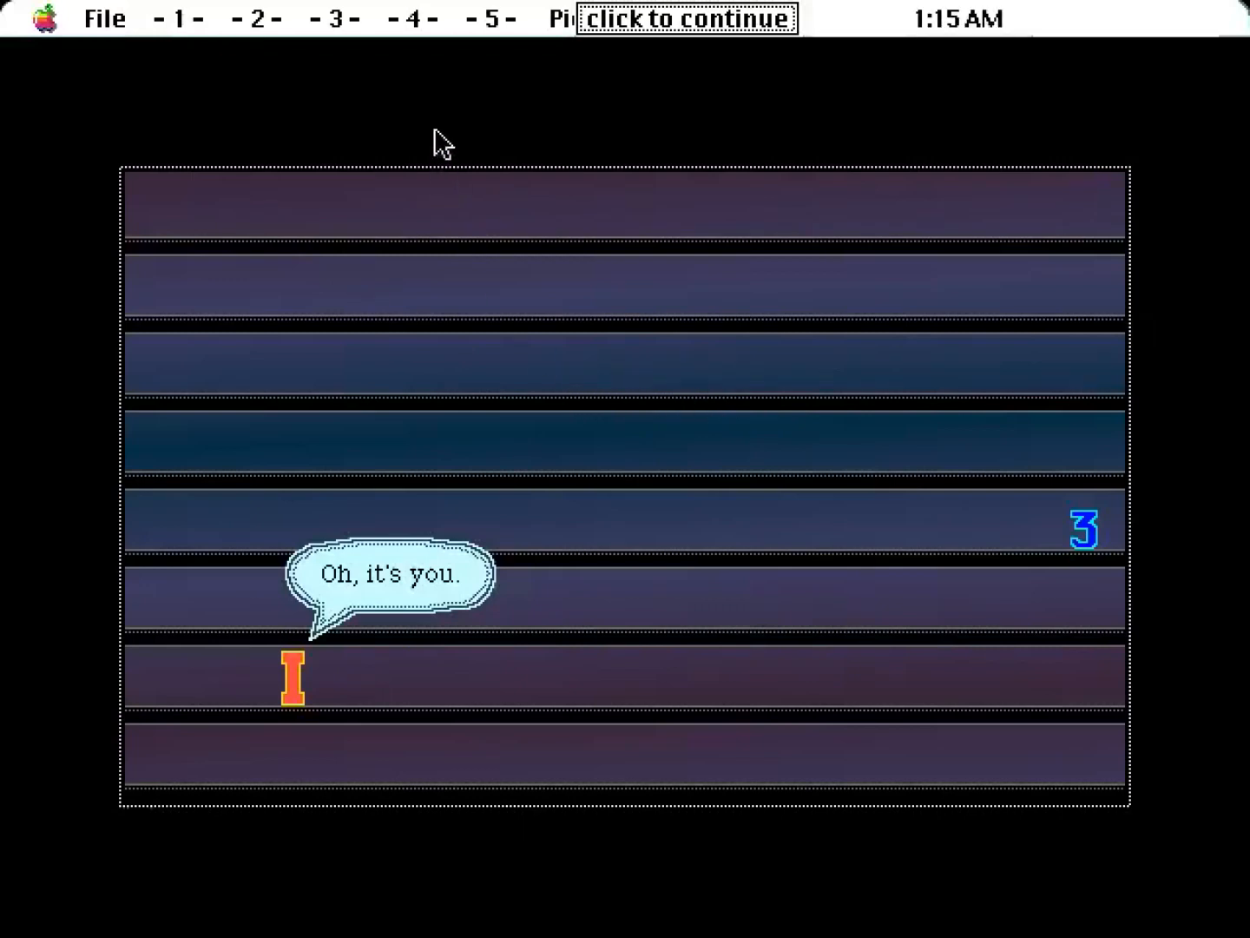
Advance past the orange I's "Oh, it's you." line so 3 asks who he's calling a U.
{"action": "left_click", "coordinate": [681, 17]}
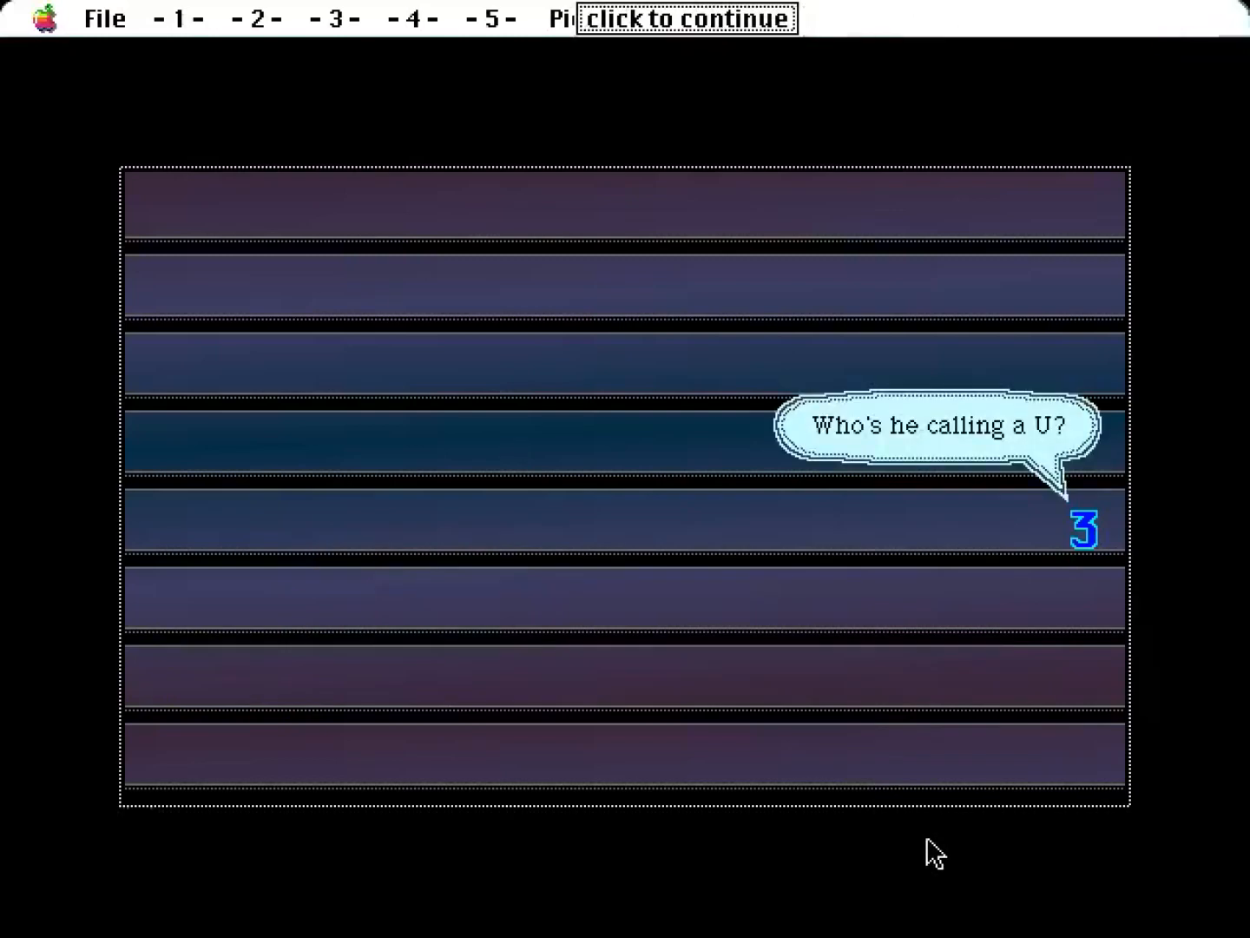
Play through the scrambled-letter hard disk cutscene until Birds of a Feather shows BT DD HRS.
{"action": "left_click", "coordinate": [686, 19]}
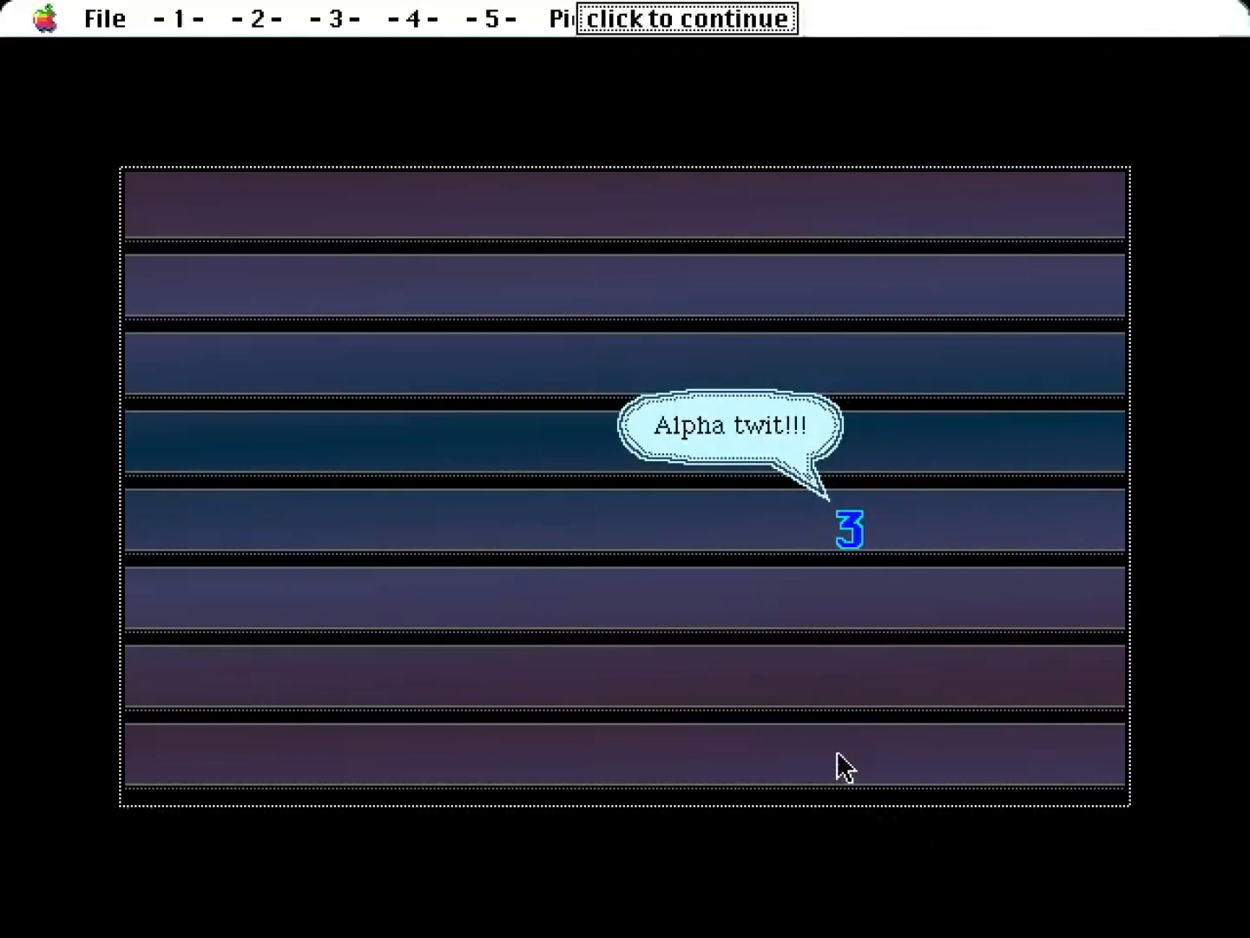
{"action": "left_click", "coordinate": [686, 19]}
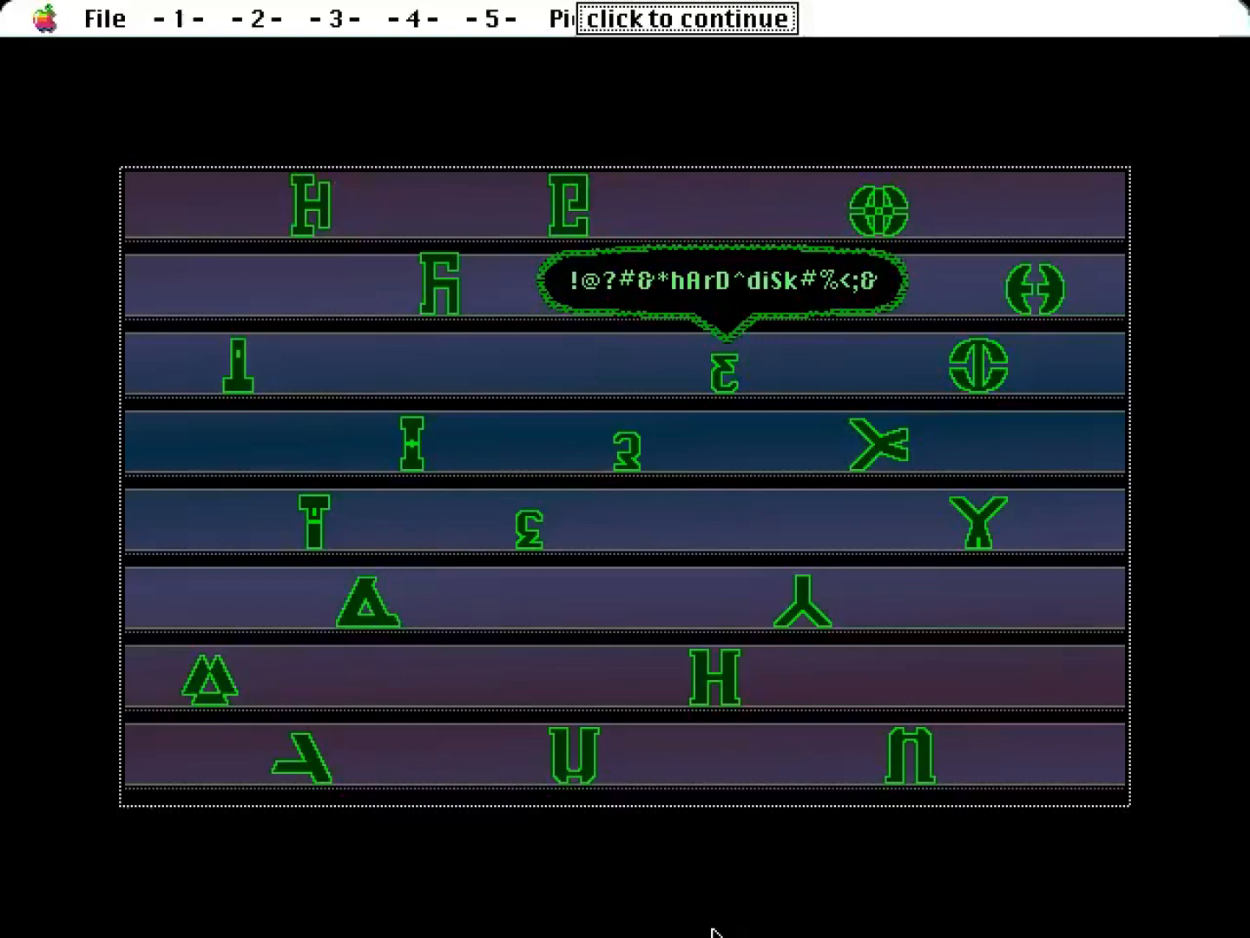
{"action": "left_click", "coordinate": [686, 19]}
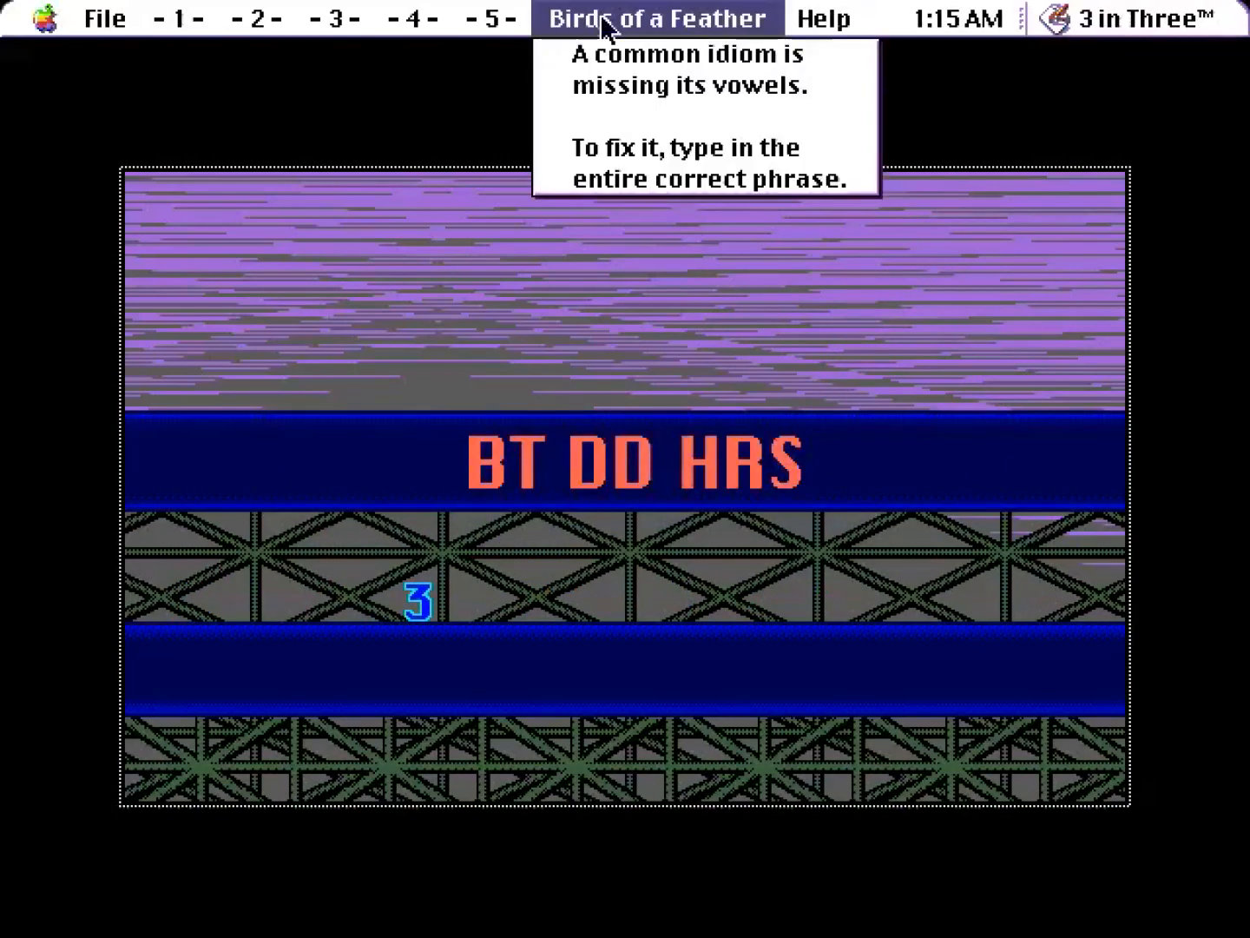
{"action": "mouse_move", "coordinate": [677, 189]}
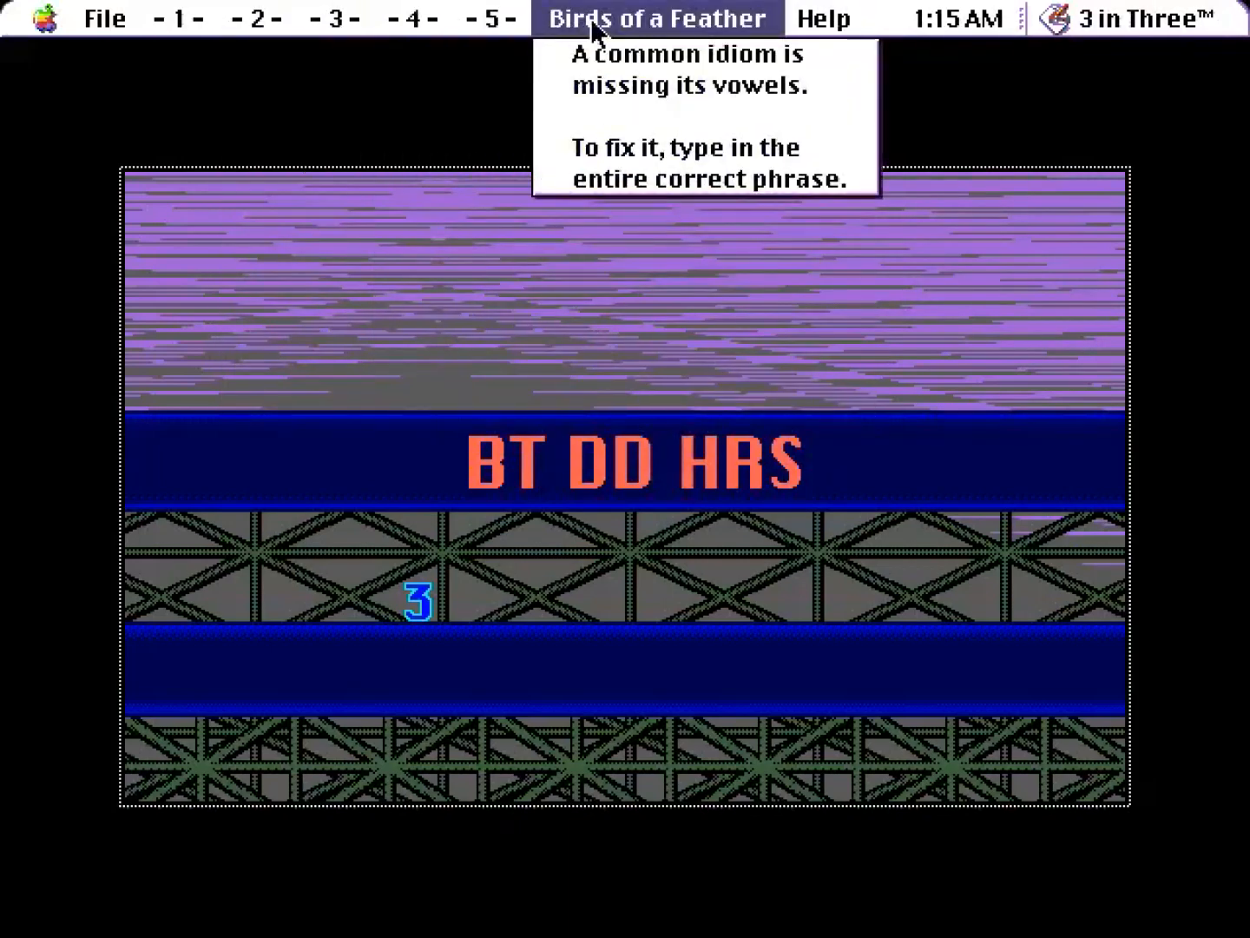
Bring up the chapter five puzzle list over the unsolved BT DD HRS puzzle.
{"action": "left_click", "coordinate": [486, 18]}
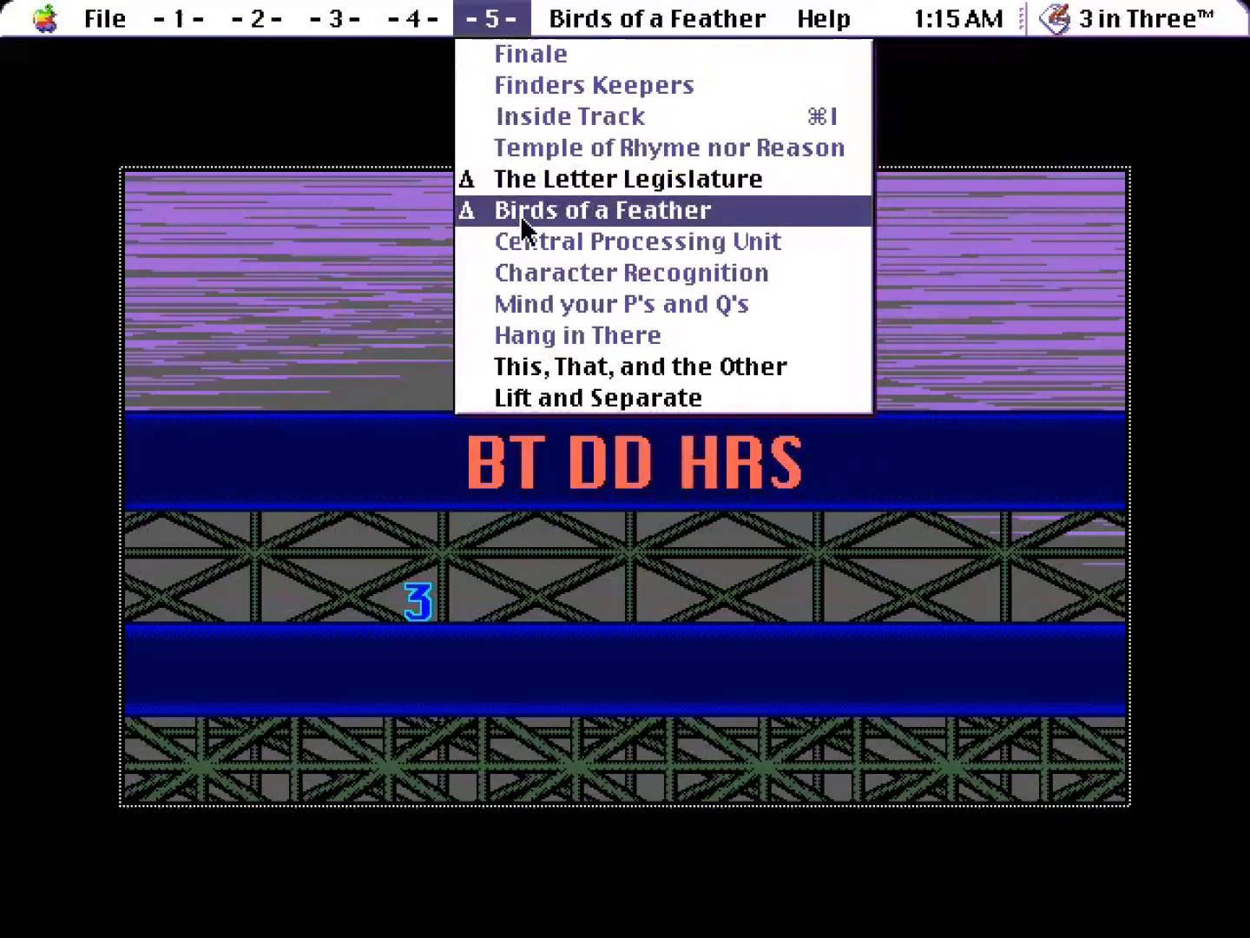
{"action": "left_click", "coordinate": [625, 177]}
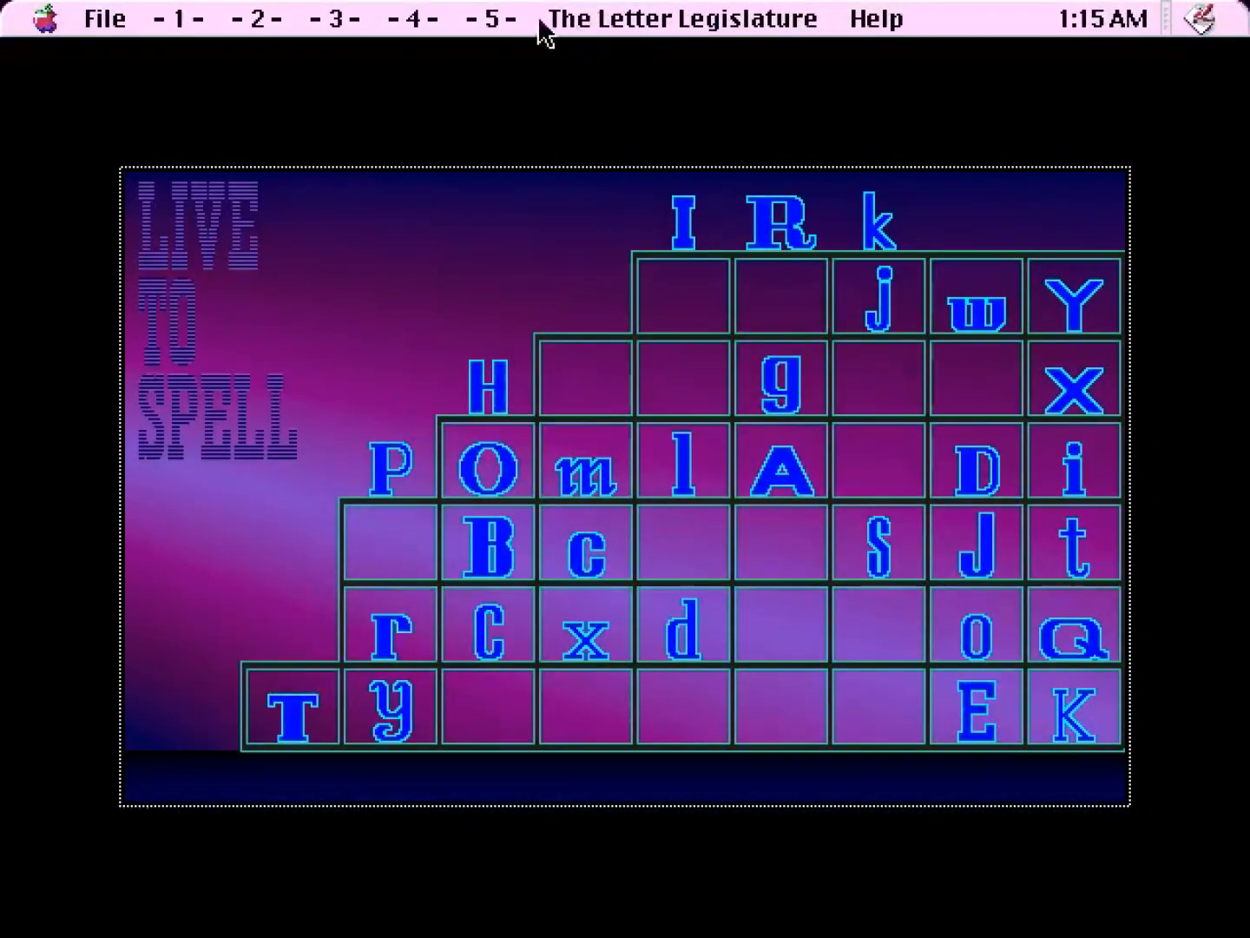
{"action": "left_click", "coordinate": [490, 19]}
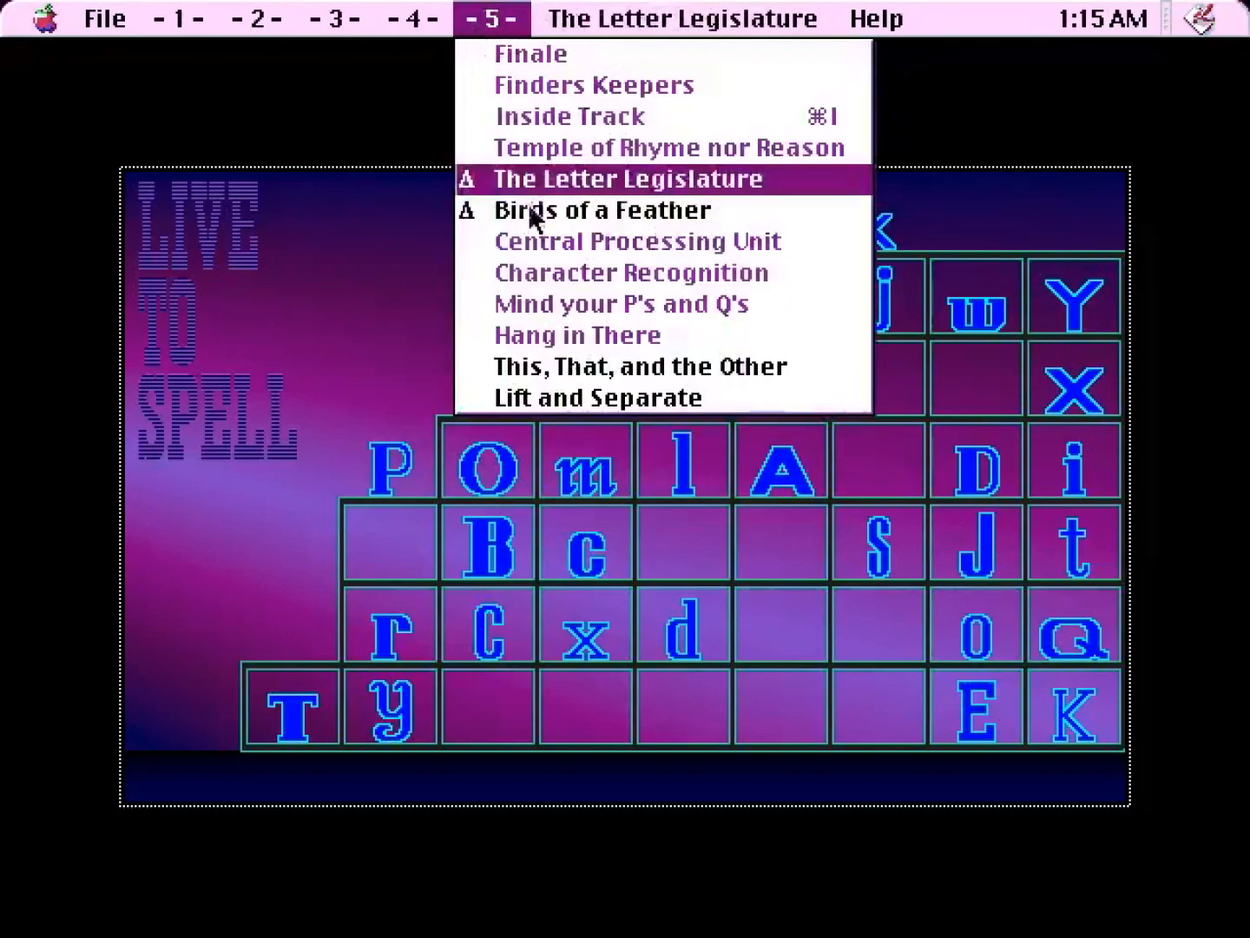
{"action": "left_click", "coordinate": [601, 208]}
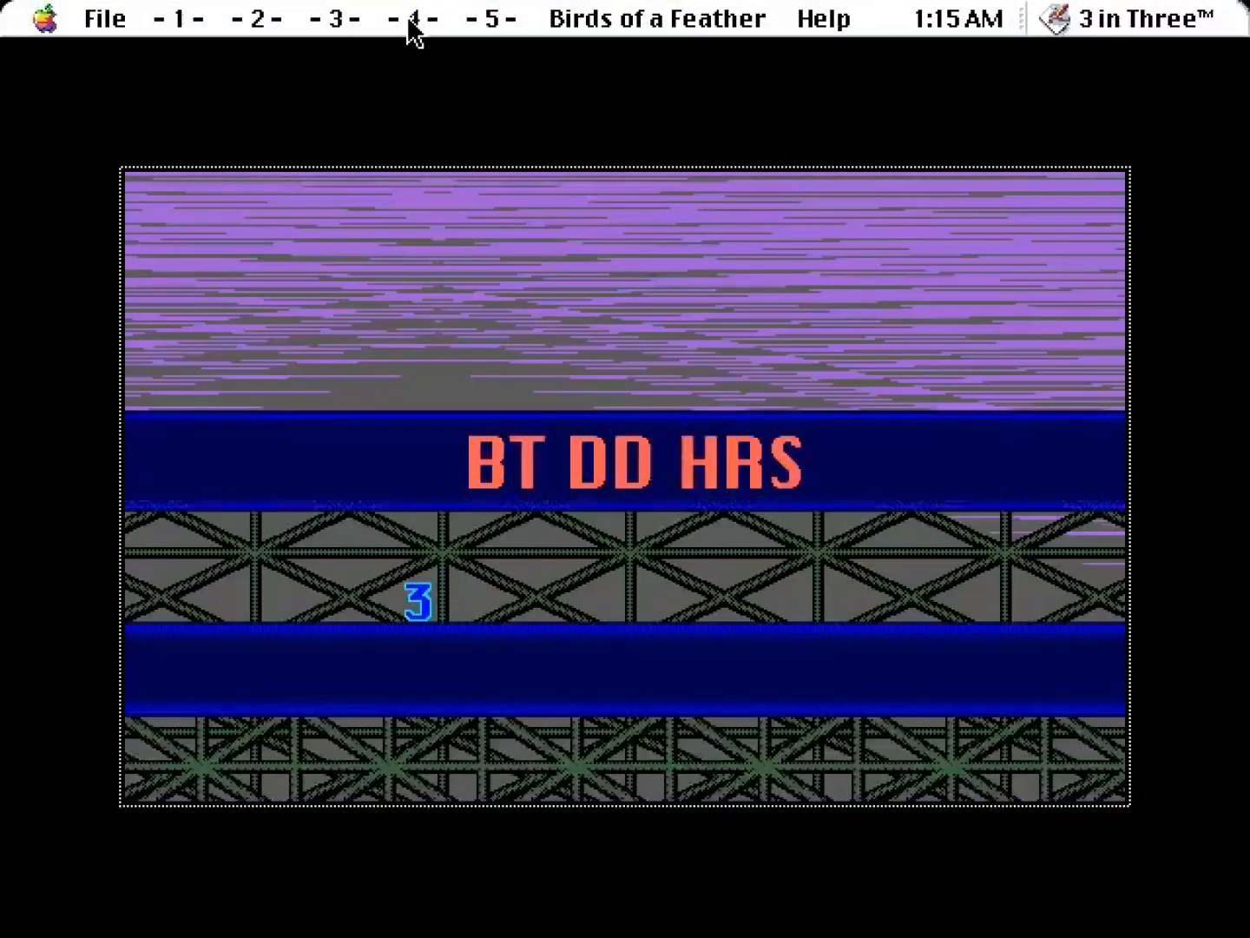
{"action": "left_click", "coordinate": [330, 18]}
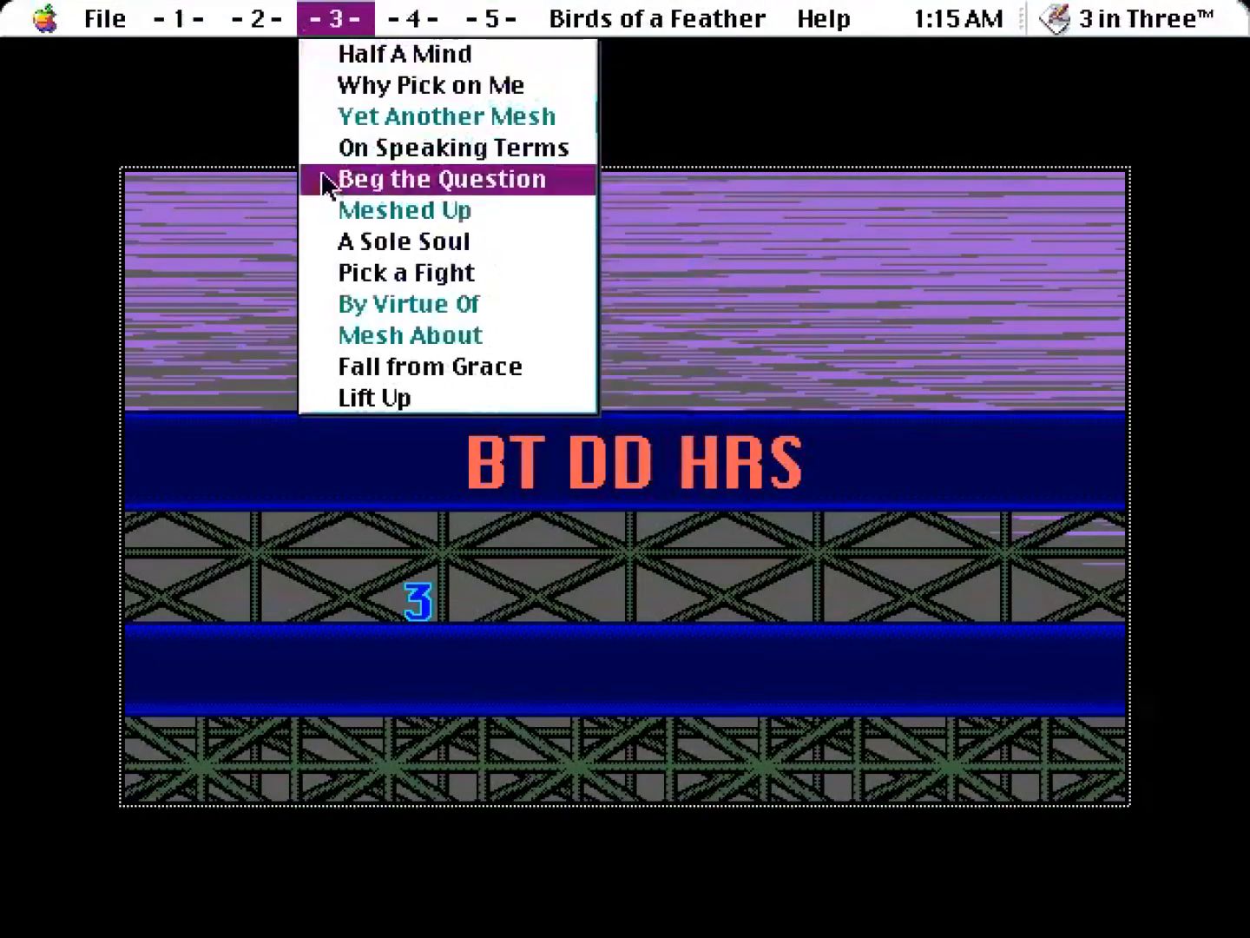
{"action": "left_click", "coordinate": [419, 17]}
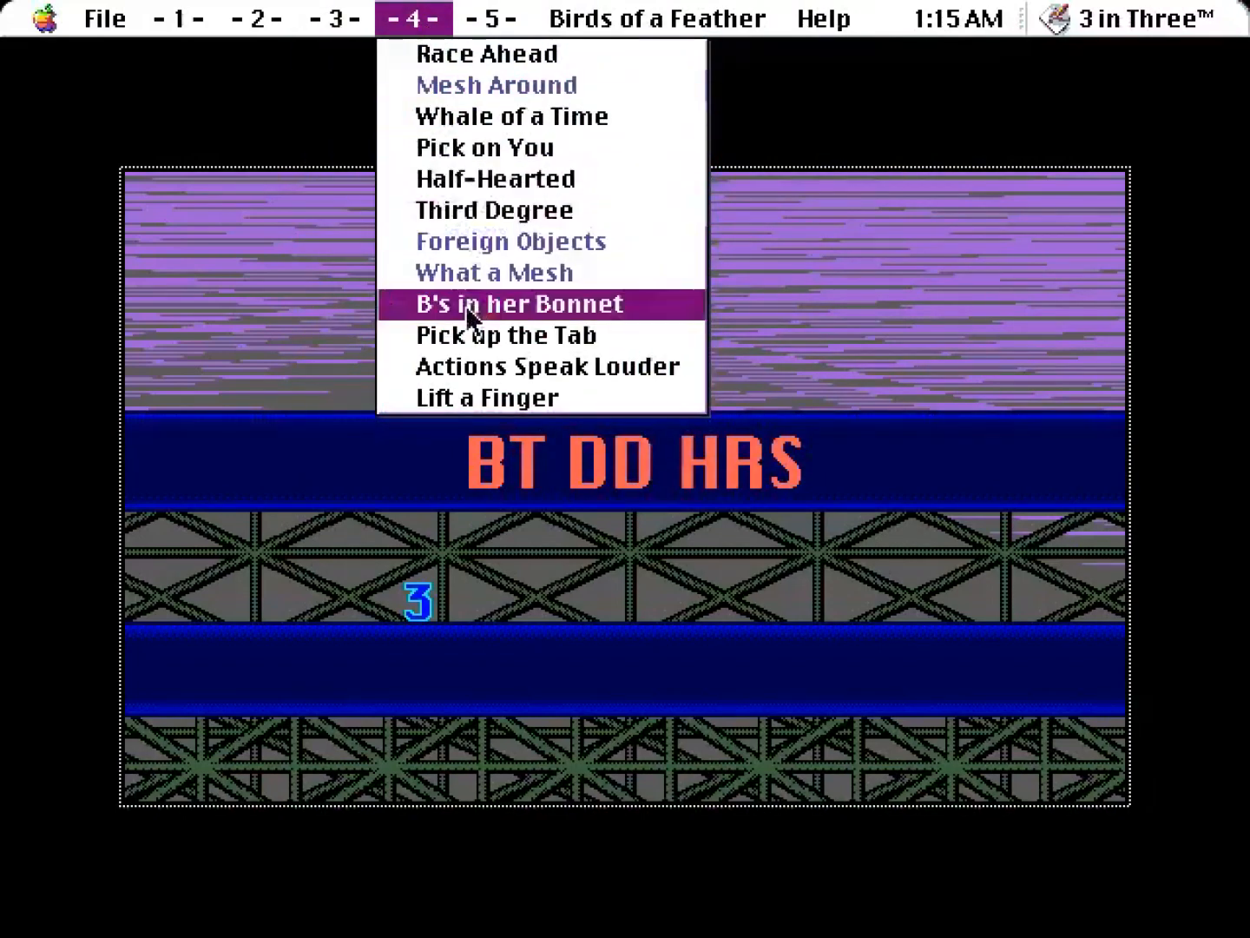
{"action": "mouse_move", "coordinate": [486, 146]}
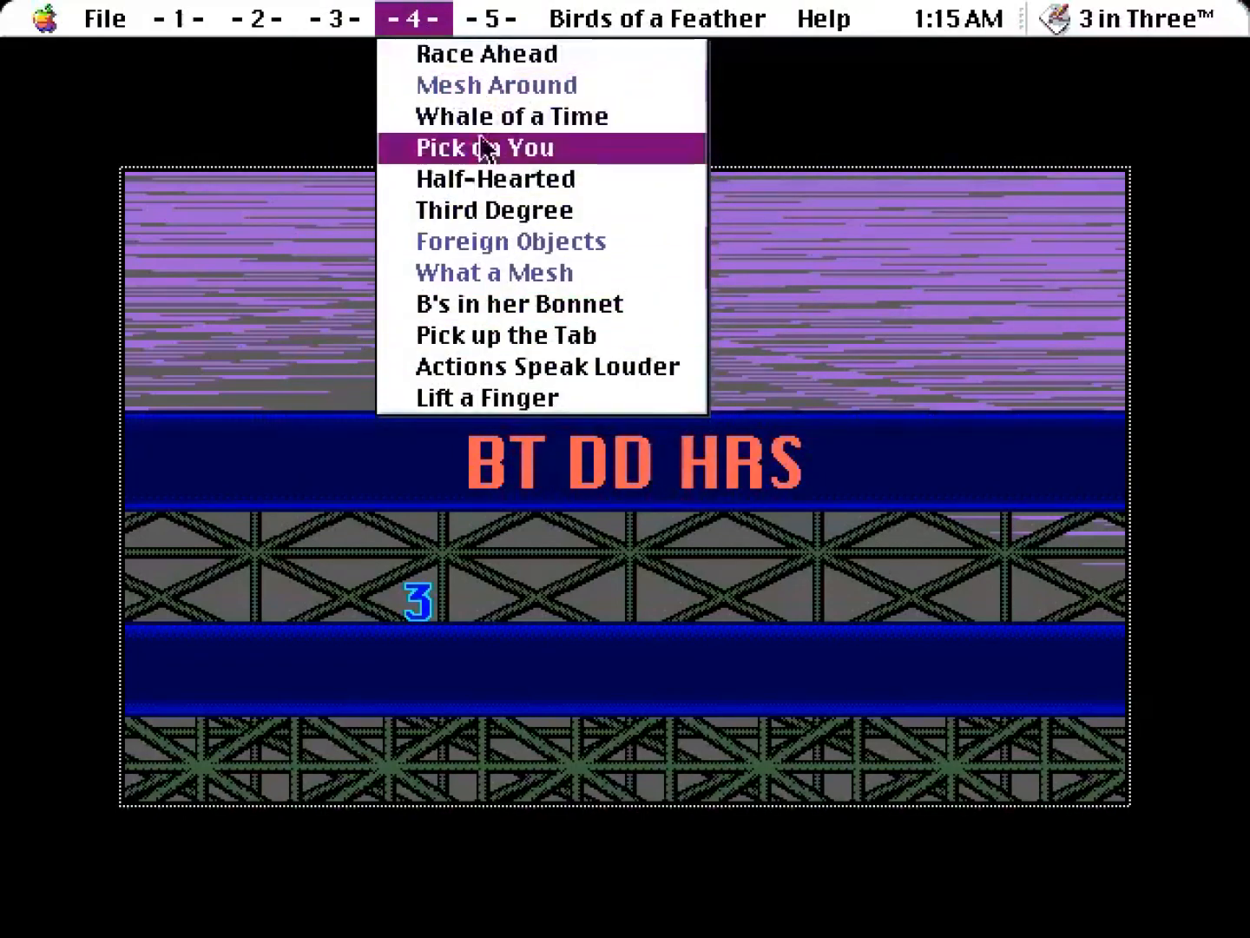
{"action": "left_click", "coordinate": [486, 17]}
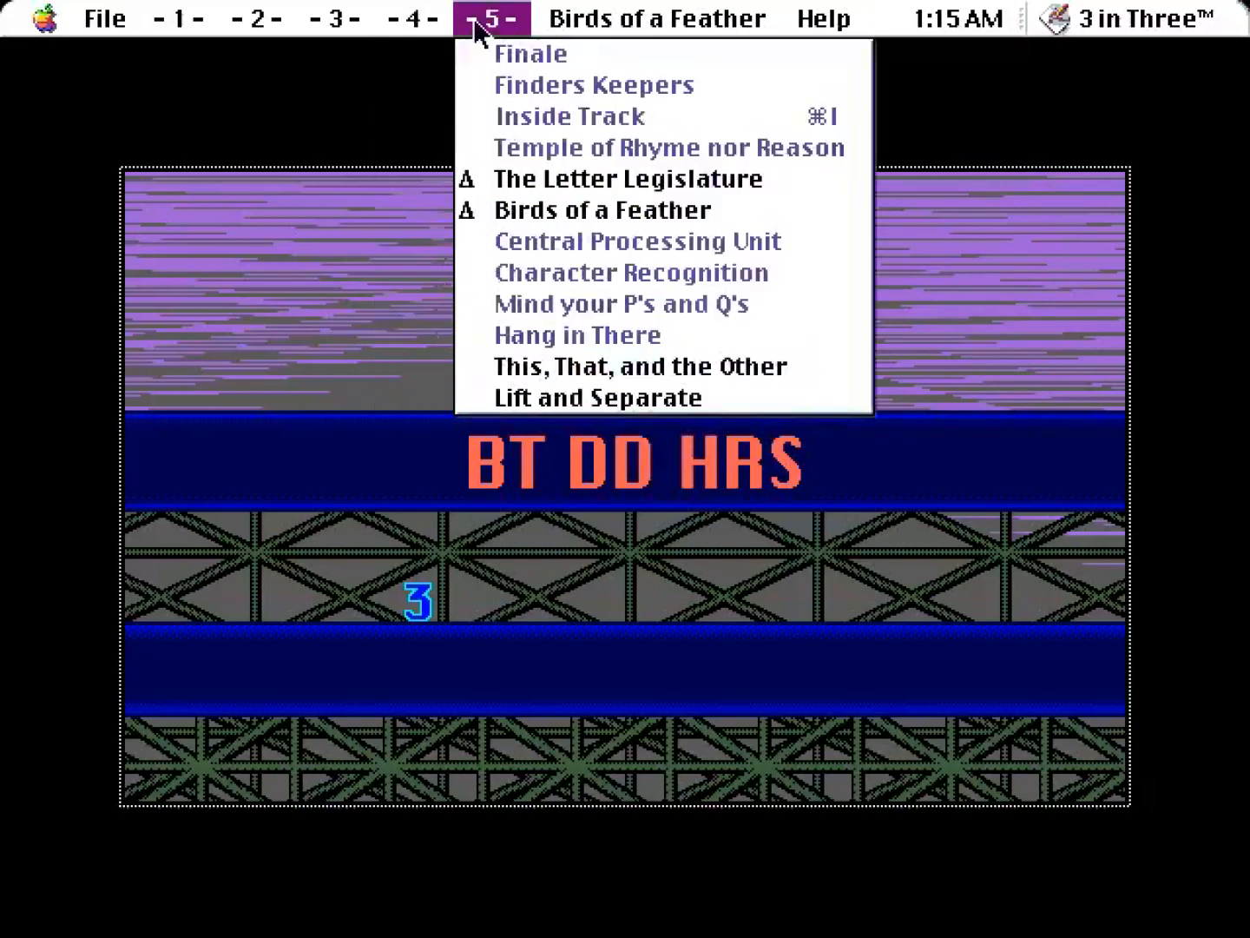
{"action": "left_click", "coordinate": [332, 17]}
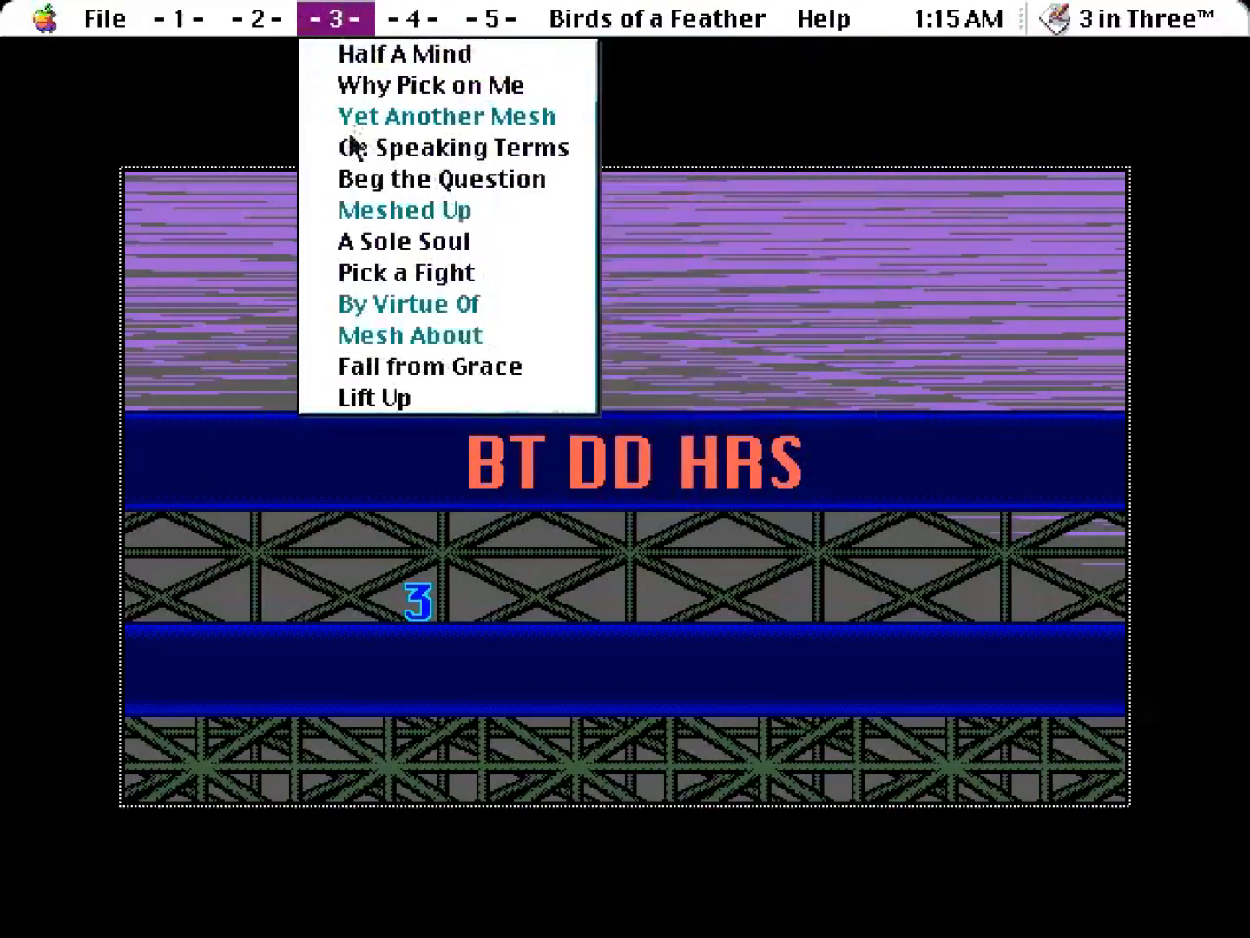
{"action": "left_click", "coordinate": [257, 17]}
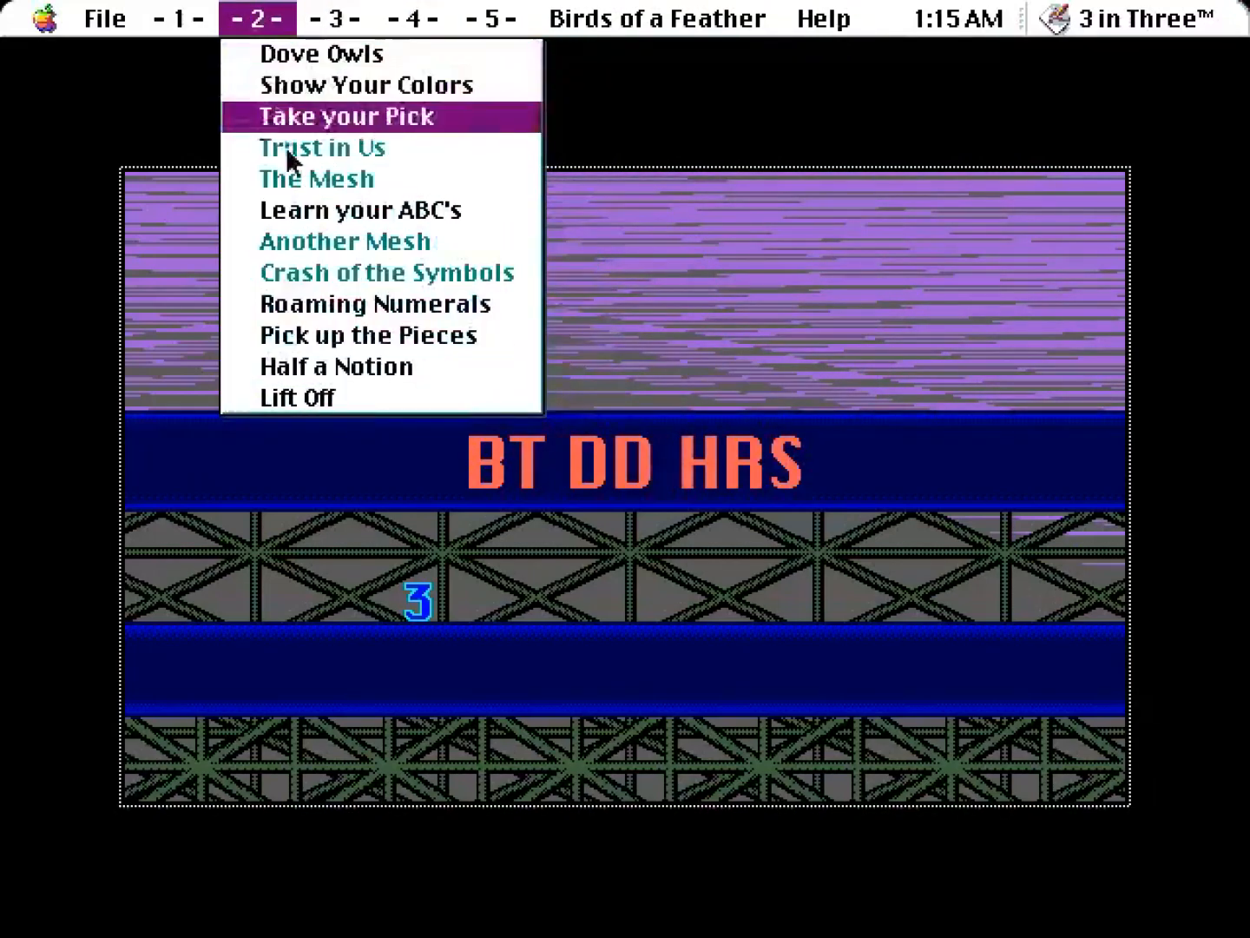
{"action": "left_click", "coordinate": [174, 18]}
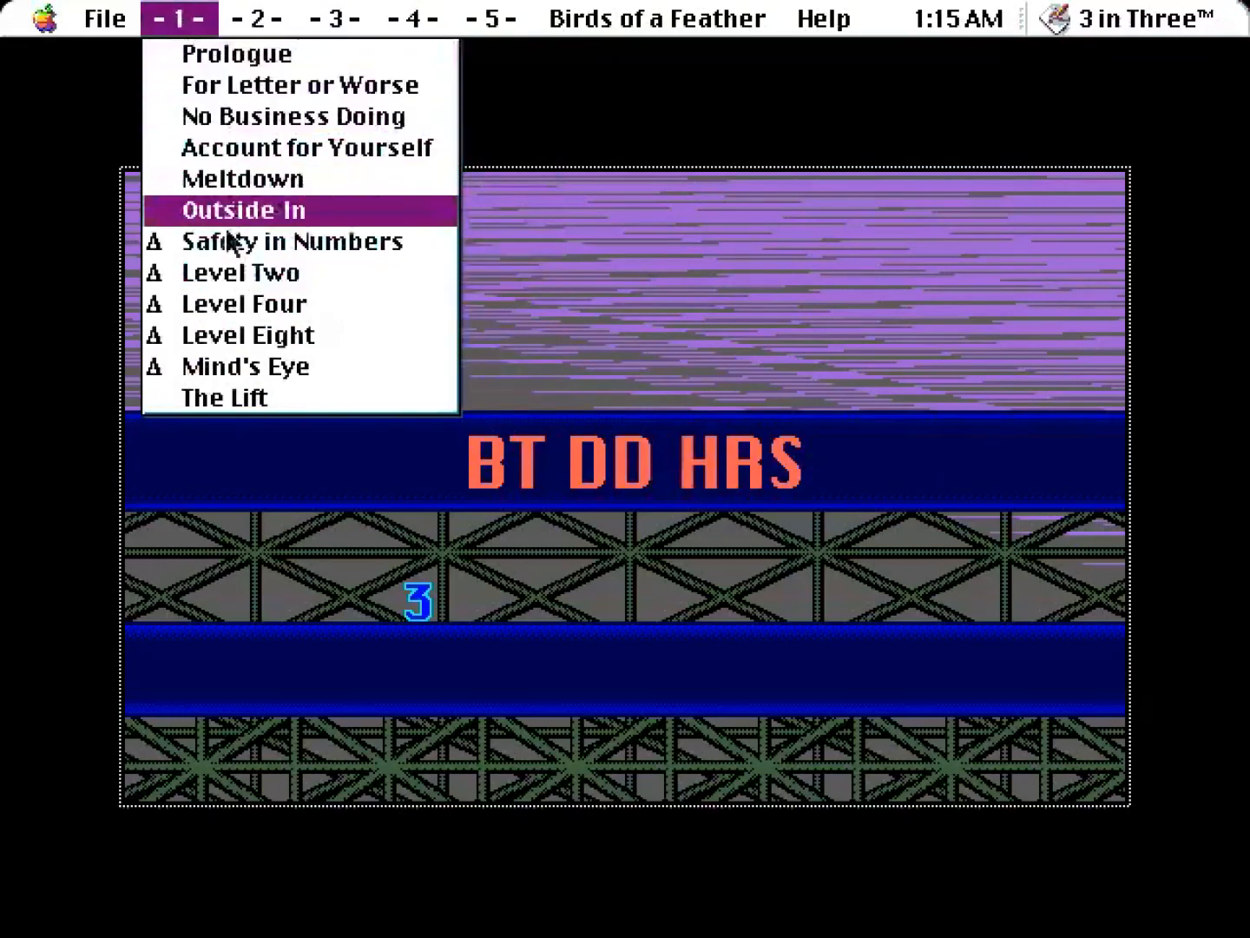
{"action": "left_click", "coordinate": [487, 19]}
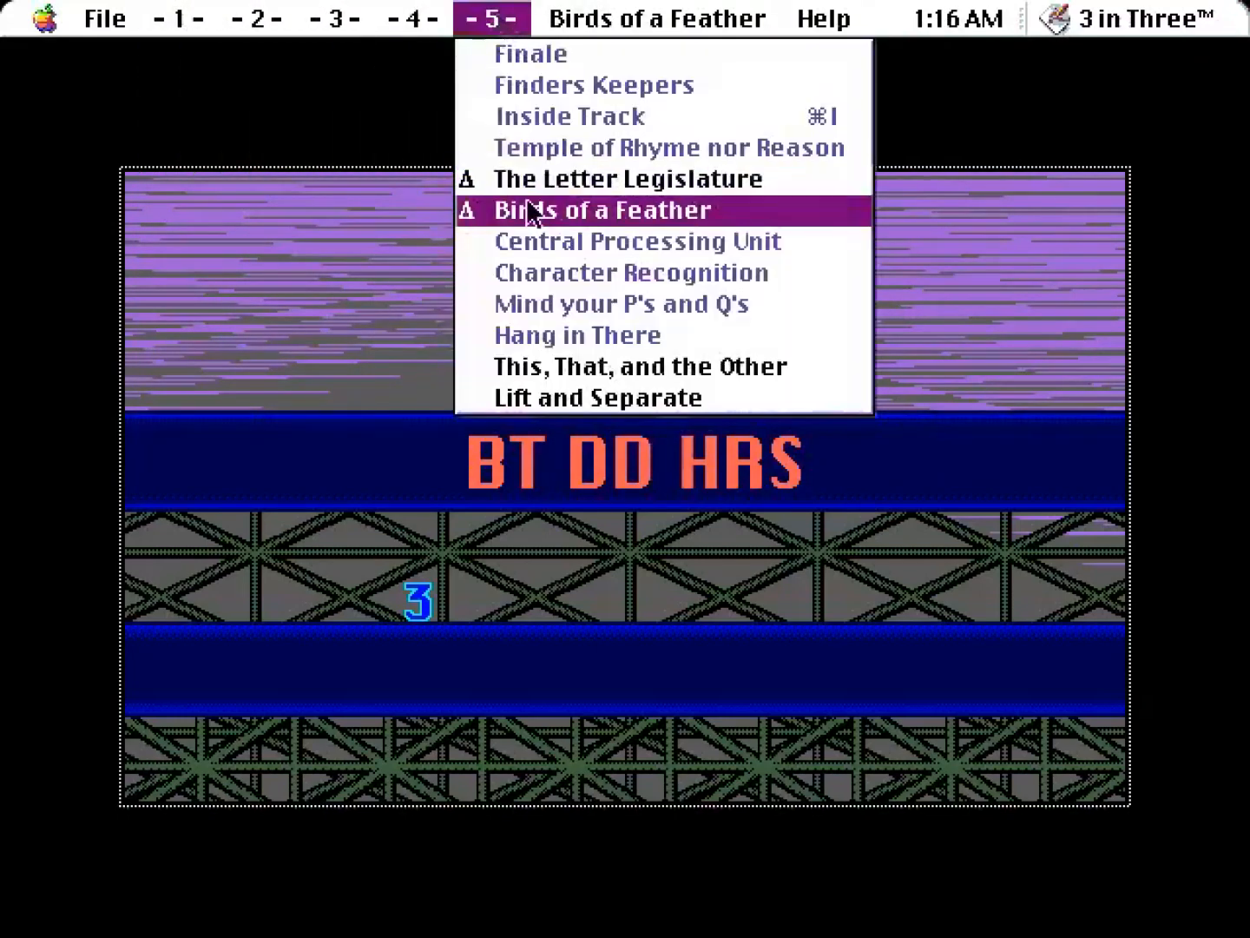
{"action": "mouse_move", "coordinate": [572, 271]}
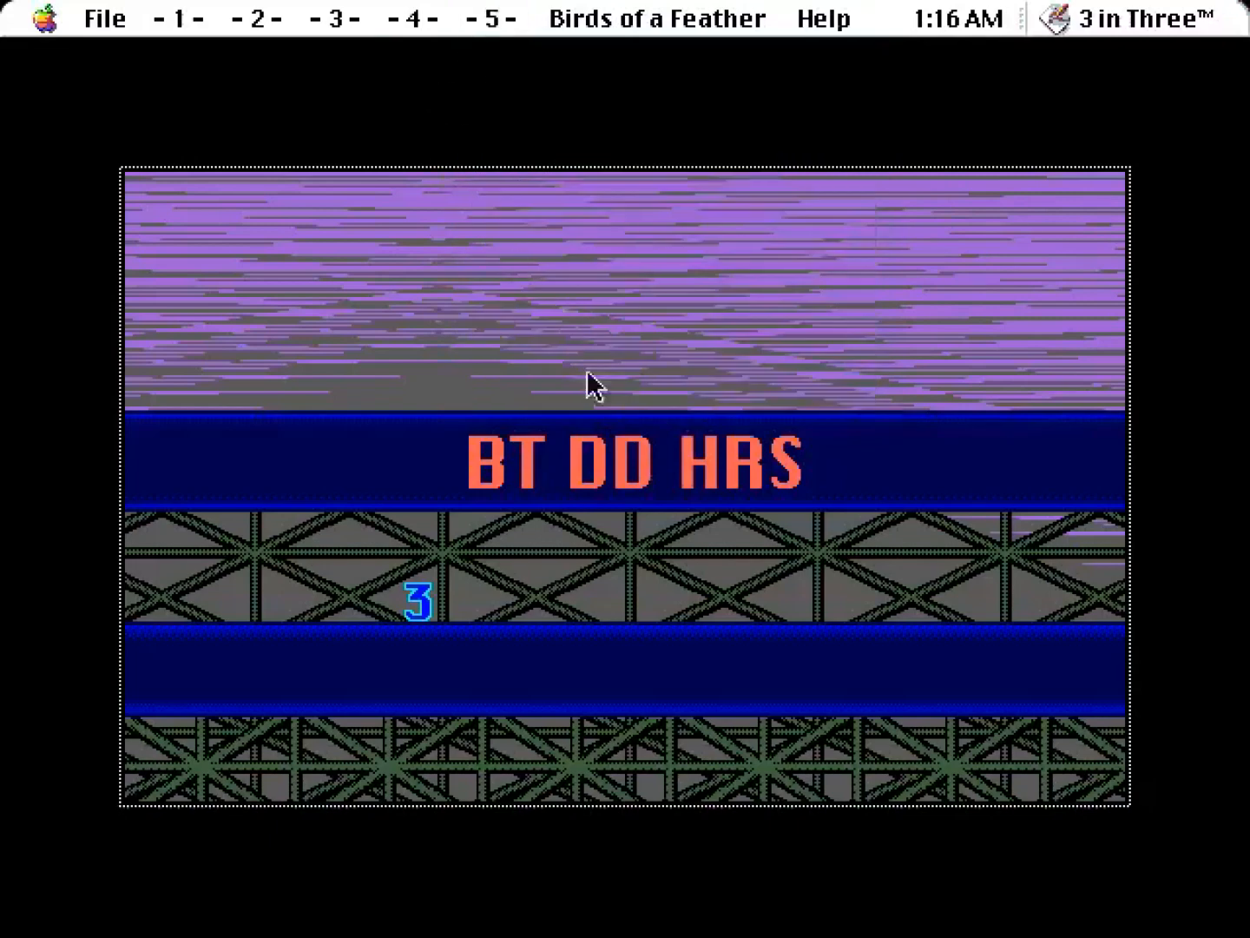
{"action": "mouse_move", "coordinate": [248, 364]}
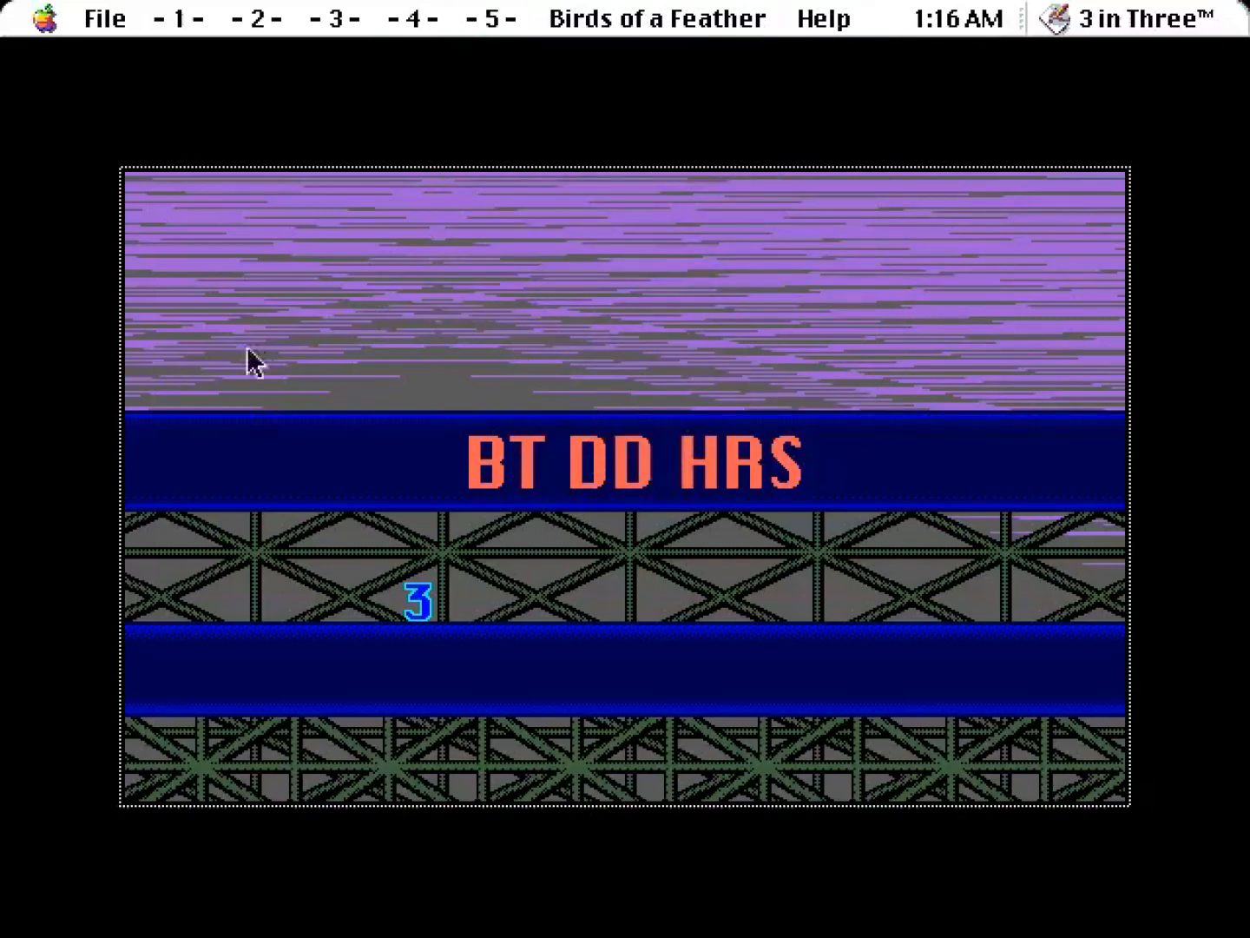
{"action": "mouse_move", "coordinate": [593, 141]}
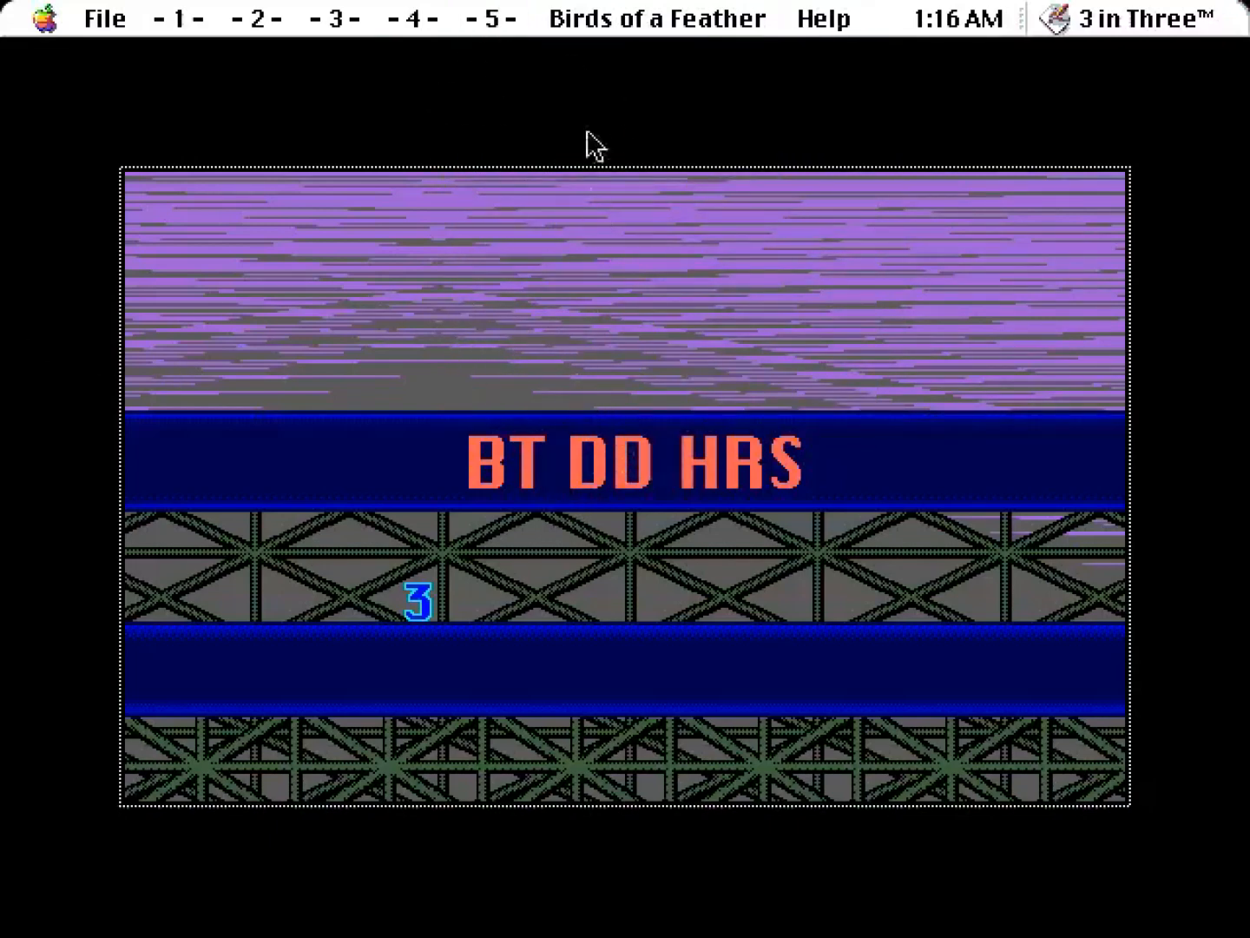
{"action": "left_click", "coordinate": [493, 18]}
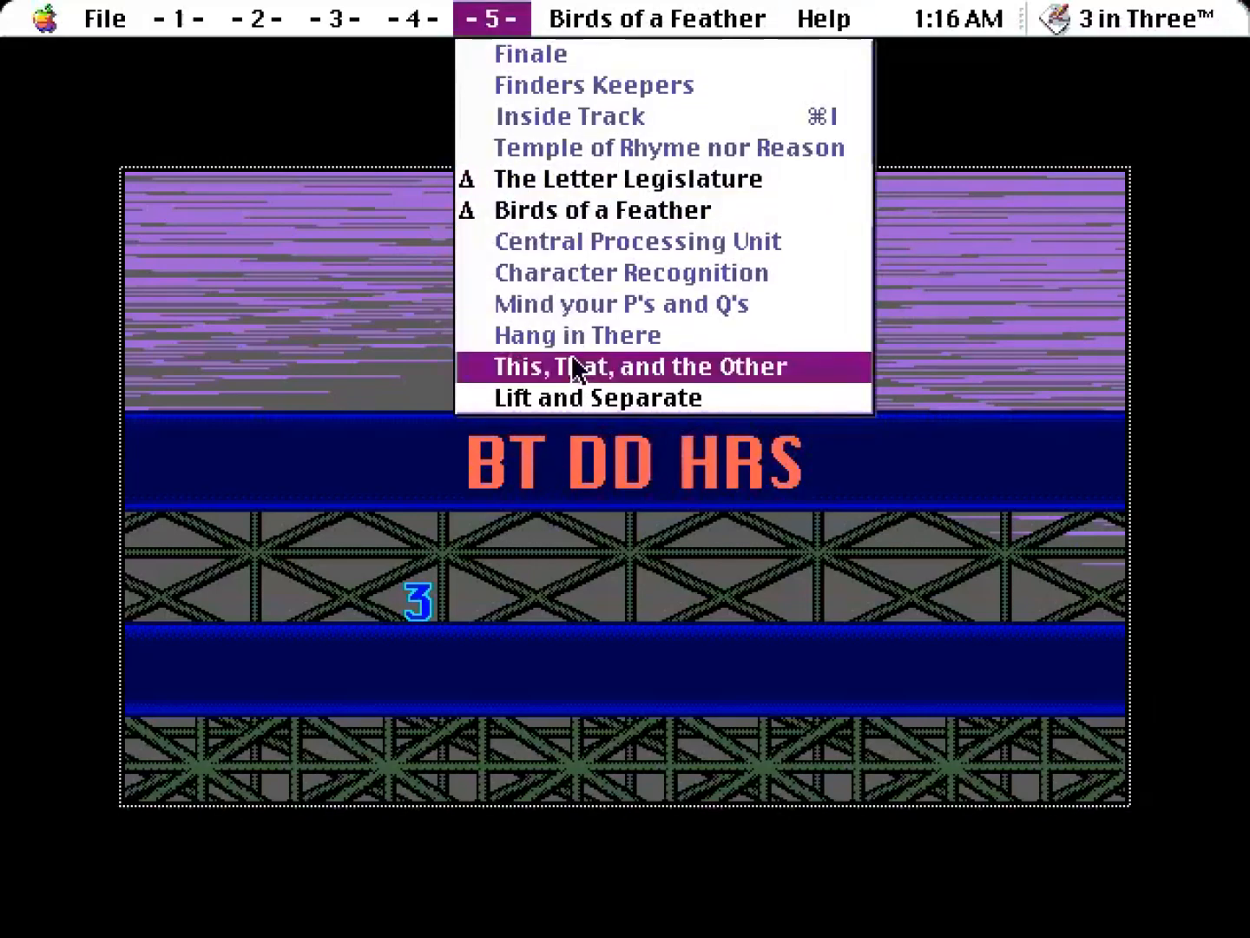
{"action": "left_click", "coordinate": [636, 367]}
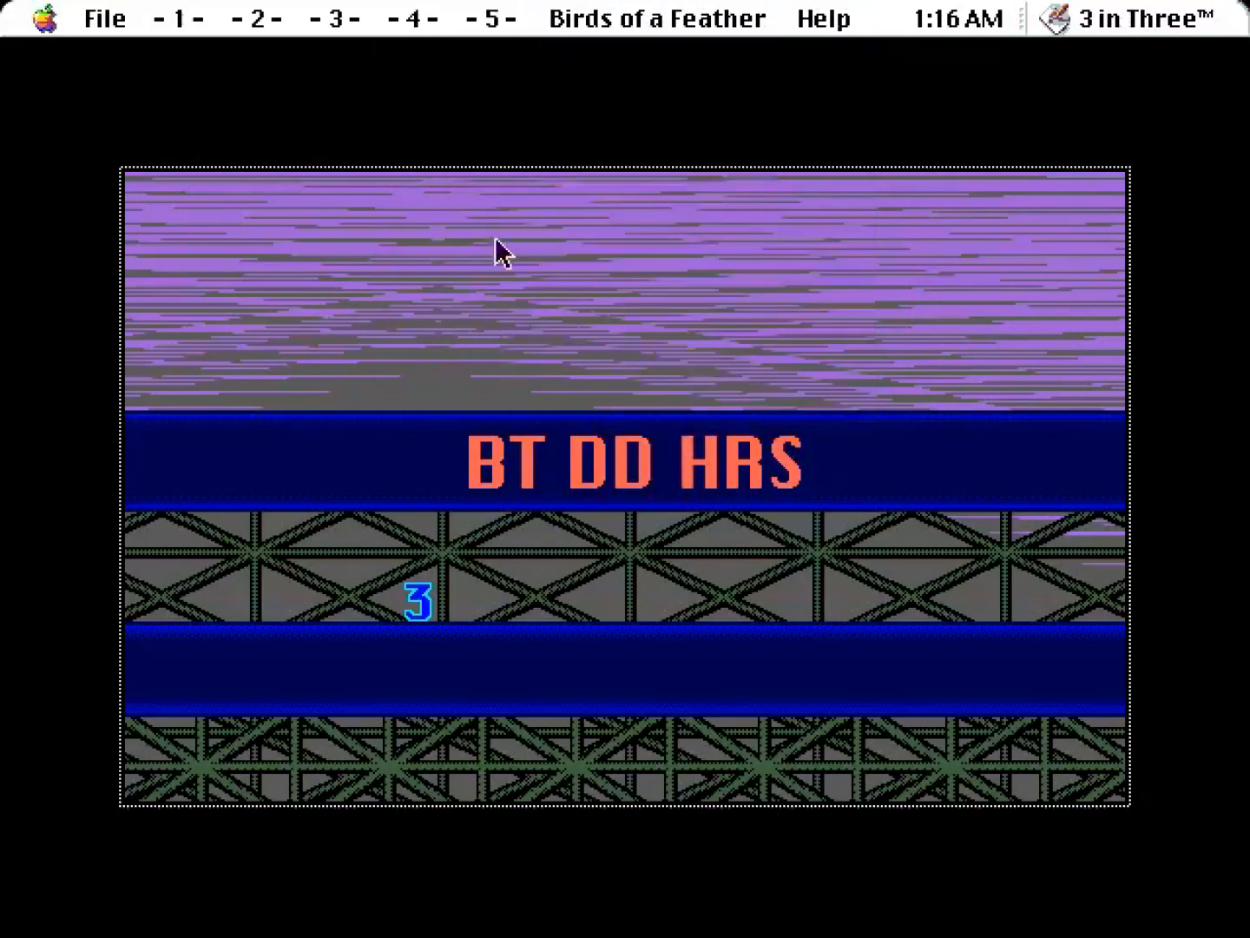
{"action": "mouse_move", "coordinate": [1073, 577]}
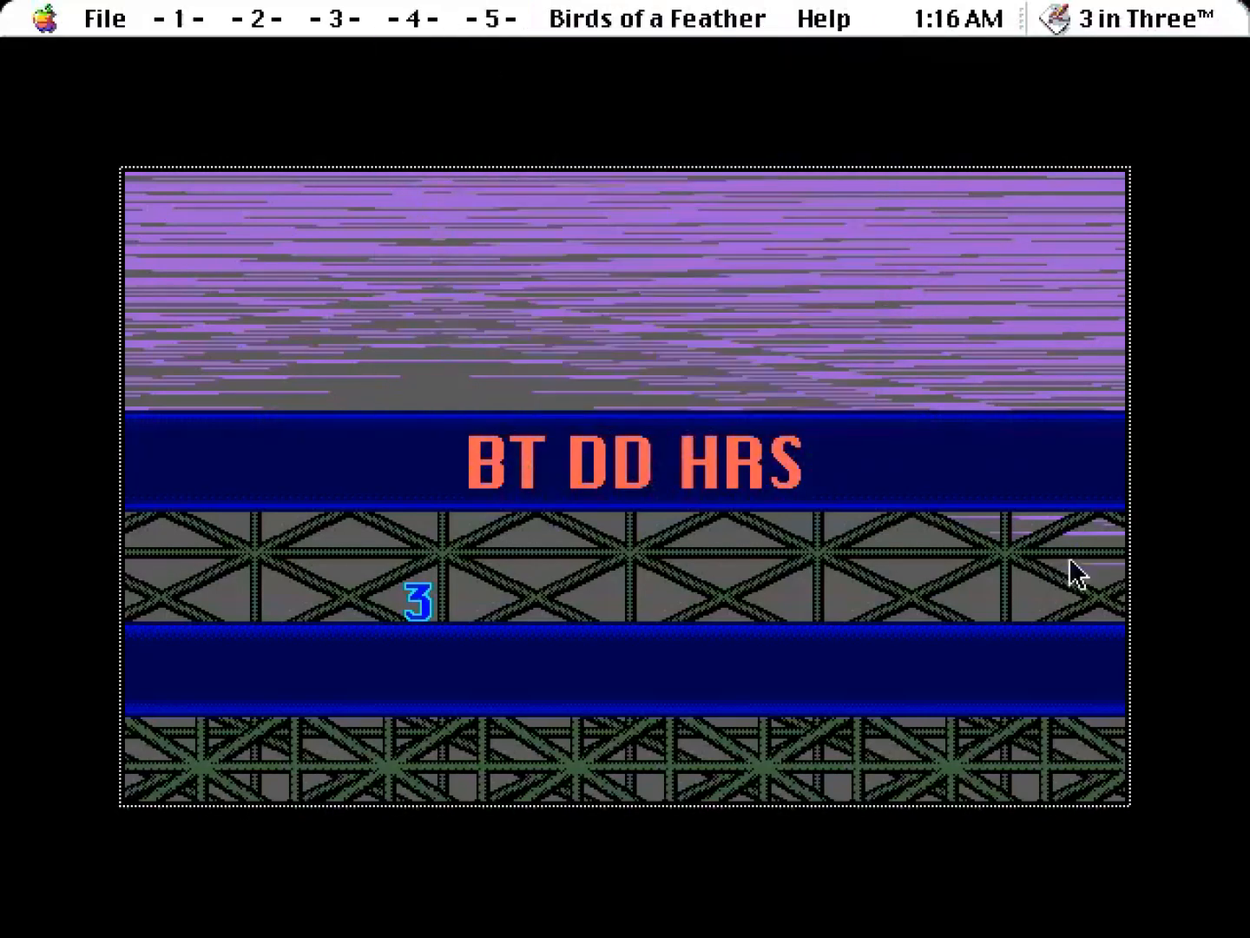